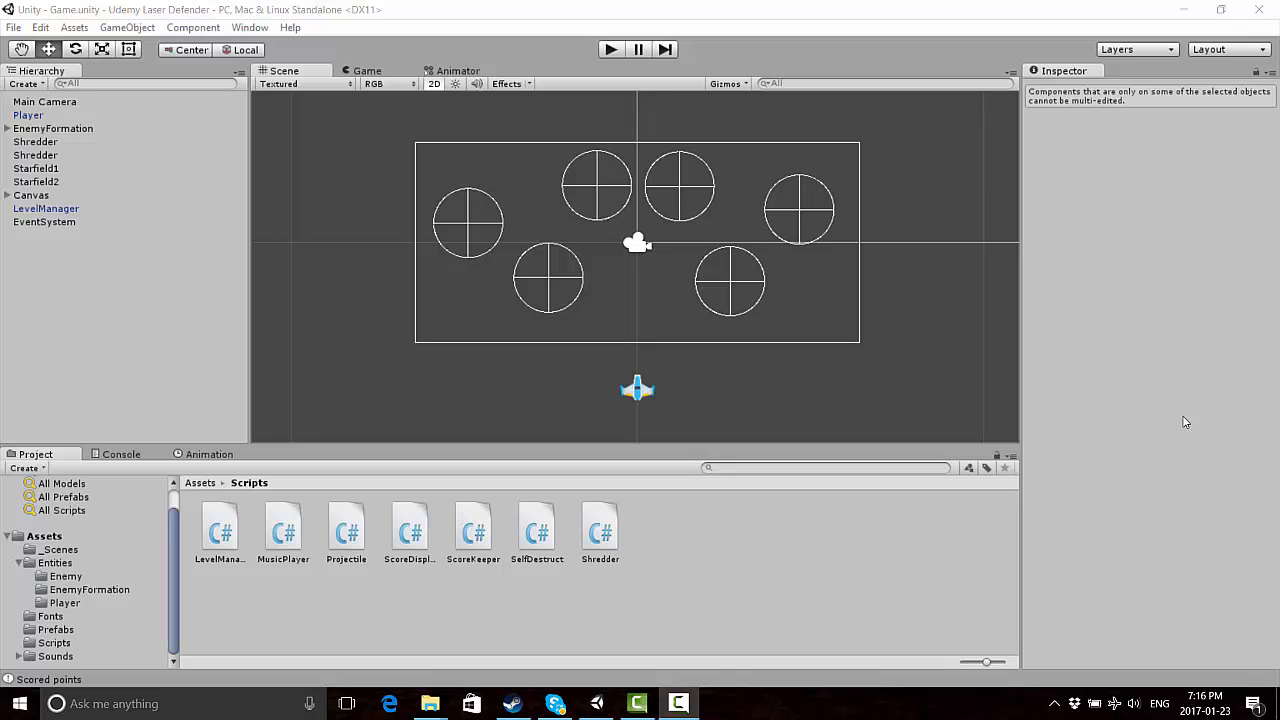
pyautogui.moveTo(800, 322)
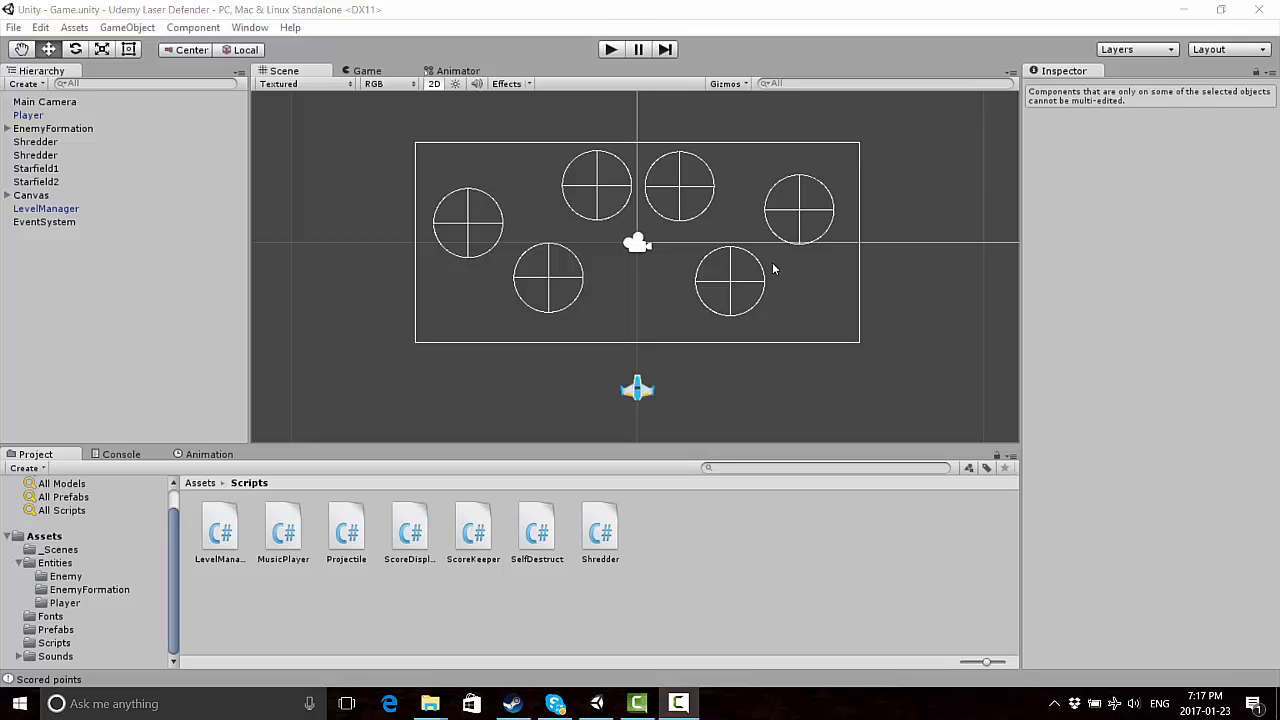
pyautogui.moveTo(490, 376)
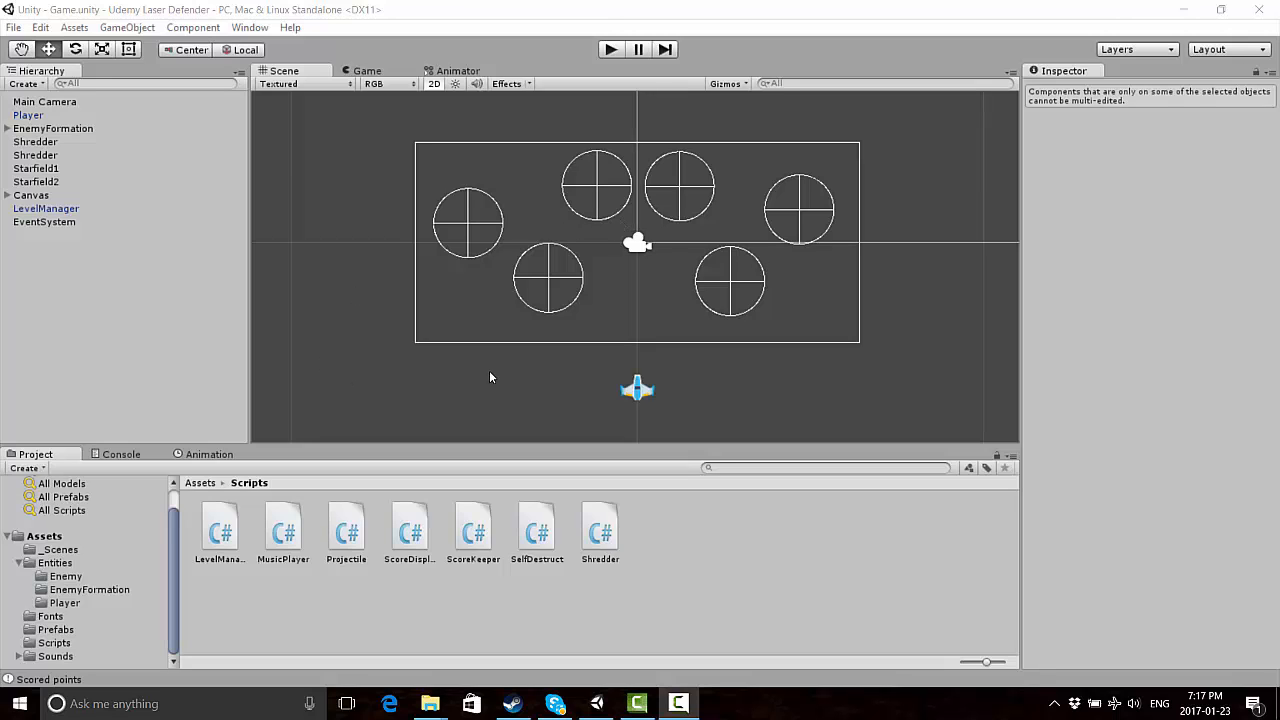
pyautogui.moveTo(28, 114)
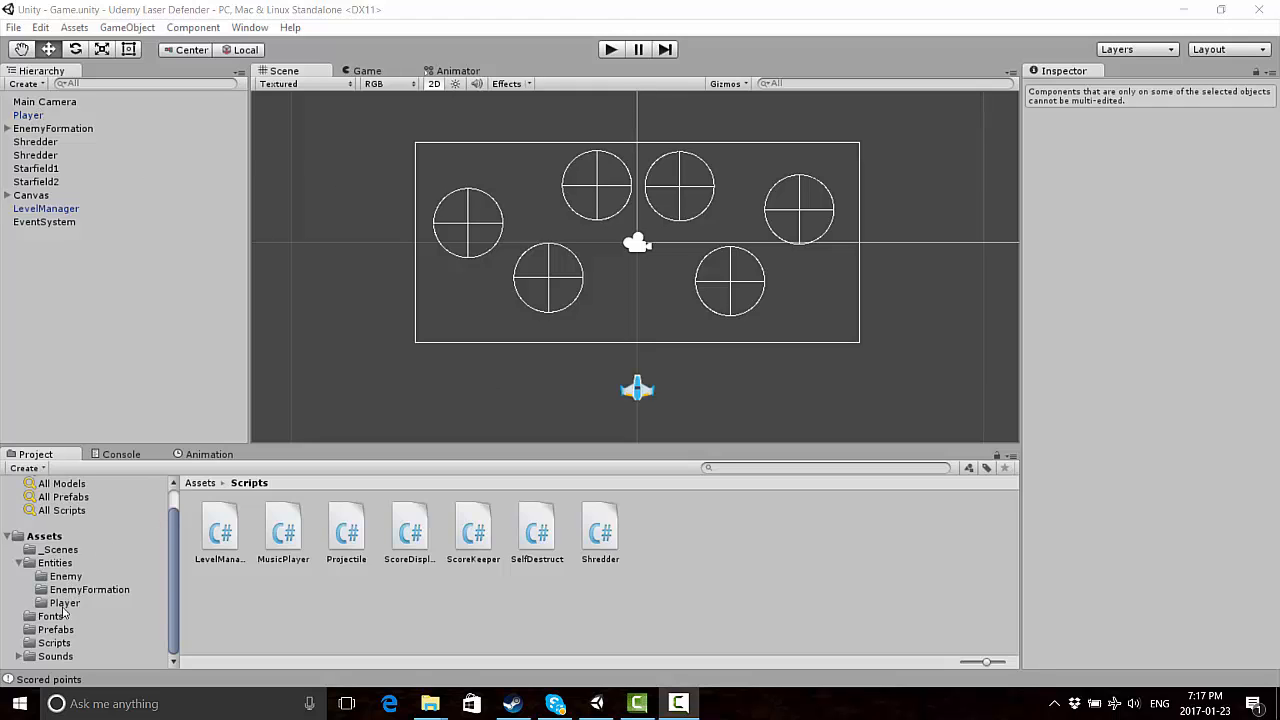
# Inspect the enemyLaser and Enemy prefabs (health 200), then the PlayerLaser prefab's damage settings
pyautogui.click(64, 602)
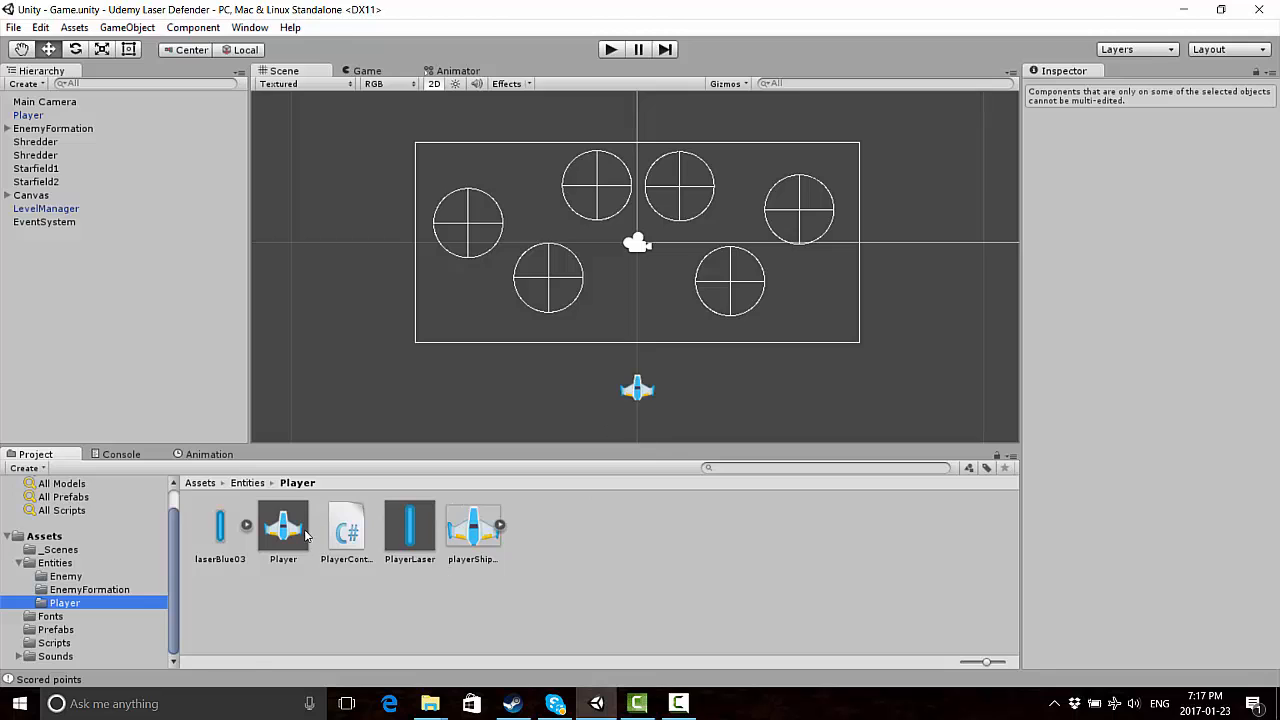
pyautogui.click(284, 528)
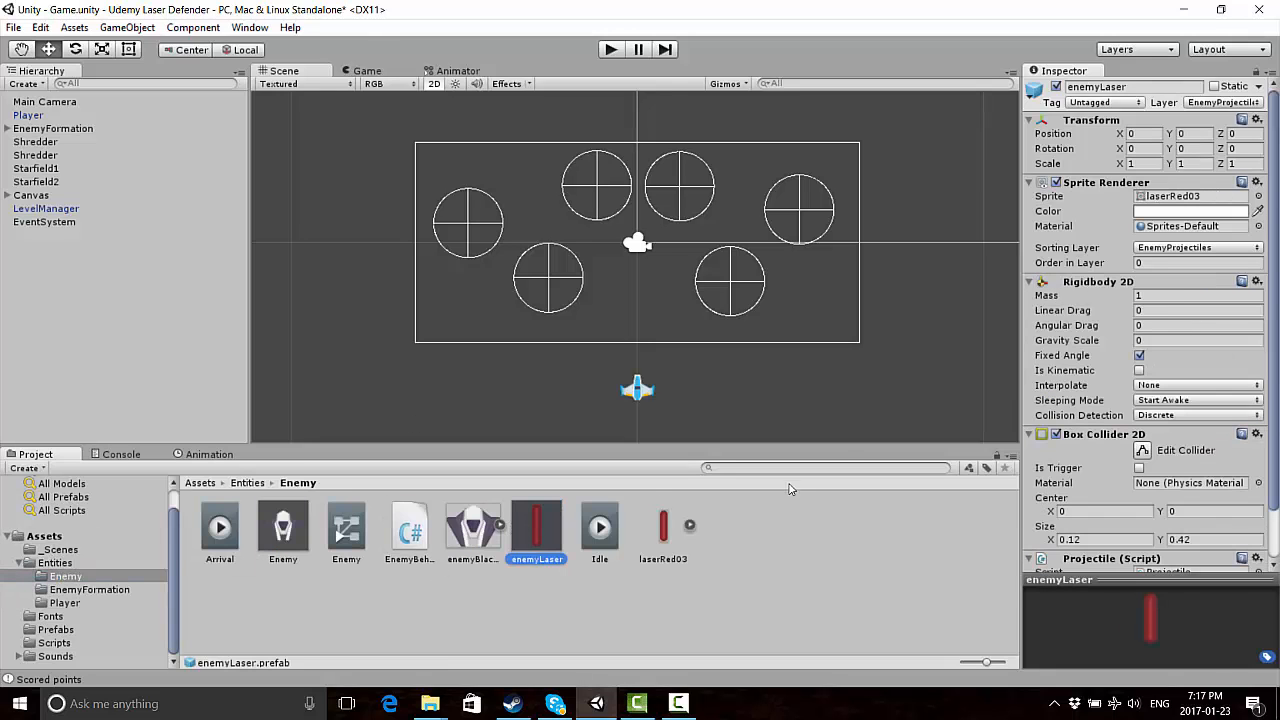
pyautogui.moveTo(1160, 356)
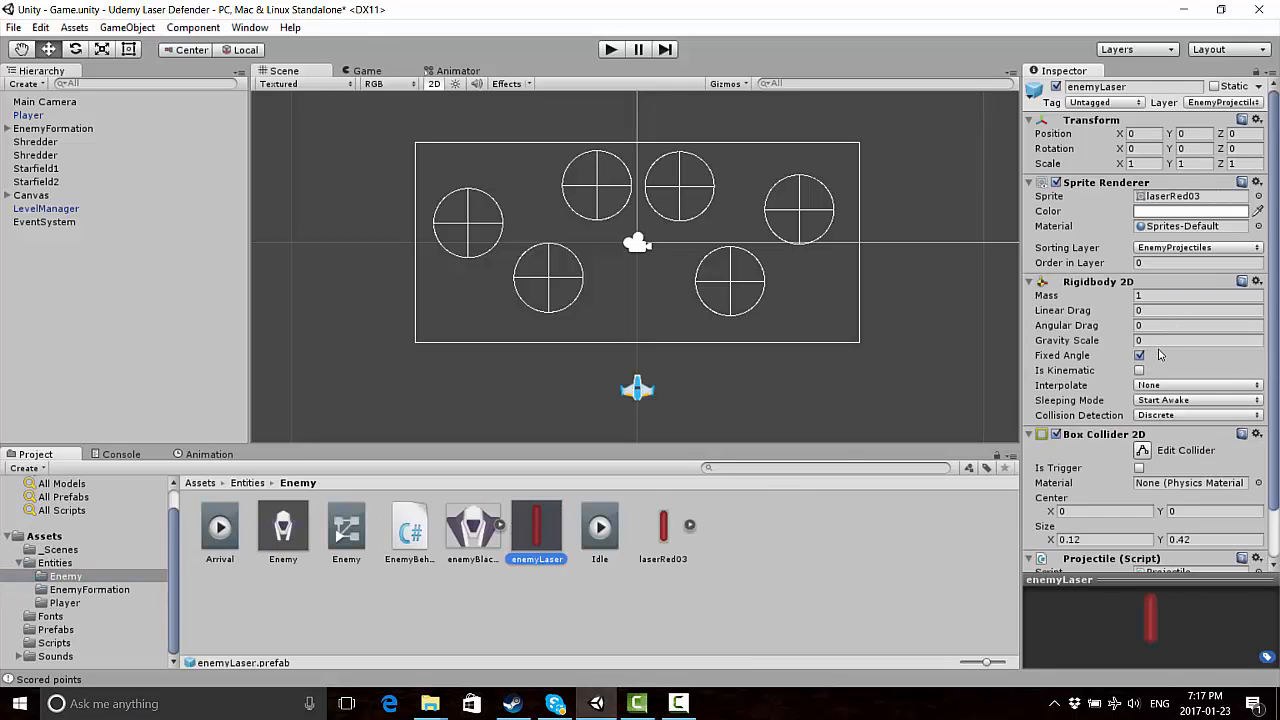
pyautogui.scroll(-3)
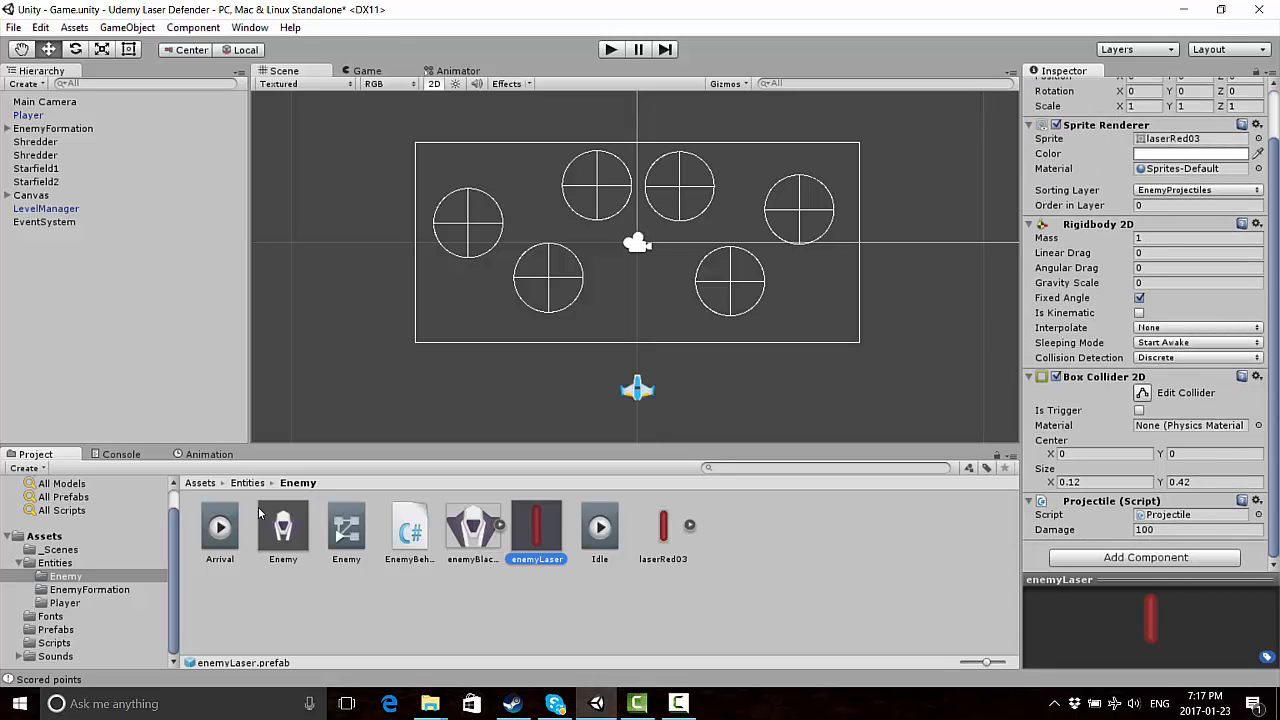
pyautogui.click(284, 524)
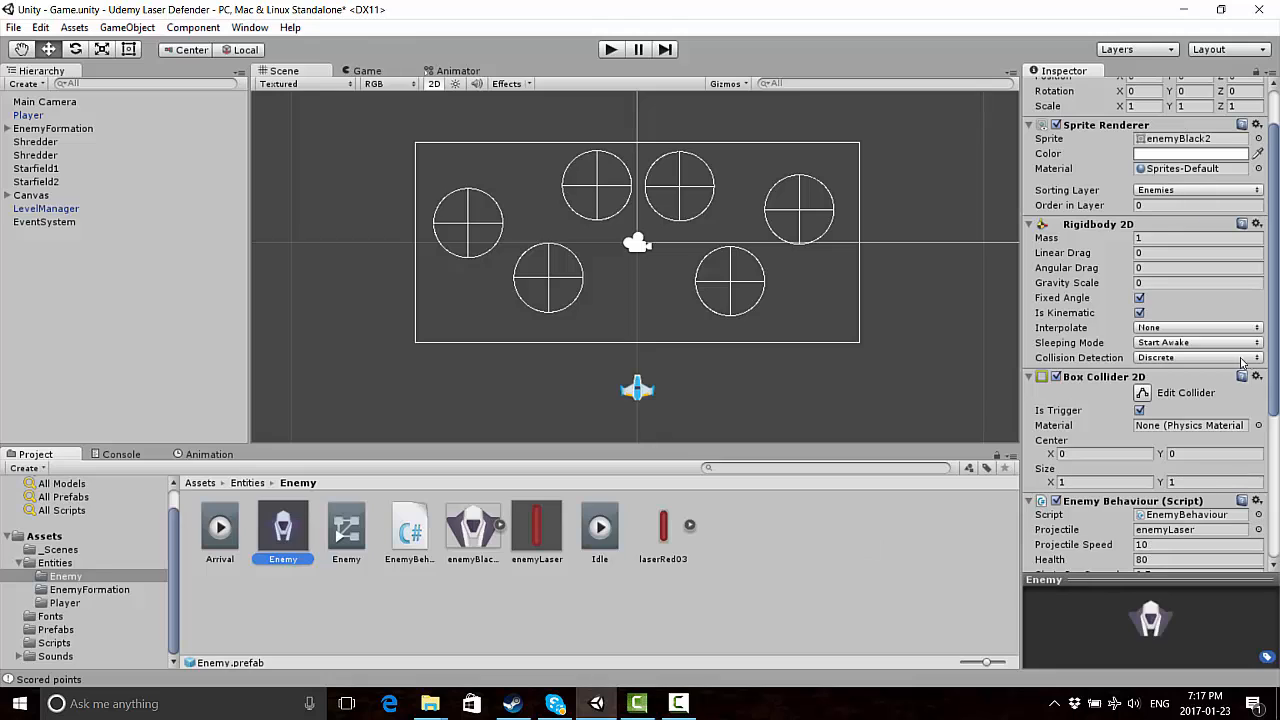
pyautogui.scroll(-3)
pyautogui.write('200')
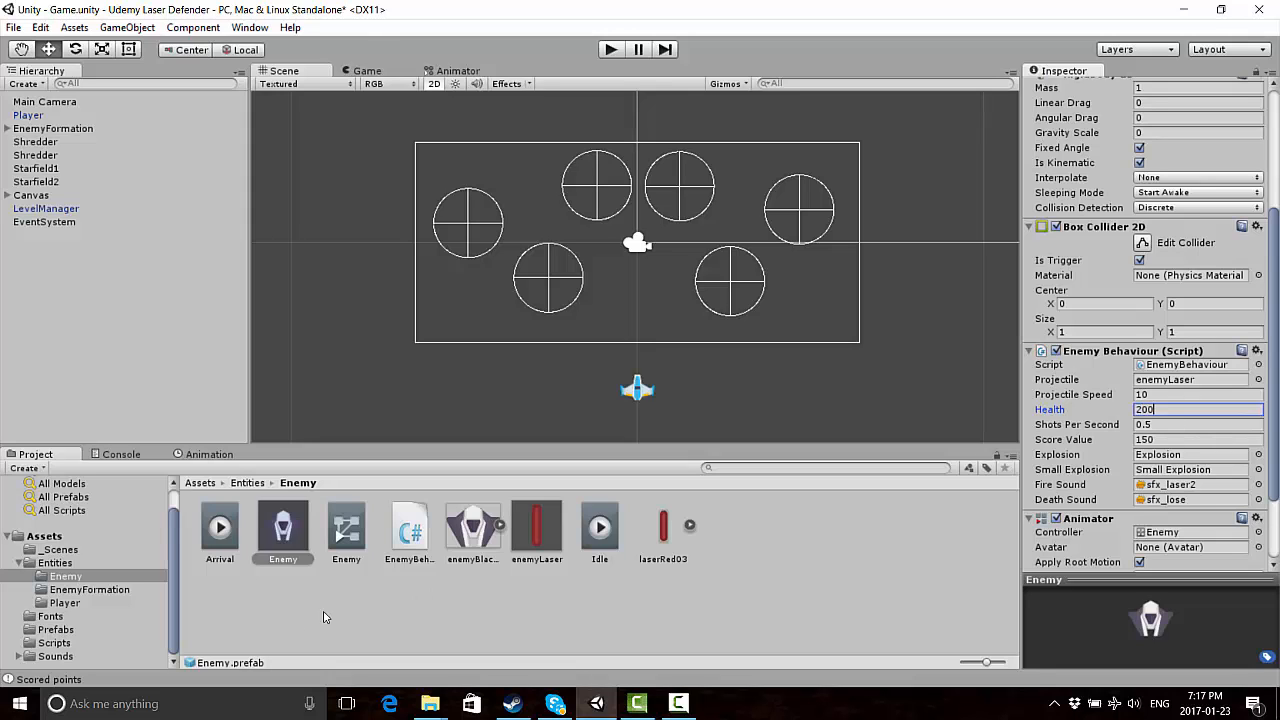
pyautogui.click(64, 602)
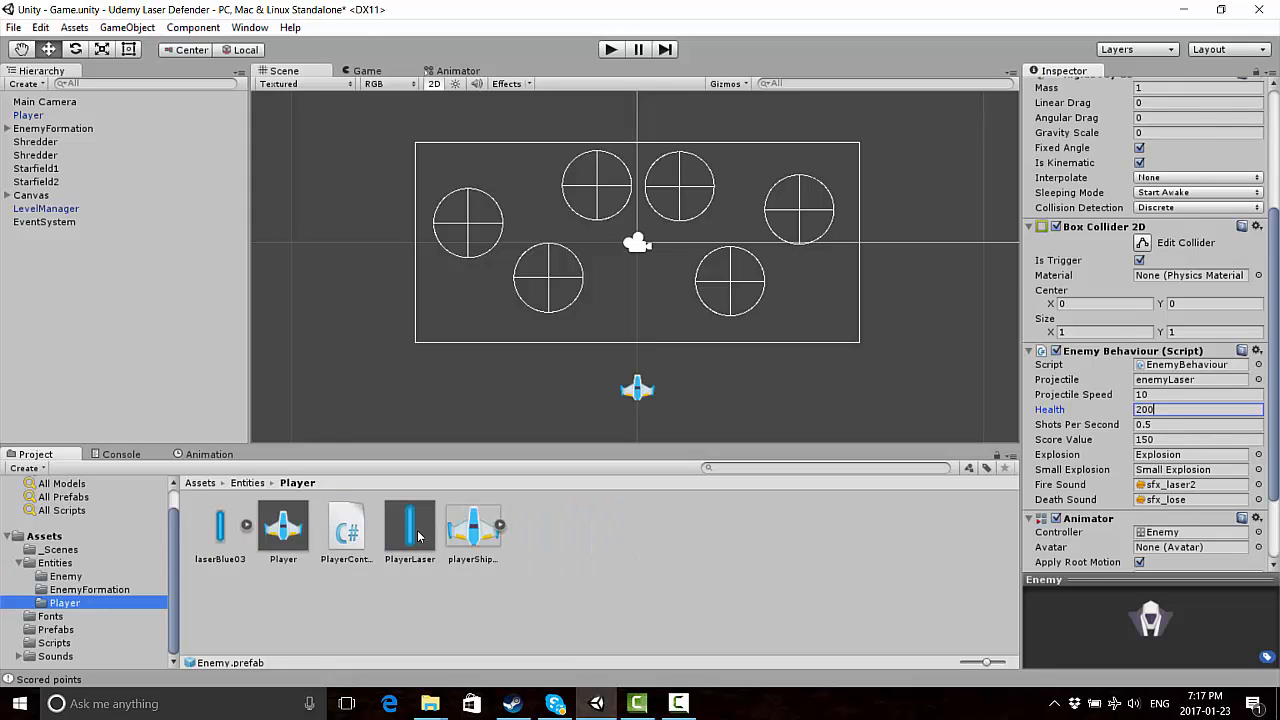
pyautogui.click(408, 524)
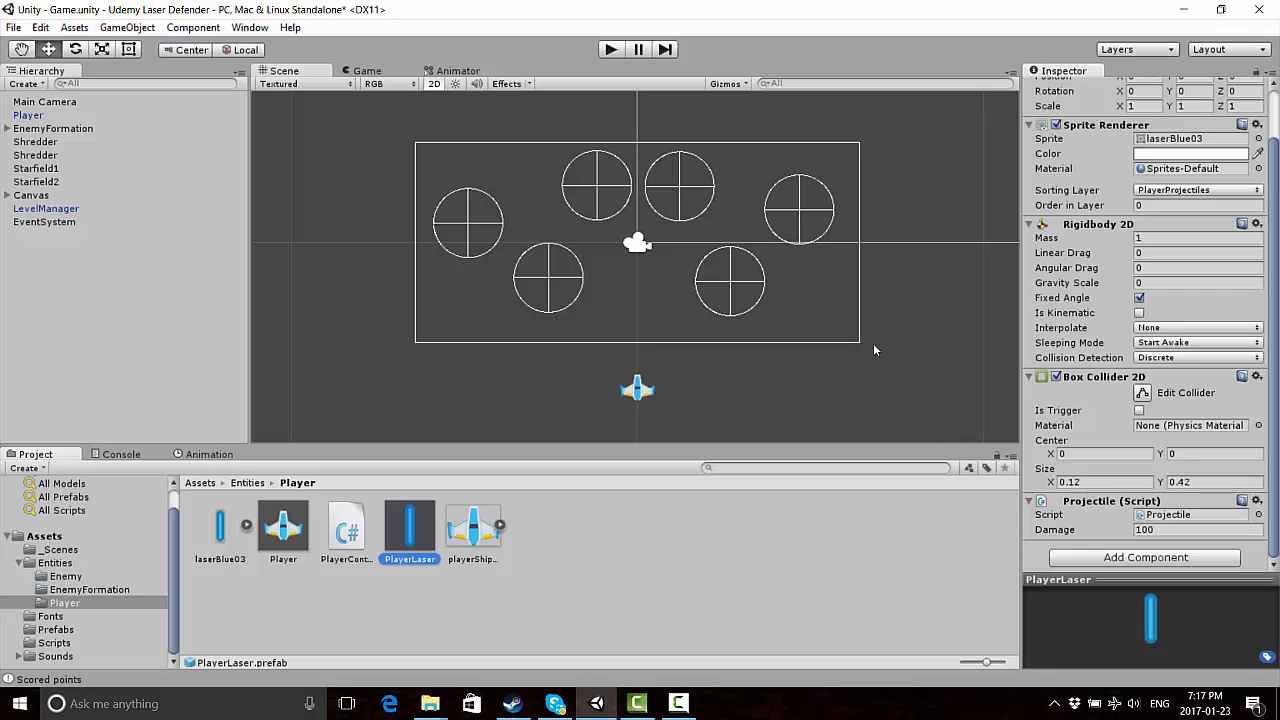
pyautogui.moveTo(504, 310)
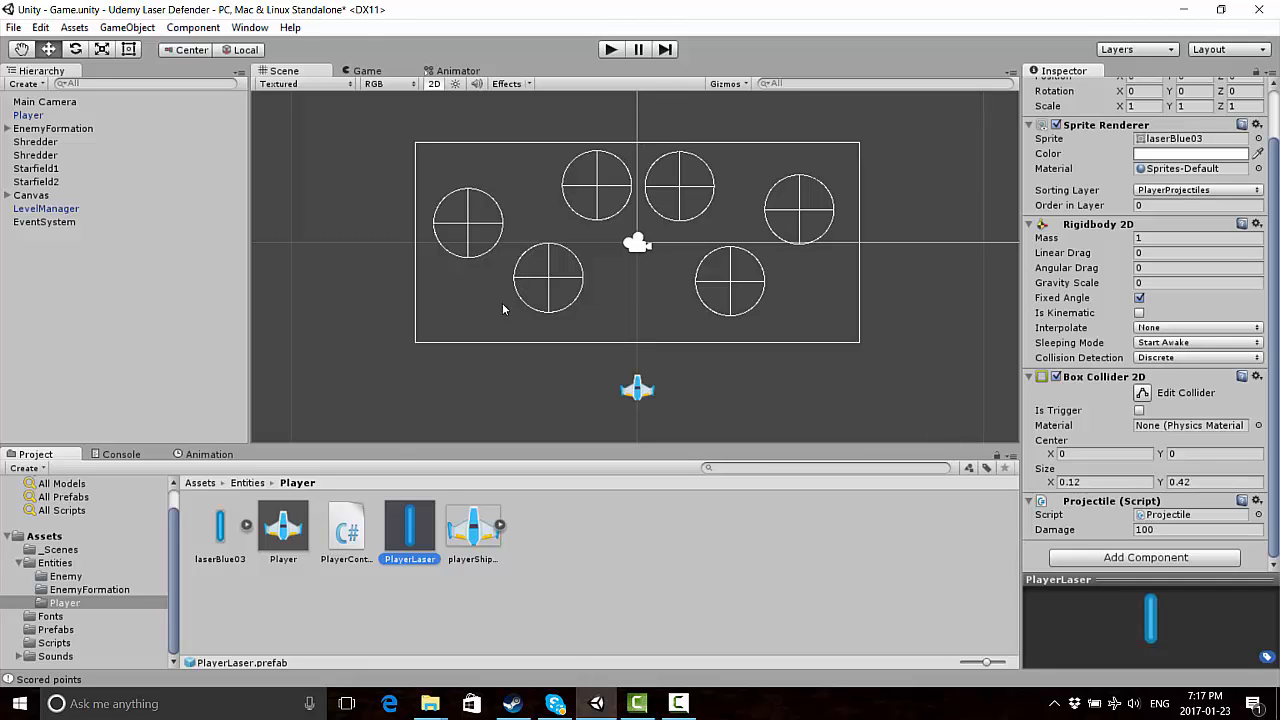
pyautogui.moveTo(496, 338)
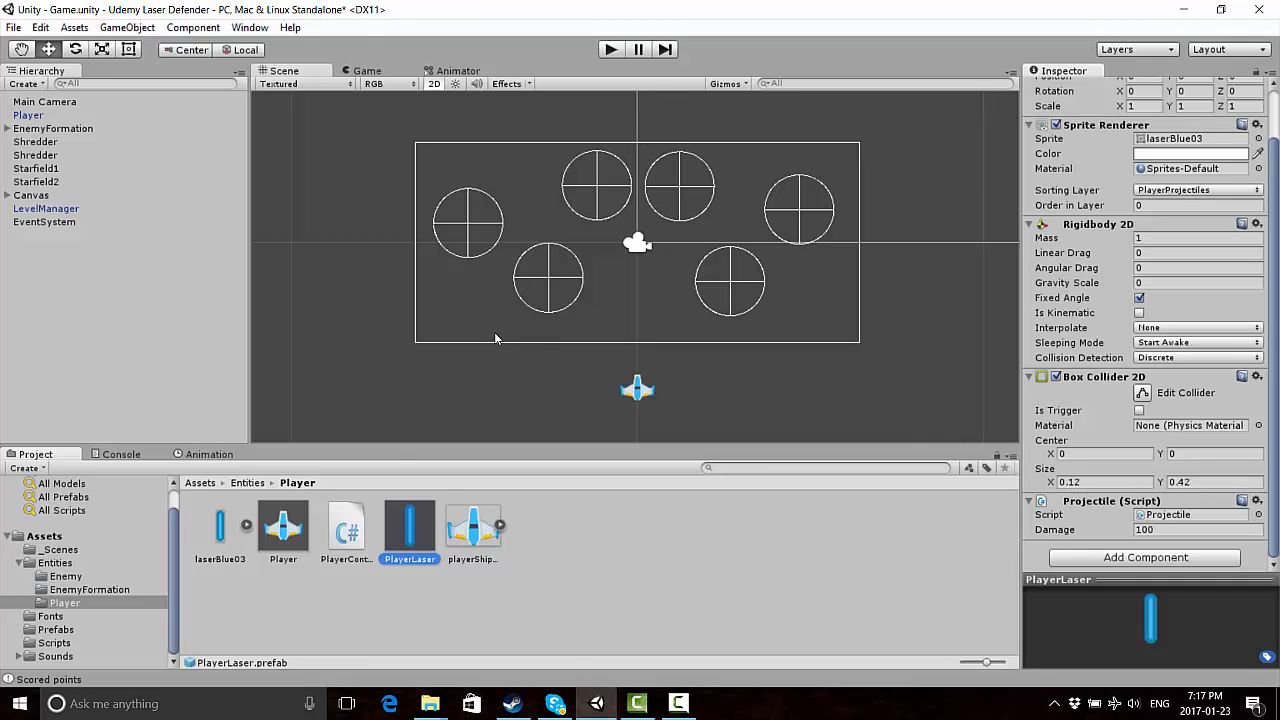
pyautogui.moveTo(536, 284)
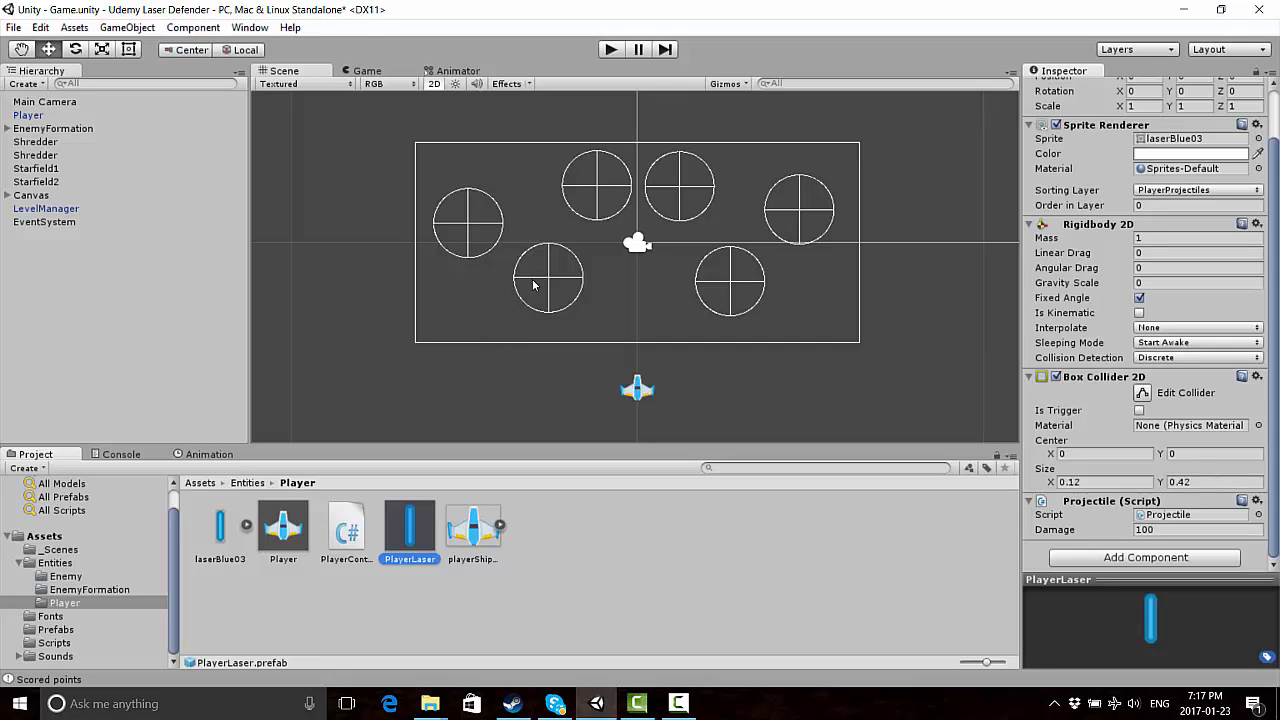
pyautogui.moveTo(476, 286)
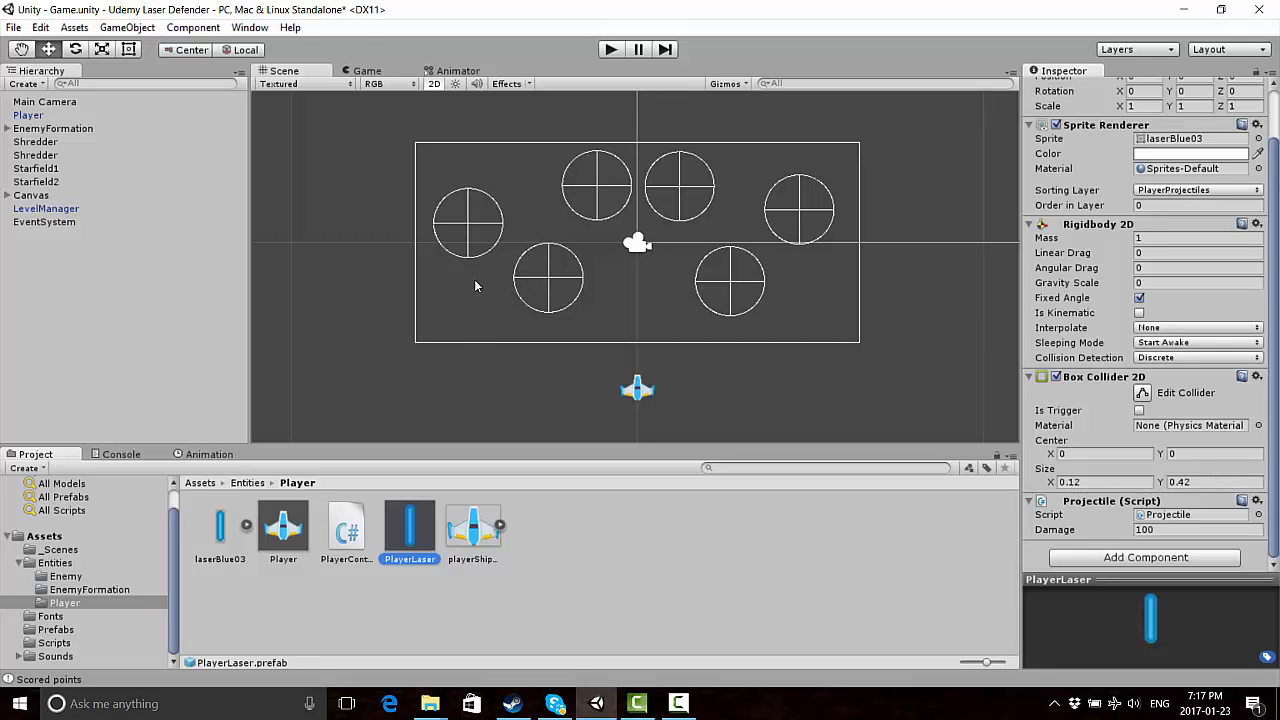
pyautogui.moveTo(462, 352)
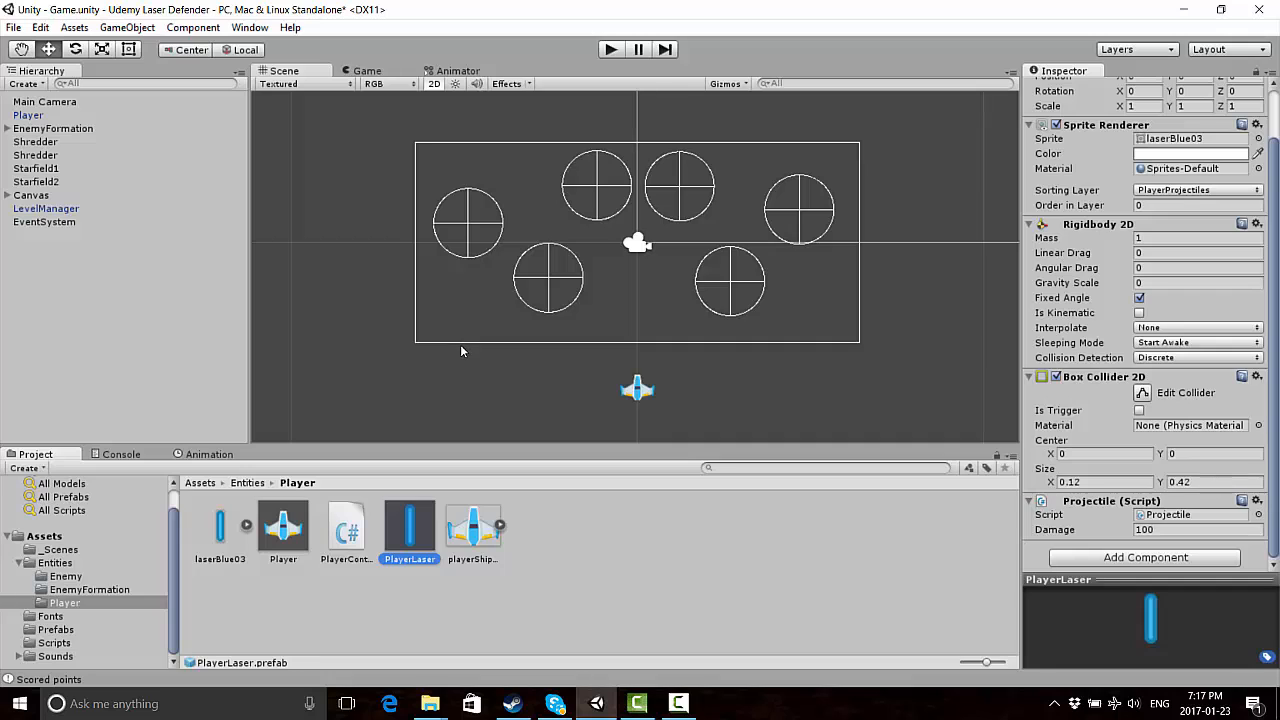
pyautogui.moveTo(394, 202)
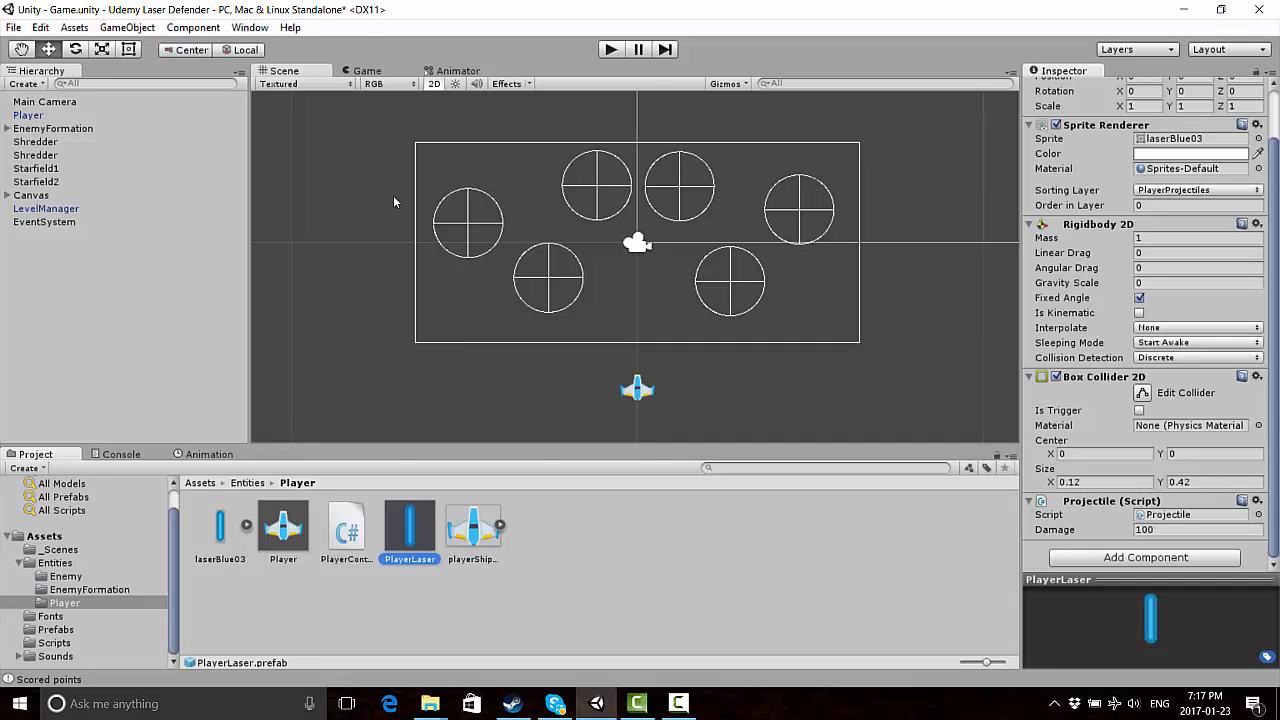
pyautogui.moveTo(516, 378)
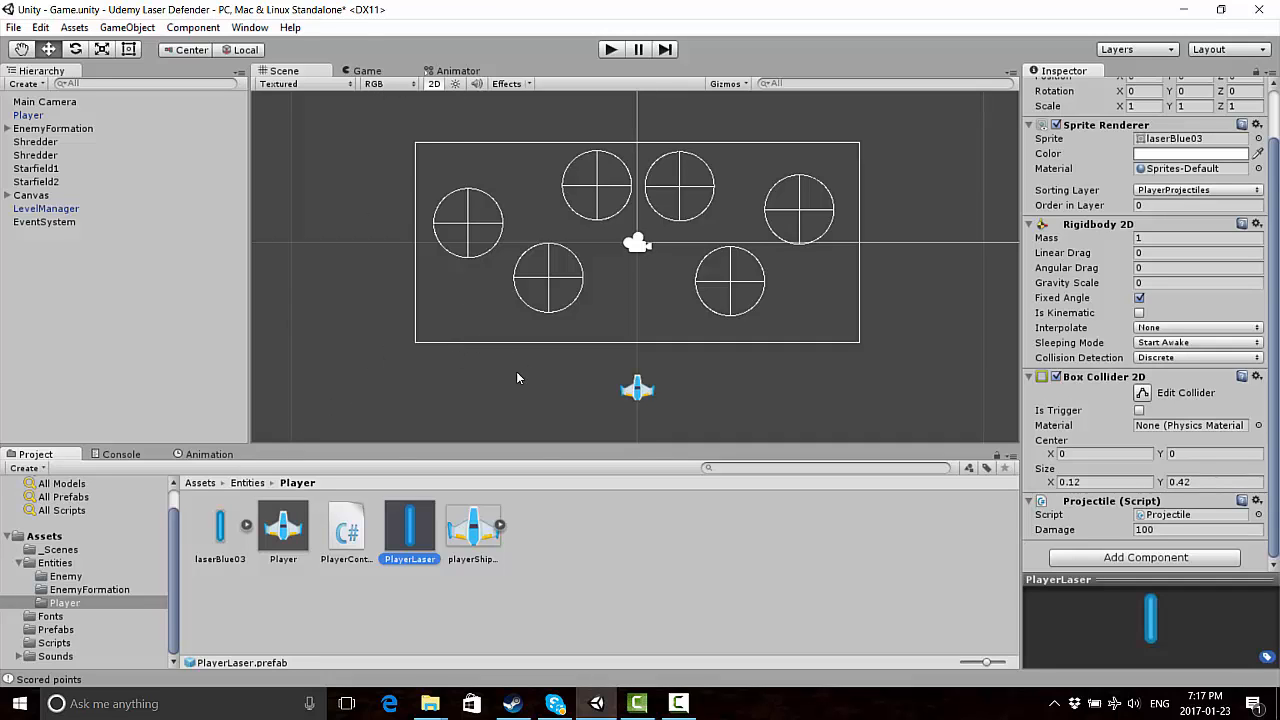
pyautogui.moveTo(416, 376)
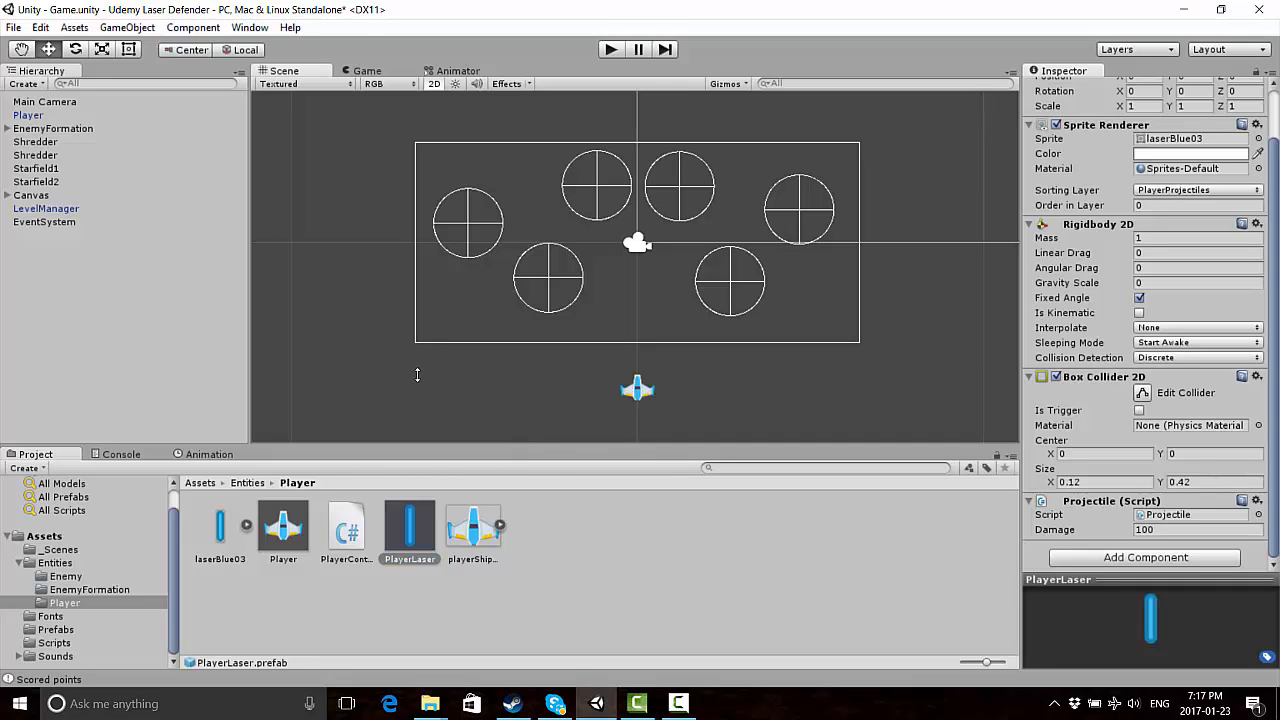
pyautogui.moveTo(980, 300)
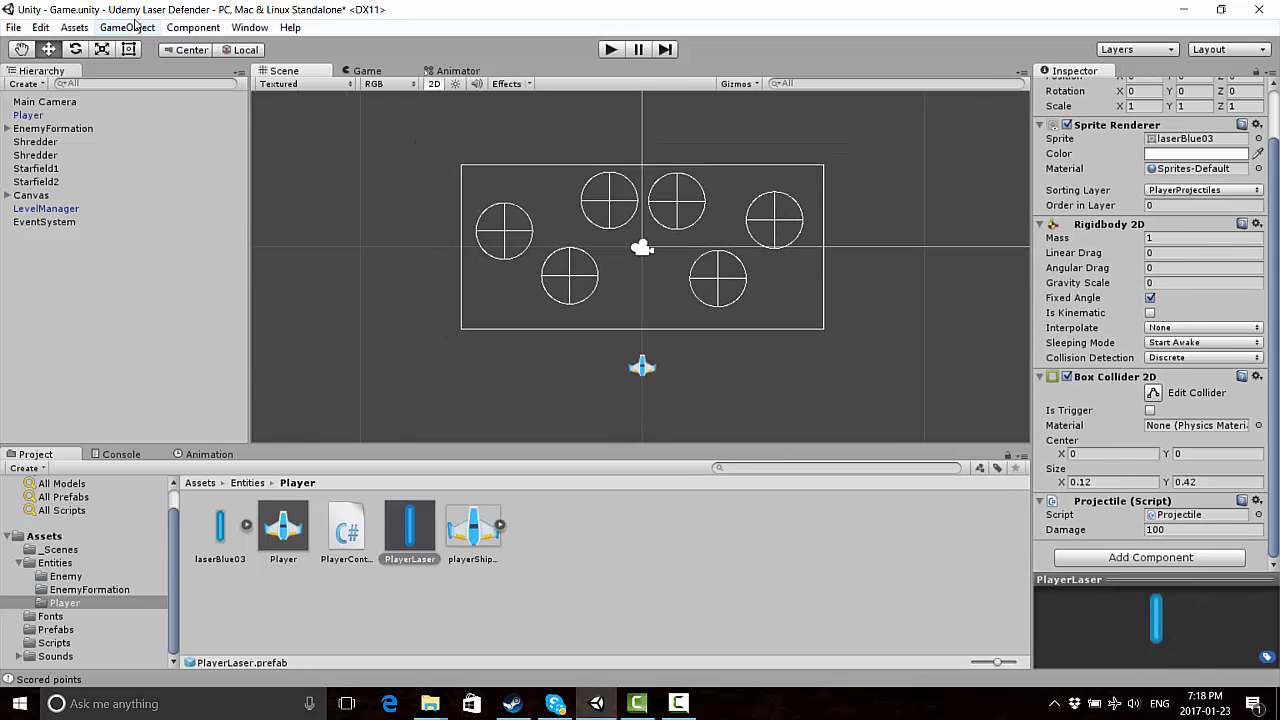
# Create a UI Slider under the Canvas via GameObject > UI and select it beside the Score text
pyautogui.click(128, 28)
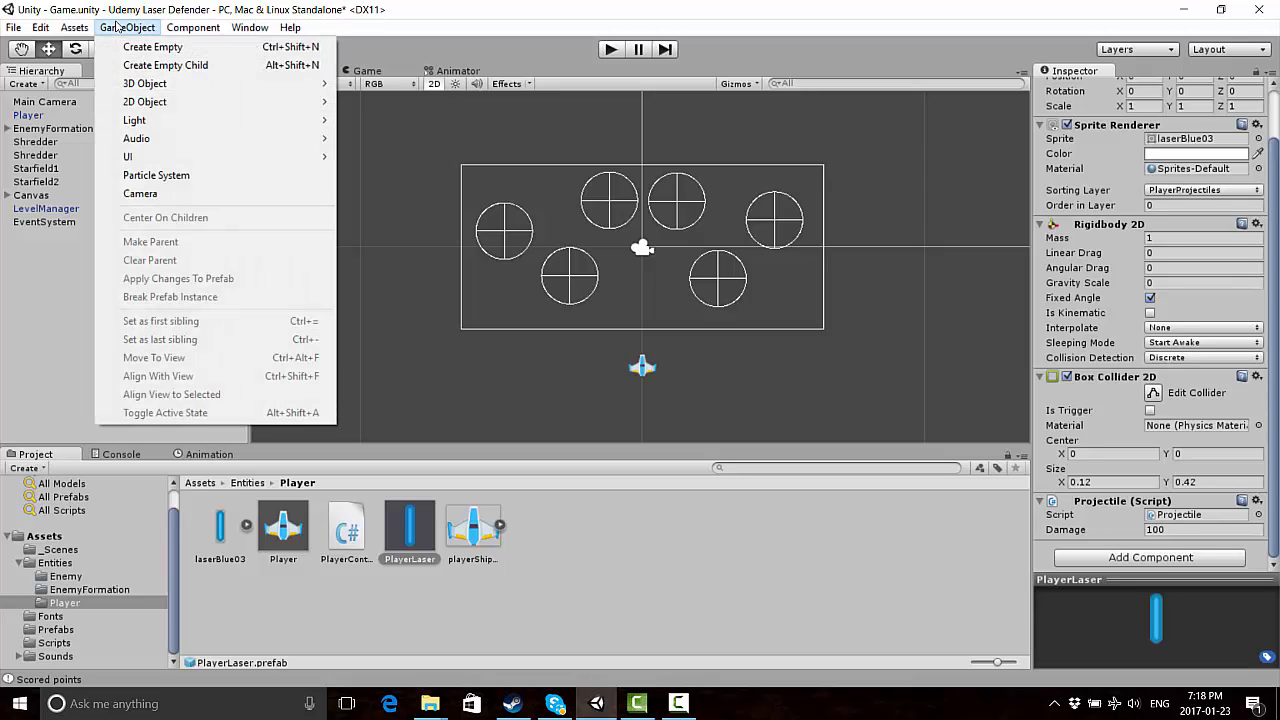
pyautogui.moveTo(128, 156)
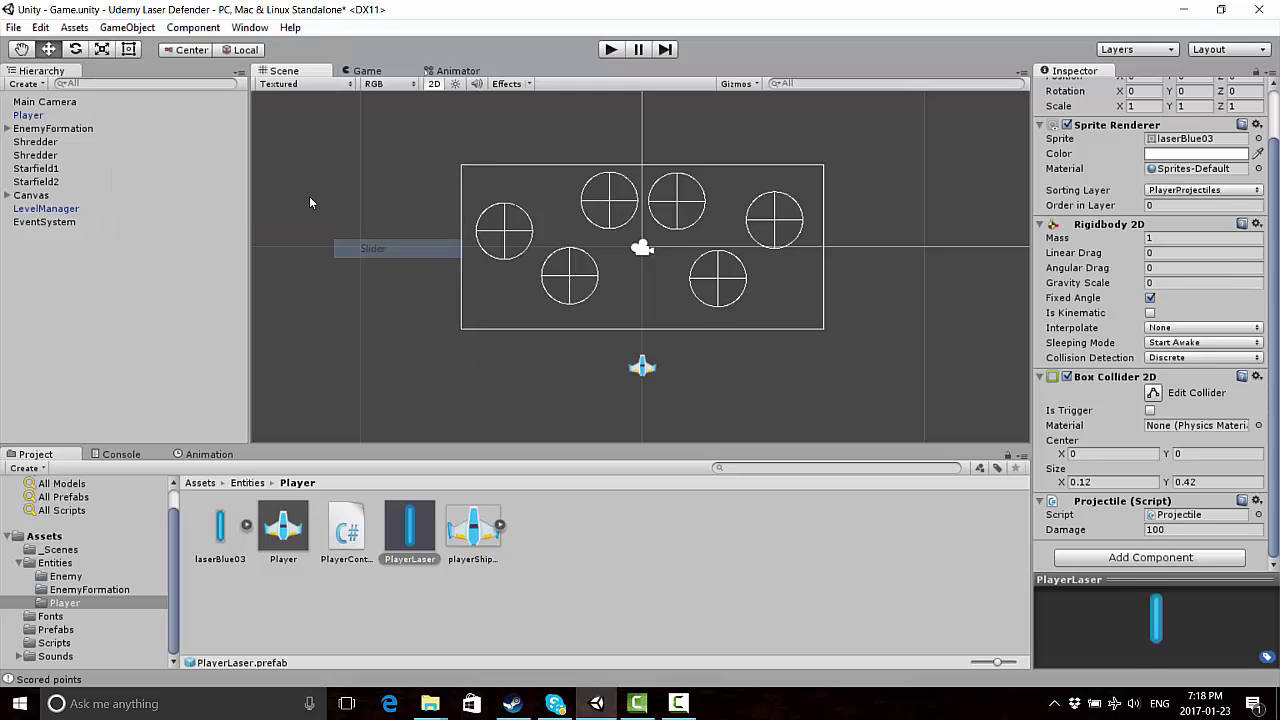
pyautogui.click(40, 220)
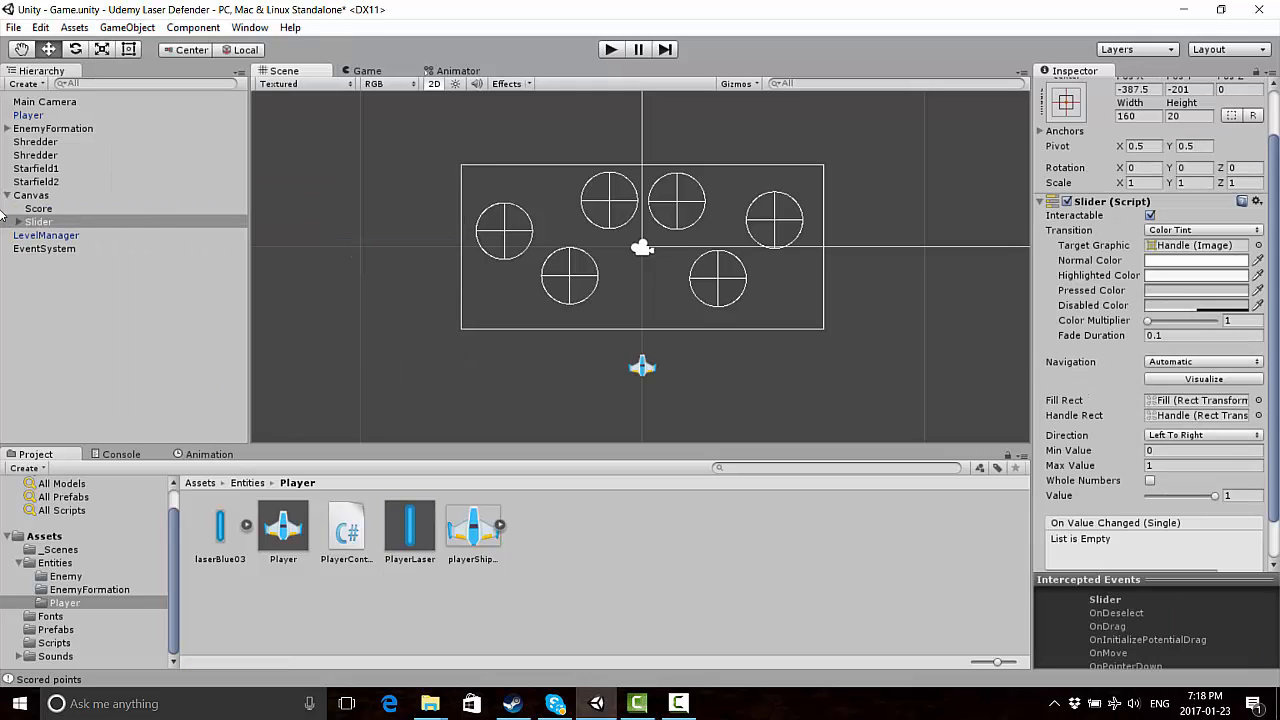
pyautogui.click(40, 220)
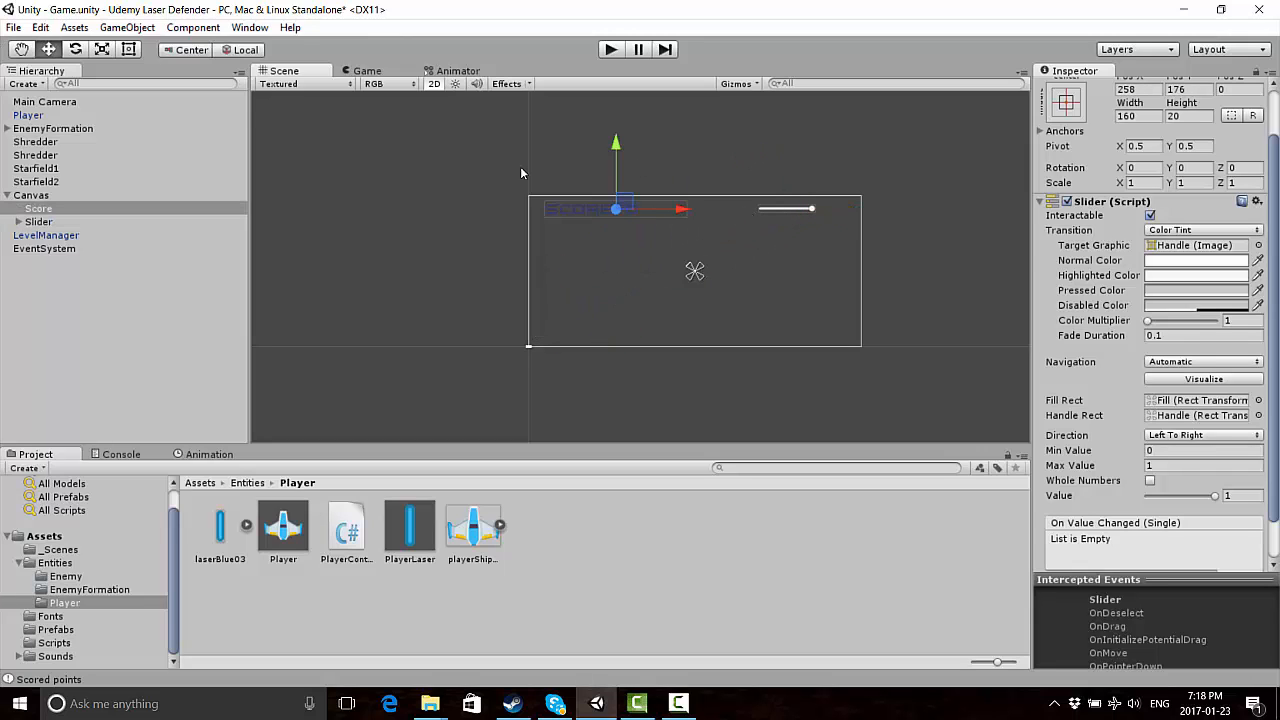
pyautogui.click(38, 208)
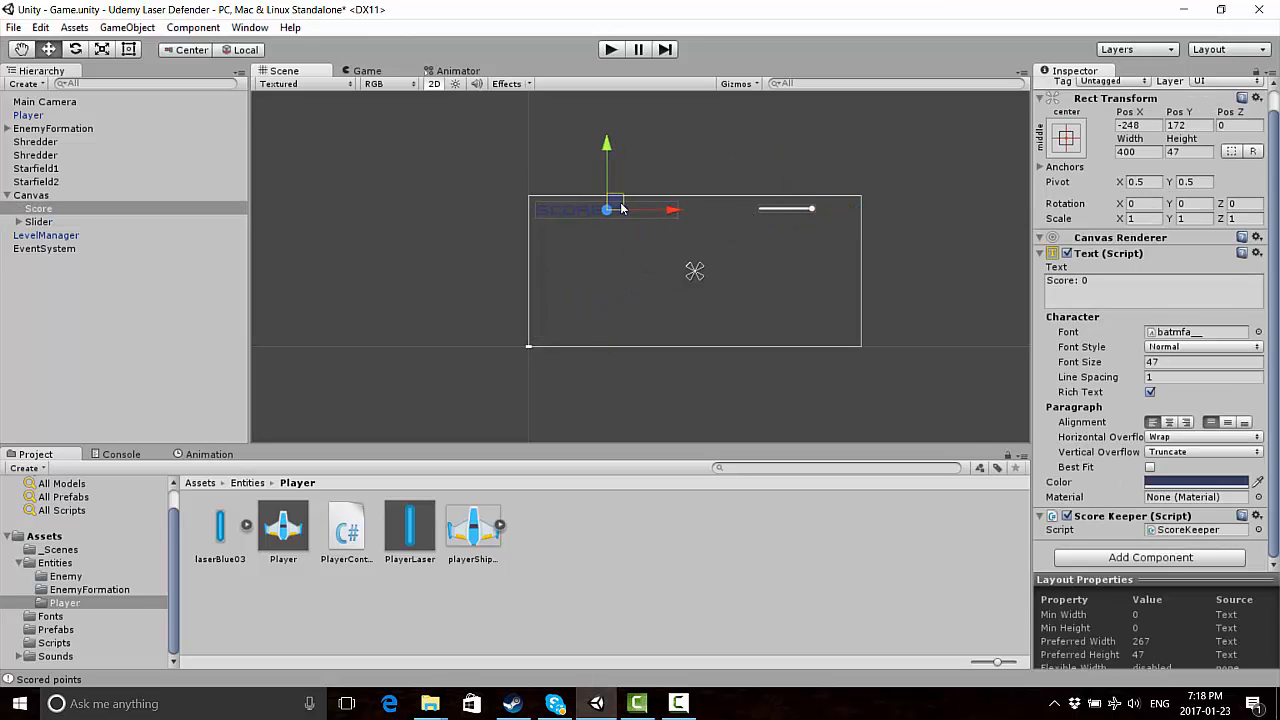
pyautogui.click(40, 220)
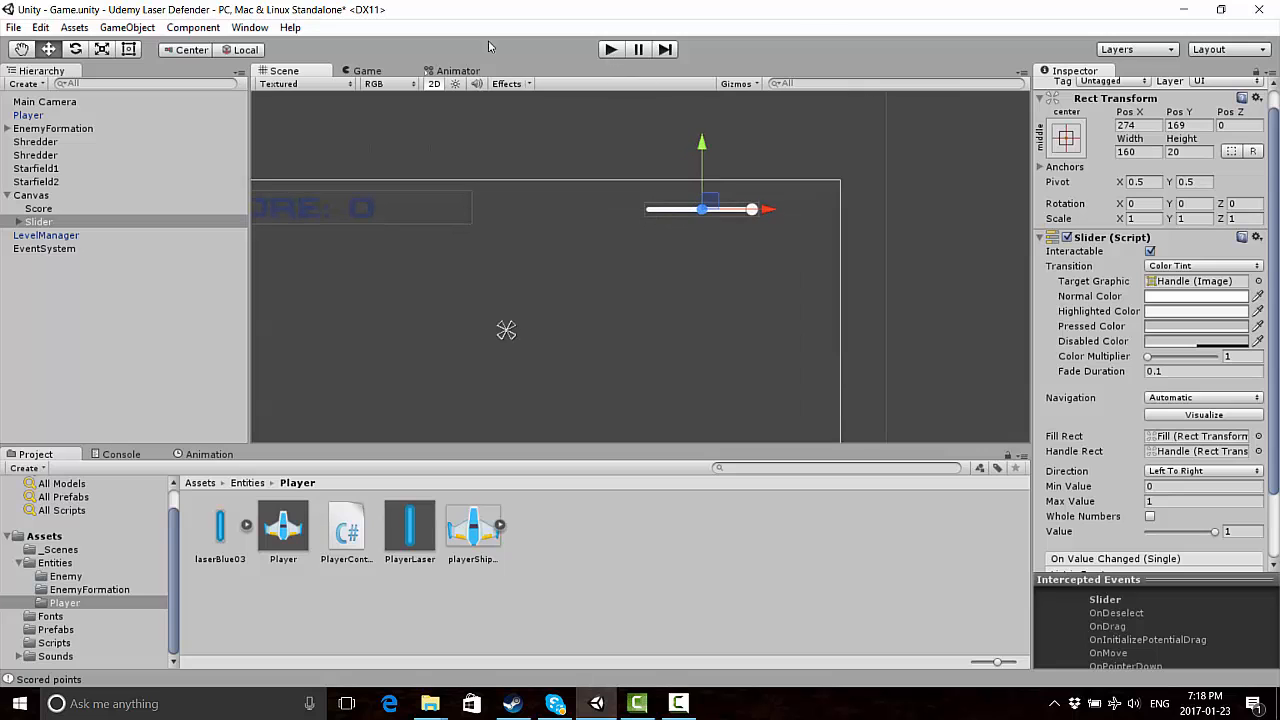
# Enlarge the Slider's Rect Transform, setting Height 38.7 and increasing Scale X/Y
pyautogui.click(610, 48)
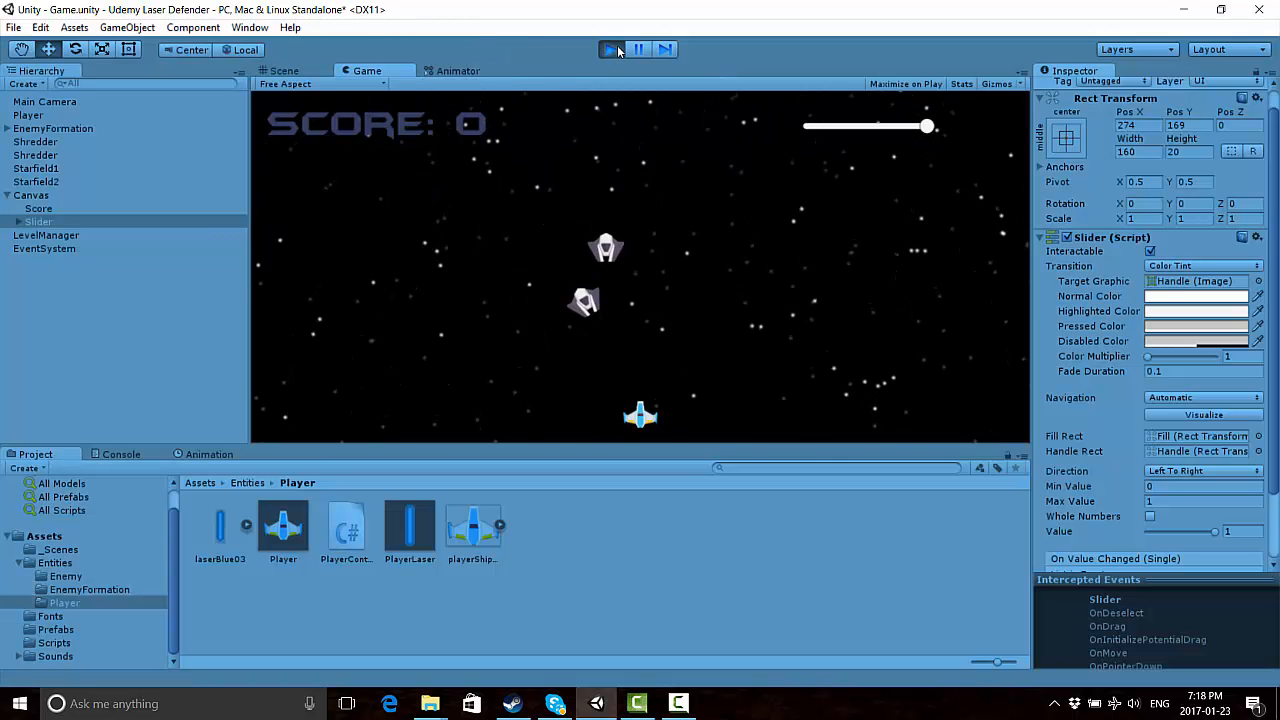
pyautogui.click(610, 48)
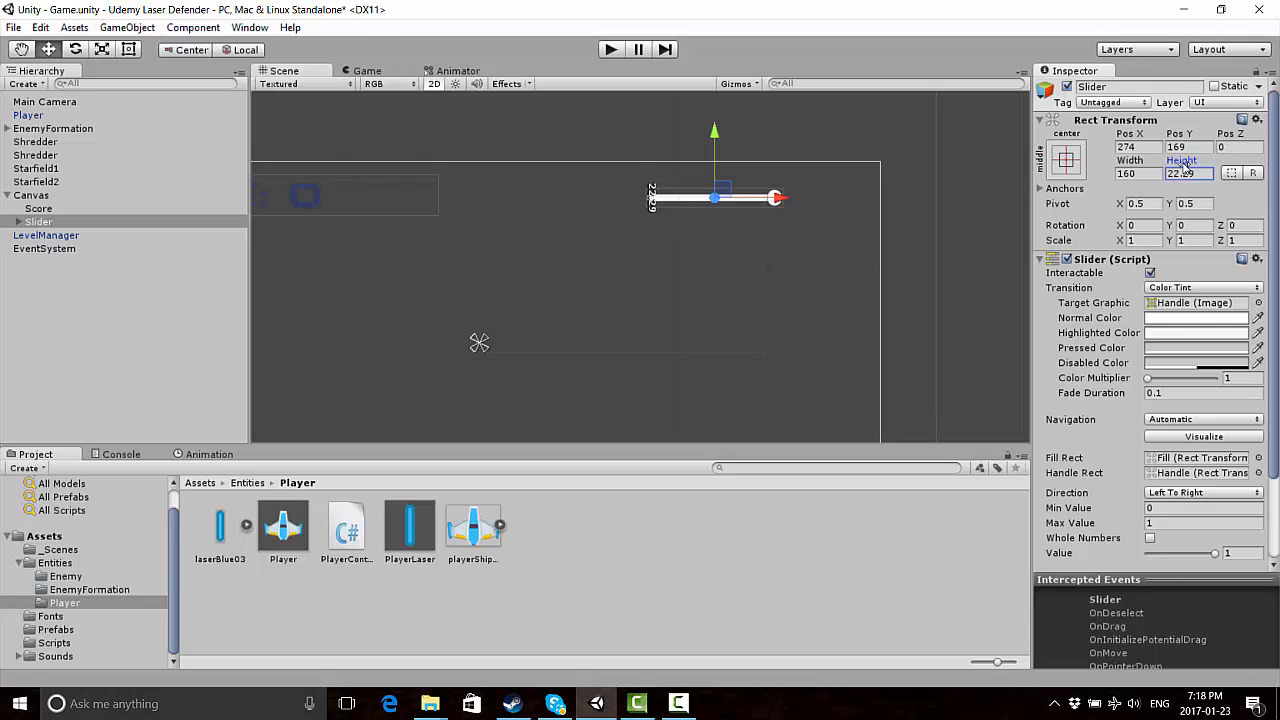
pyautogui.write('38.7')
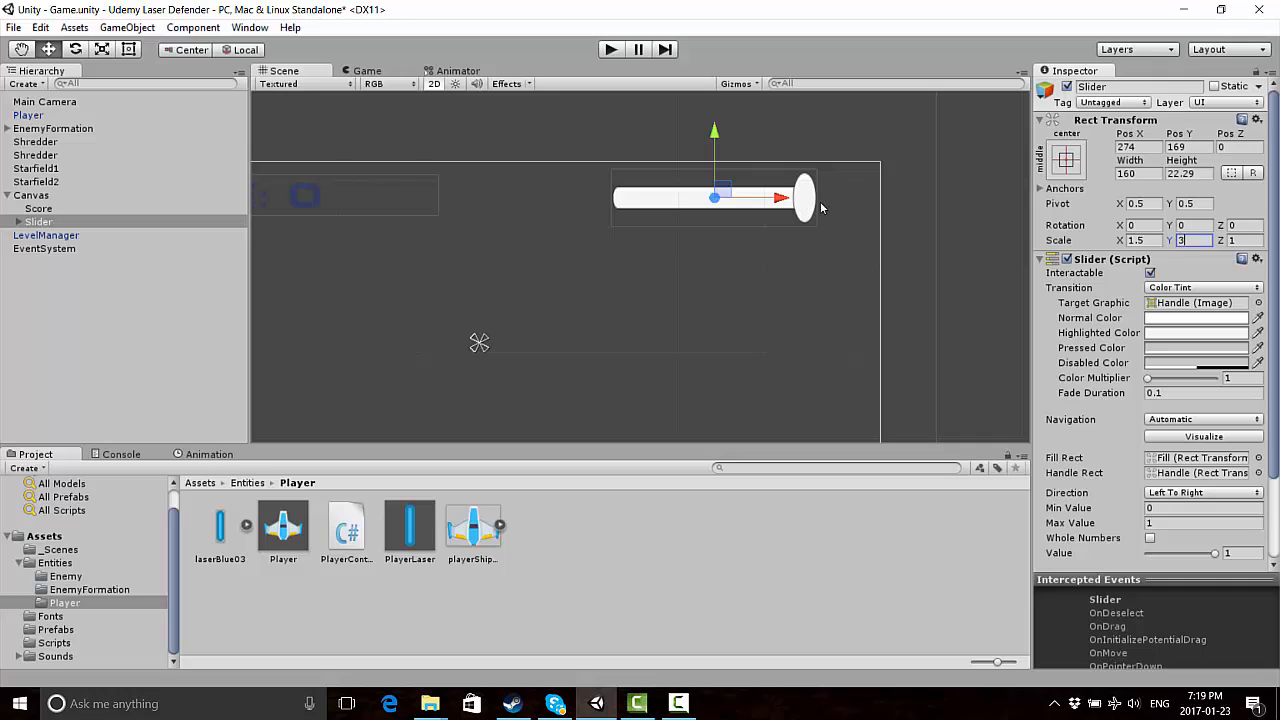
pyautogui.moveTo(218, 260)
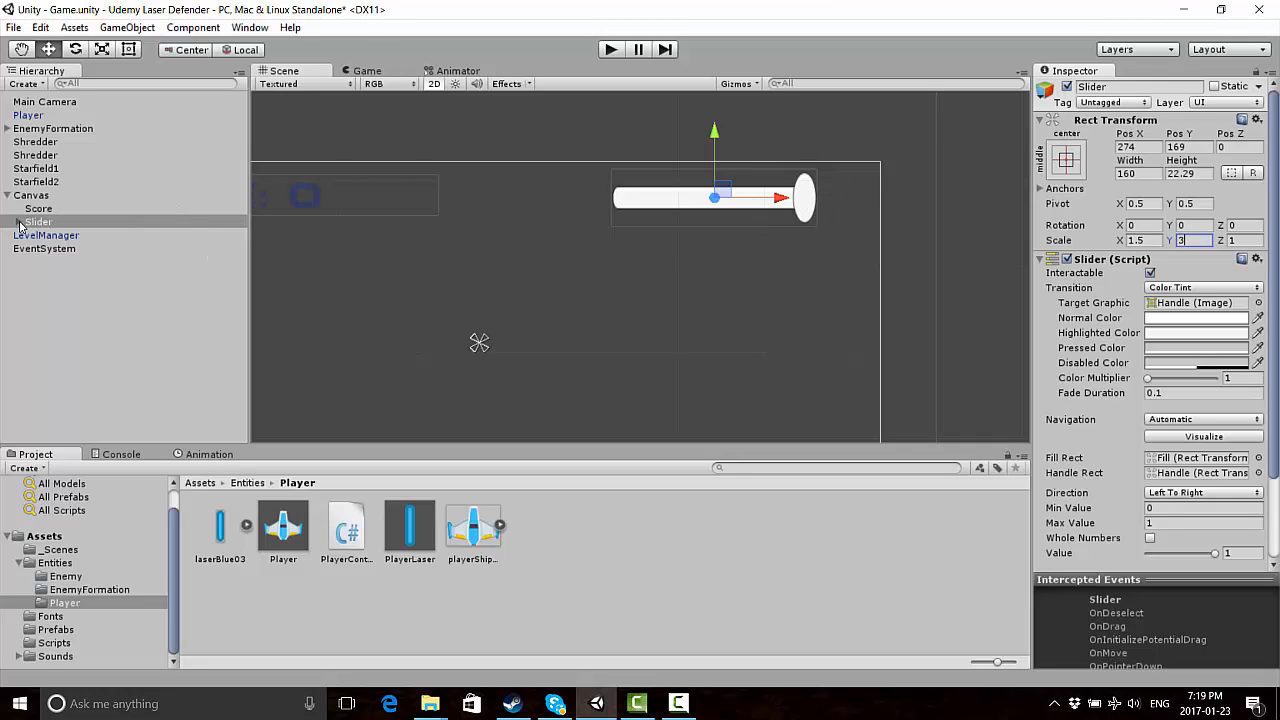
# Expand the Slider's Fill Area and Handle Slide Area, colour the Fill image red, then select Background
pyautogui.click(8, 220)
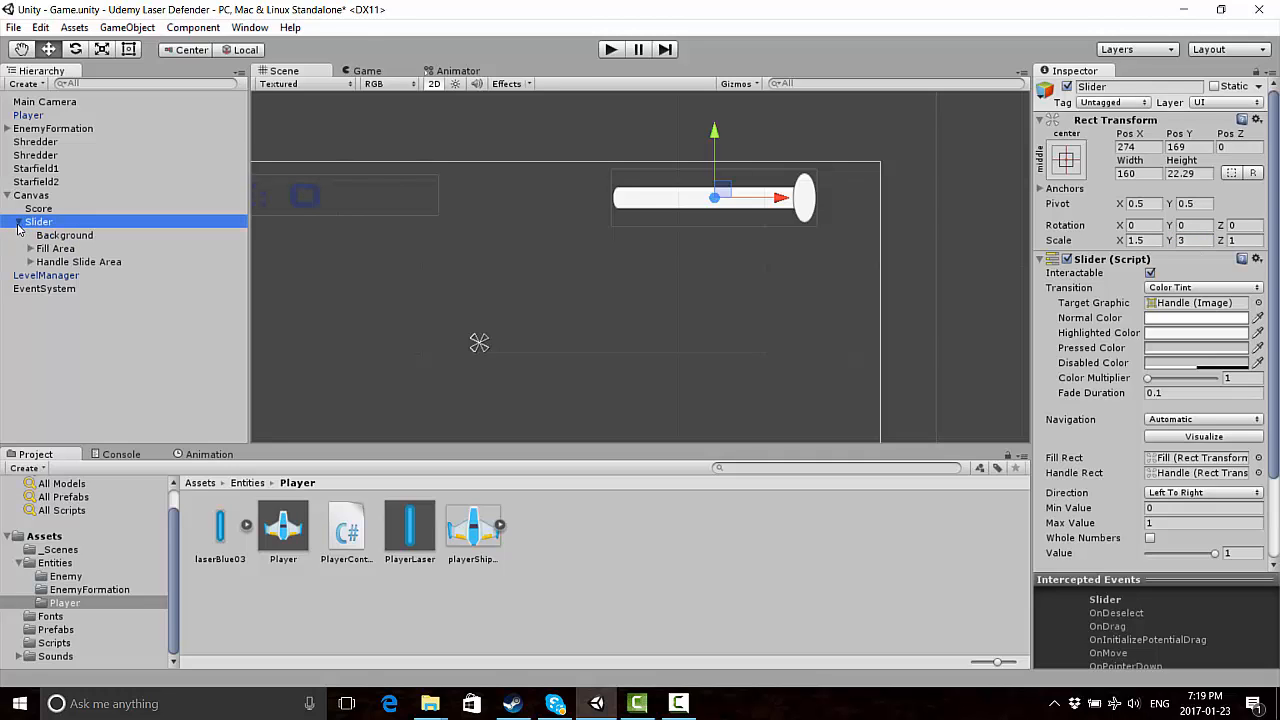
pyautogui.click(18, 248)
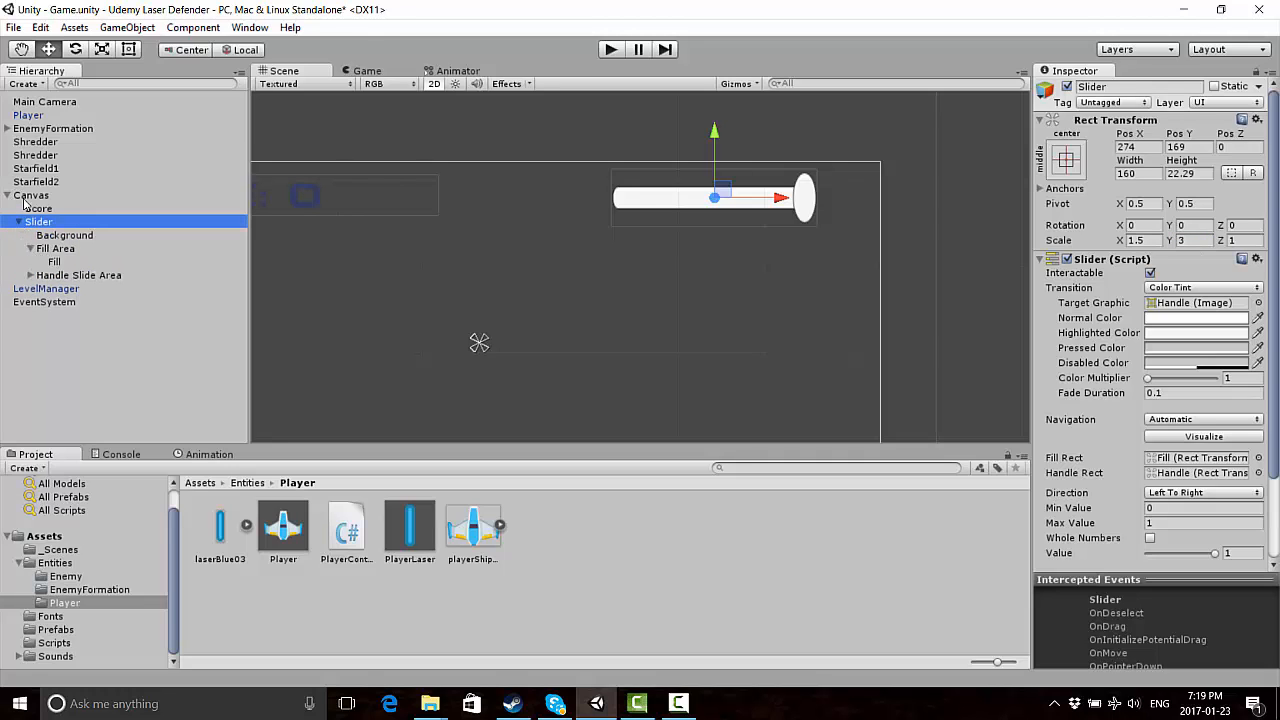
pyautogui.click(32, 276)
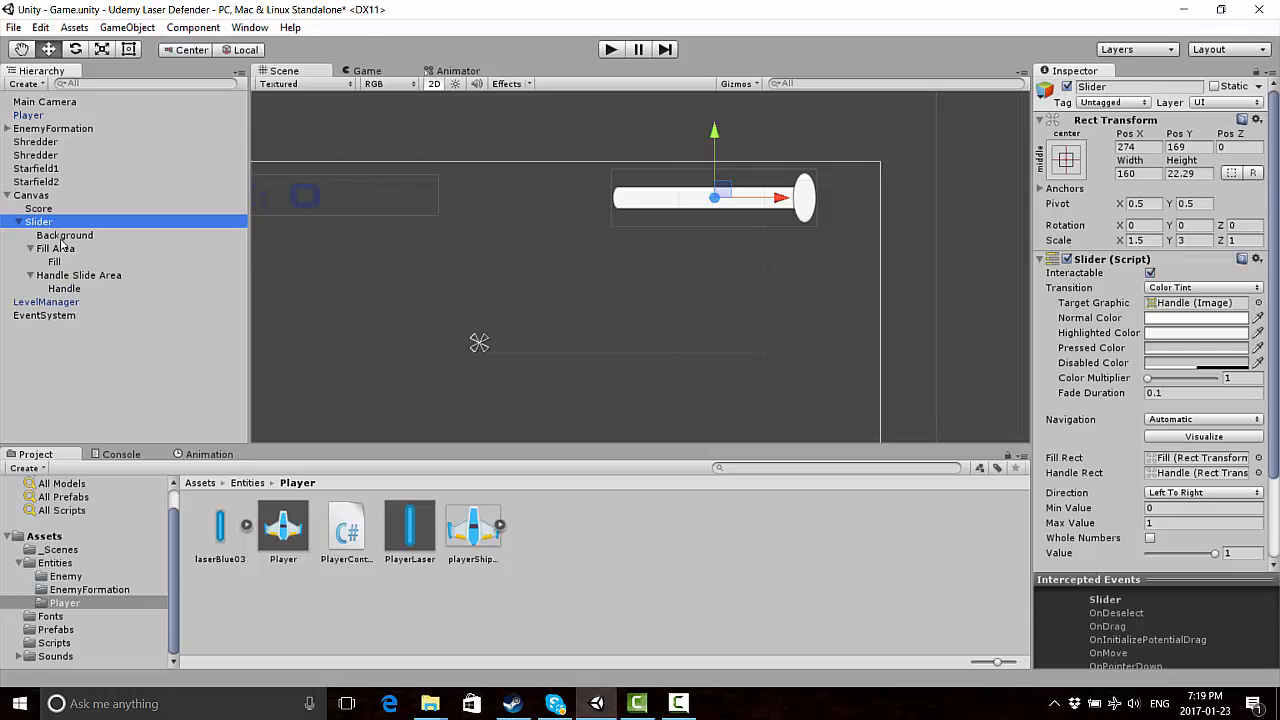
pyautogui.click(54, 260)
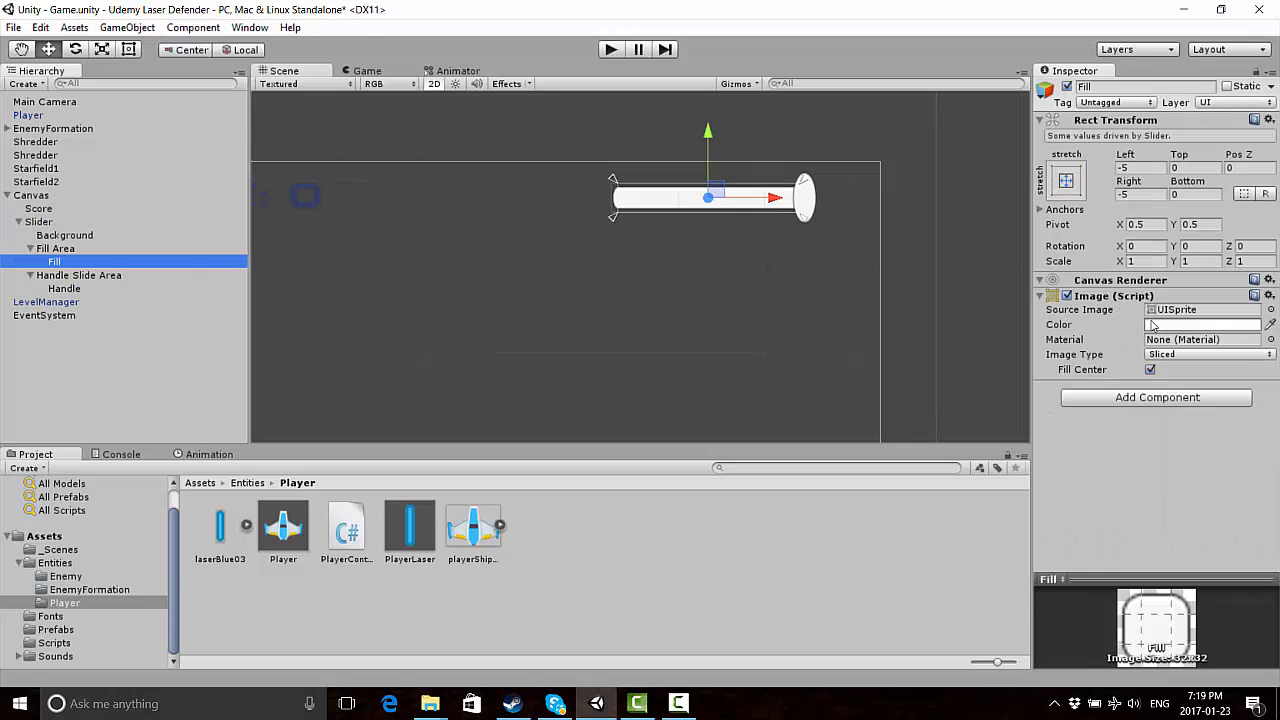
pyautogui.click(1200, 324)
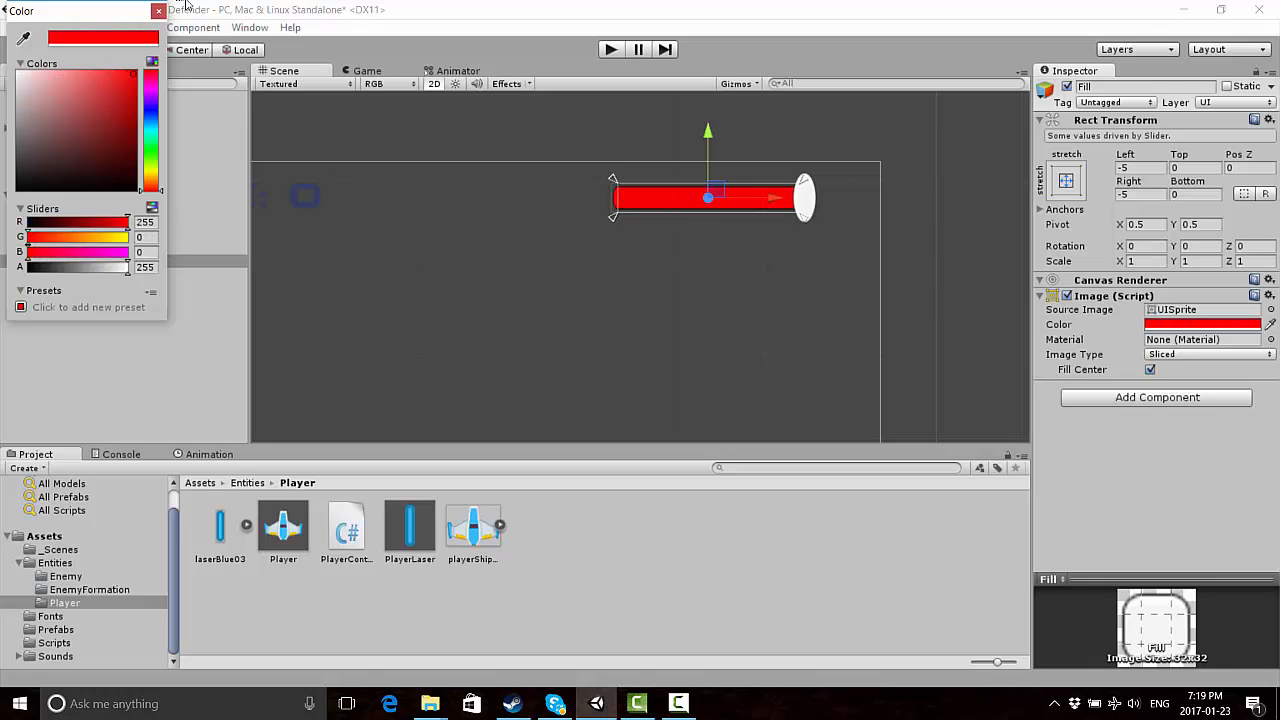
pyautogui.moveTo(224, 18)
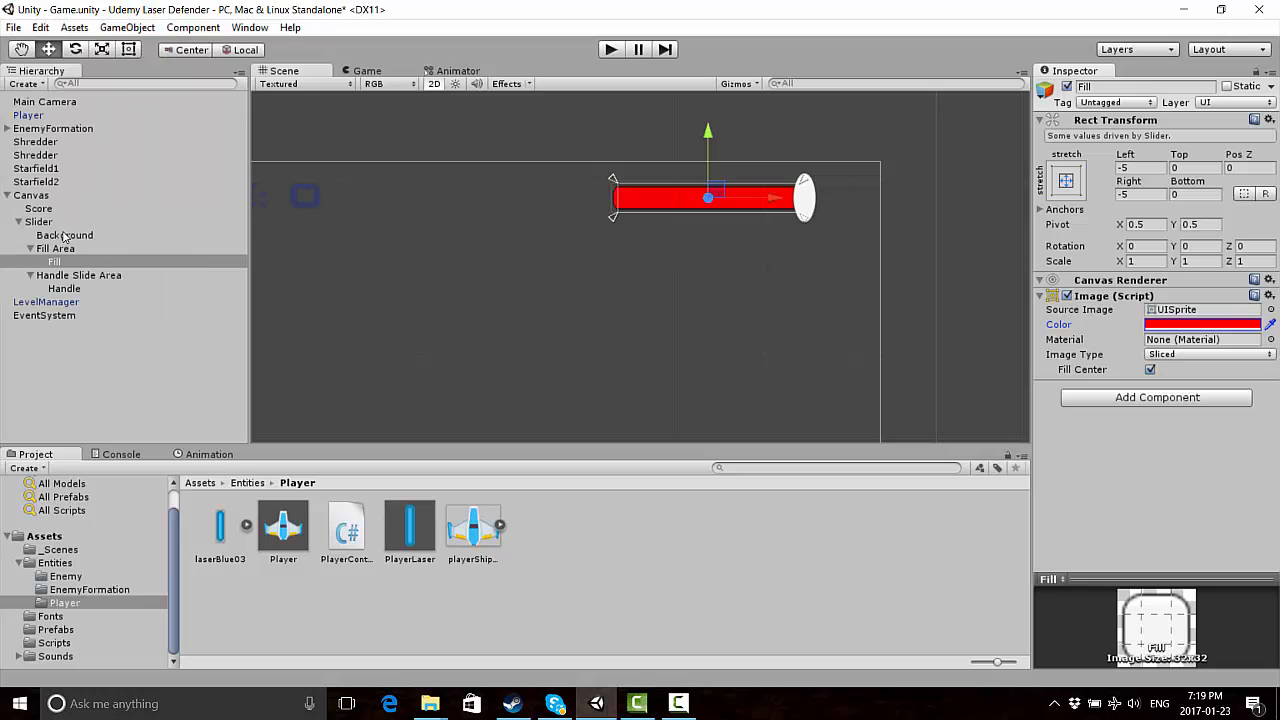
pyautogui.click(64, 234)
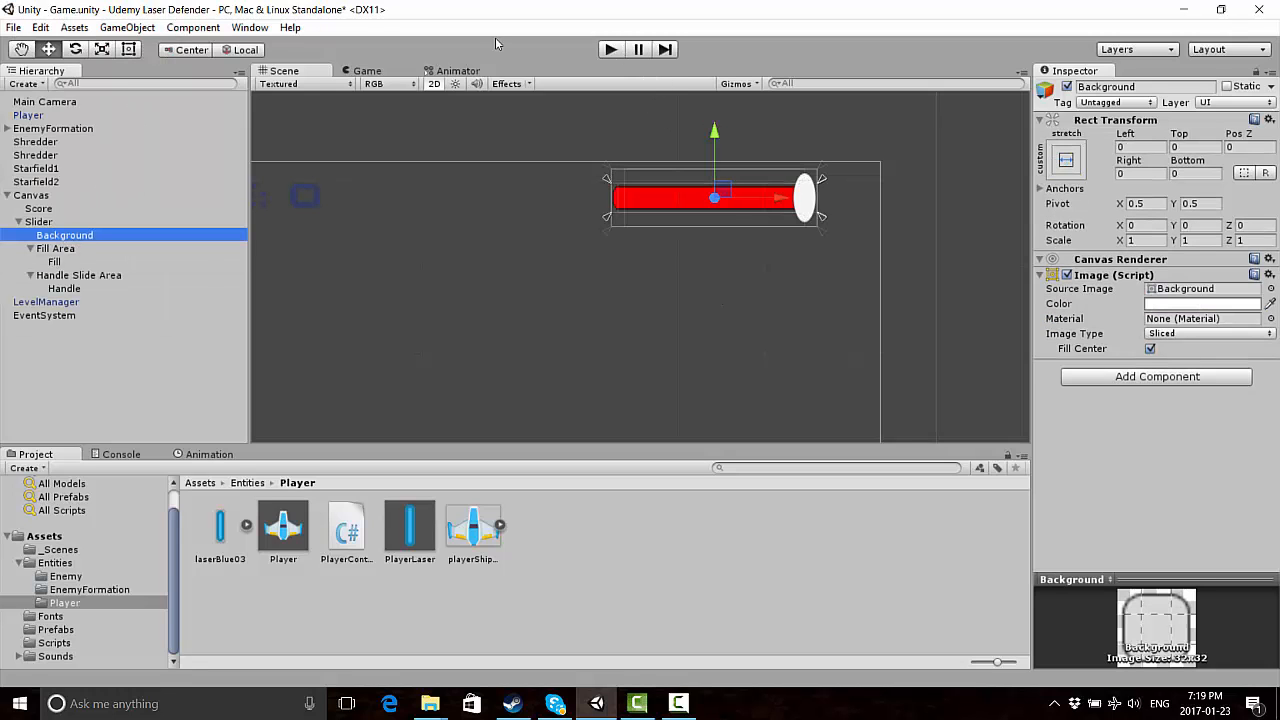
pyautogui.click(610, 48)
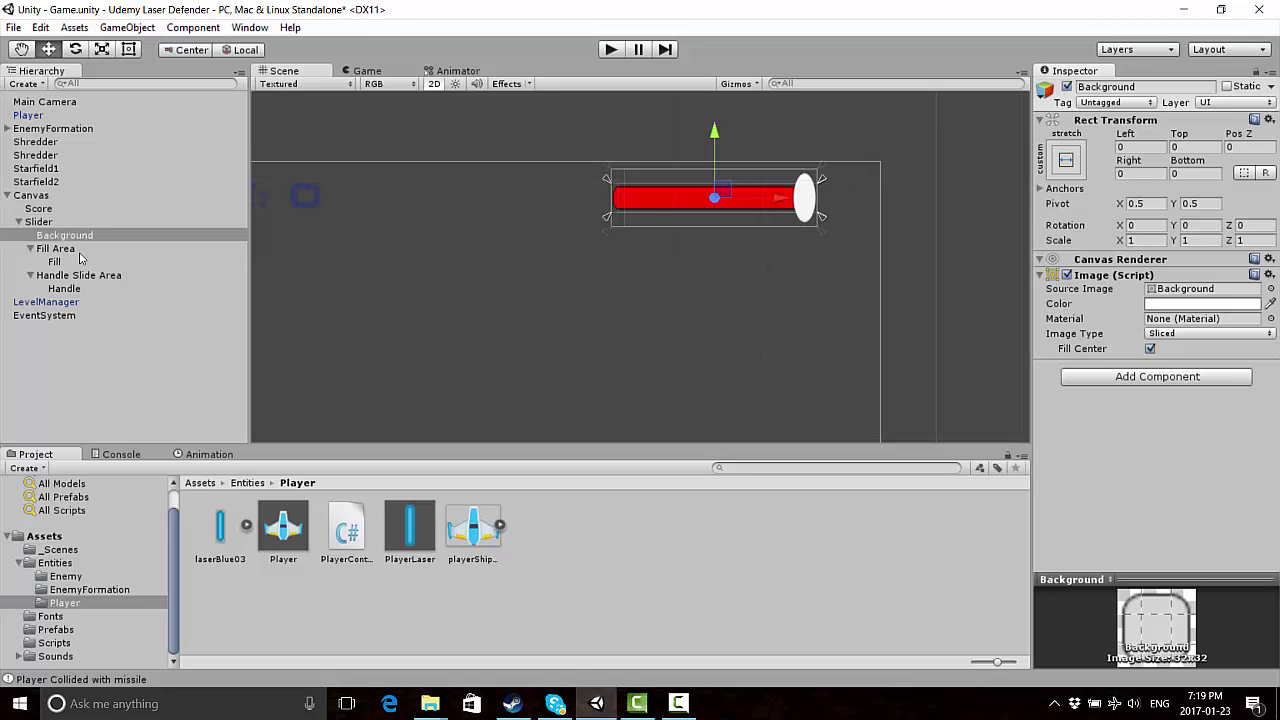
# Lower the Handle image colour's alpha so the knob becomes semi-transparent
pyautogui.click(56, 248)
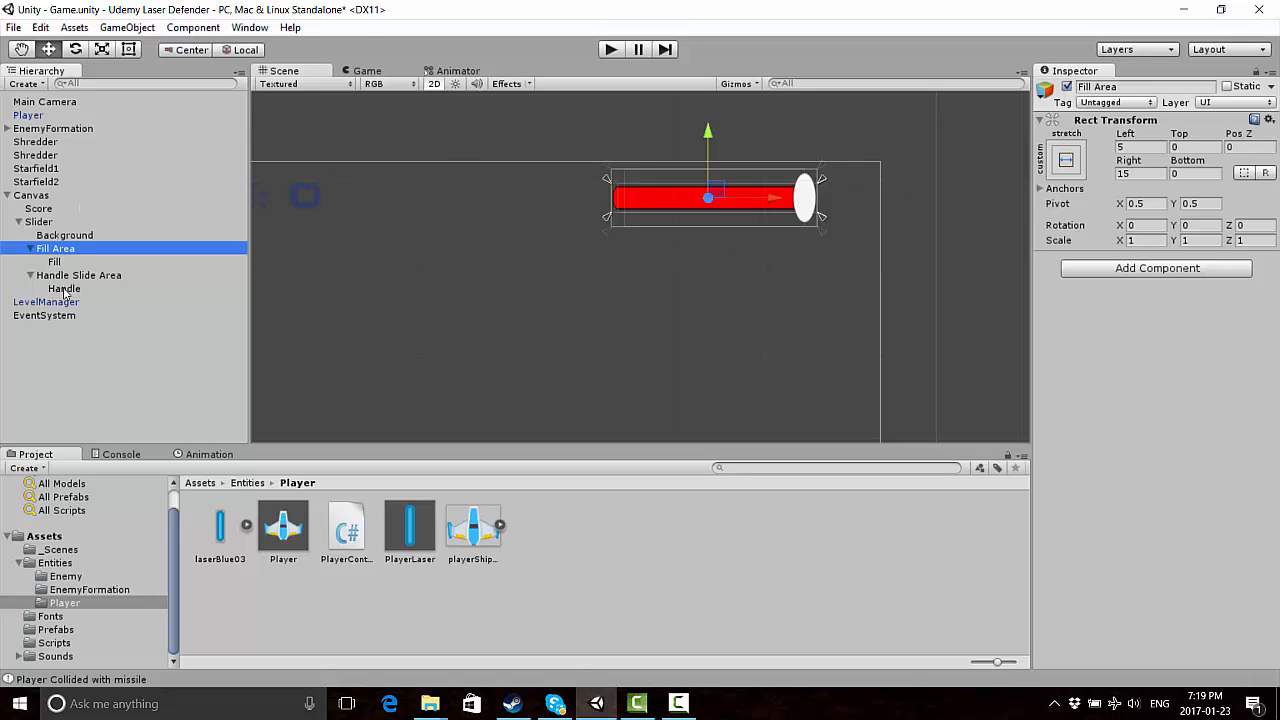
pyautogui.click(64, 288)
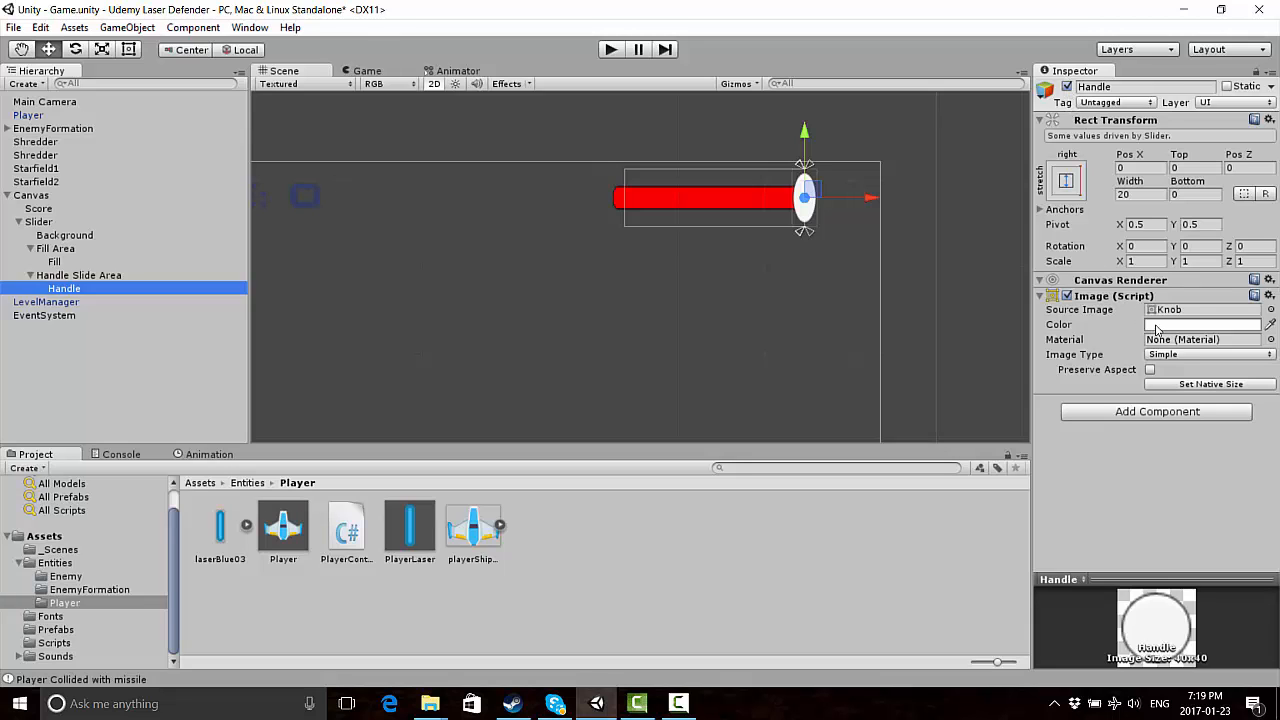
pyautogui.click(1204, 324)
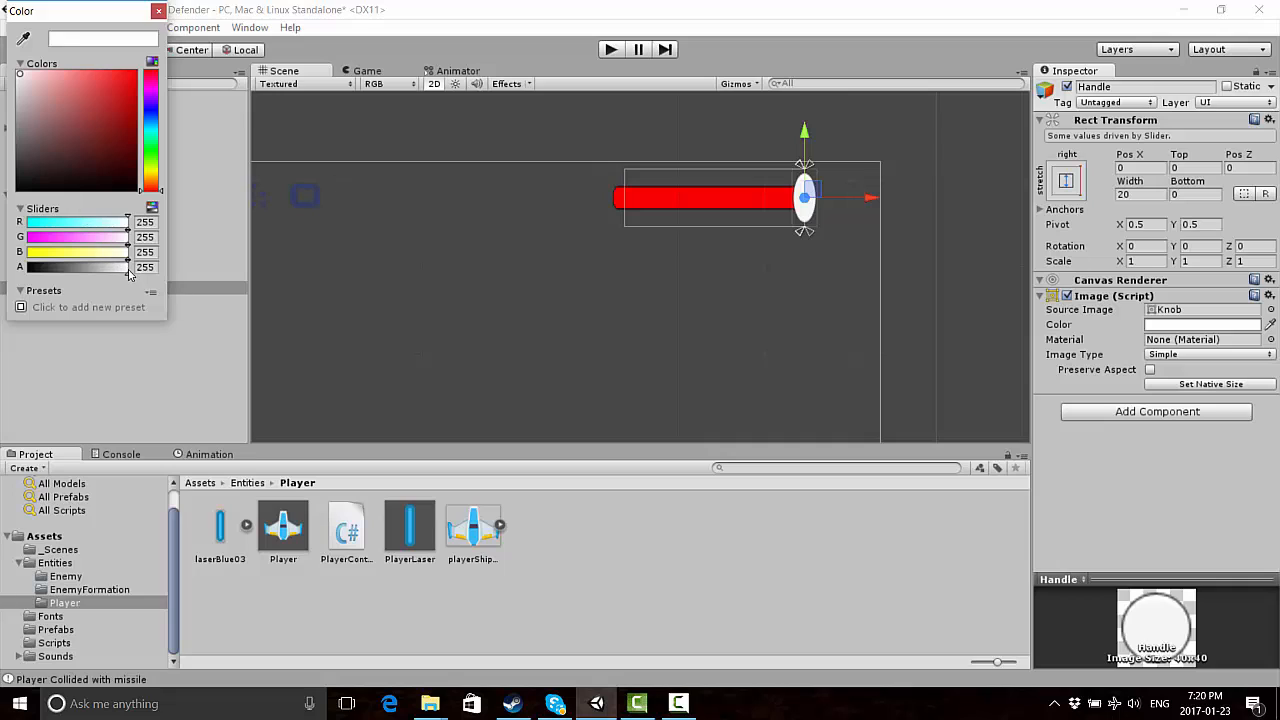
pyautogui.moveTo(128, 268); pyautogui.dragTo(76, 268)
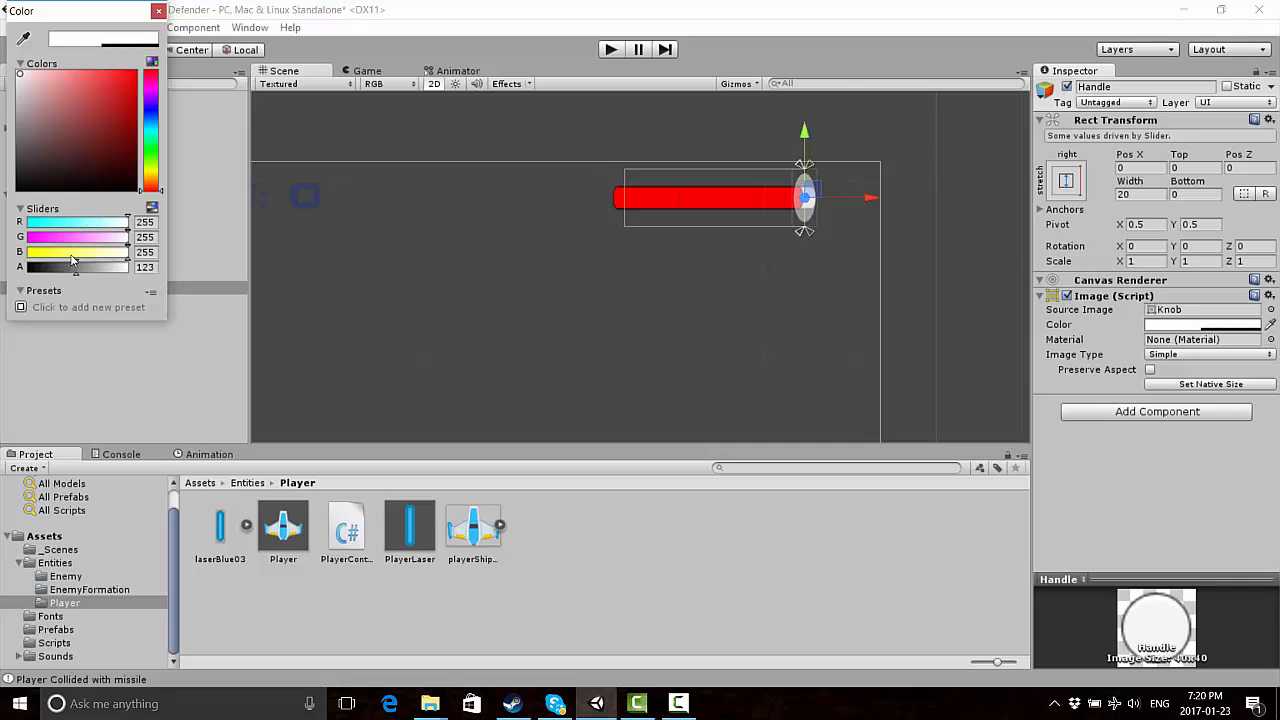
pyautogui.moveTo(76, 268); pyautogui.dragTo(24, 268)
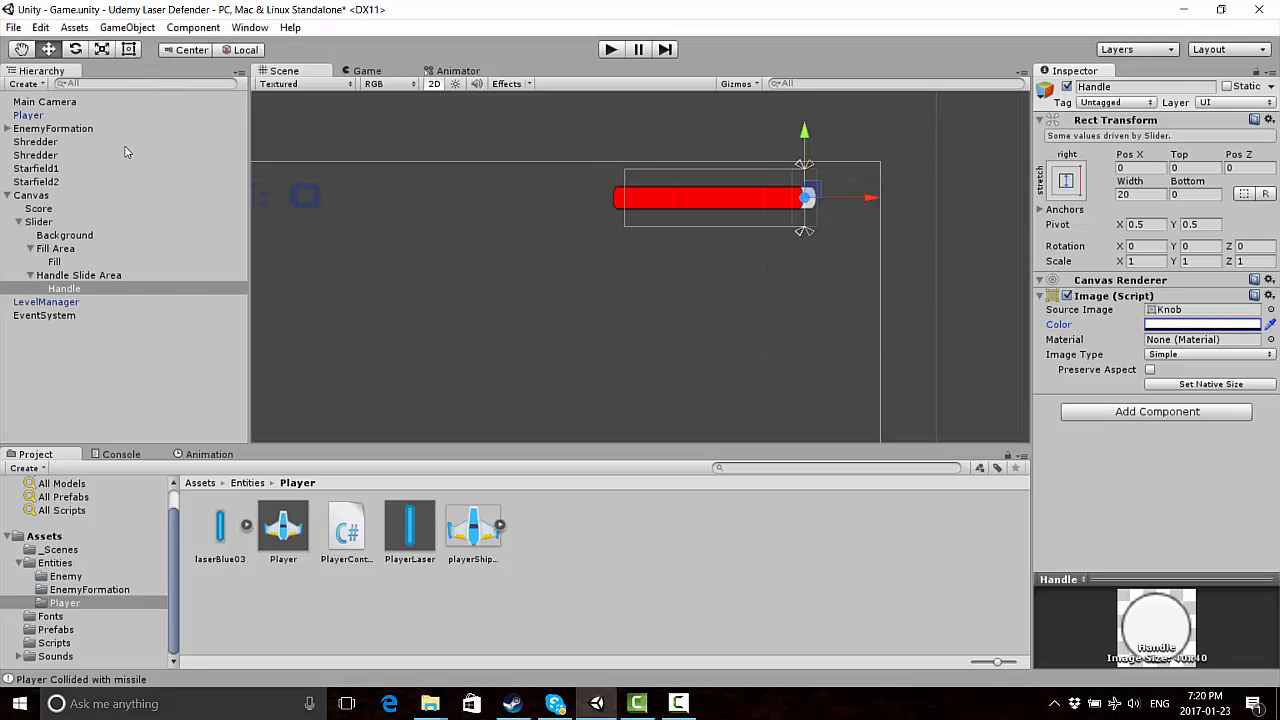
# Uncheck Interactable on the Slider and play-test the red bar beside the score
pyautogui.click(40, 220)
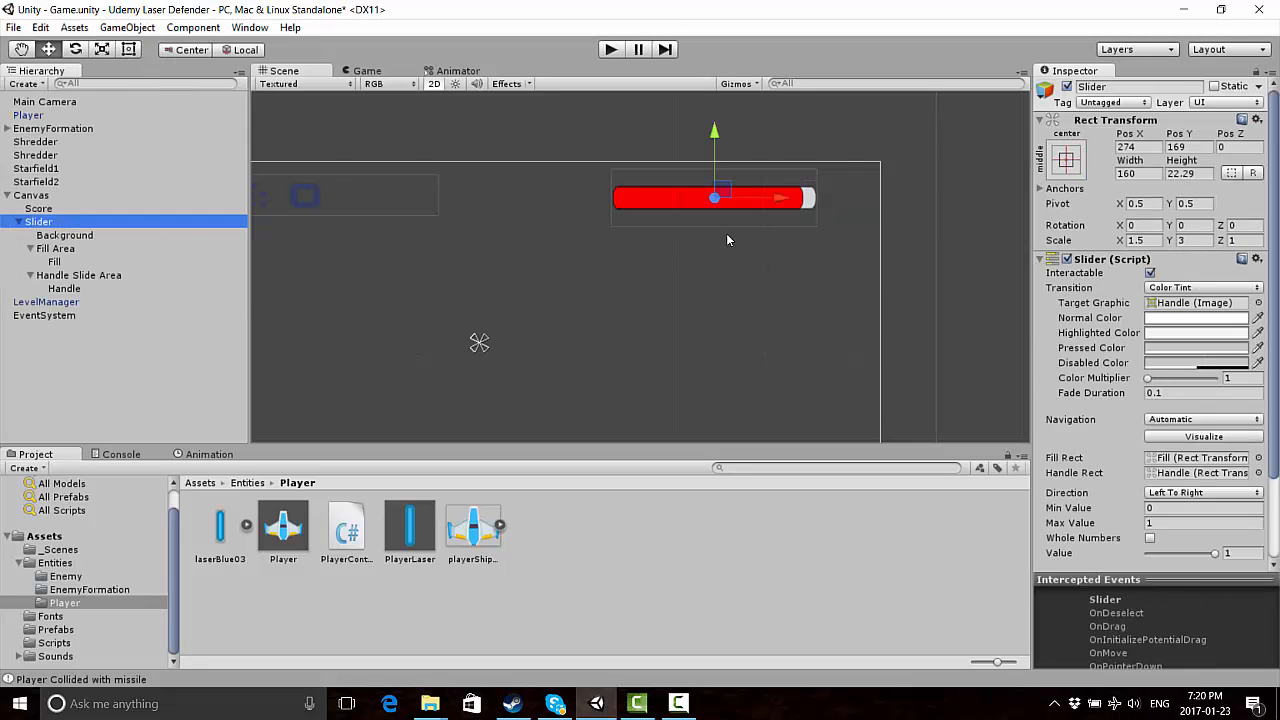
pyautogui.click(1152, 272)
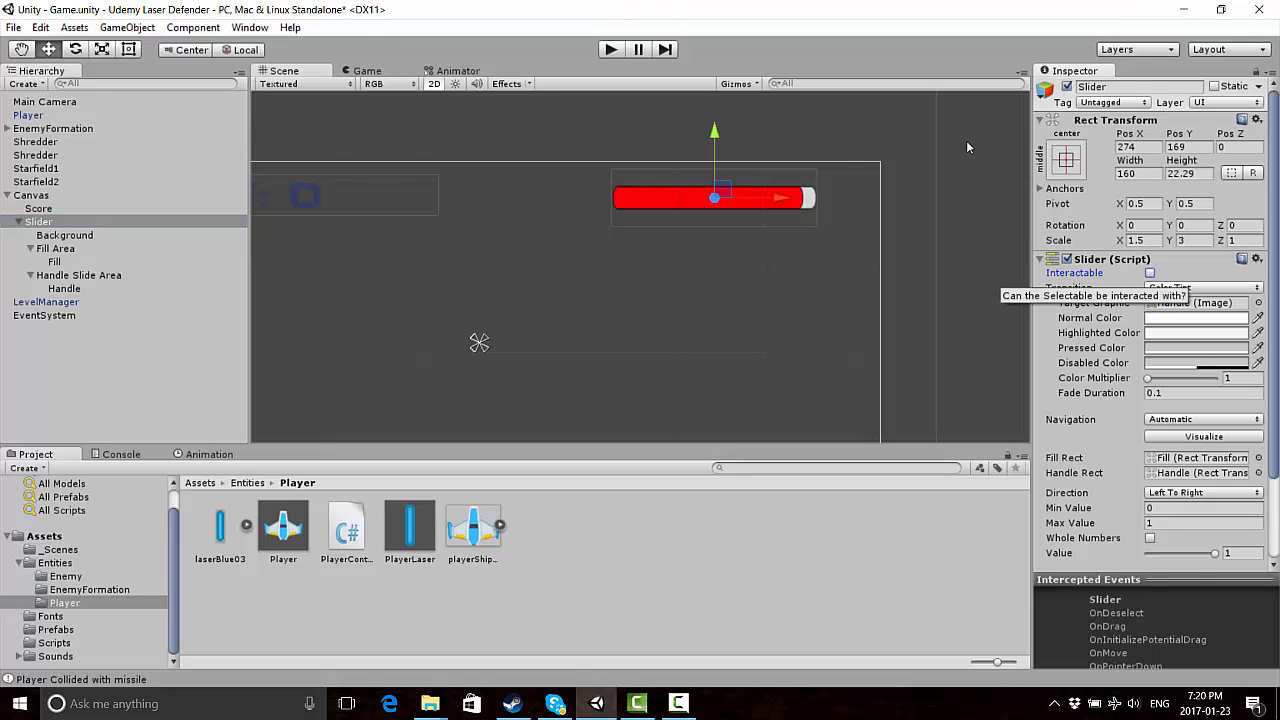
pyautogui.click(610, 48)
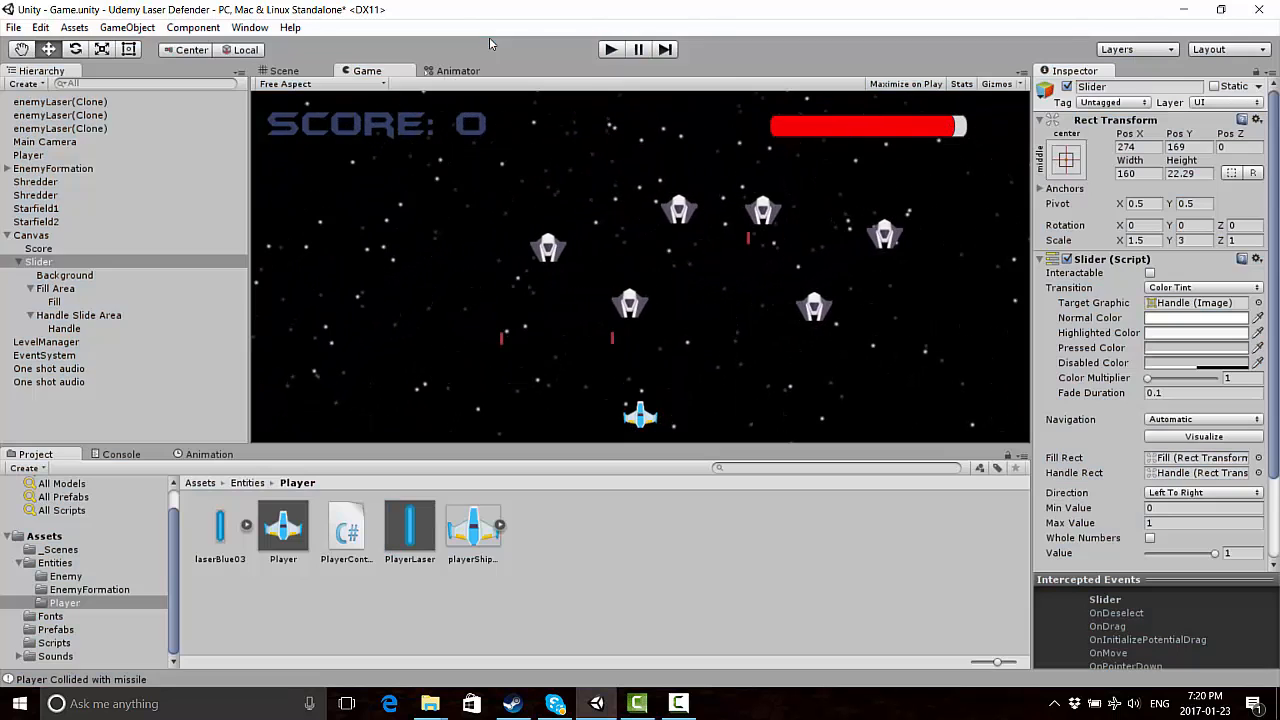
pyautogui.click(284, 70)
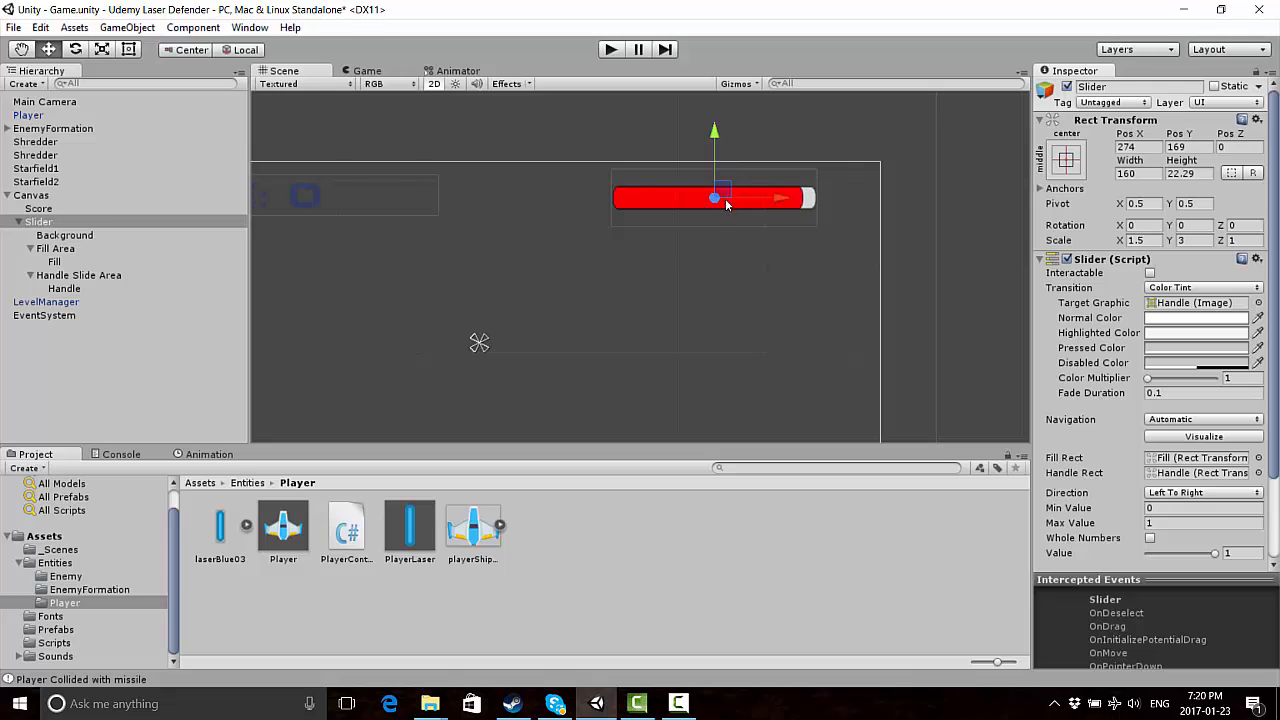
pyautogui.moveTo(120, 232)
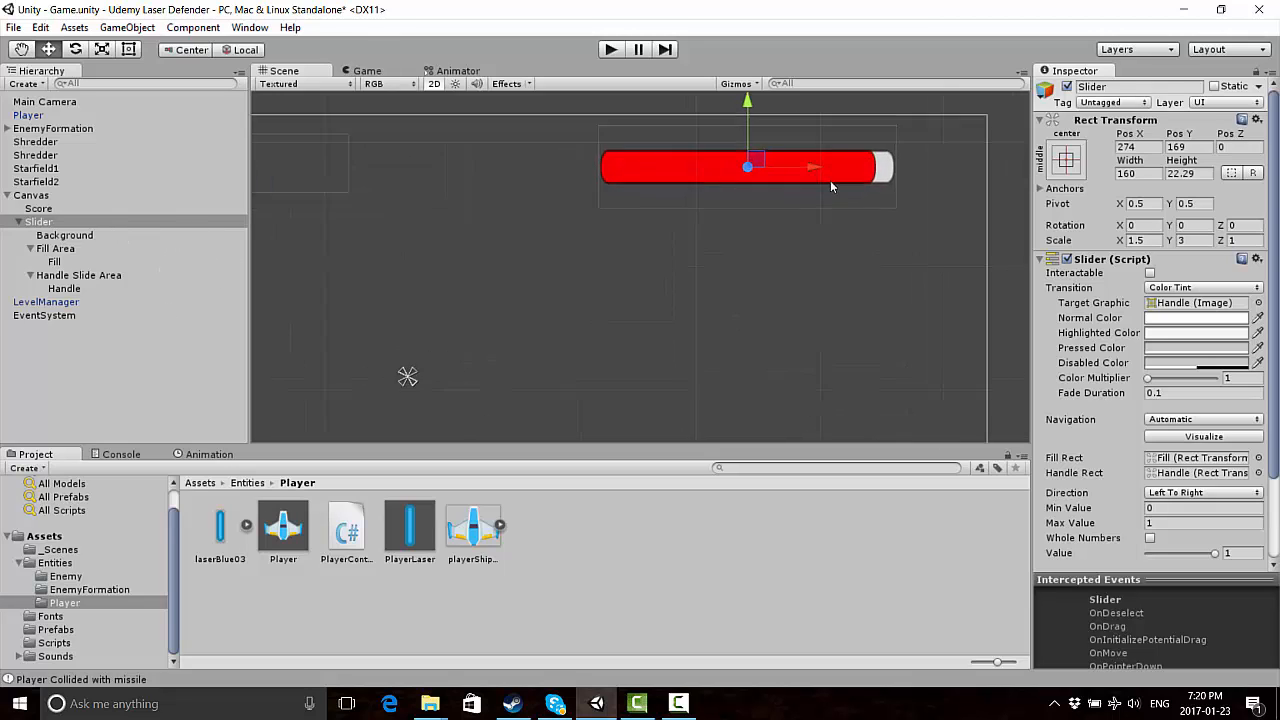
pyautogui.moveTo(746, 166); pyautogui.dragTo(730, 250)
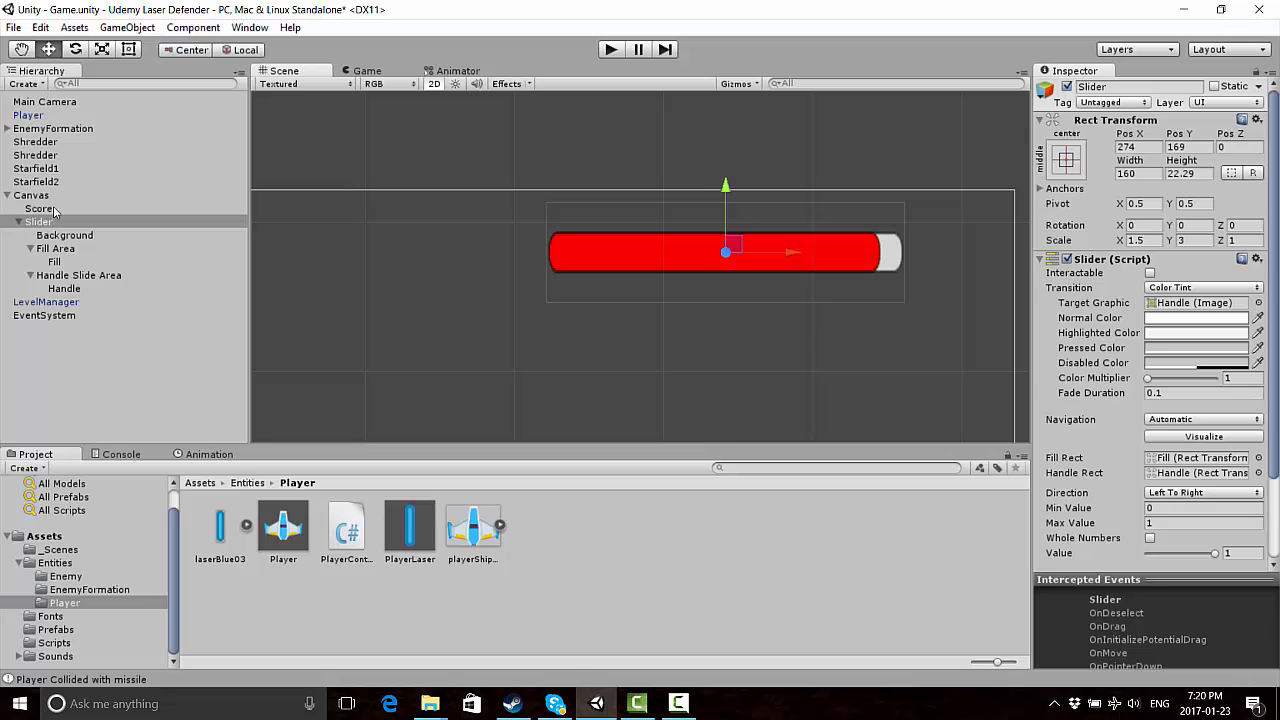
# Lower the Fill image colour's alpha to about 83, making the red bar pale pink
pyautogui.click(54, 260)
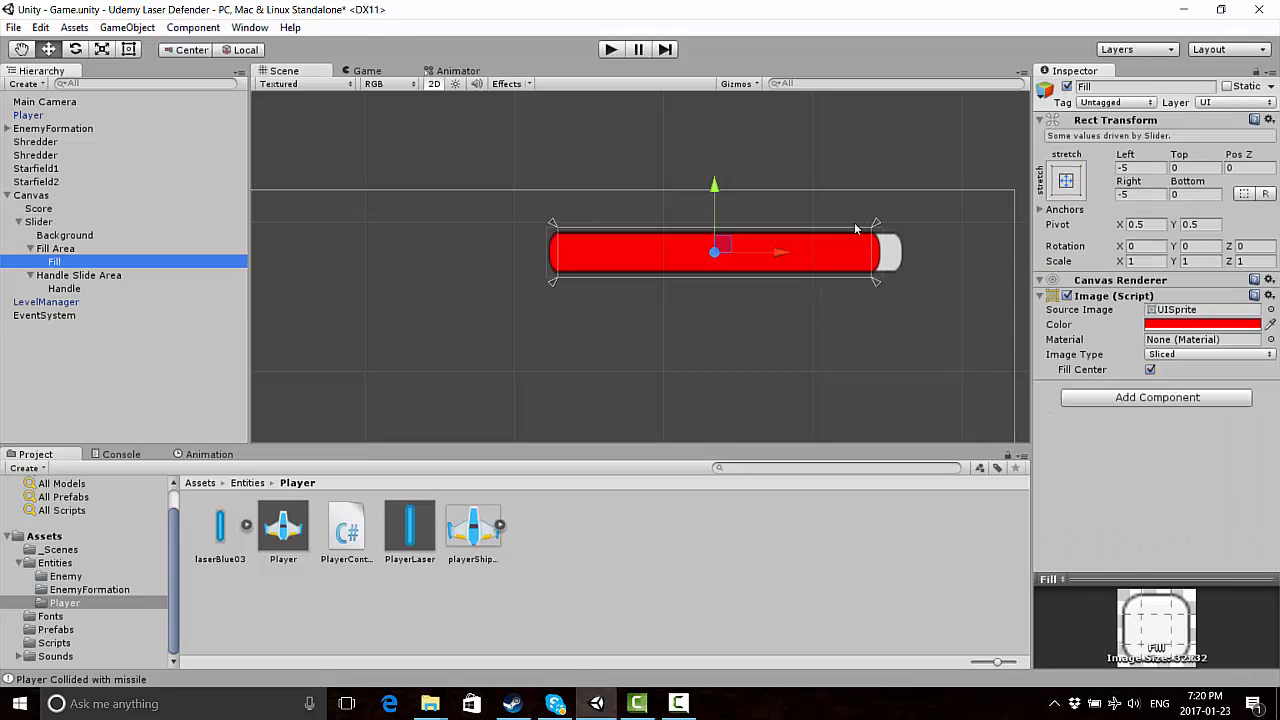
pyautogui.click(1202, 324)
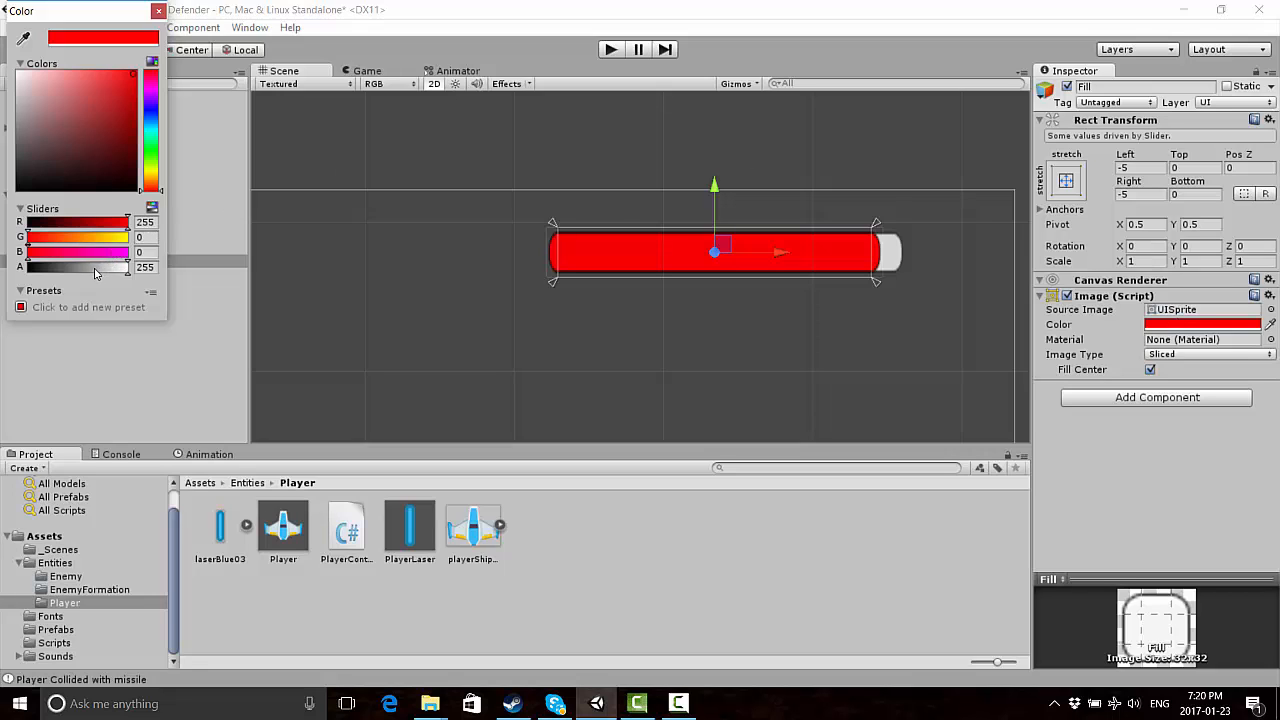
pyautogui.moveTo(130, 266); pyautogui.dragTo(64, 266)
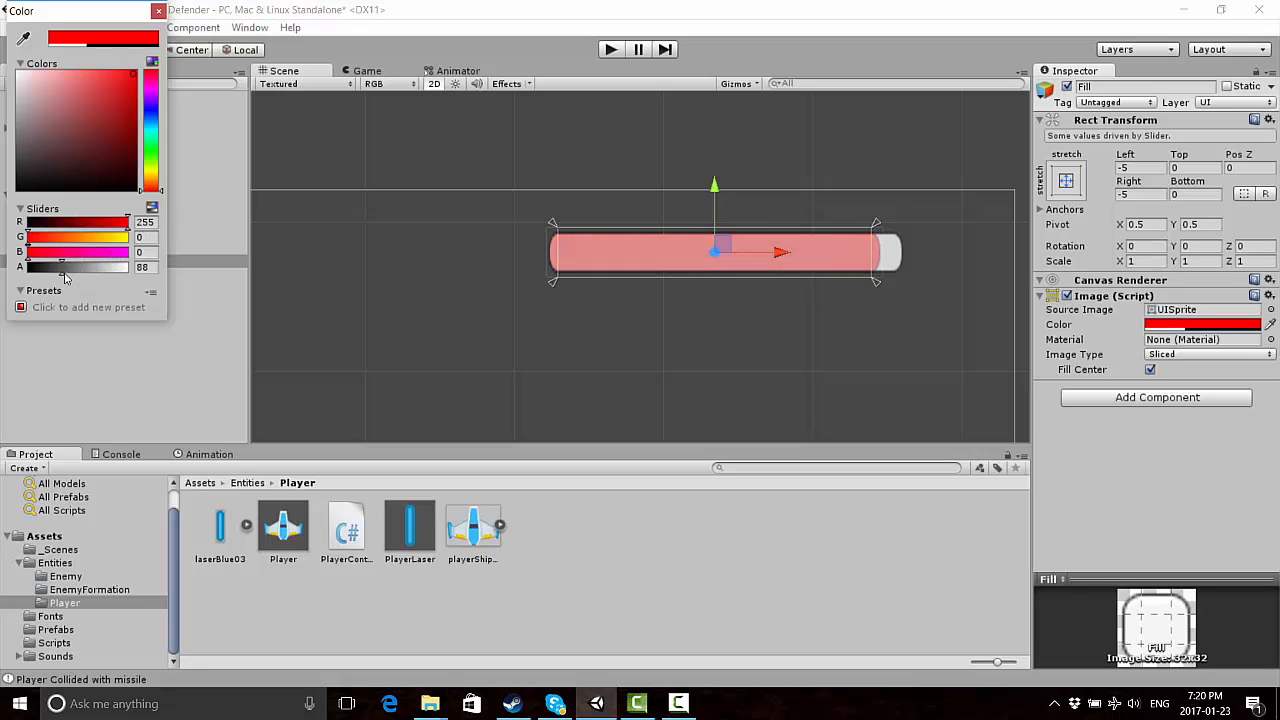
pyautogui.moveTo(64, 268); pyautogui.dragTo(64, 268)
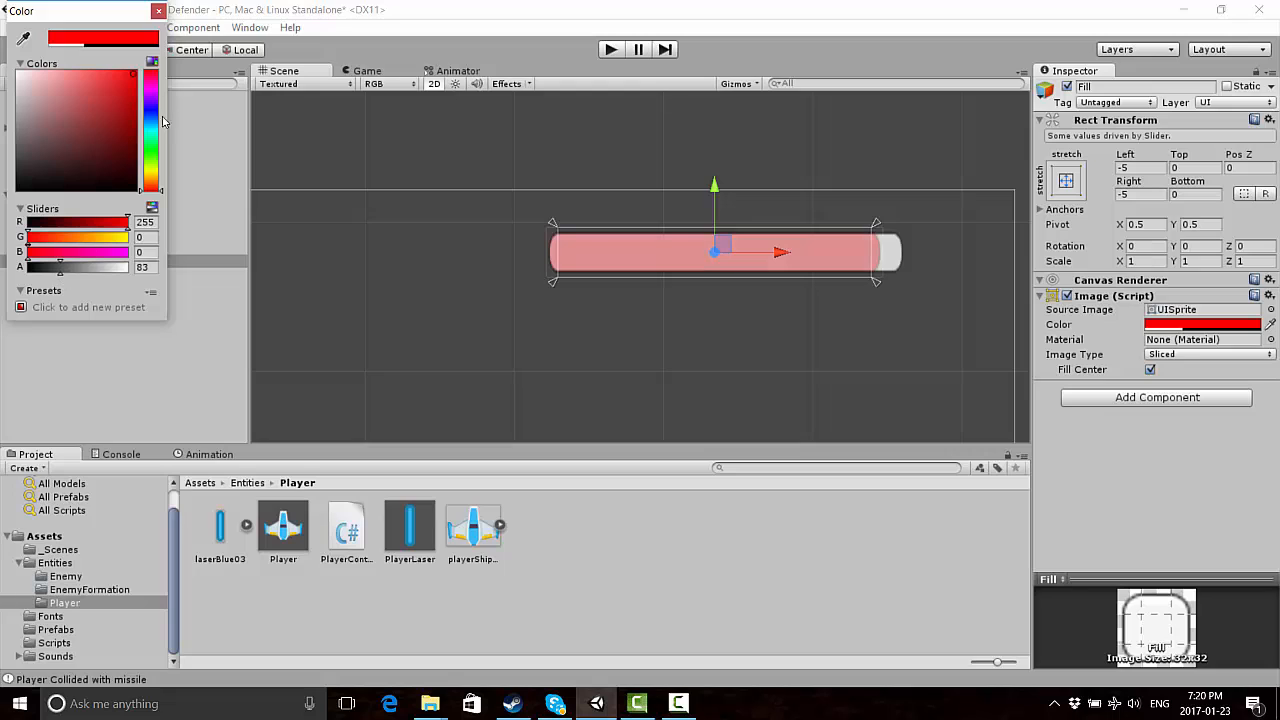
pyautogui.click(158, 10)
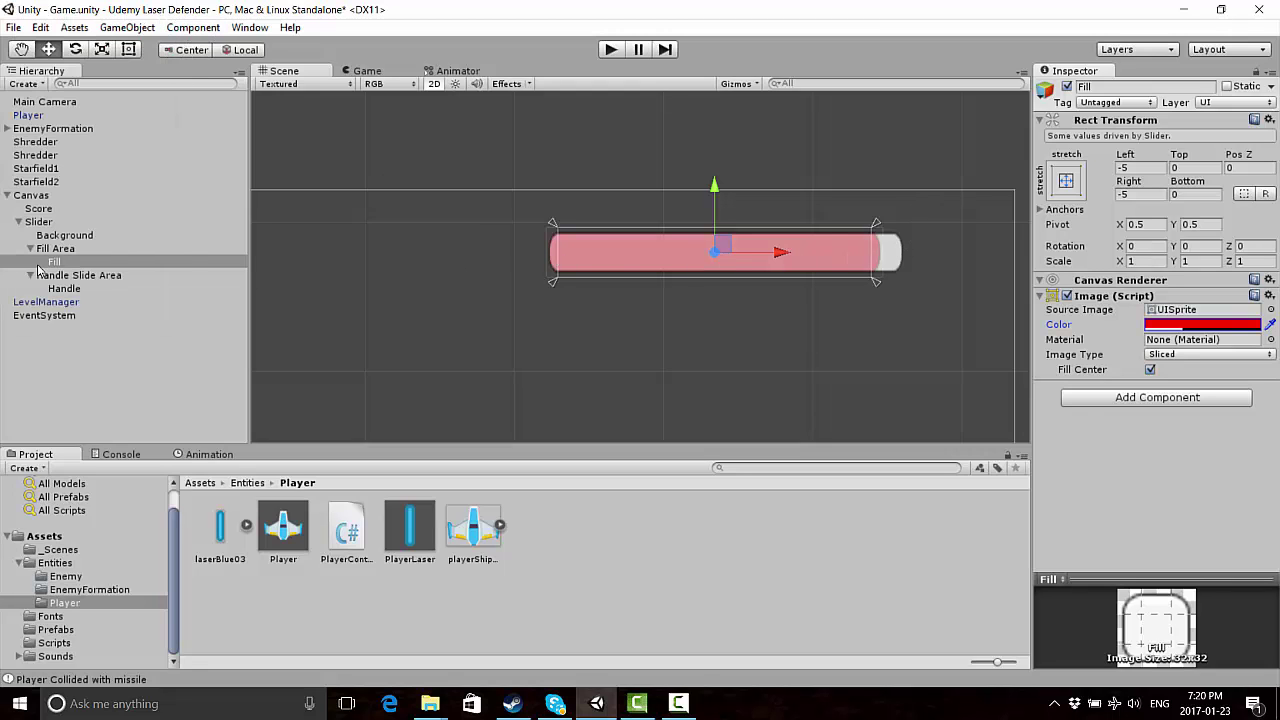
# Select the slider's Background and set its Rect Transform Scale X to 0.85
pyautogui.click(64, 236)
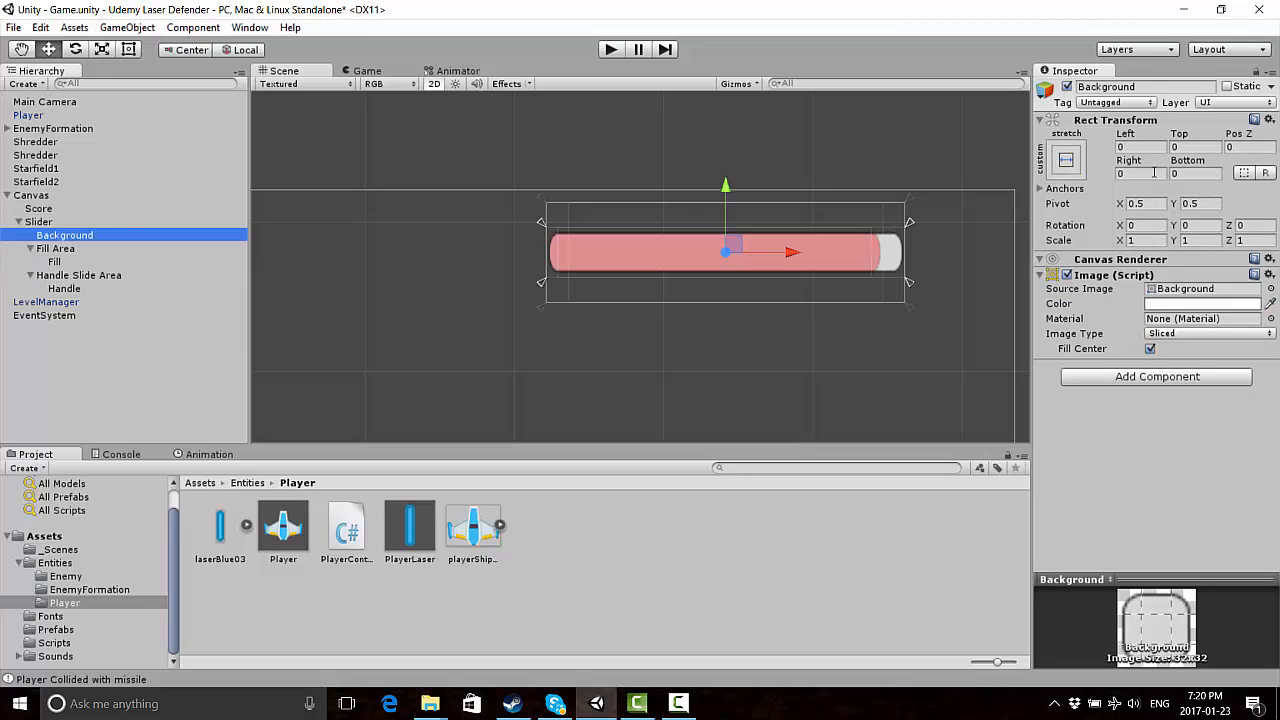
pyautogui.moveTo(1150, 164)
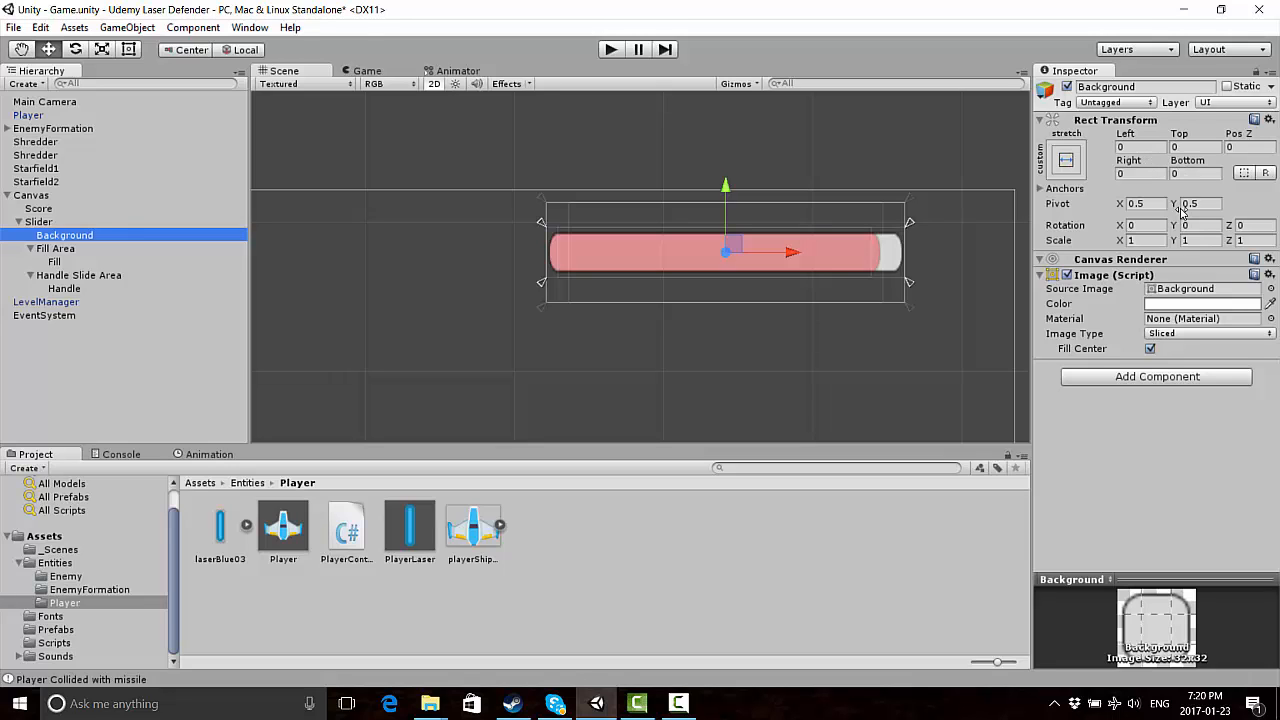
pyautogui.moveTo(1184, 224)
pyautogui.write('0.85')
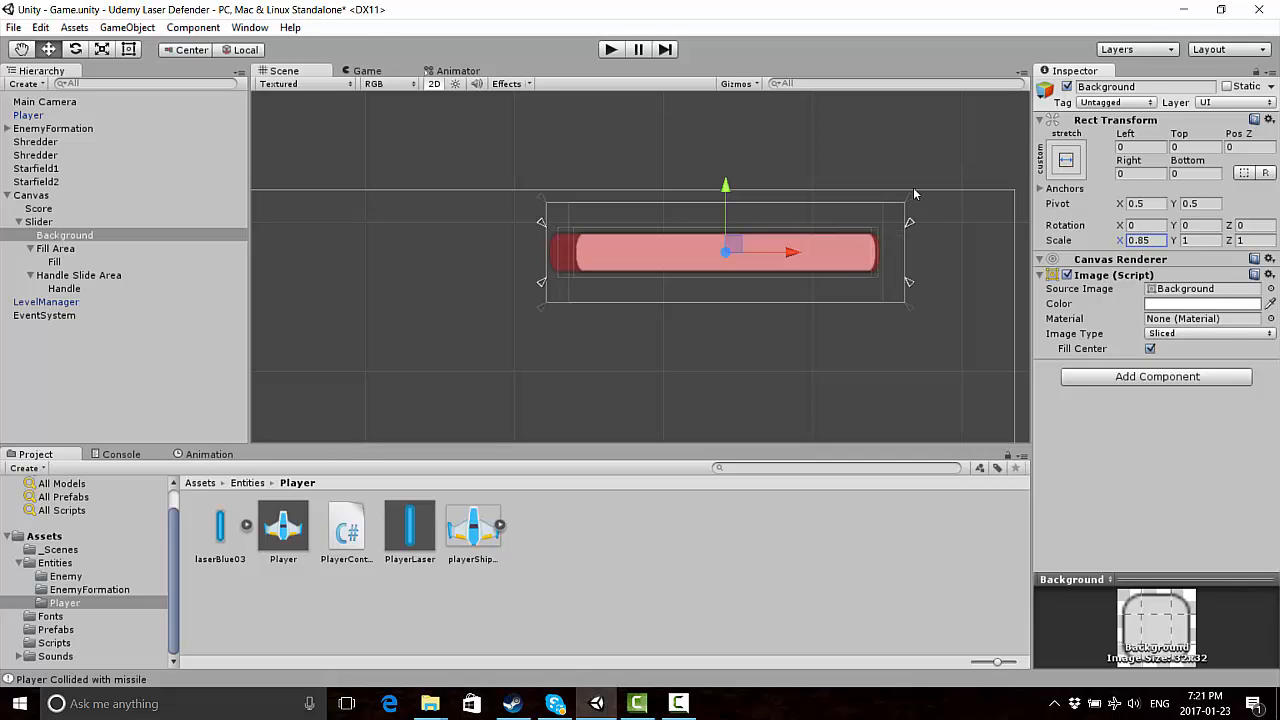
# Adjust the Fill's Rect Transform Left and Right offsets (Right -3.35) to match the narrower background
pyautogui.click(54, 260)
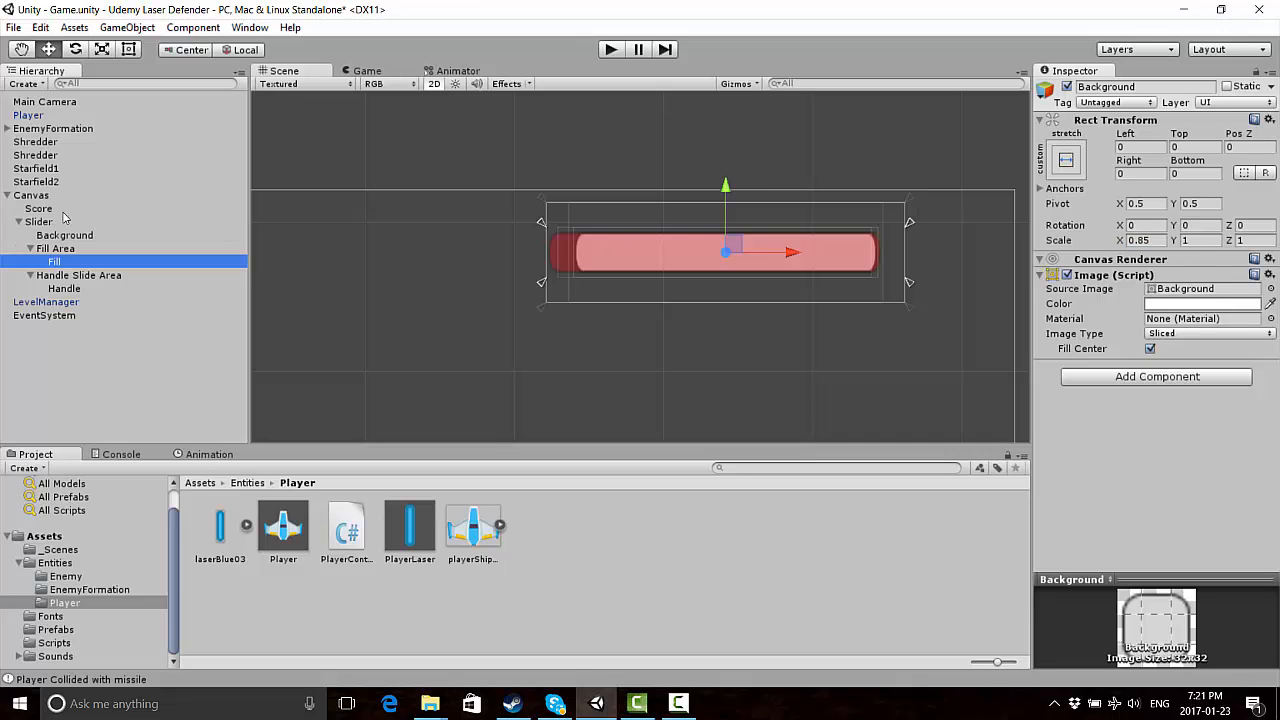
pyautogui.click(54, 260)
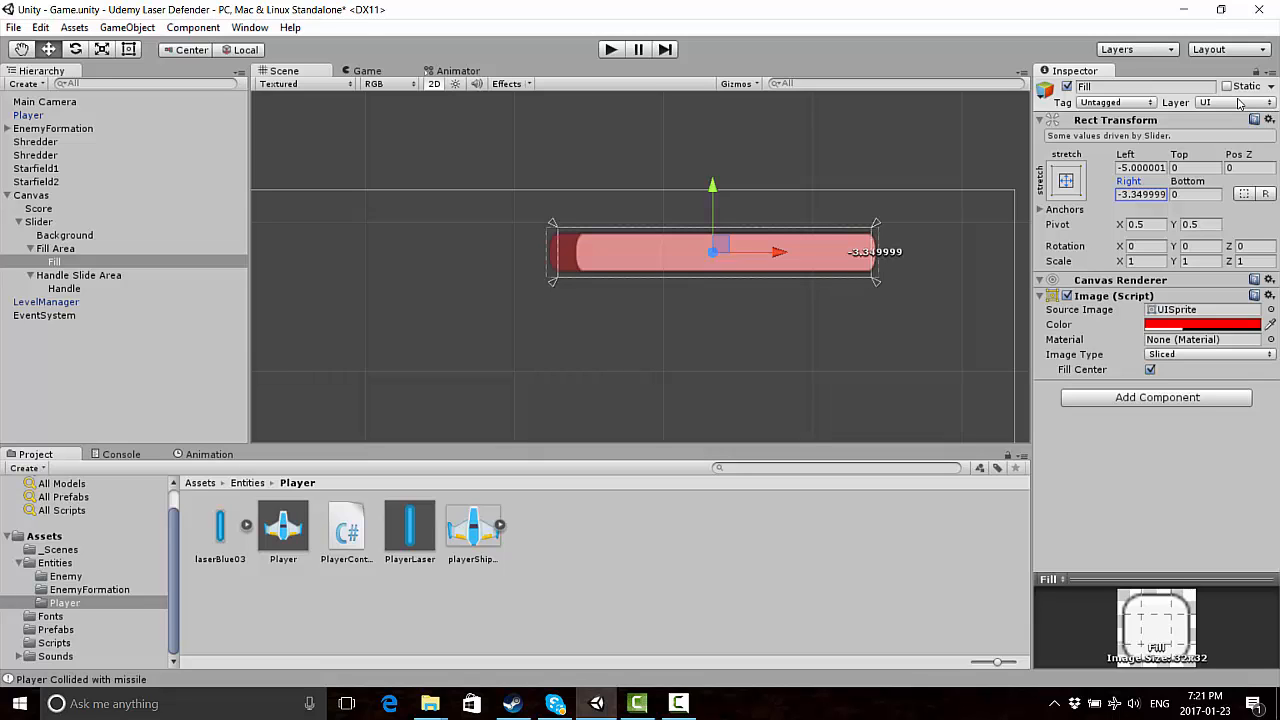
pyautogui.moveTo(832, 292)
pyautogui.write('7')
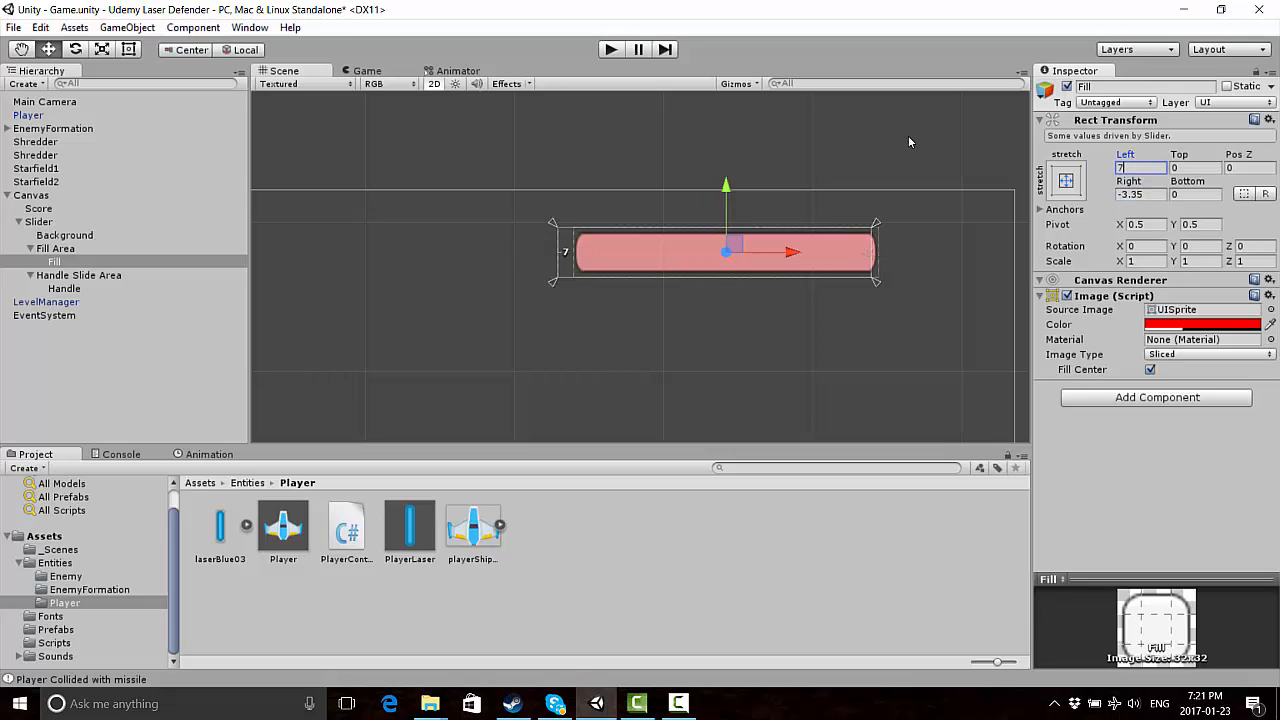
pyautogui.moveTo(874, 176)
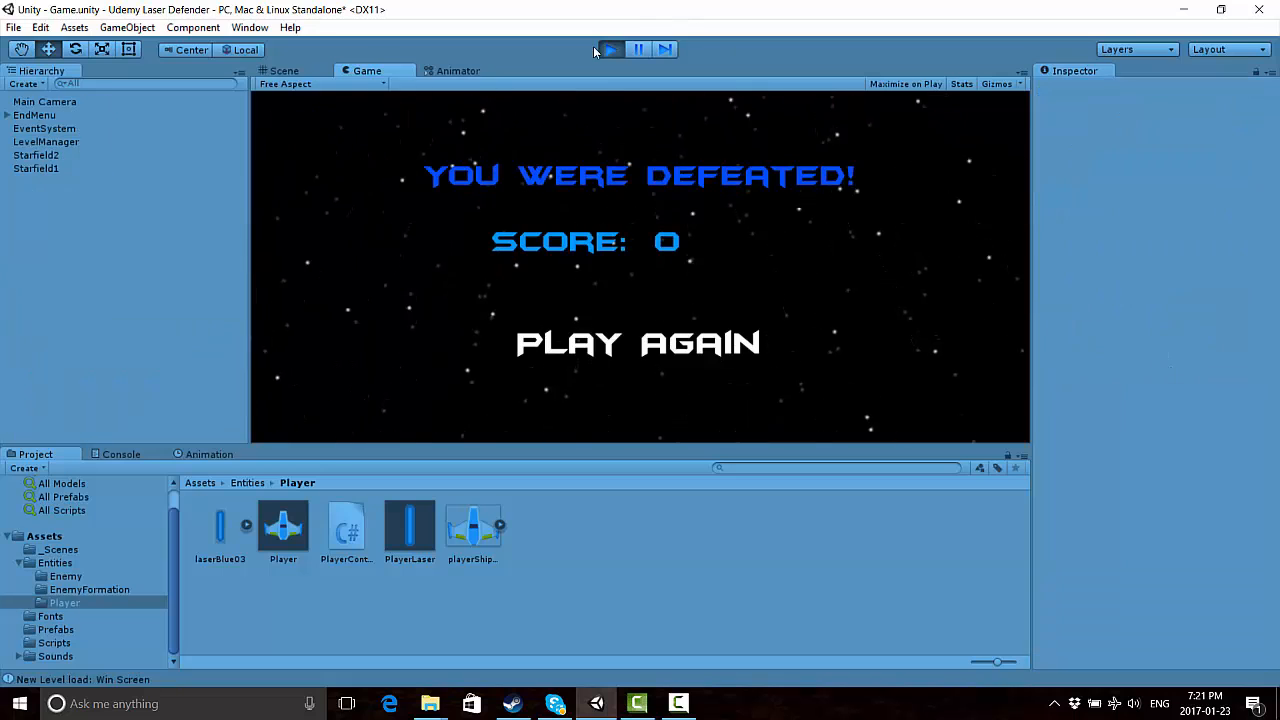
# Set the Fill image colour back to bright, fully opaque red
pyautogui.click(612, 48)
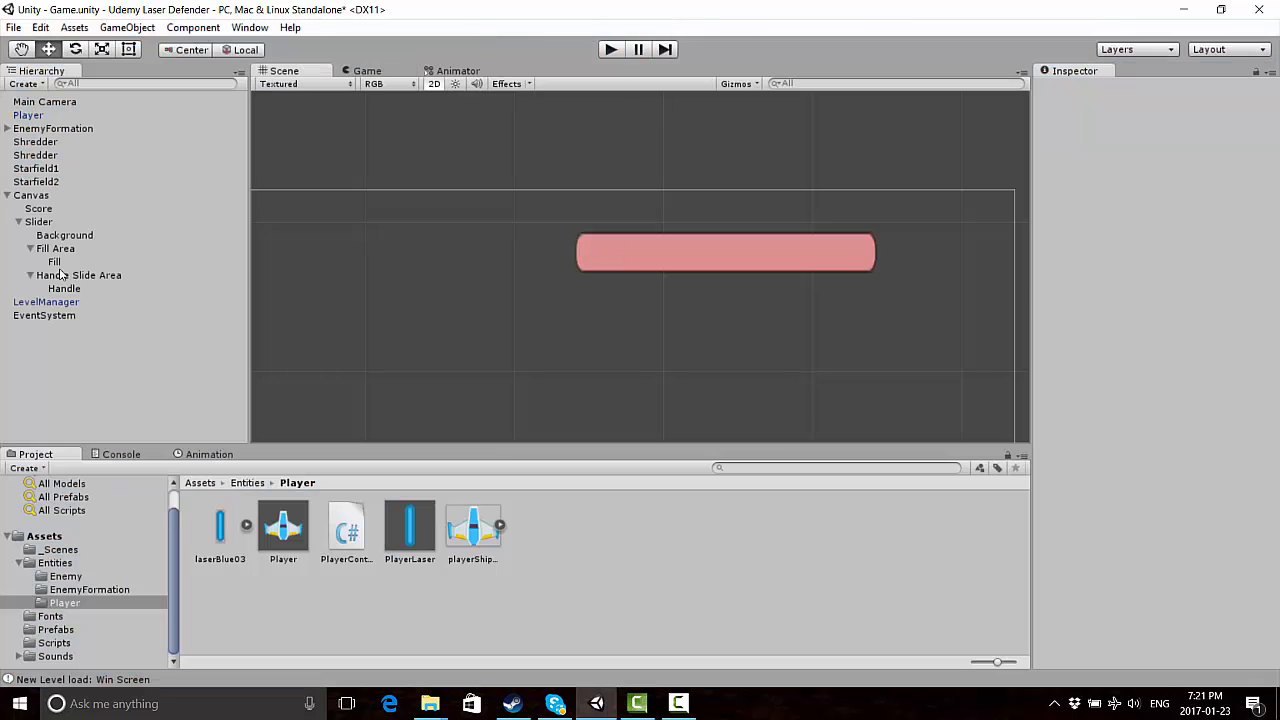
pyautogui.click(1204, 324)
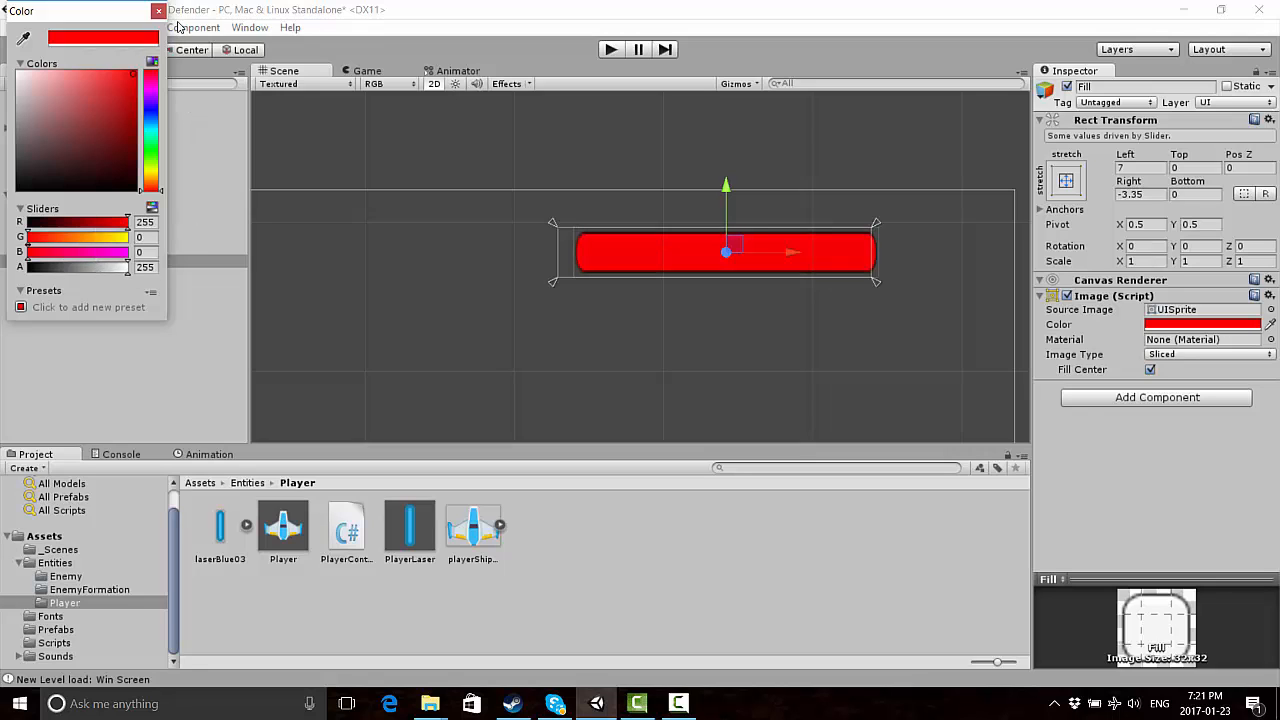
pyautogui.click(158, 10)
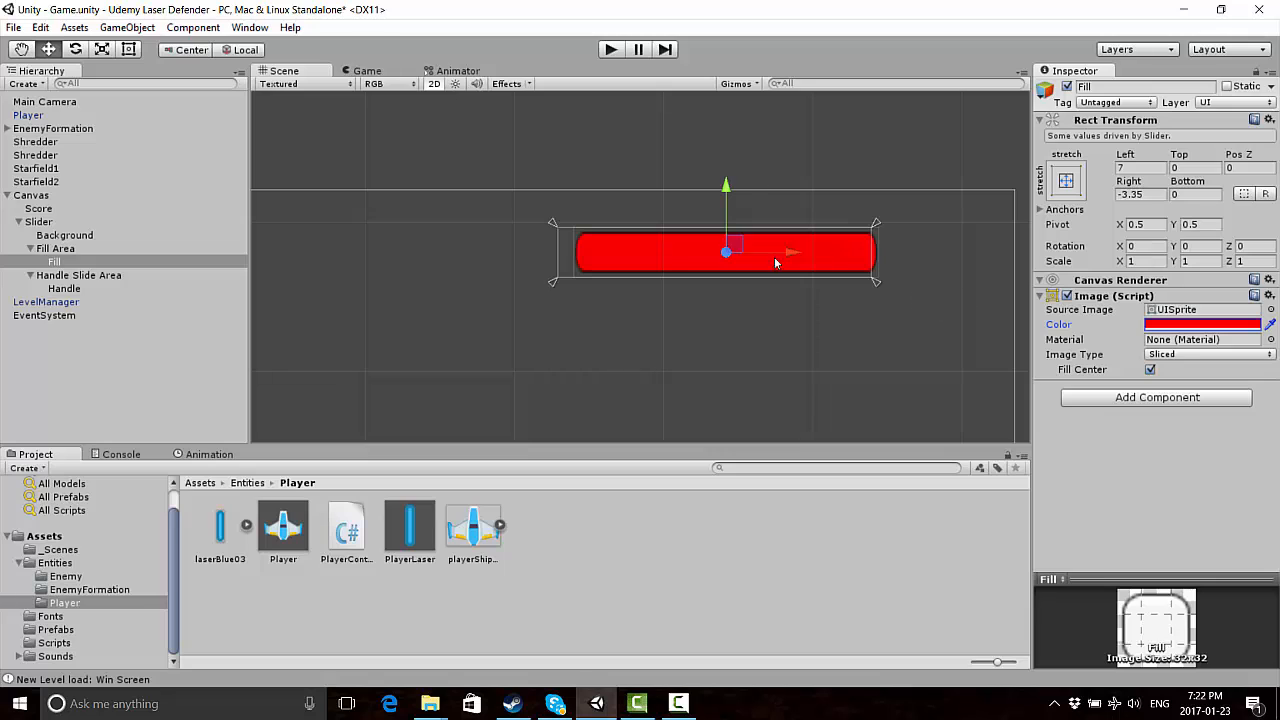
pyautogui.moveTo(938, 330)
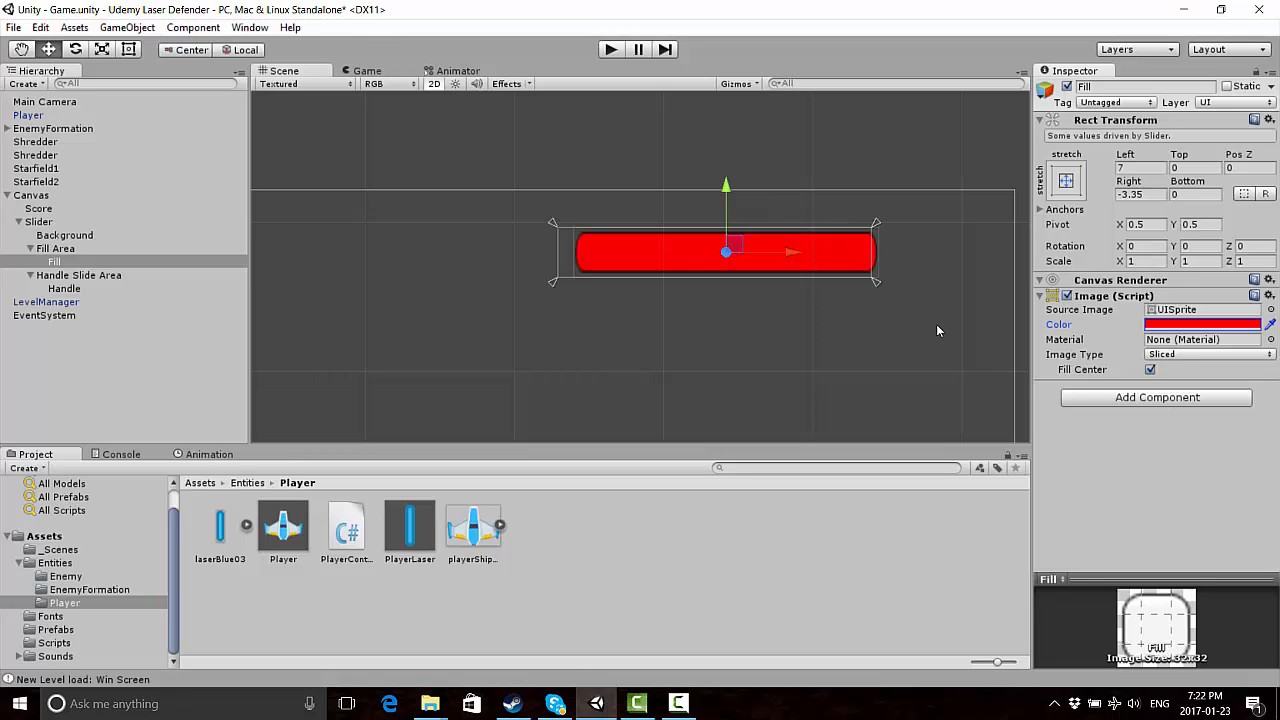
# Add a new script component named HealthBar to the slider's Fill object
pyautogui.click(1156, 396)
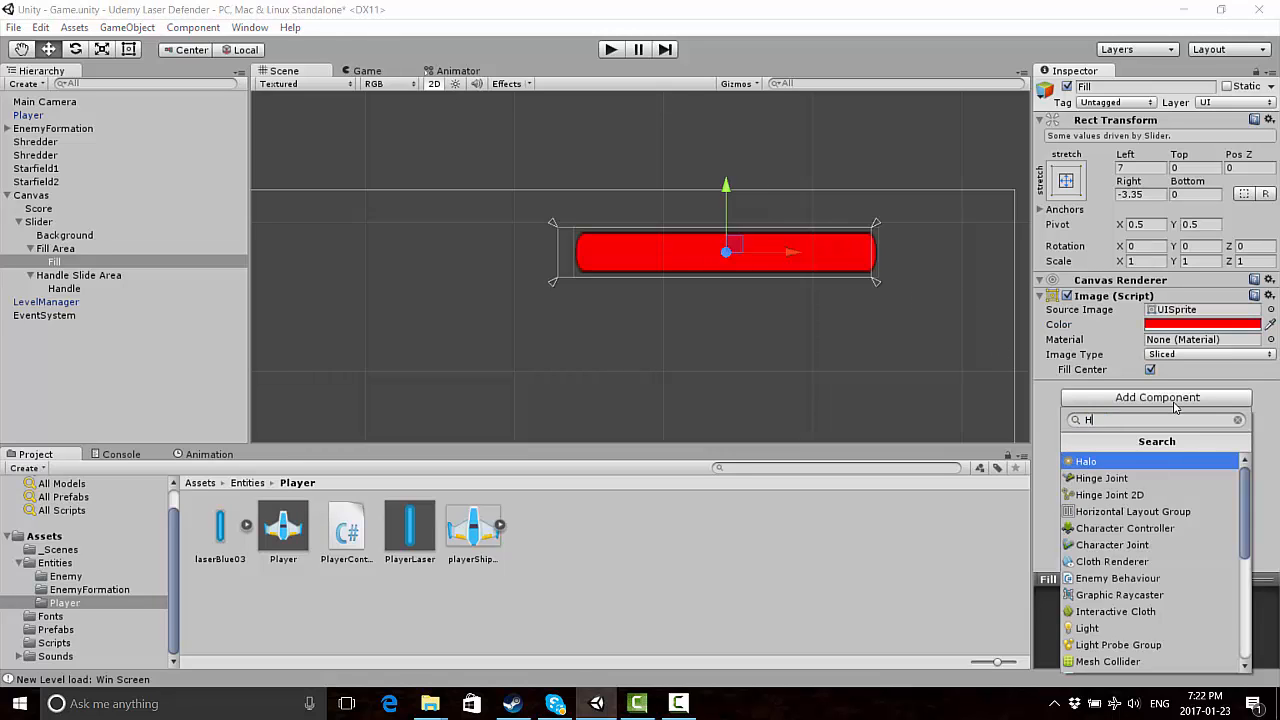
pyautogui.write('ealthBar')
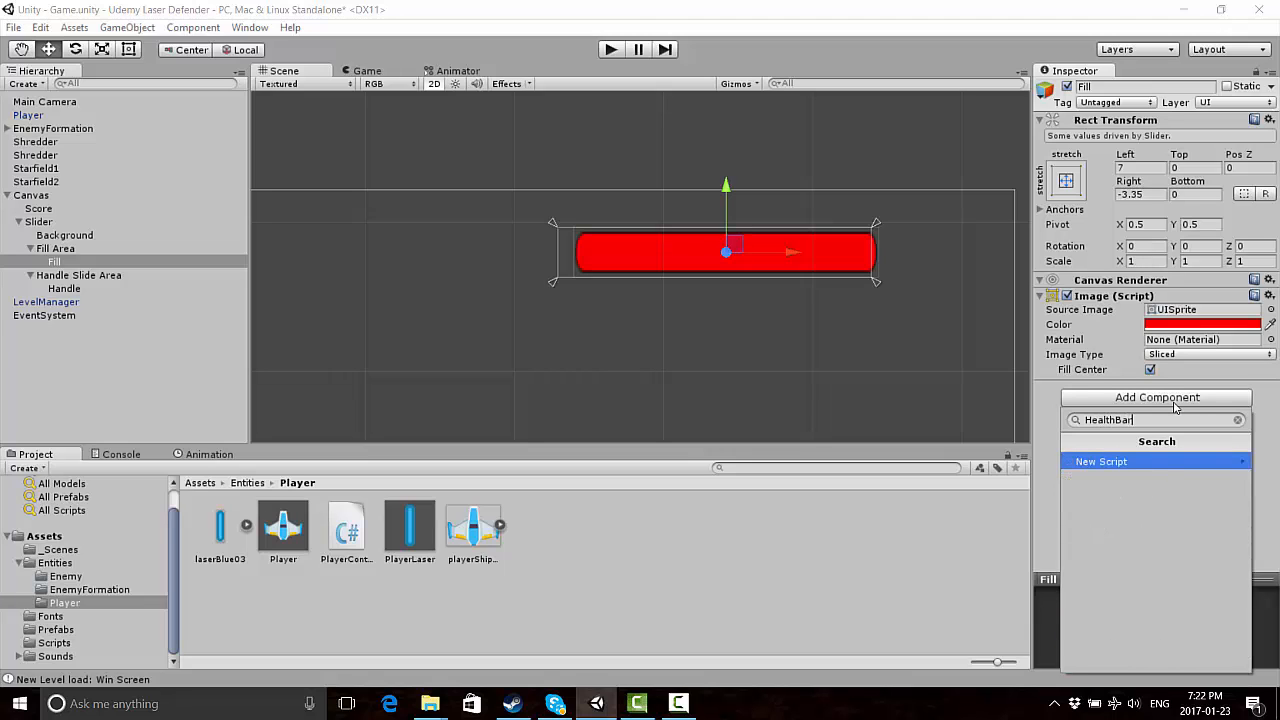
pyautogui.click(1100, 460)
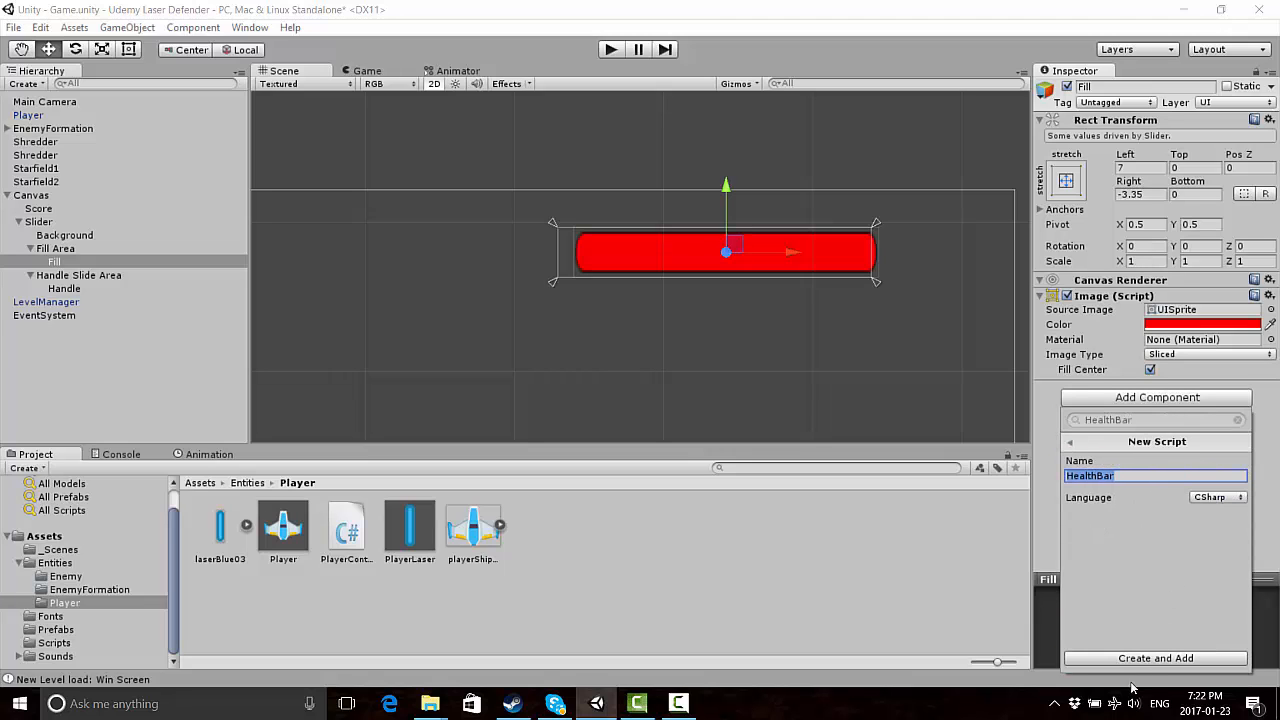
pyautogui.click(1156, 658)
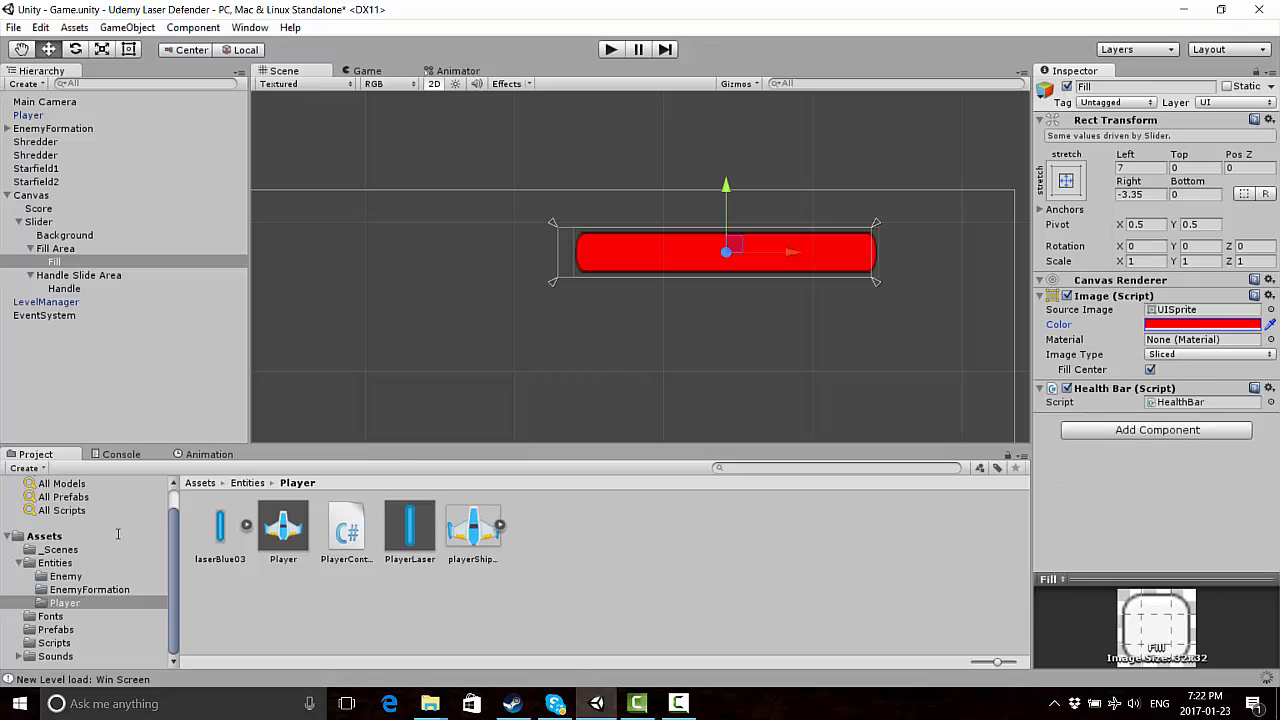
# Locate HealthBar in the Assets/Scripts folder and open it in MonoDevelop
pyautogui.click(44, 536)
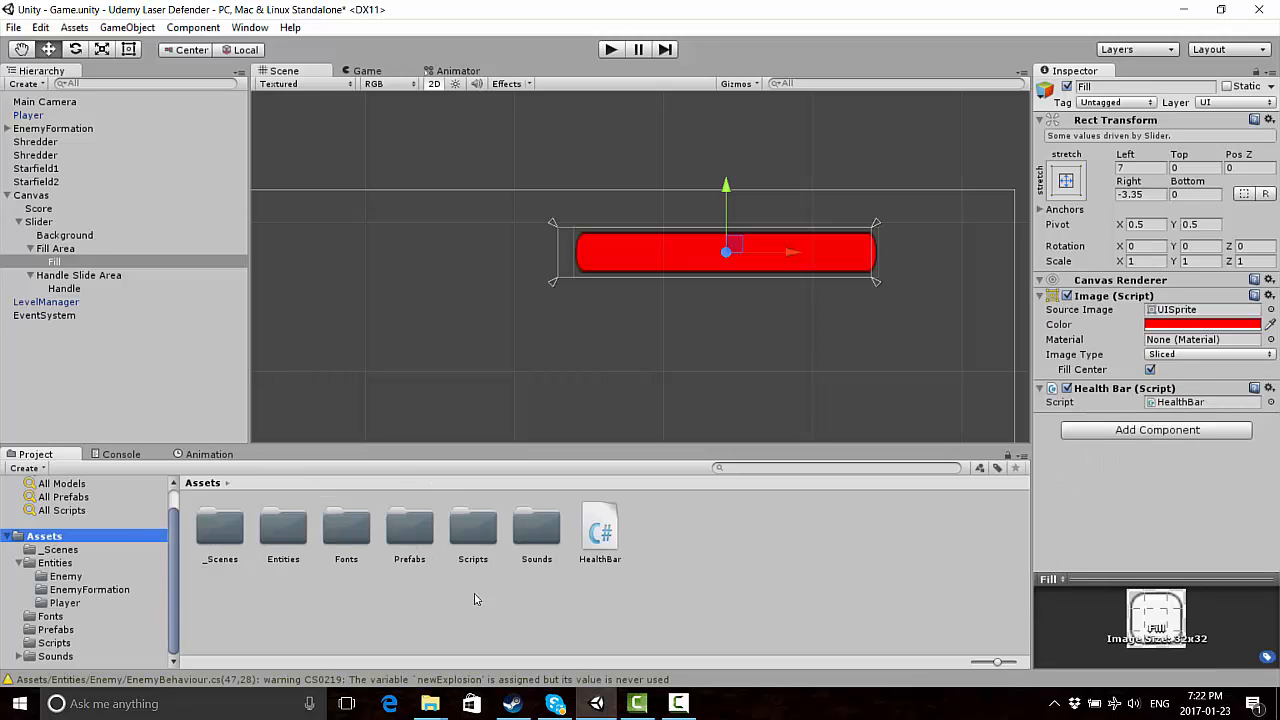
pyautogui.click(600, 530)
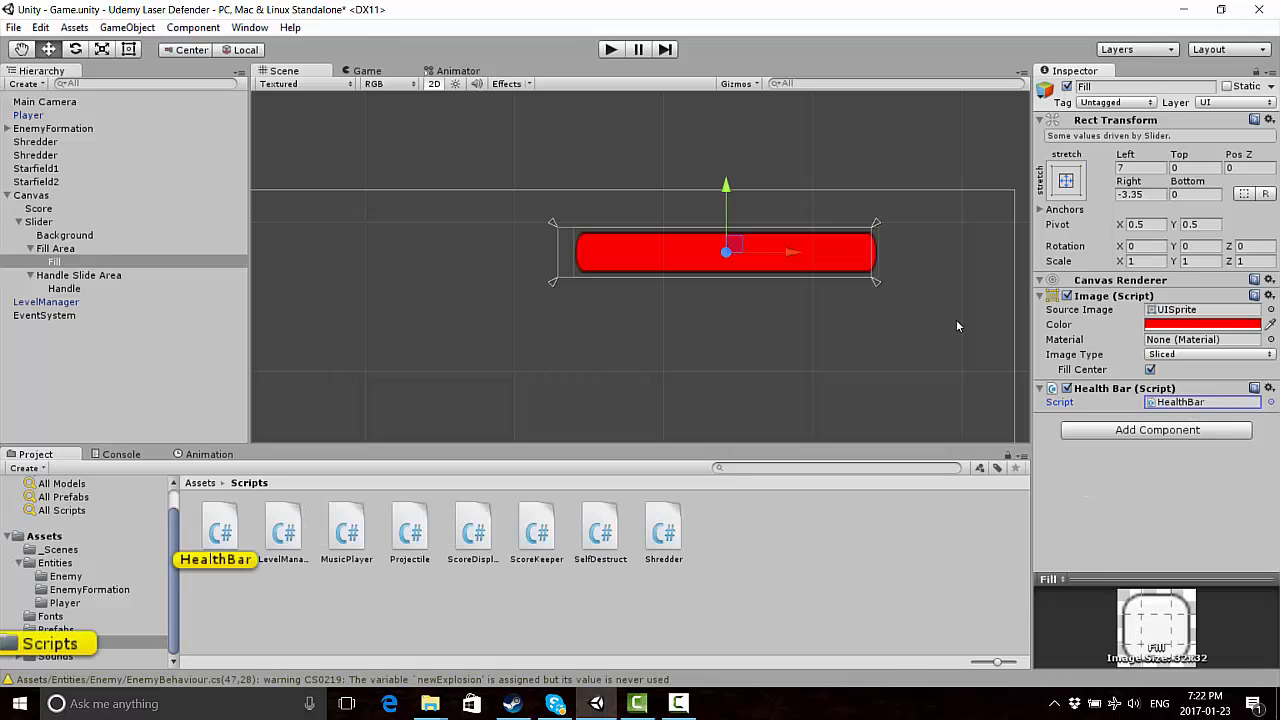
pyautogui.doubleClick(220, 524)
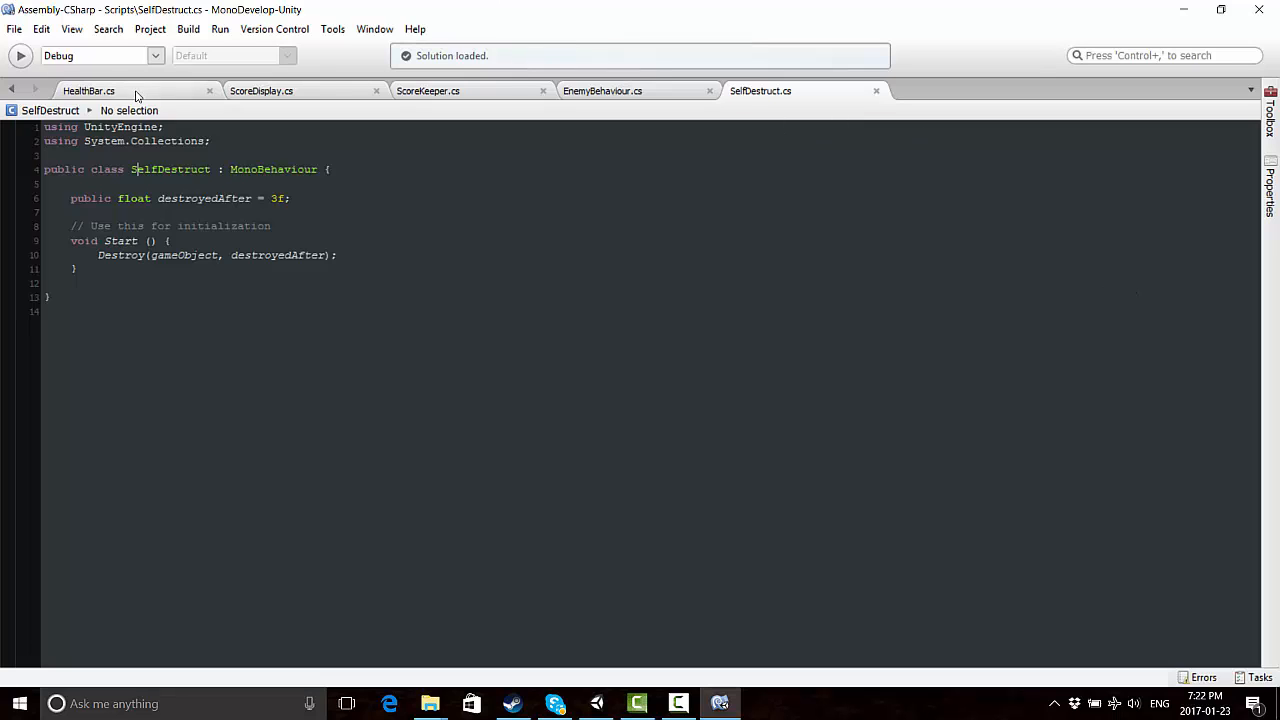
# Add a using UnityEngine.UI directive and declare a private Slider slider field in HealthBar.cs
pyautogui.click(88, 90)
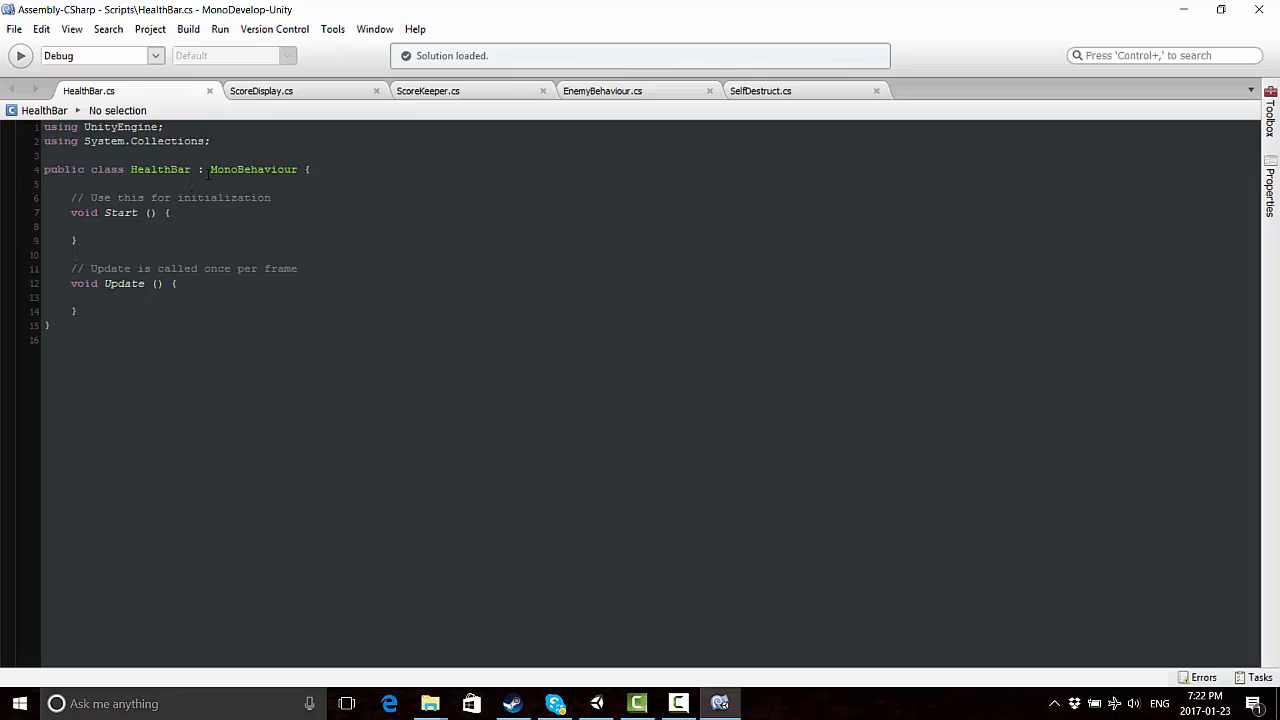
pyautogui.press('enter')
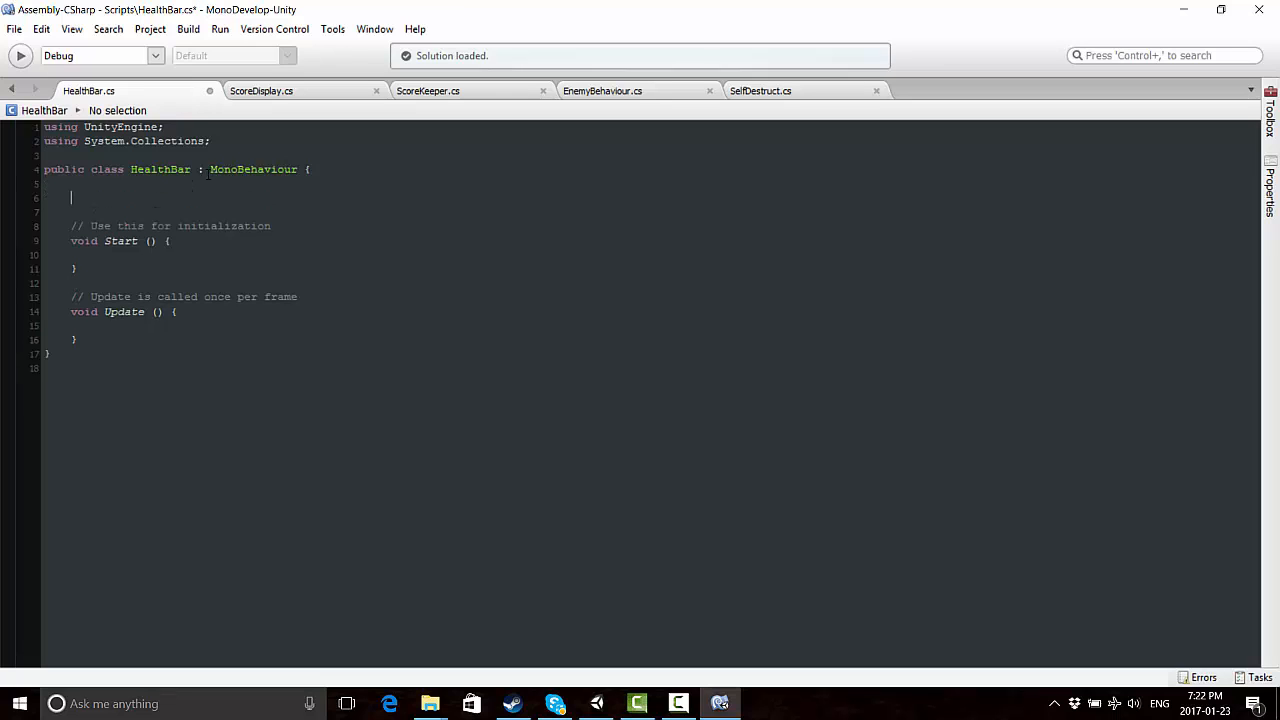
pyautogui.write('private')
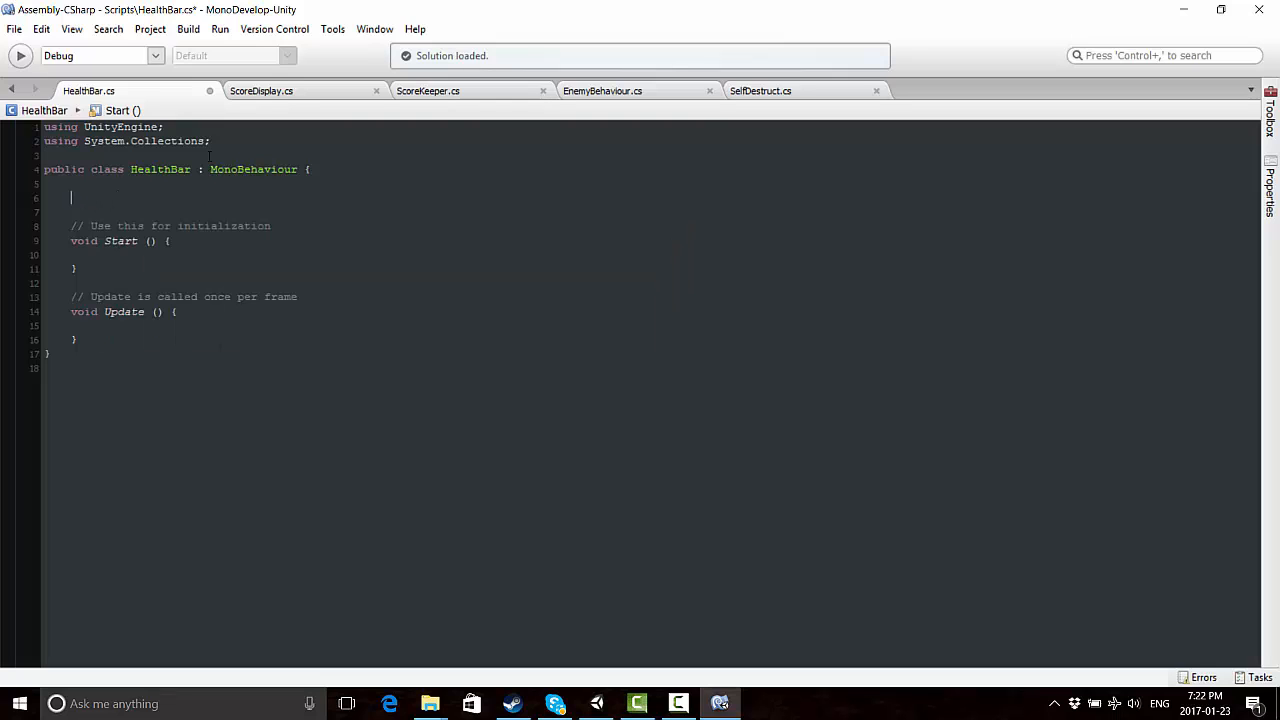
pyautogui.press('enter')
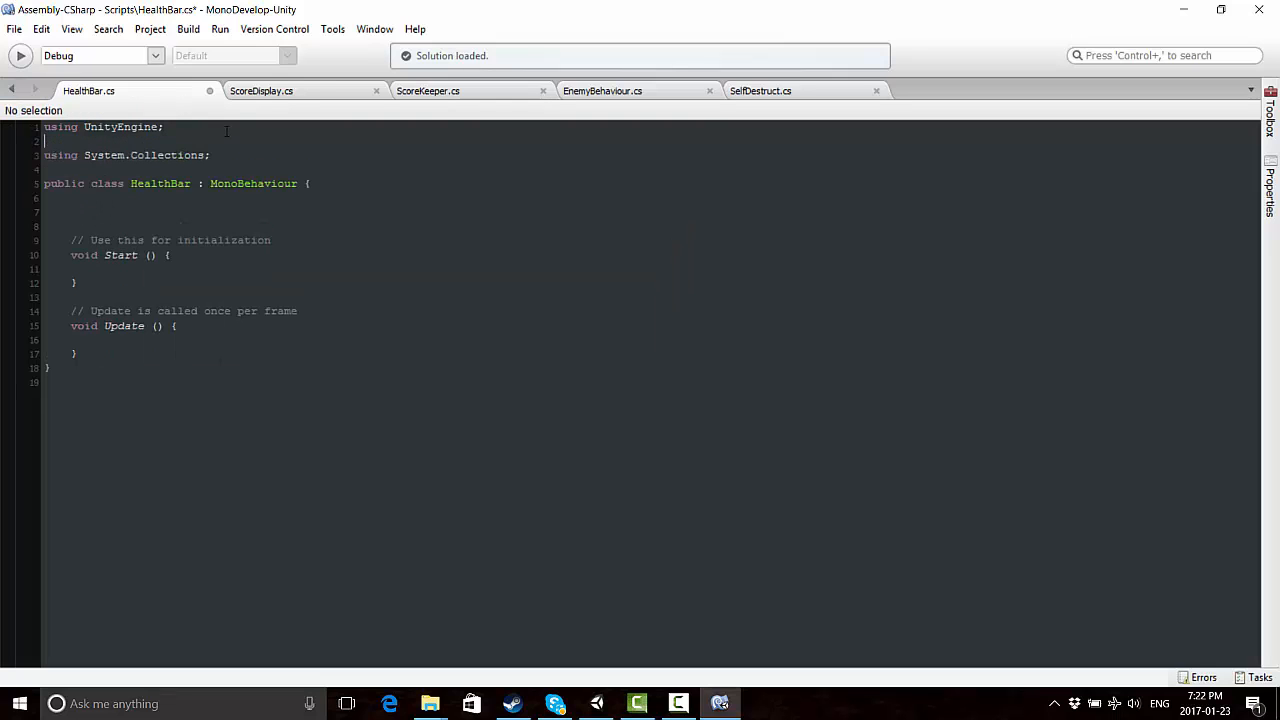
pyautogui.write('using UnityEngine.UI;')
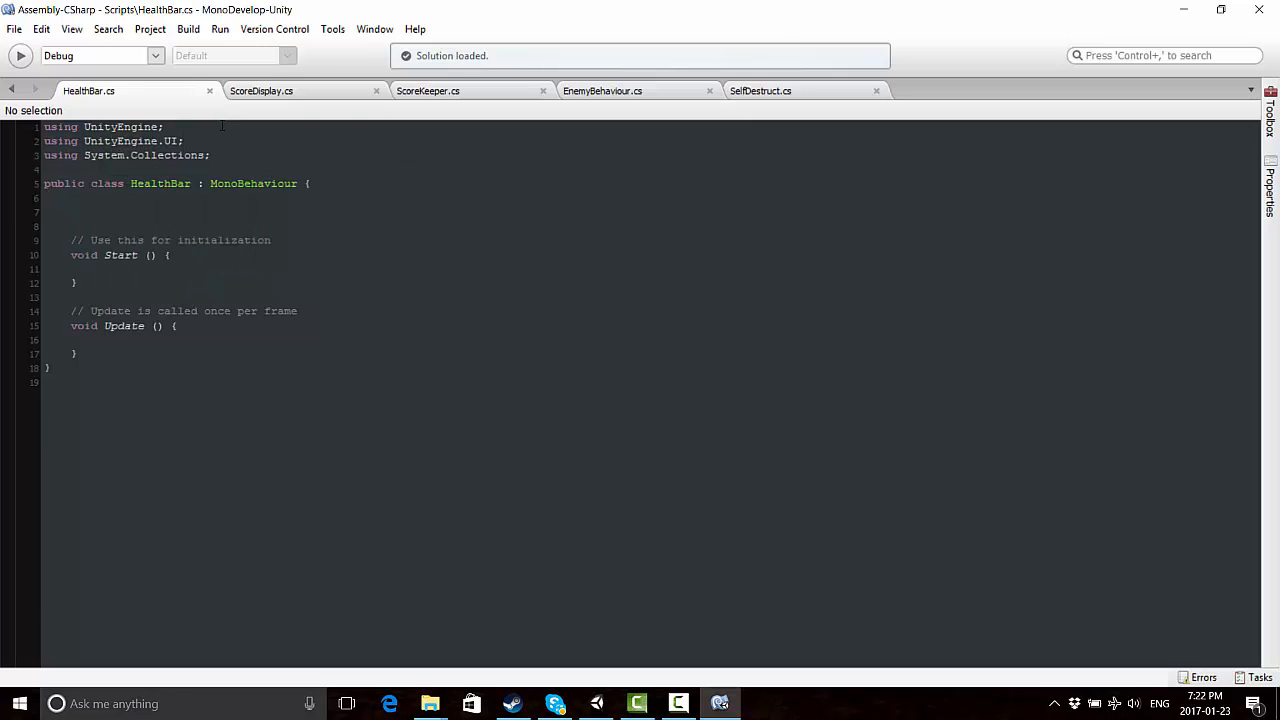
pyautogui.write('private Slider')
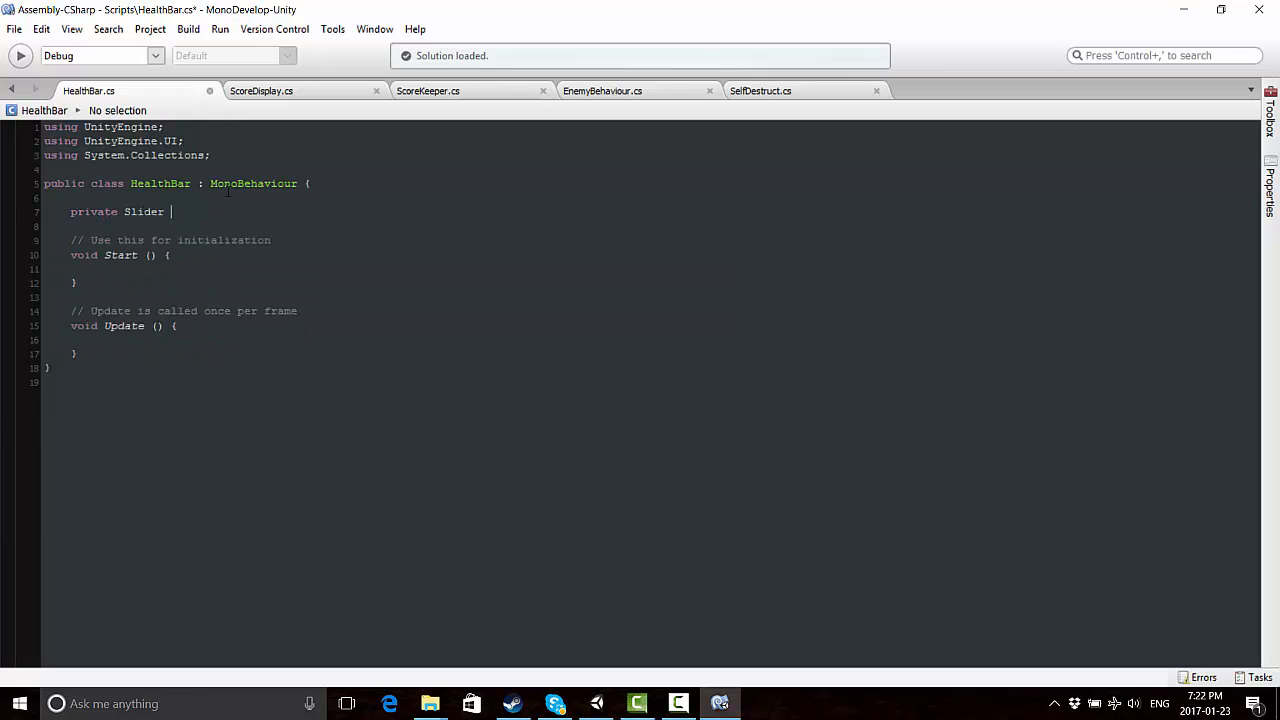
pyautogui.write('slider;')
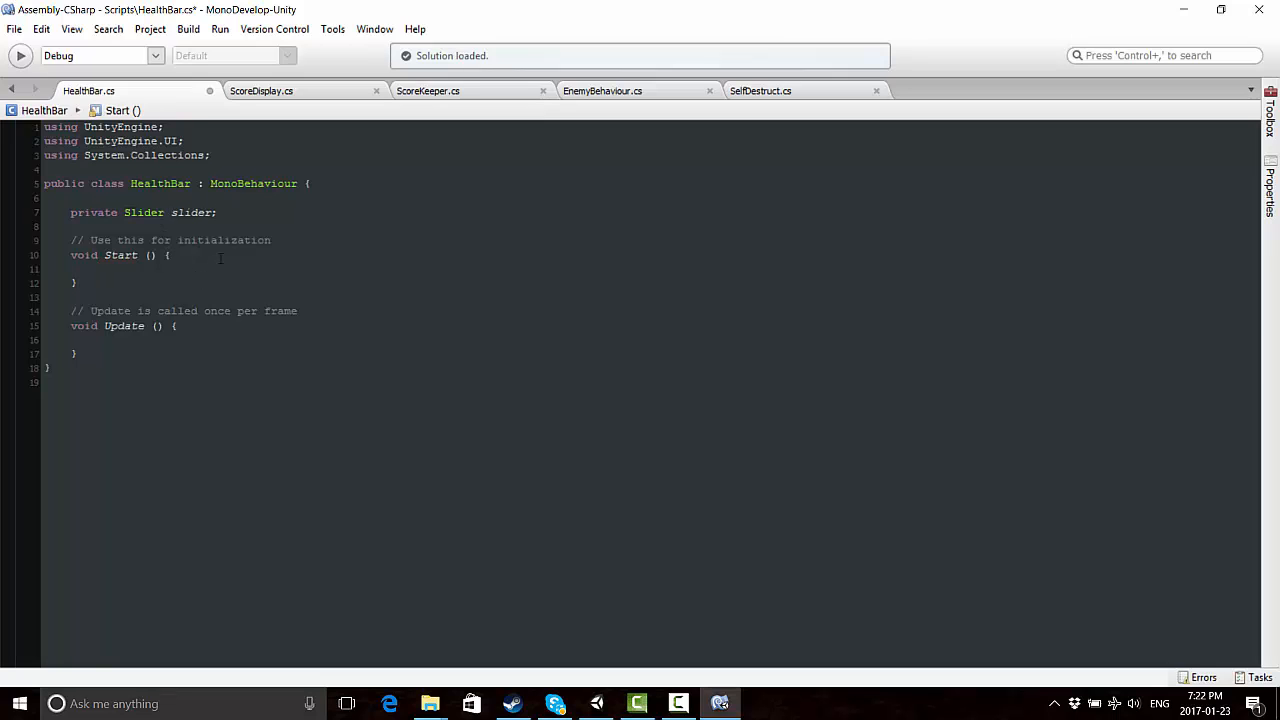
# Assign slider = GetComponent<Slider>() inside Start
pyautogui.write('slider = G')
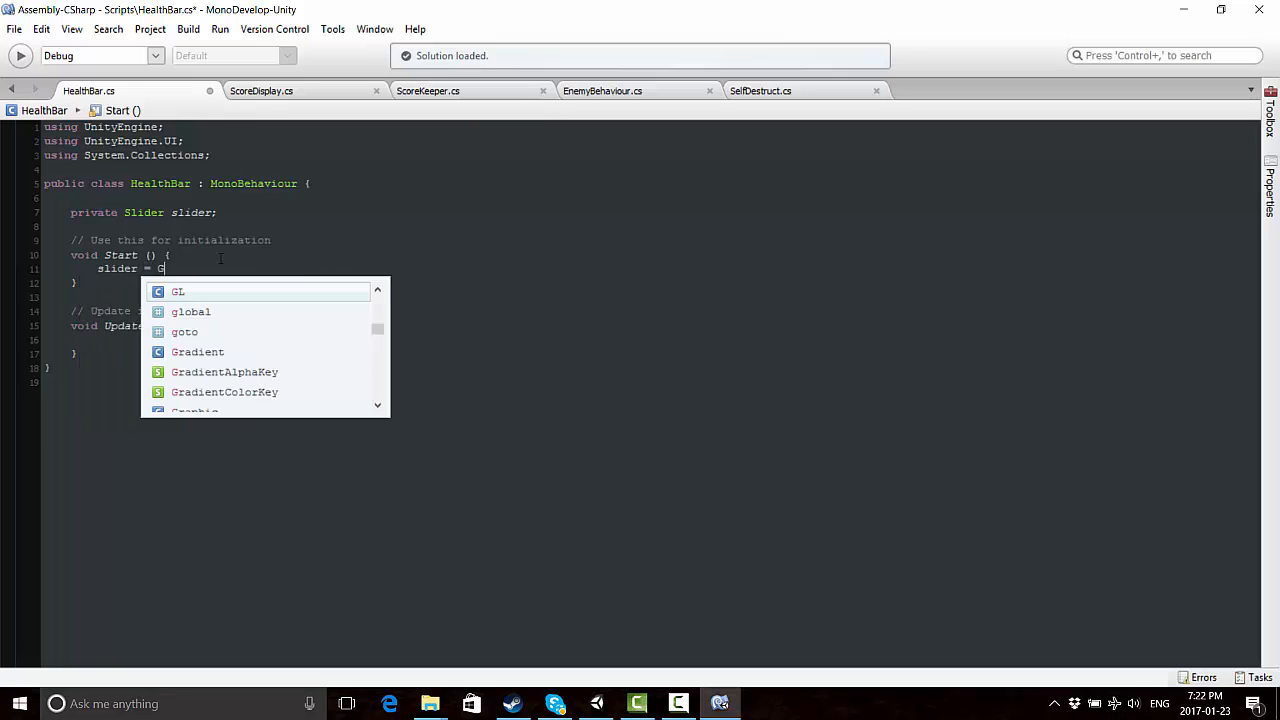
pyautogui.write('etComponent<S')
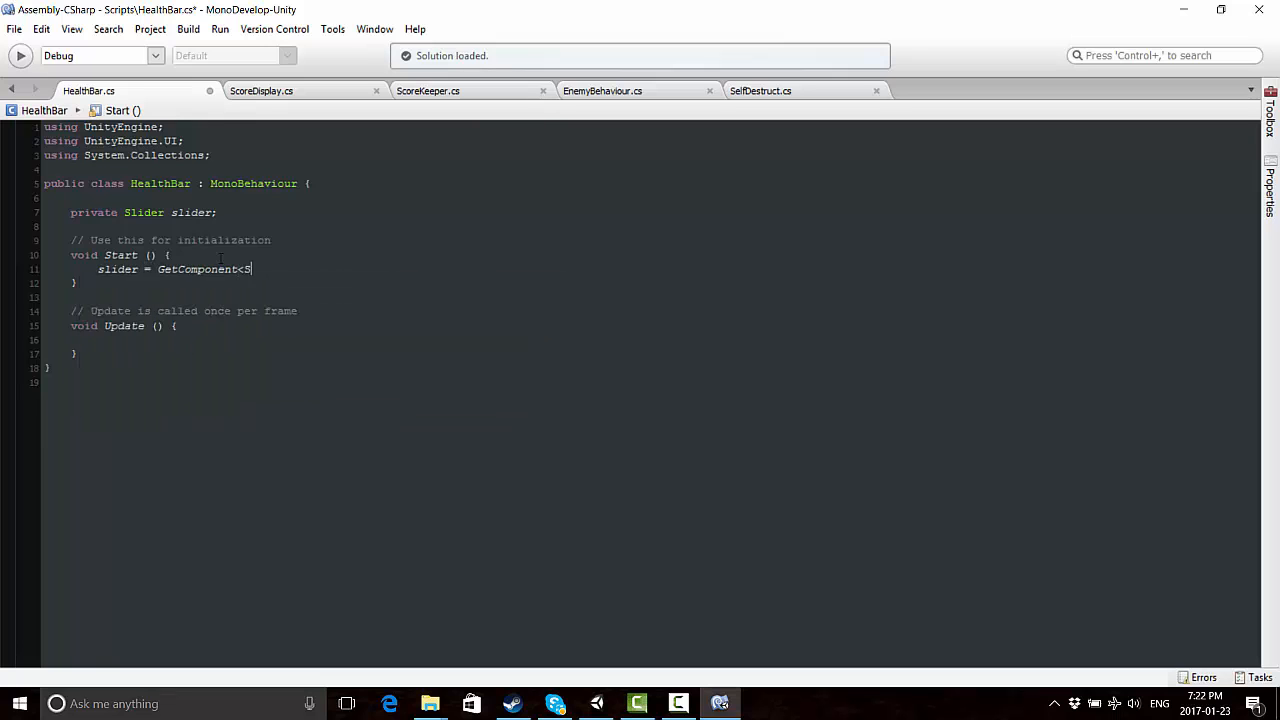
pyautogui.write('lider>();')
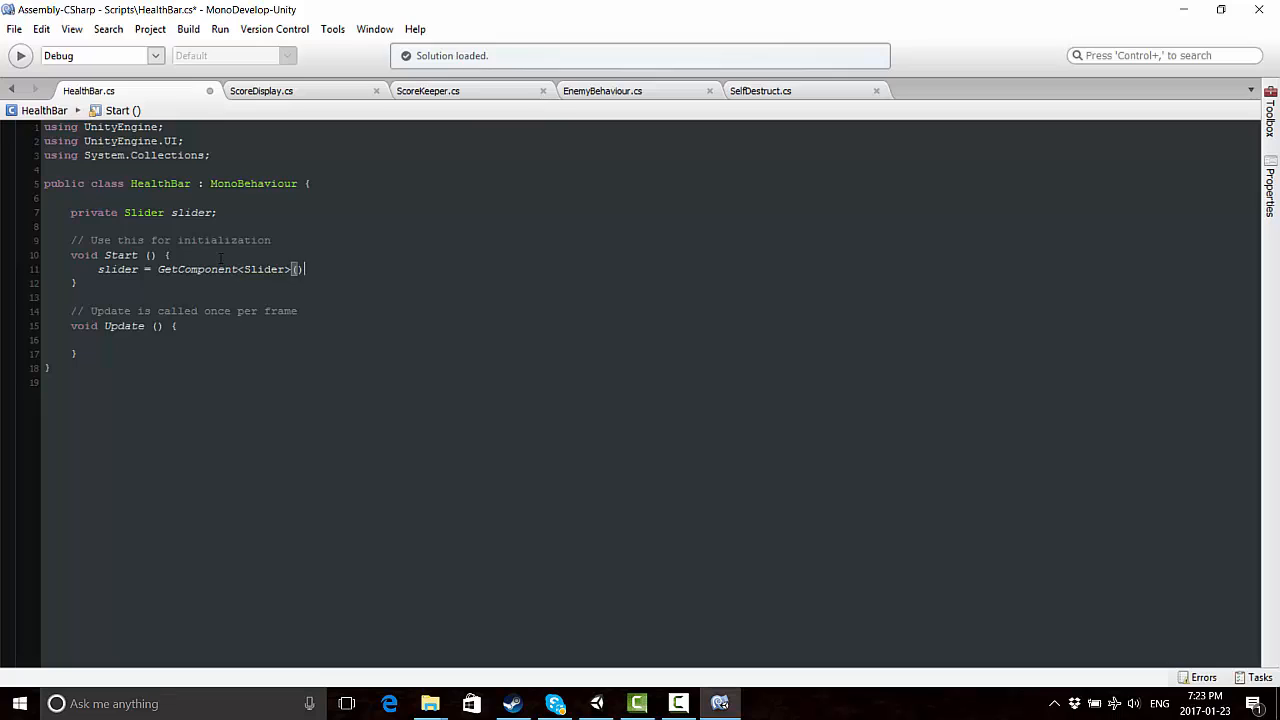
pyautogui.write(';')
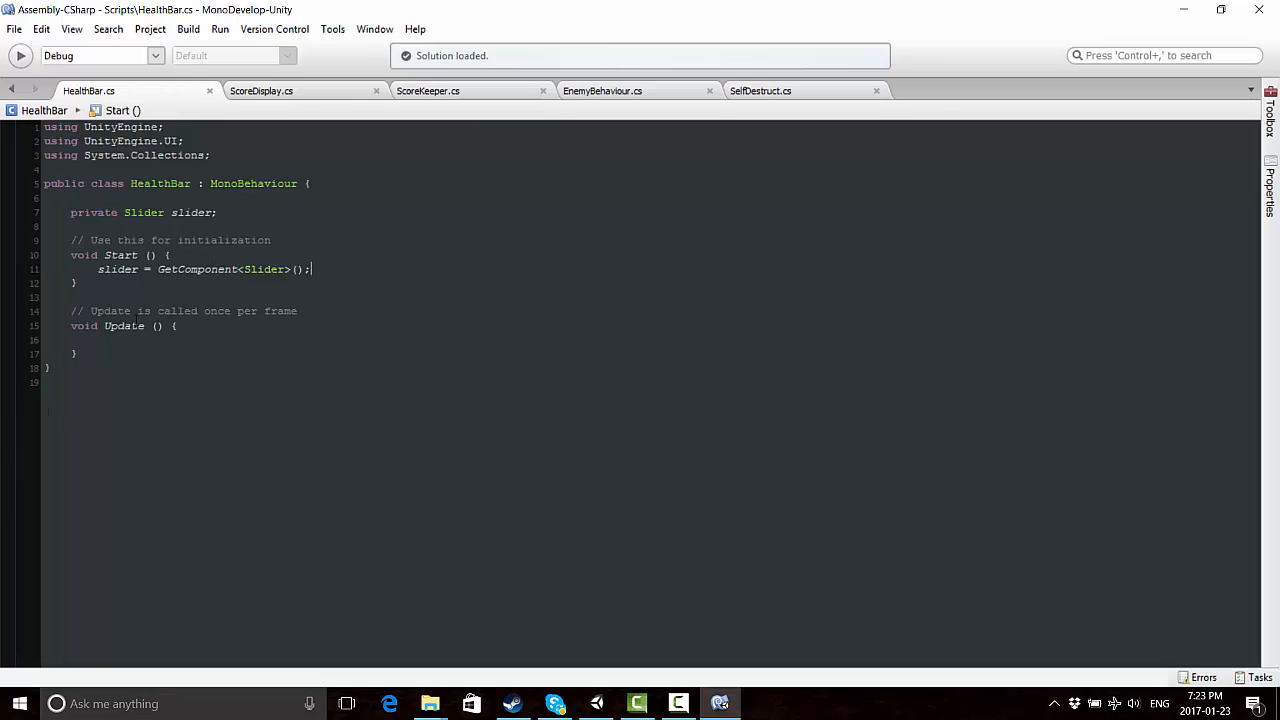
# Rename the Update stub into an empty SetHealth method
pyautogui.click(124, 326)
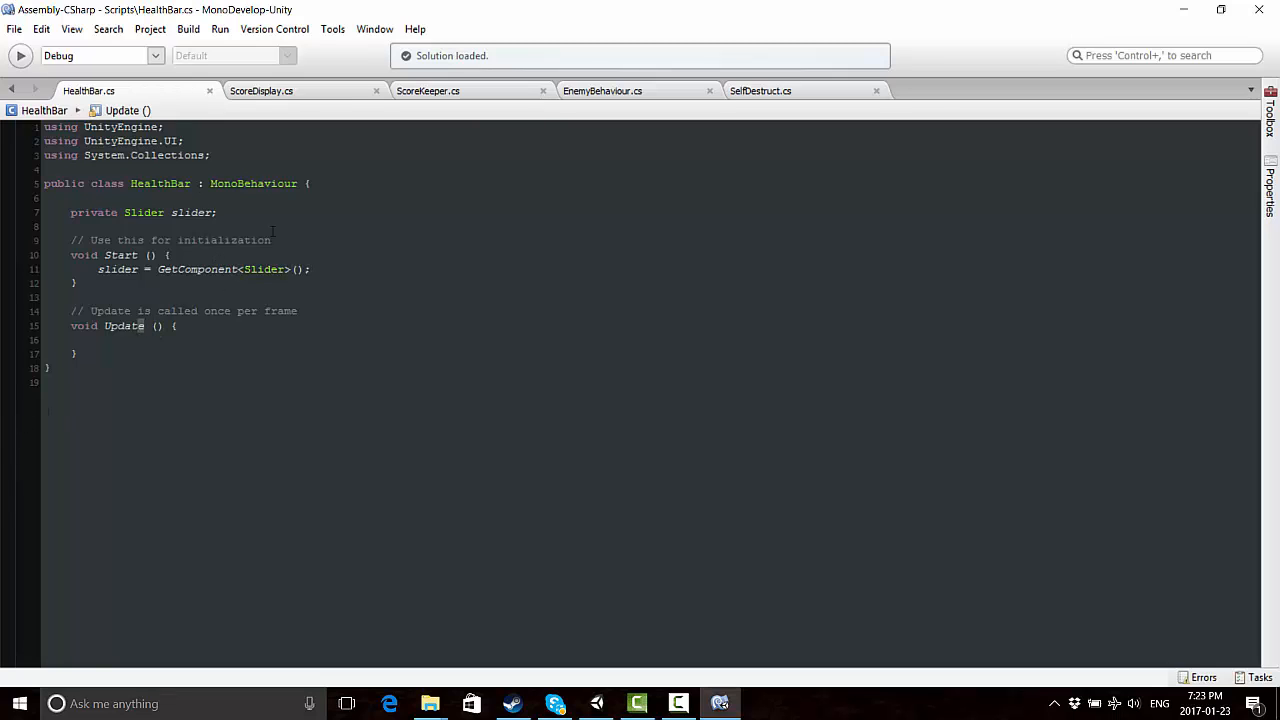
pyautogui.doubleClick(280, 312)
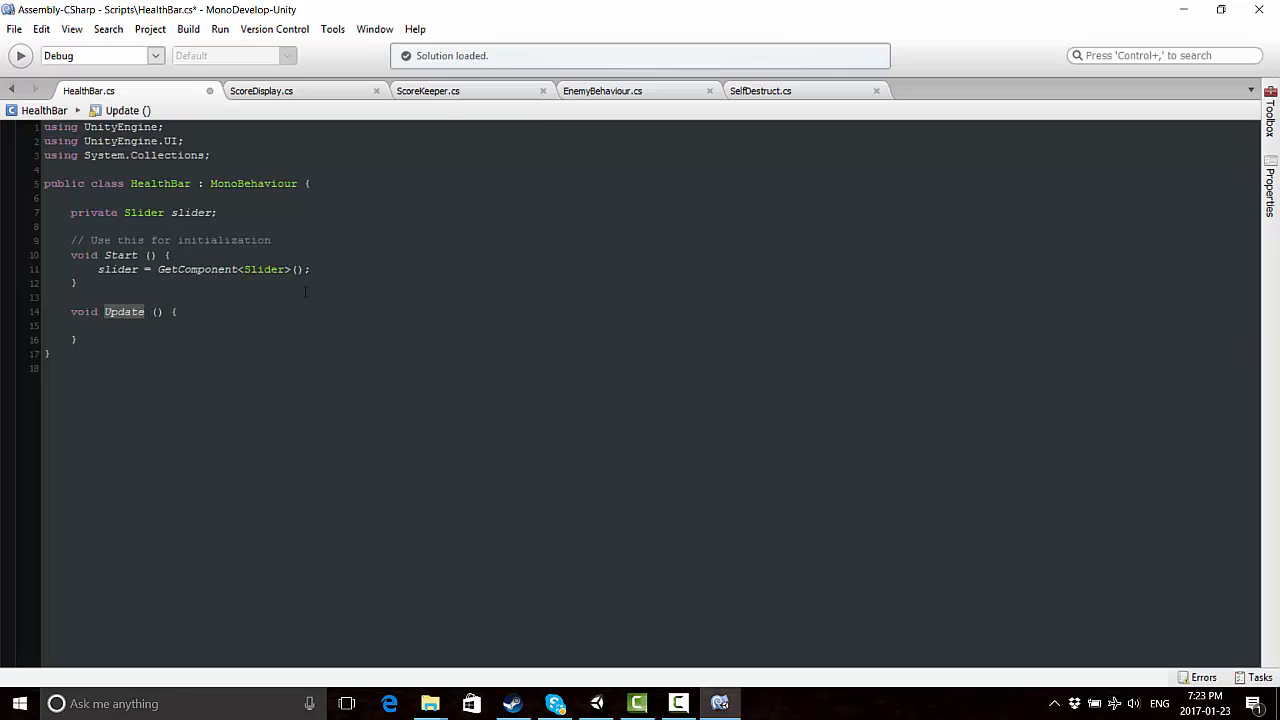
pyautogui.write('Cha')
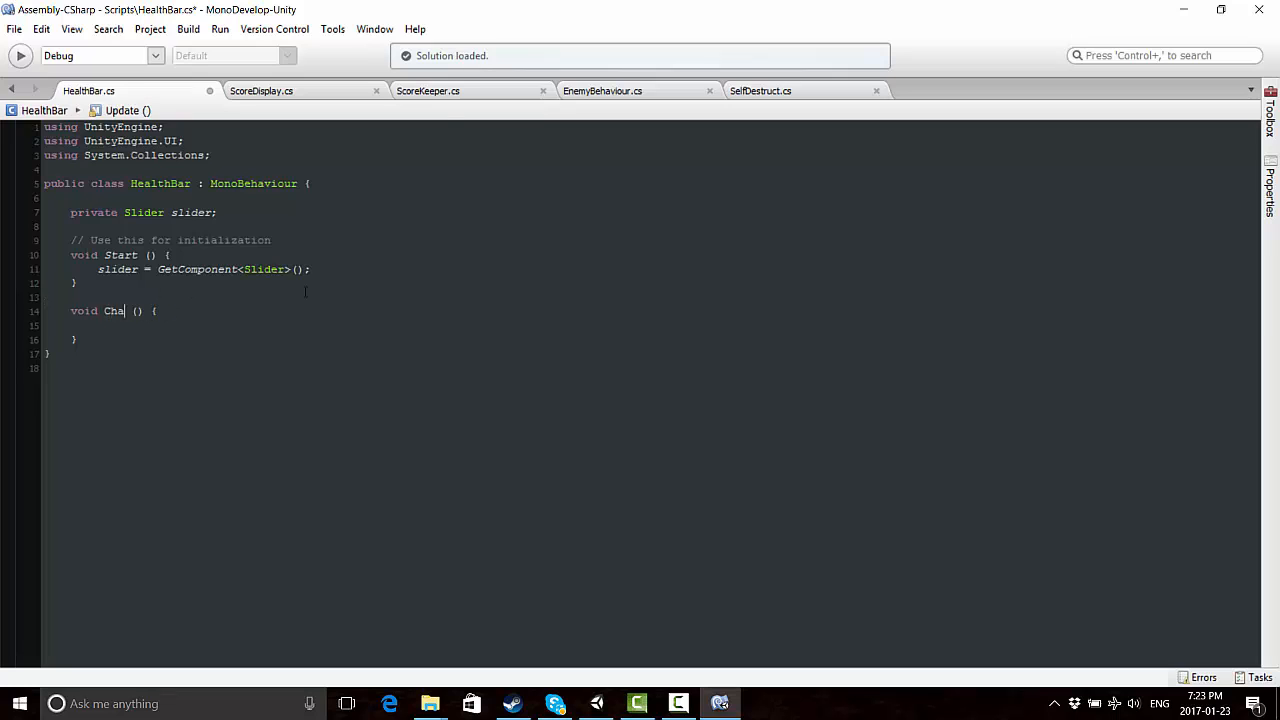
pyautogui.press('BackSpace')
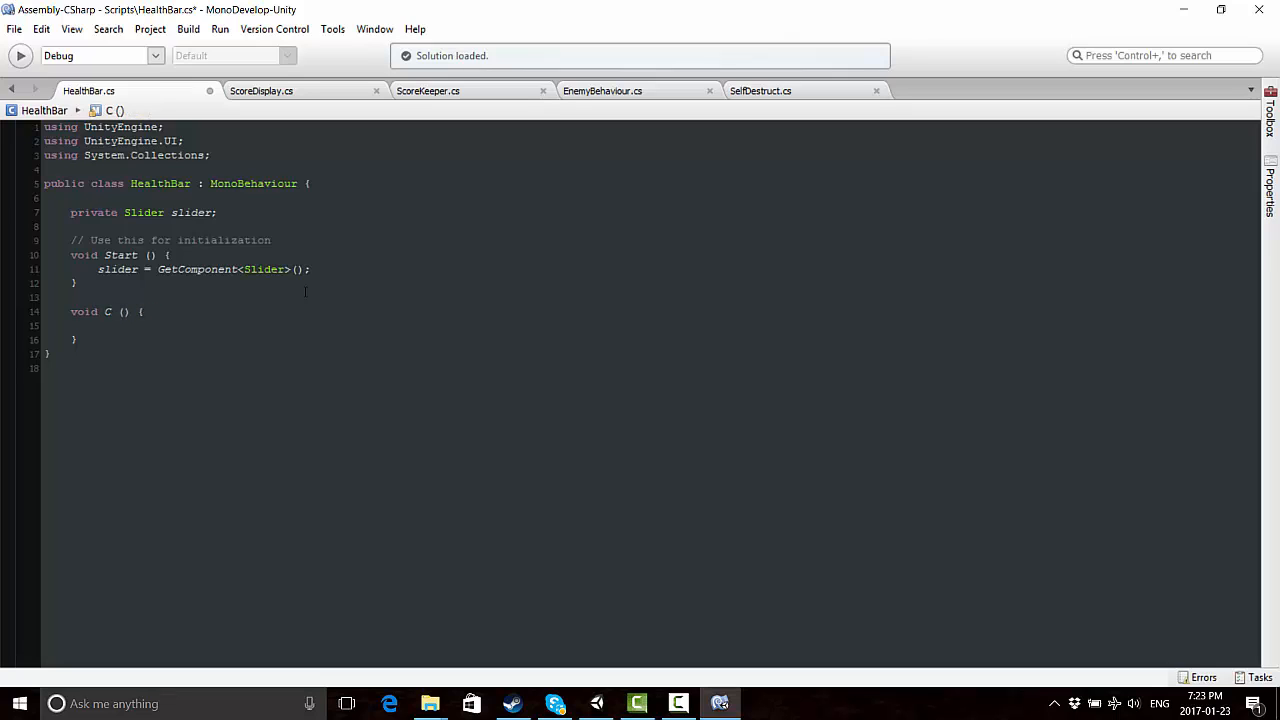
pyautogui.write('etHealth')
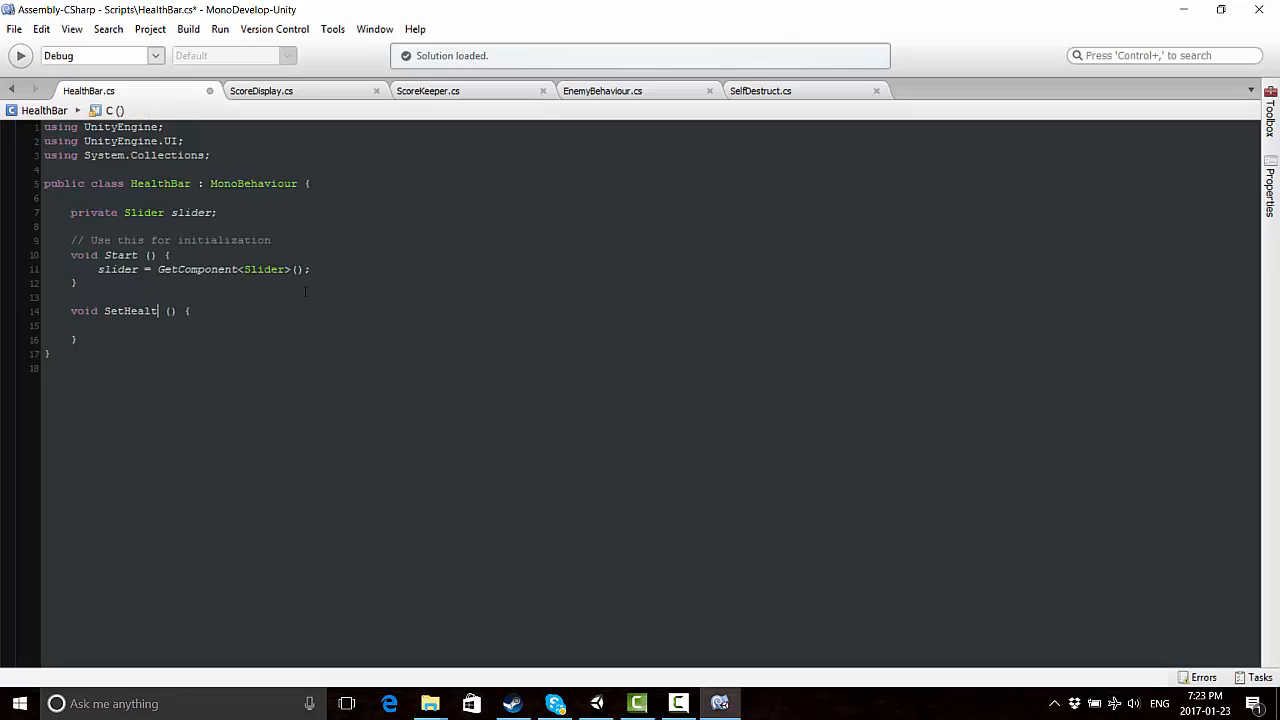
pyautogui.write('h')
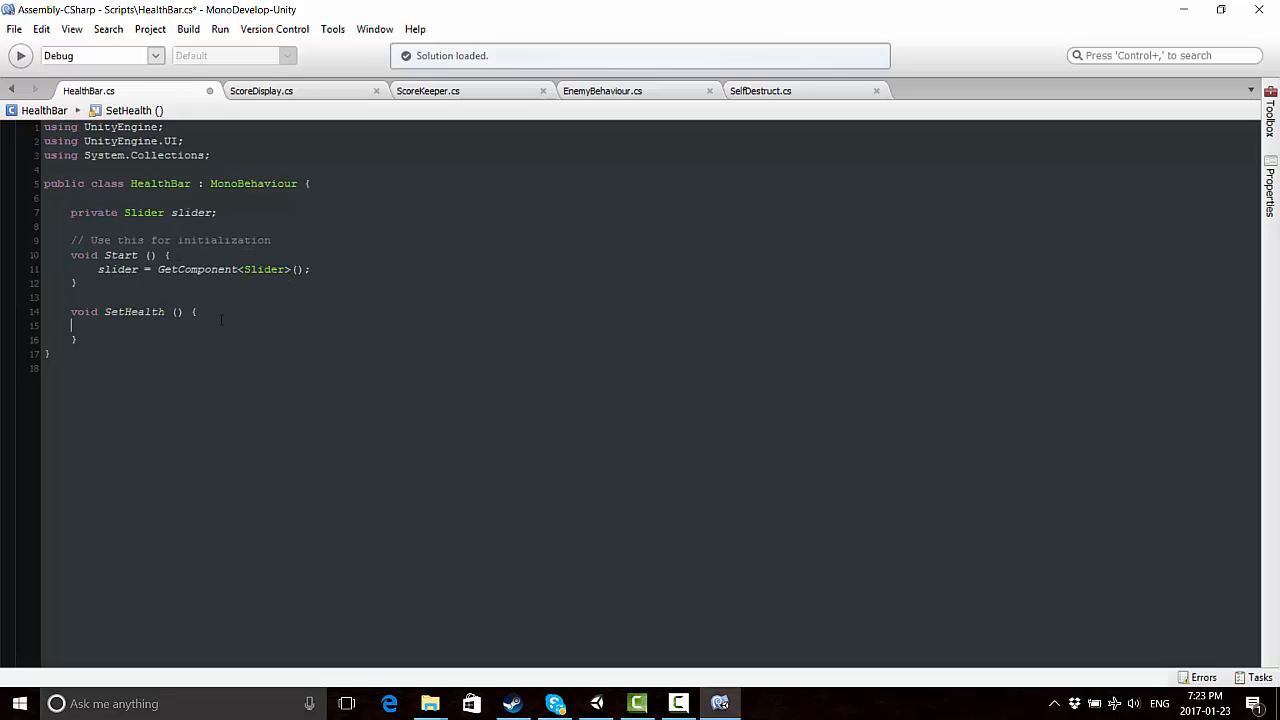
# Give SetHealth a float currentHealth parameter
pyautogui.click(184, 312)
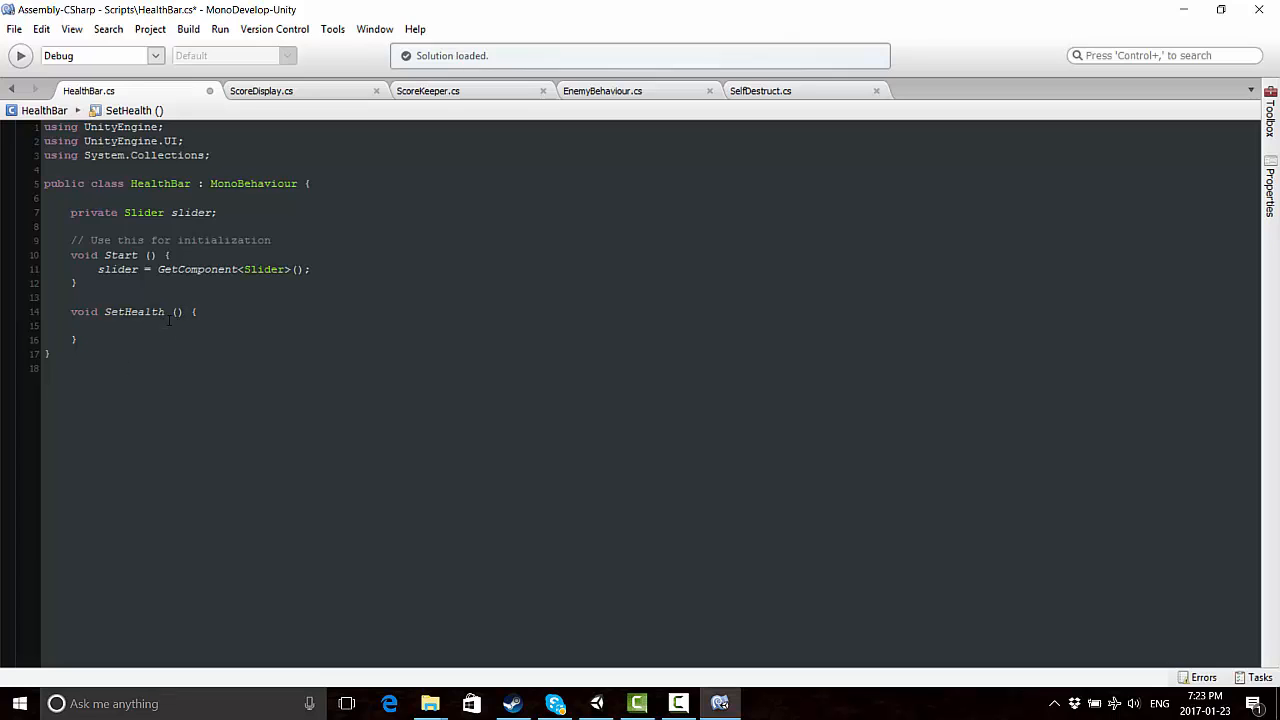
pyautogui.click(176, 312)
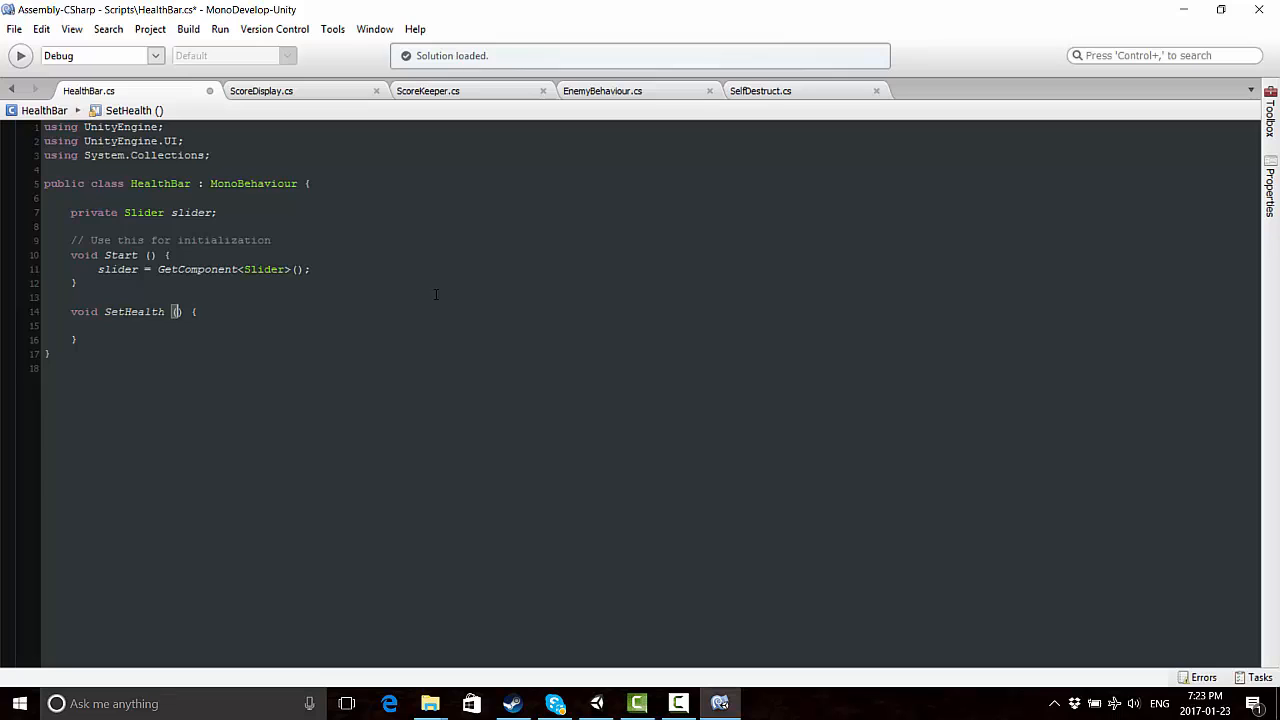
pyautogui.write('float currentHealth')
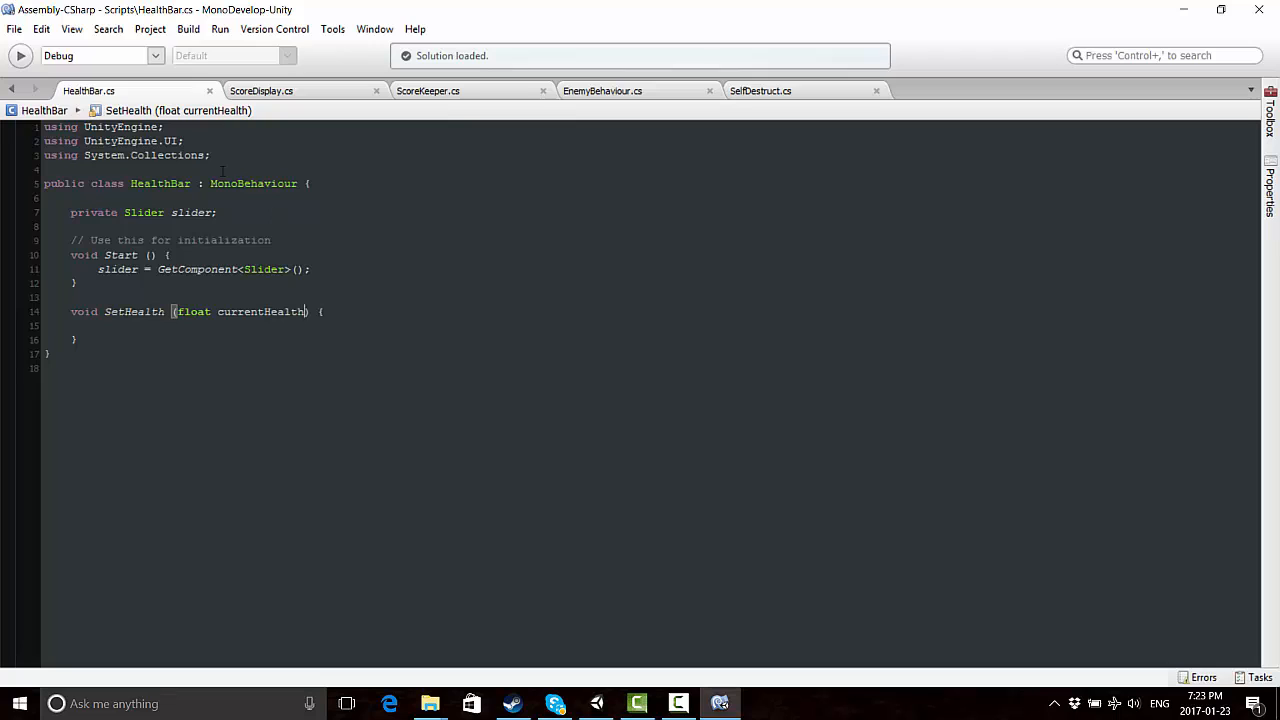
pyautogui.click(216, 212)
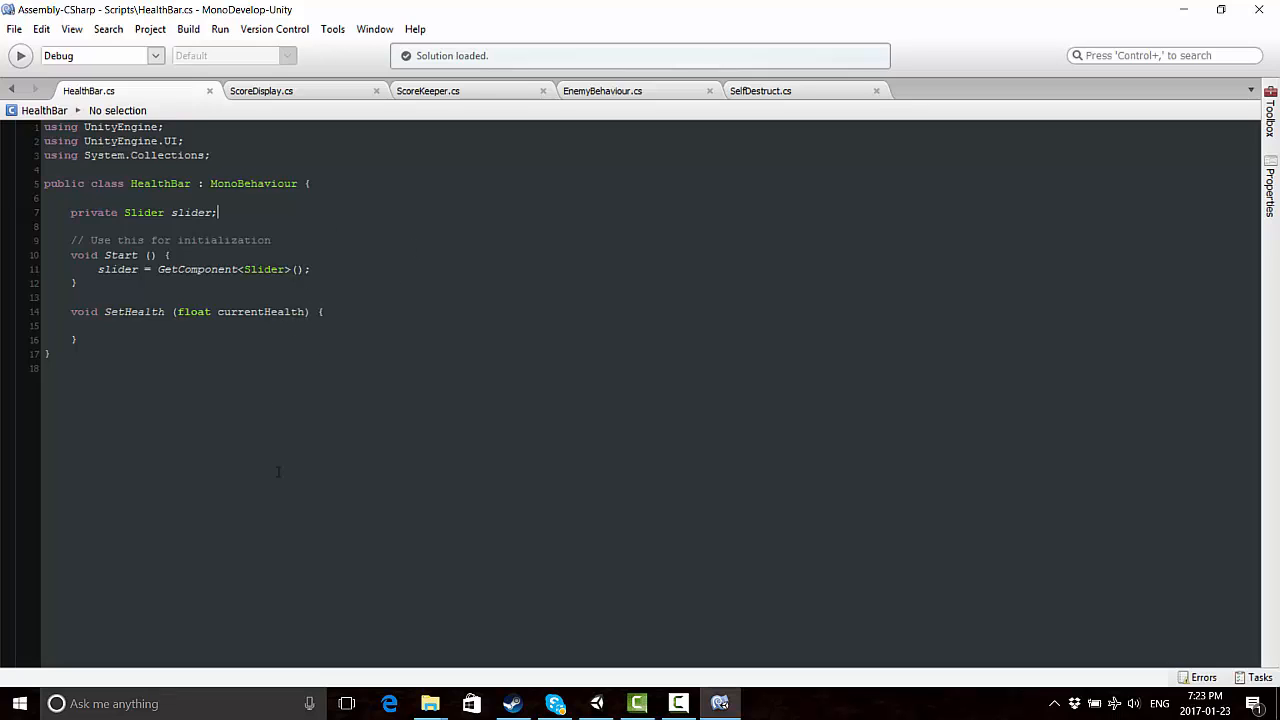
pyautogui.click(290, 312)
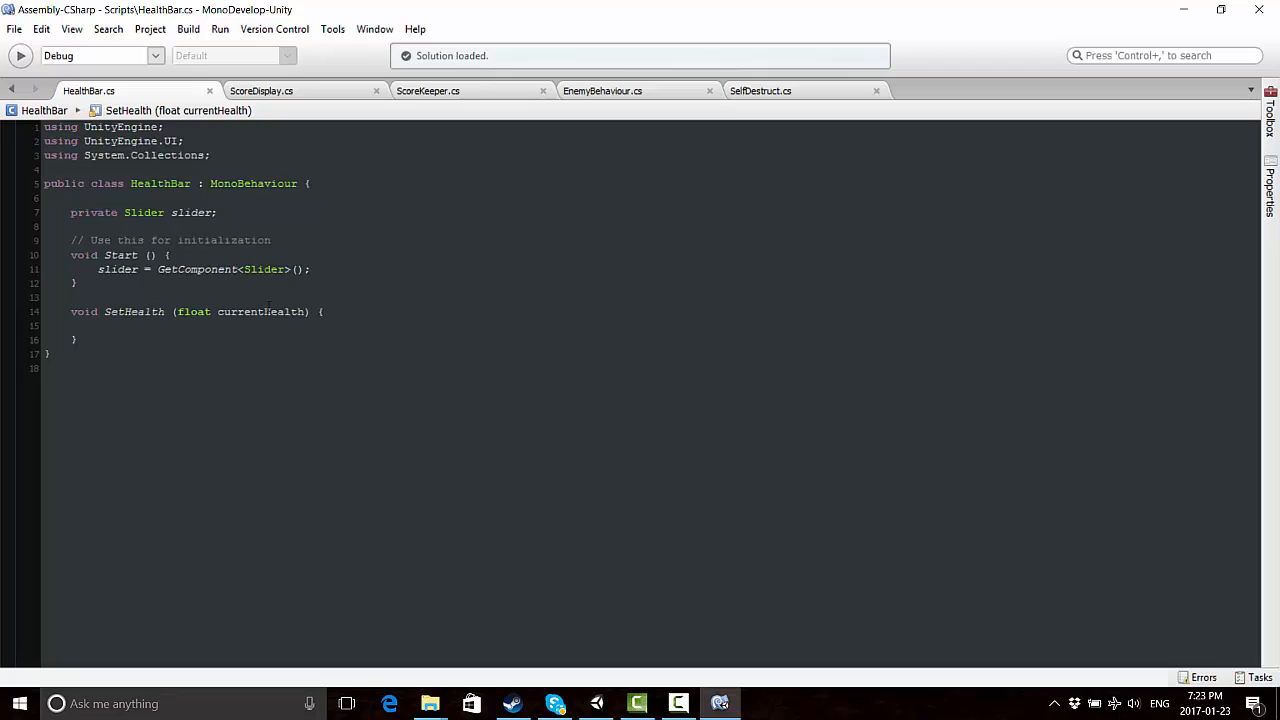
pyautogui.click(216, 212)
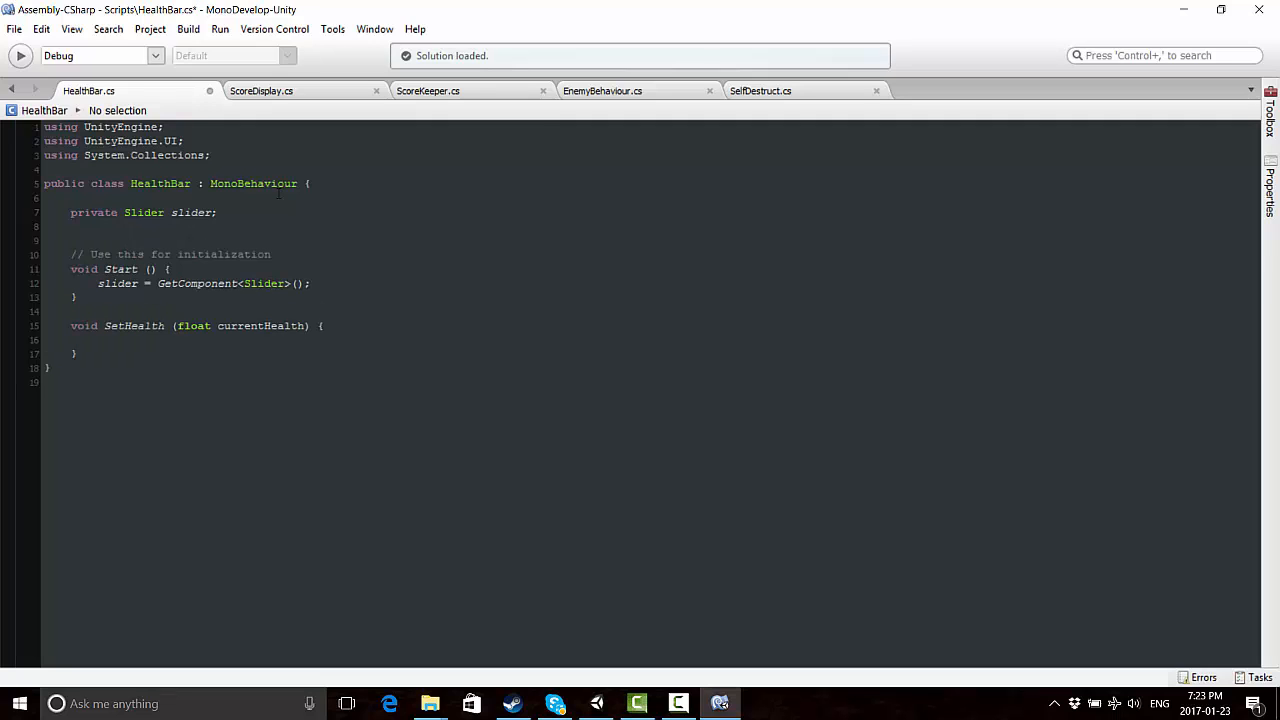
# Declare a private static float maxHealth field below the slider field
pyautogui.write('p')
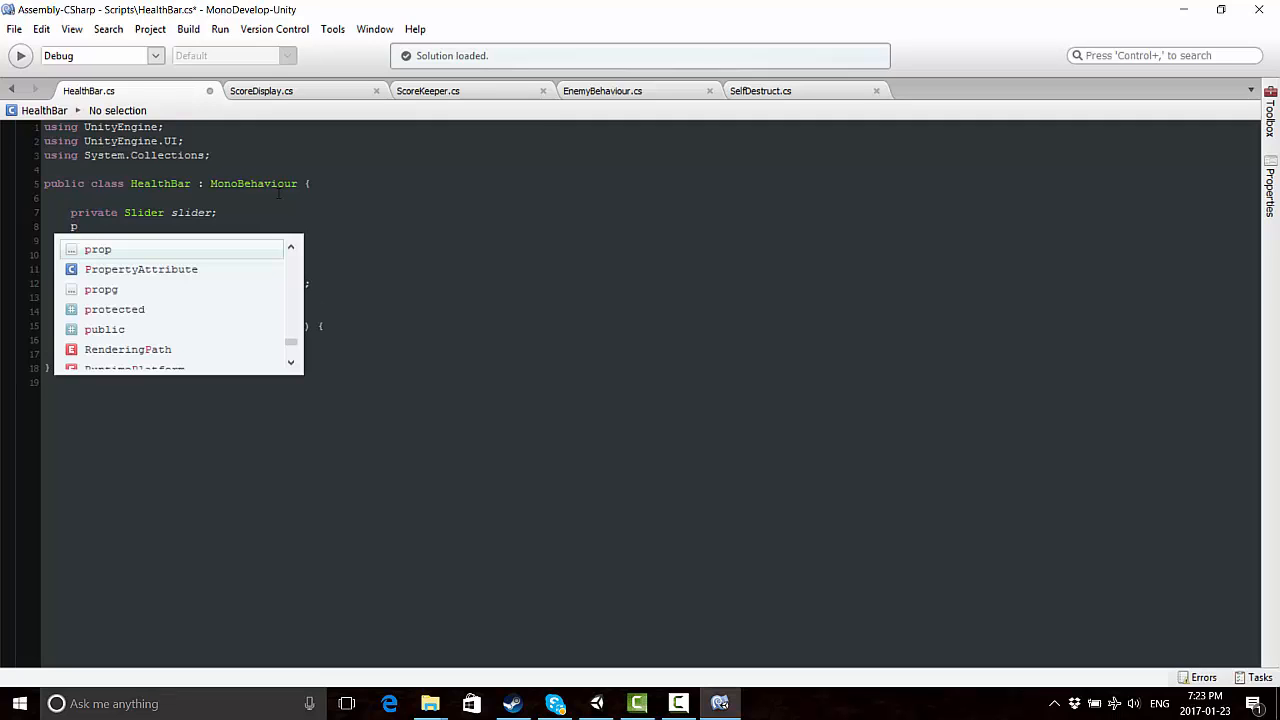
pyautogui.write('ub')
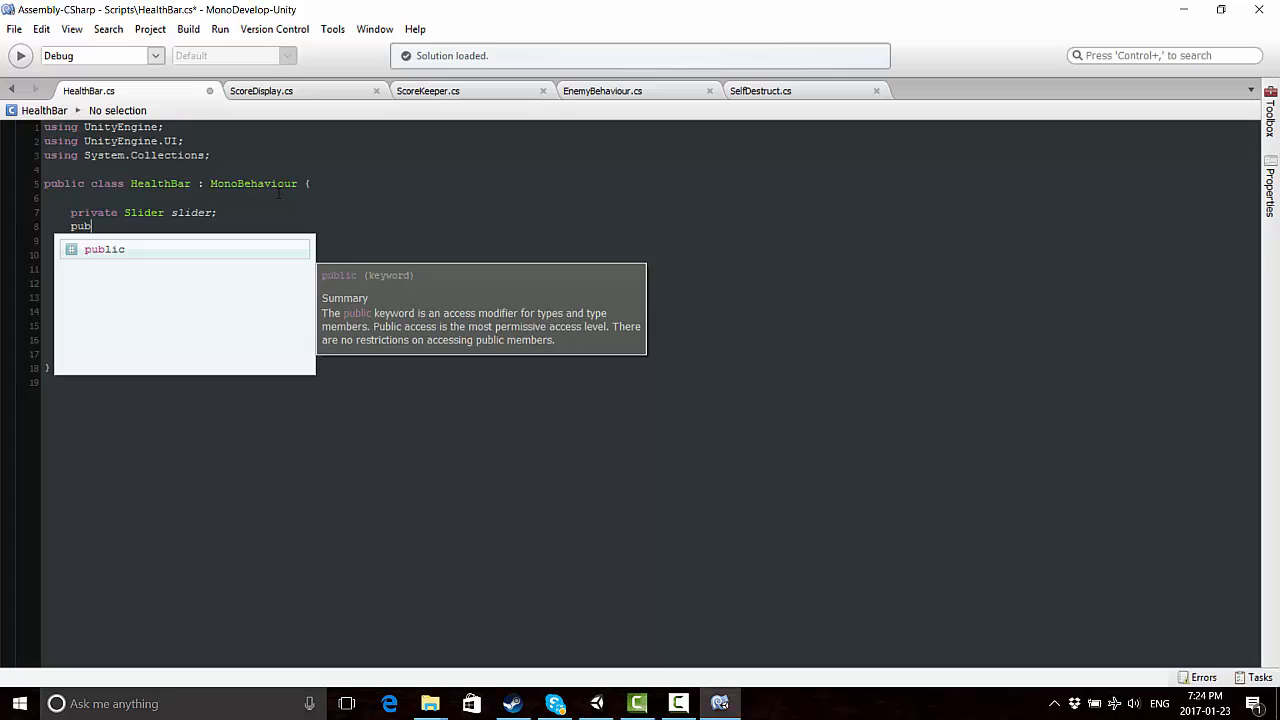
pyautogui.write('u')
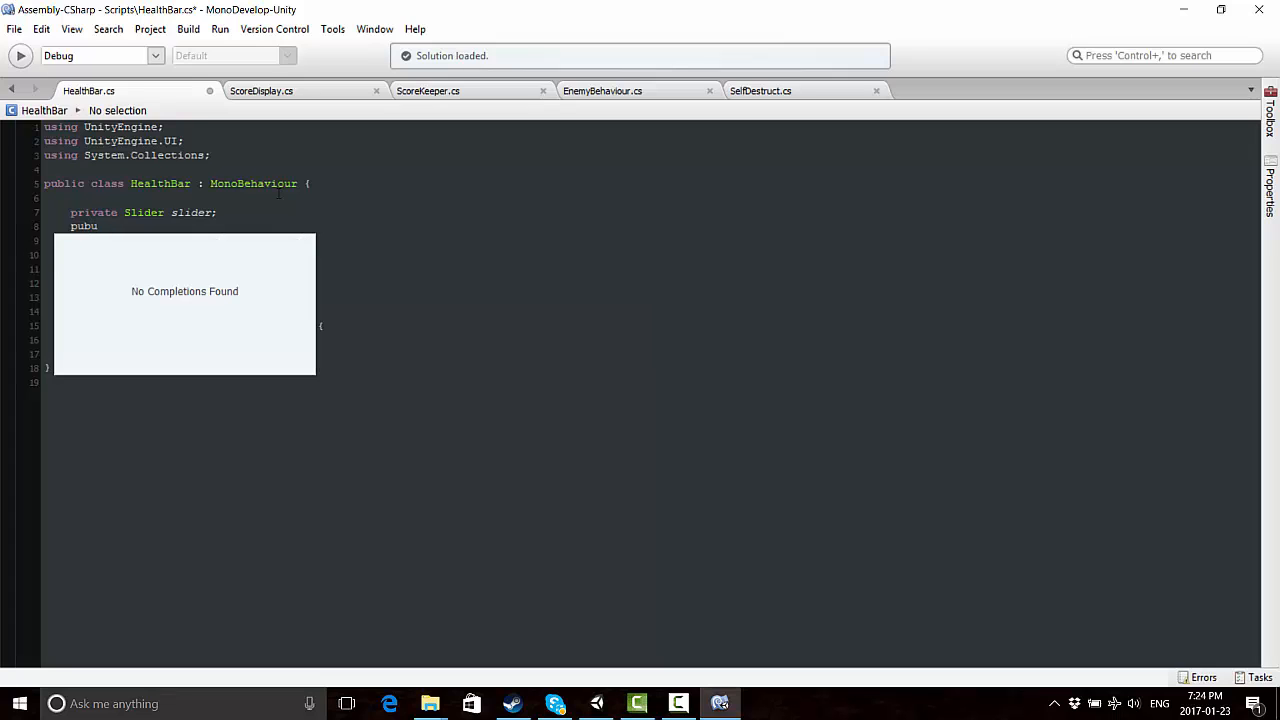
pyautogui.write('private')
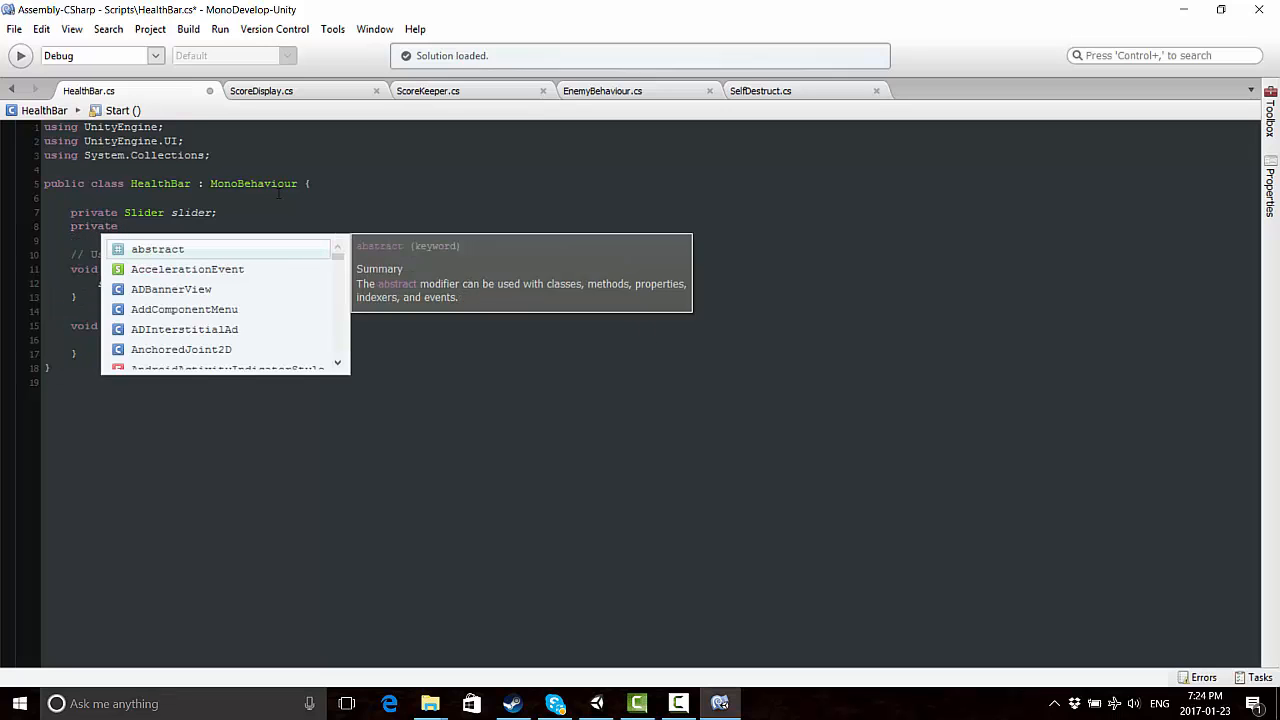
pyautogui.write('static float')
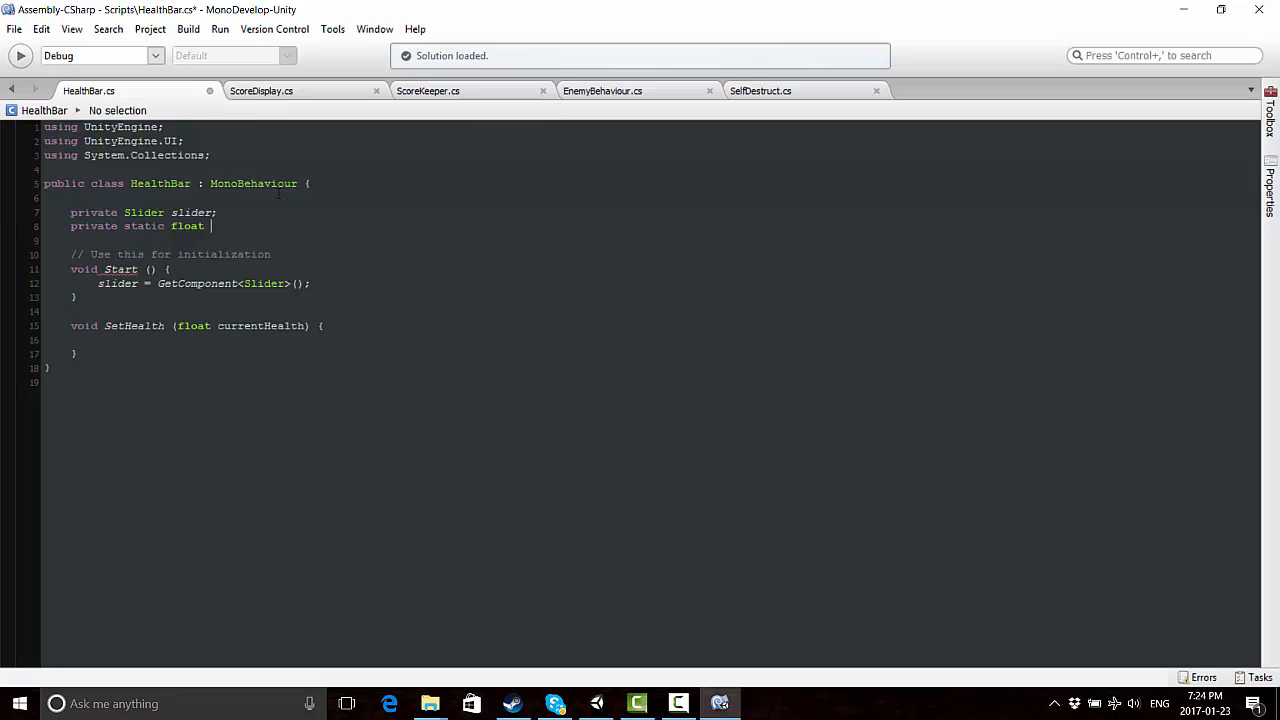
pyautogui.write('maxHealth')
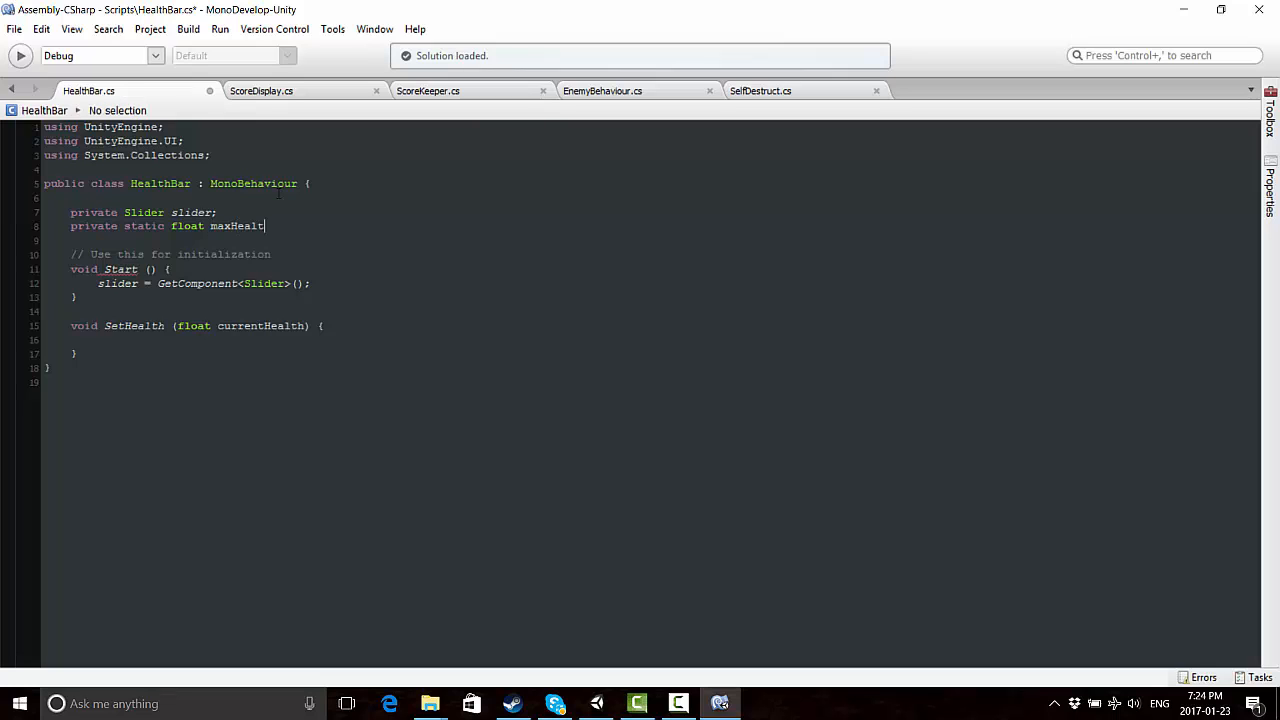
pyautogui.write(';')
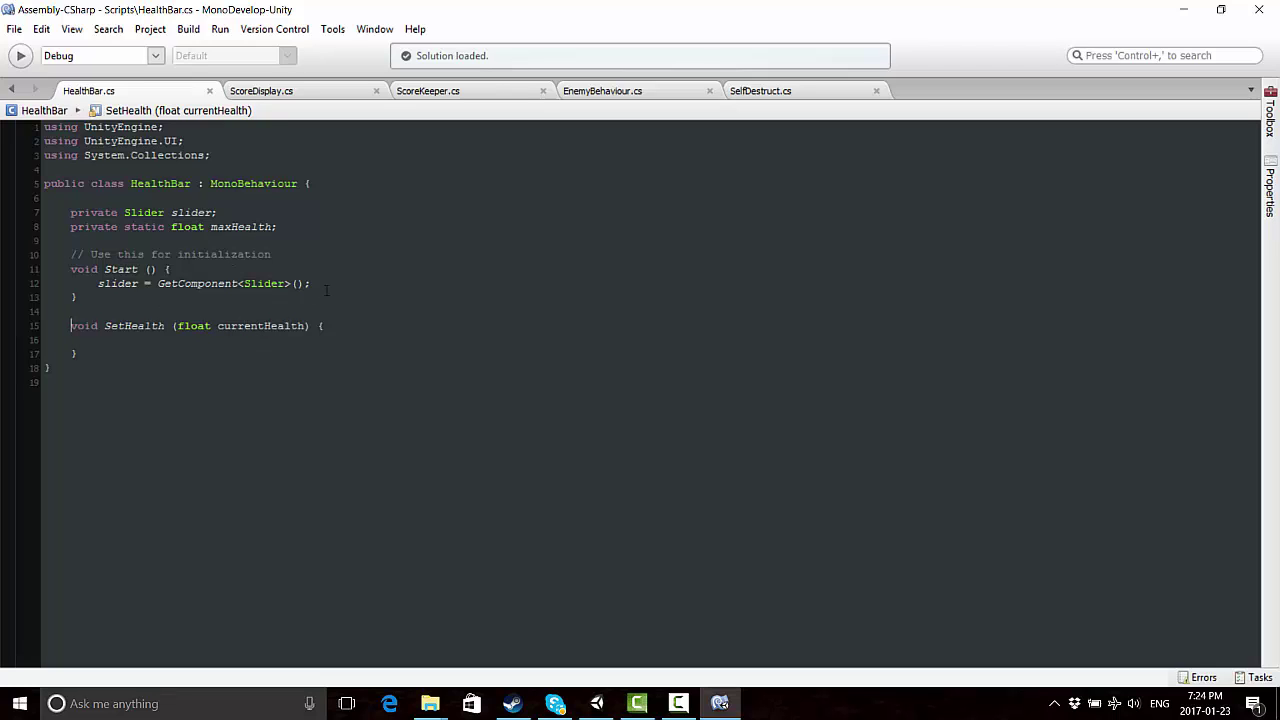
pyautogui.write('public')
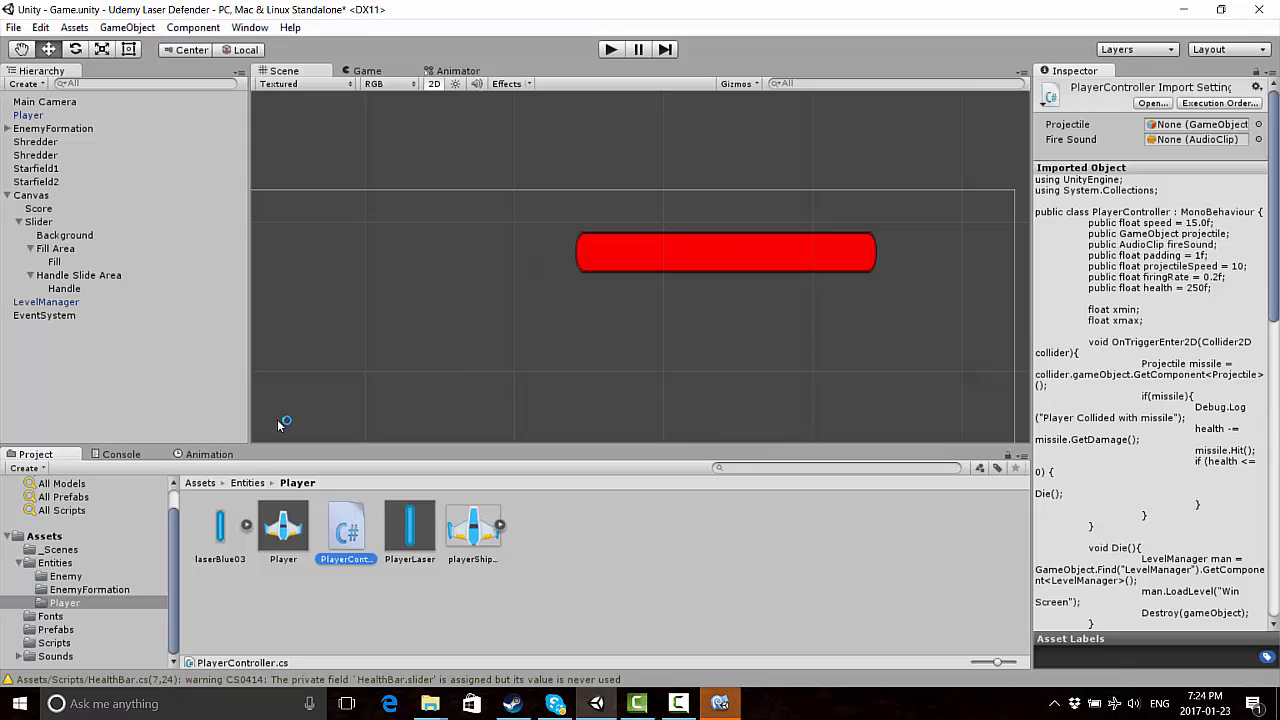
pyautogui.moveTo(312, 568)
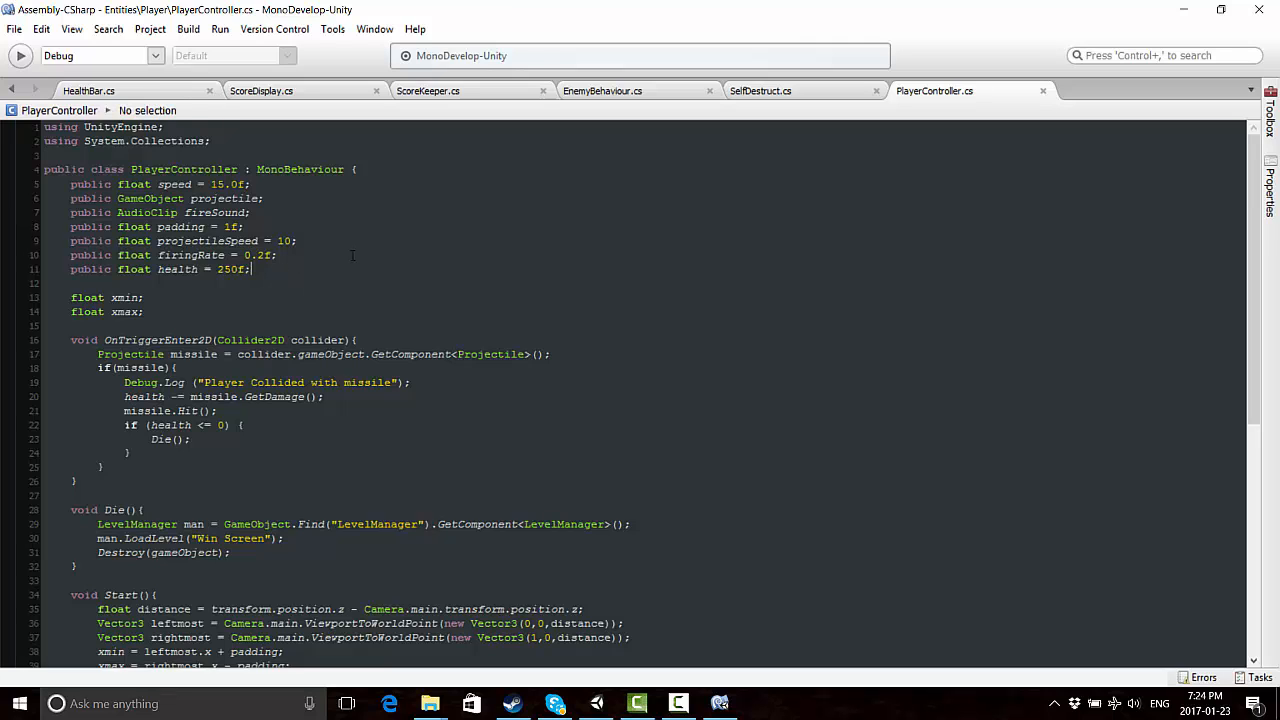
# Declare a private HealthBar healthBar field in PlayerController below the public fields
pyautogui.write('private')
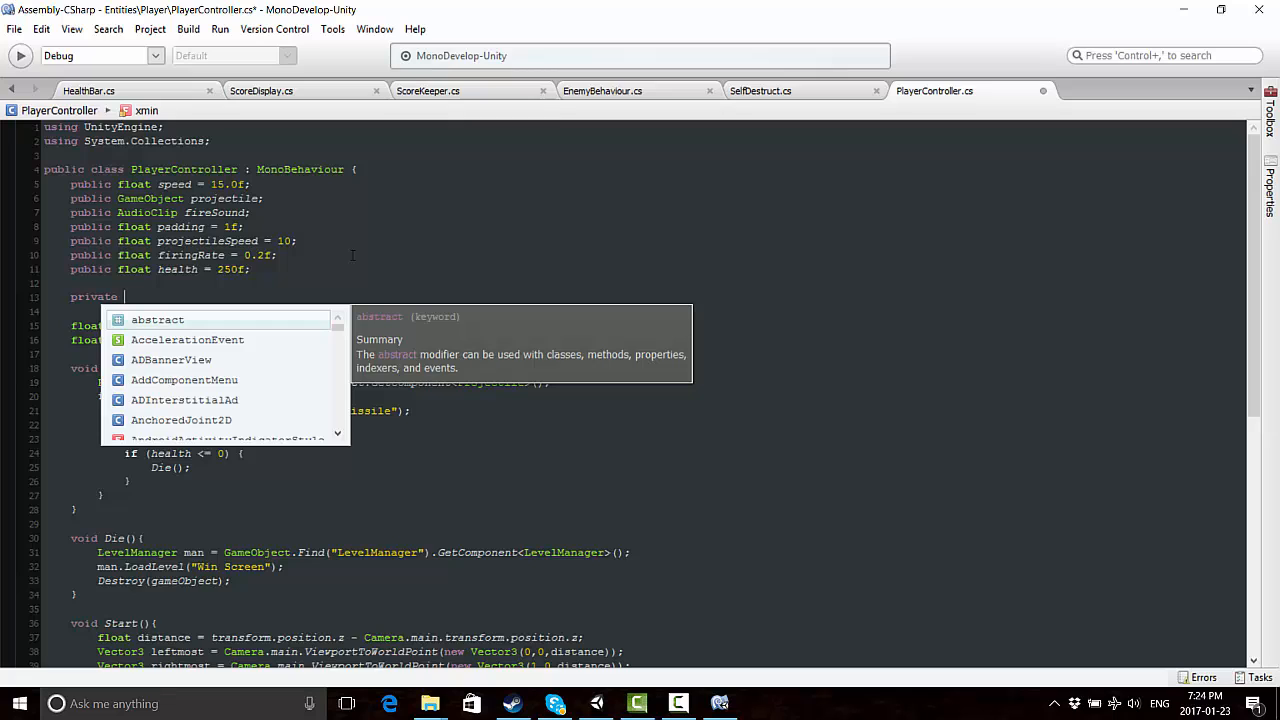
pyautogui.write('HealthBar h')
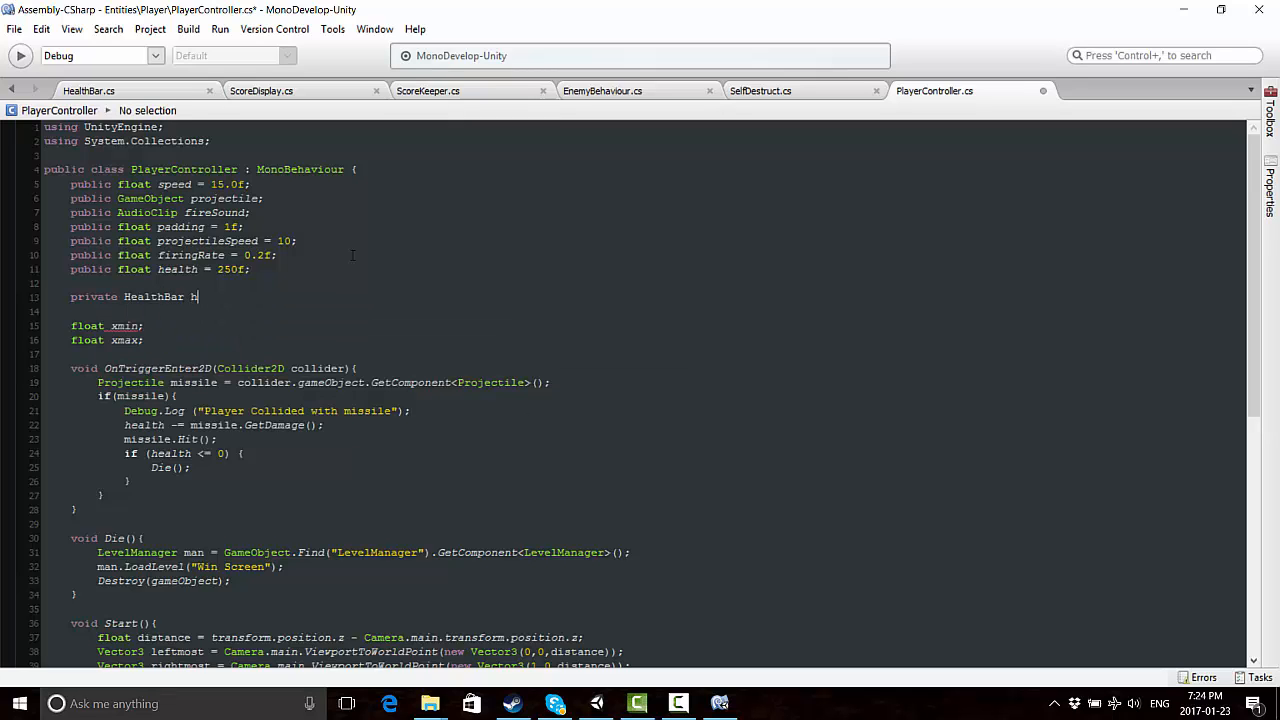
pyautogui.write('ealthBar')
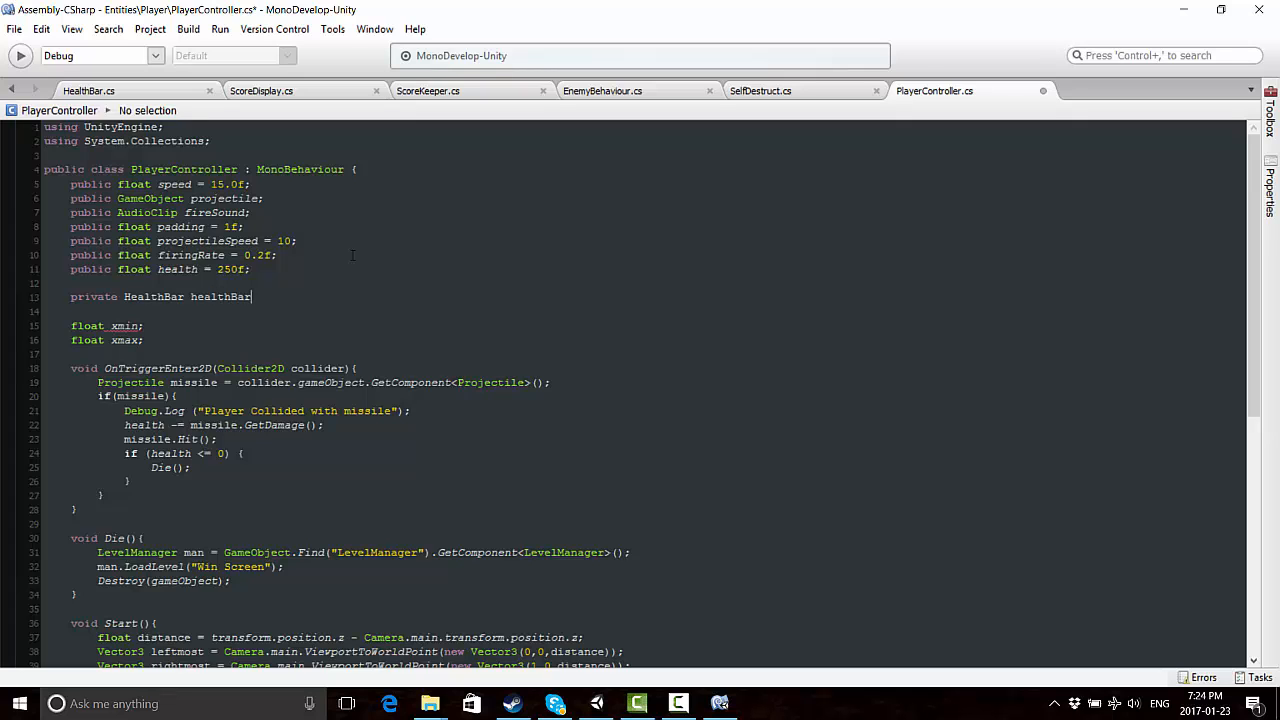
pyautogui.write(';')
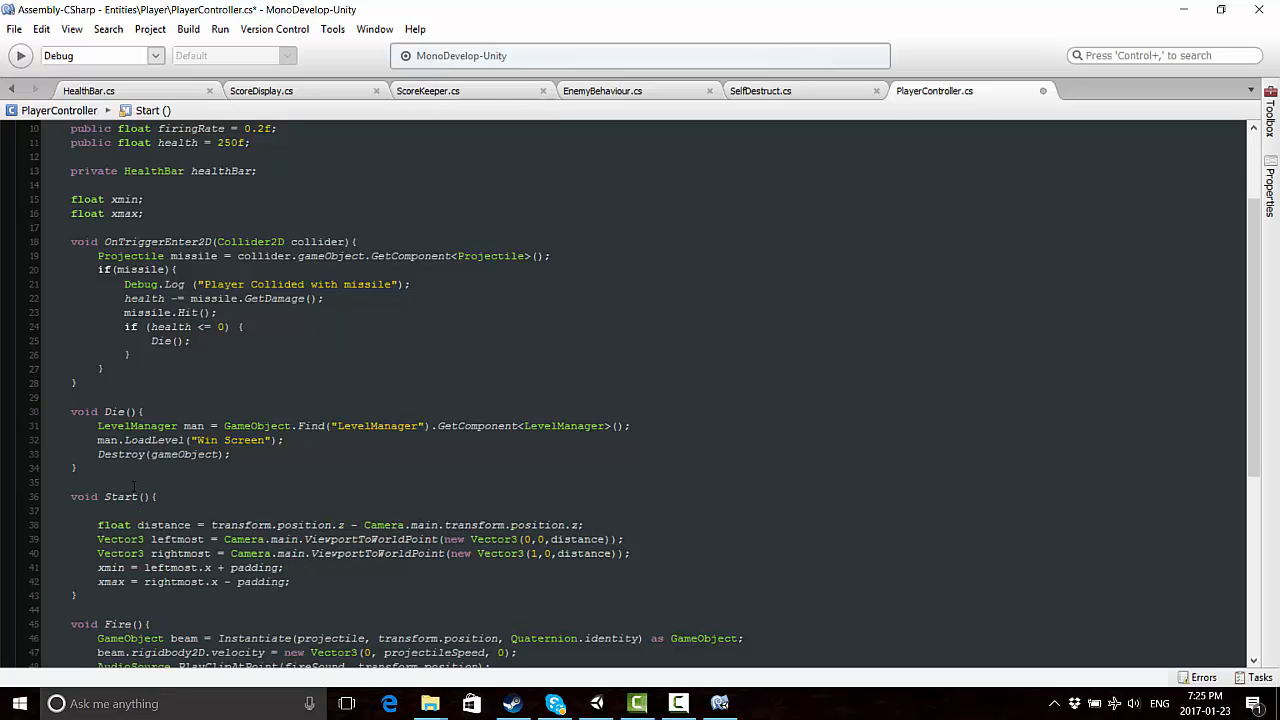
# In PlayerController Start, look up the HealthBar with GameObject.Find and store it in healthBar
pyautogui.click(98, 510)
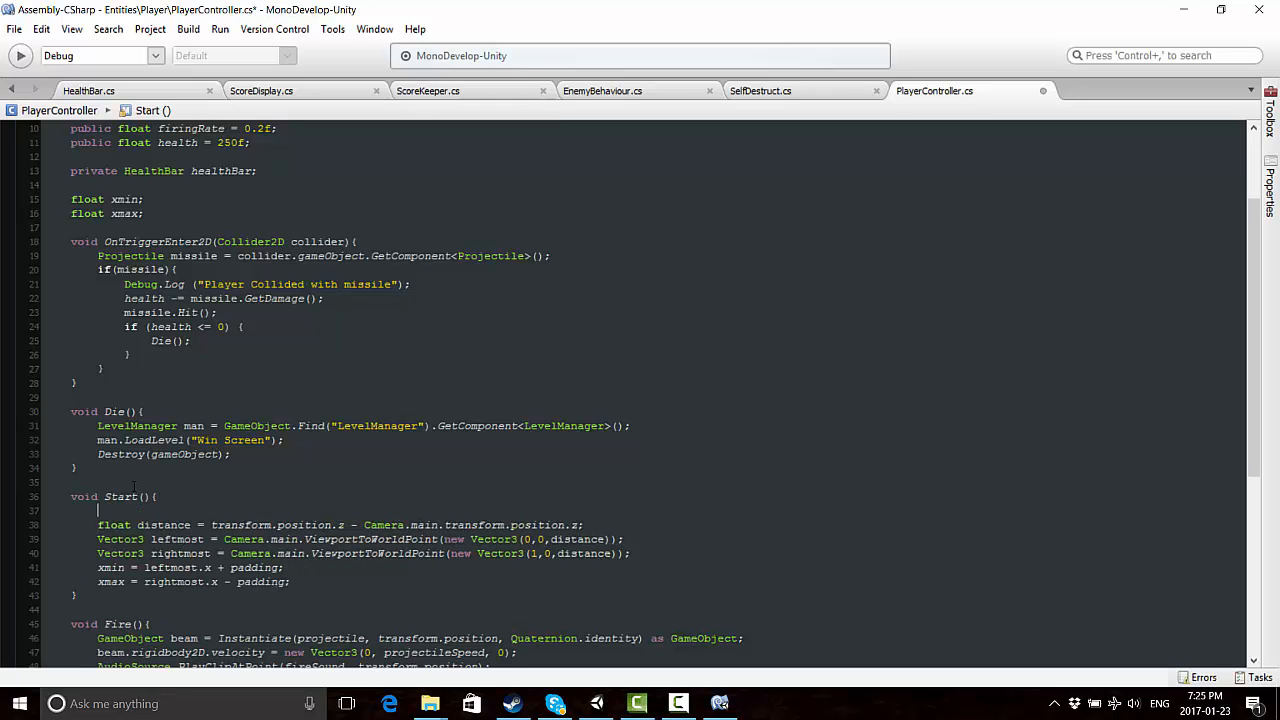
pyautogui.write('p')
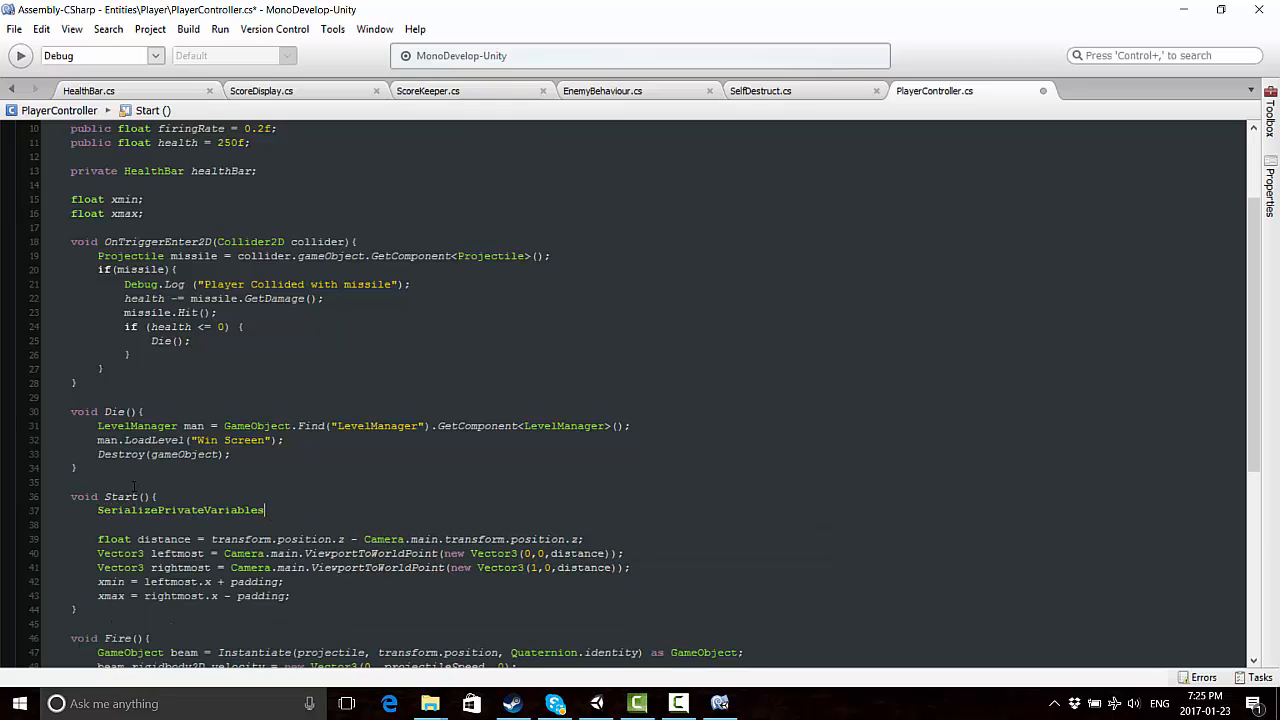
pyautogui.write('hea')
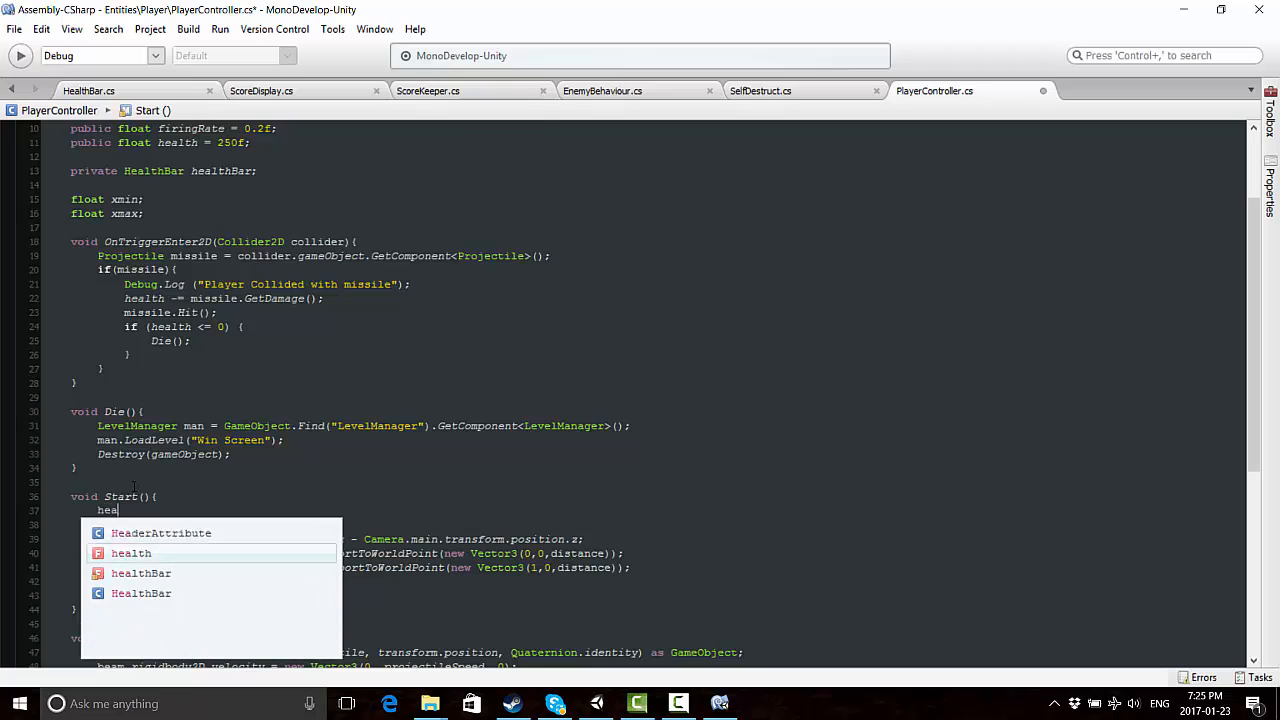
pyautogui.write('thBar =')
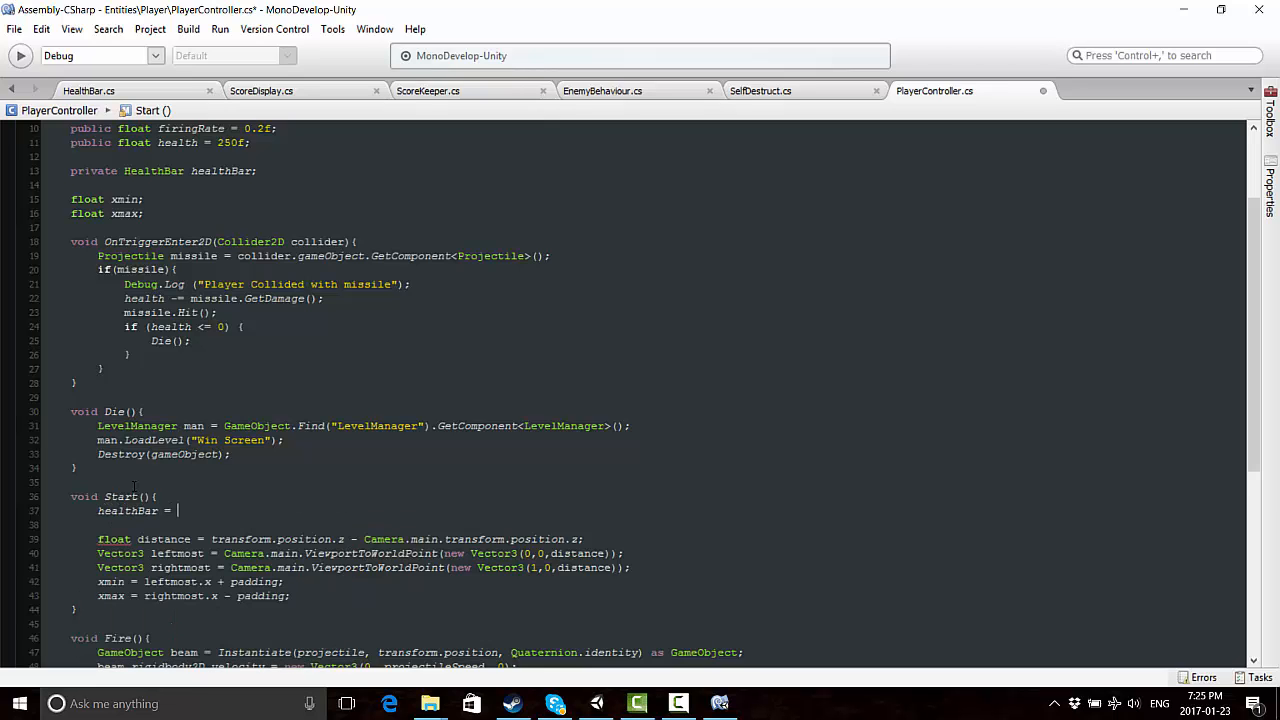
pyautogui.write('GameObject.FindObjectOfType(')
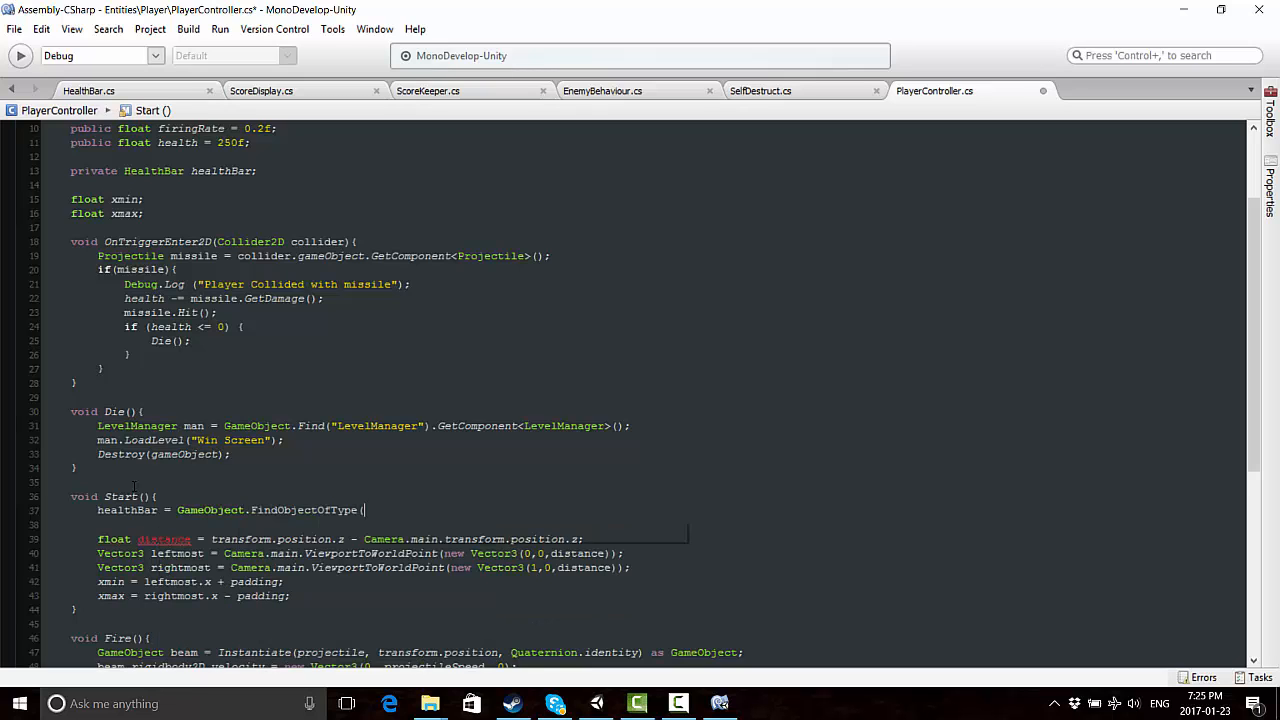
pyautogui.write('HealthBar>')
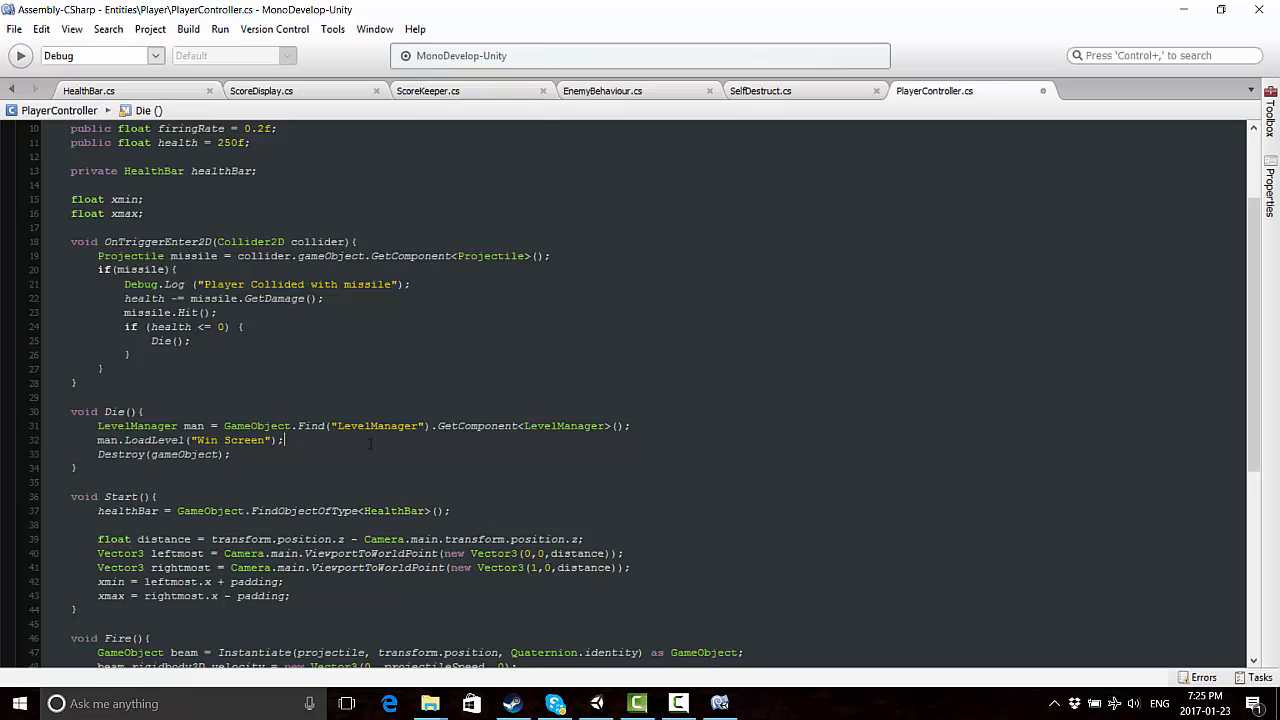
pyautogui.click(346, 582)
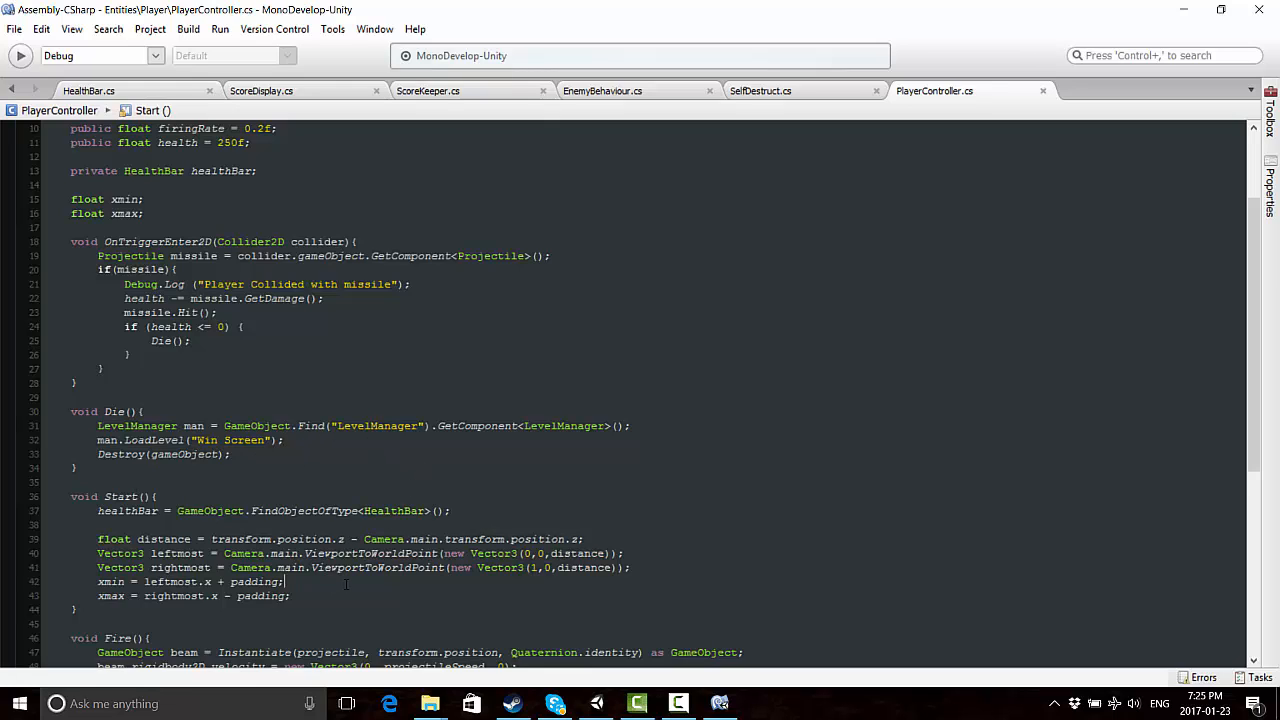
pyautogui.scroll(-3)
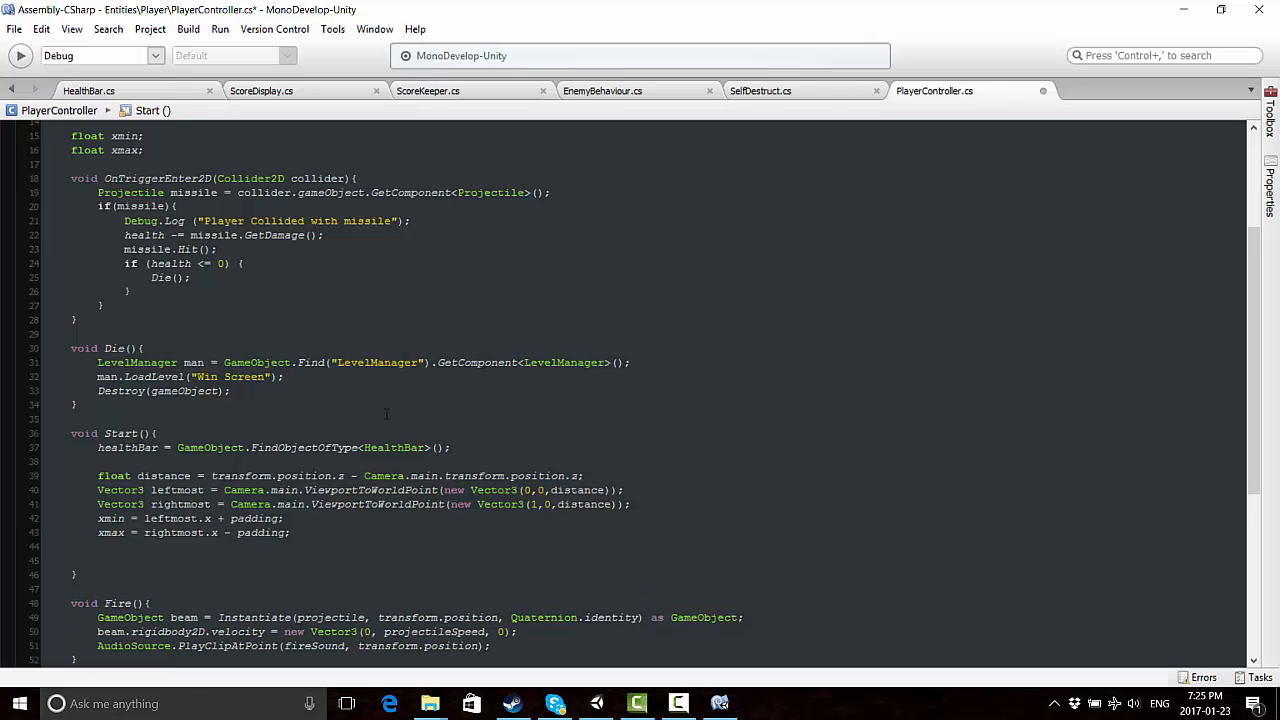
# Call healthBar.SetHealth(health) in Start right after the lookup
pyautogui.click(98, 560)
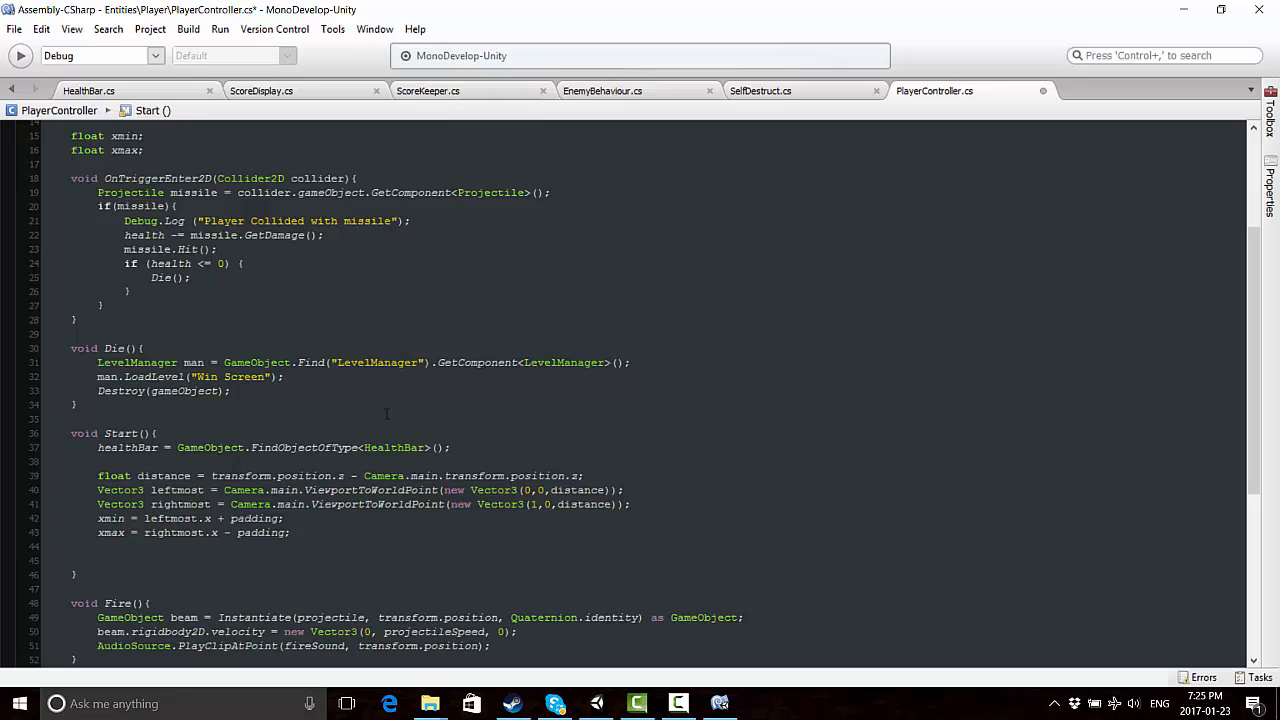
pyautogui.write('hea')
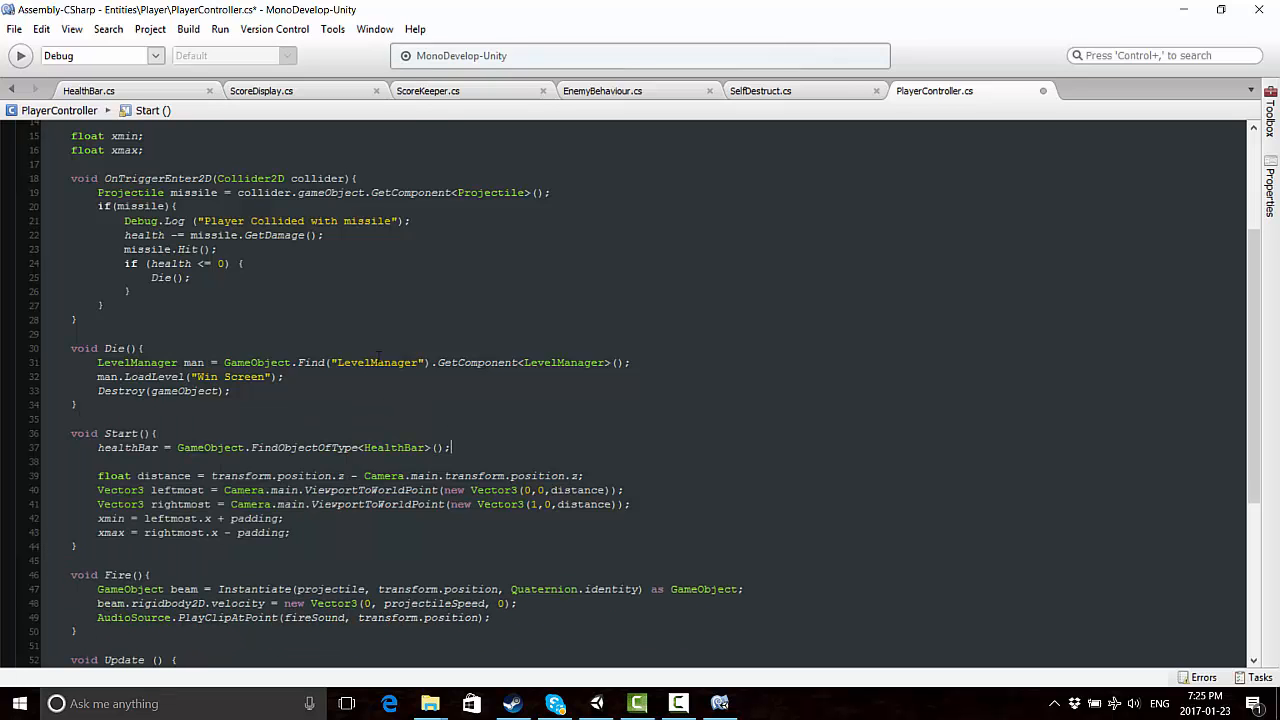
pyautogui.press('Return')
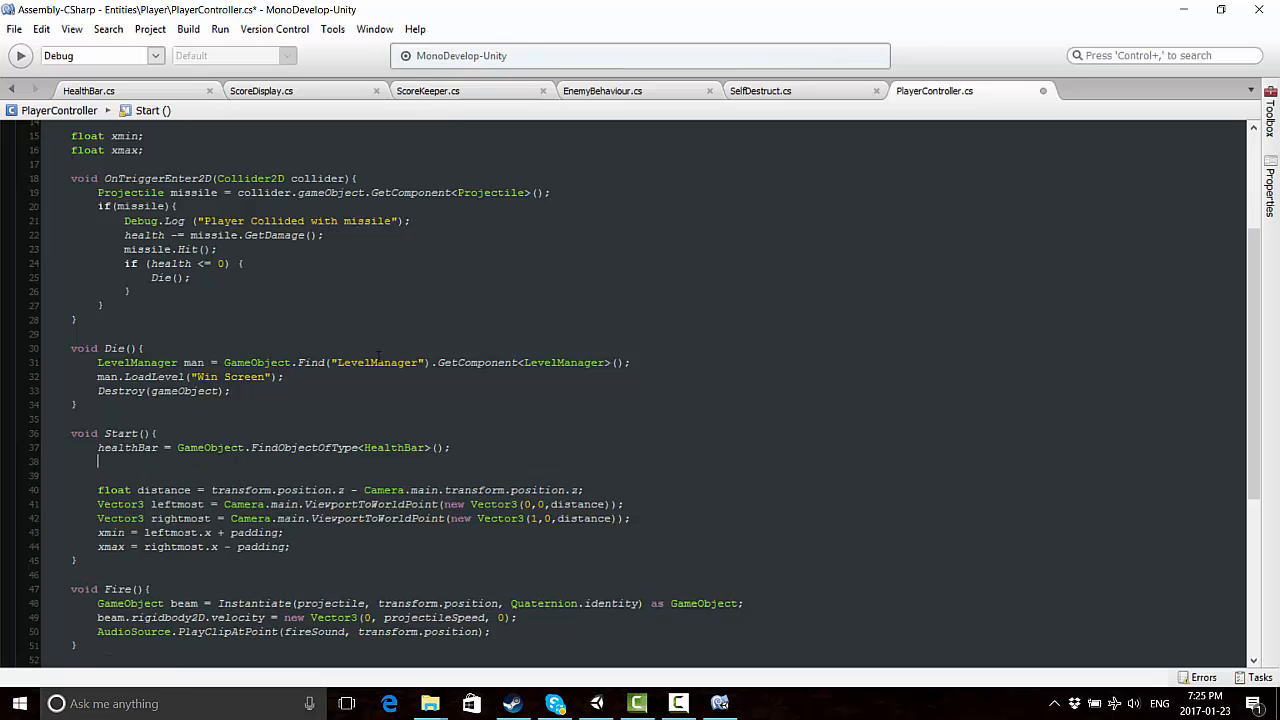
pyautogui.write('healthBar')
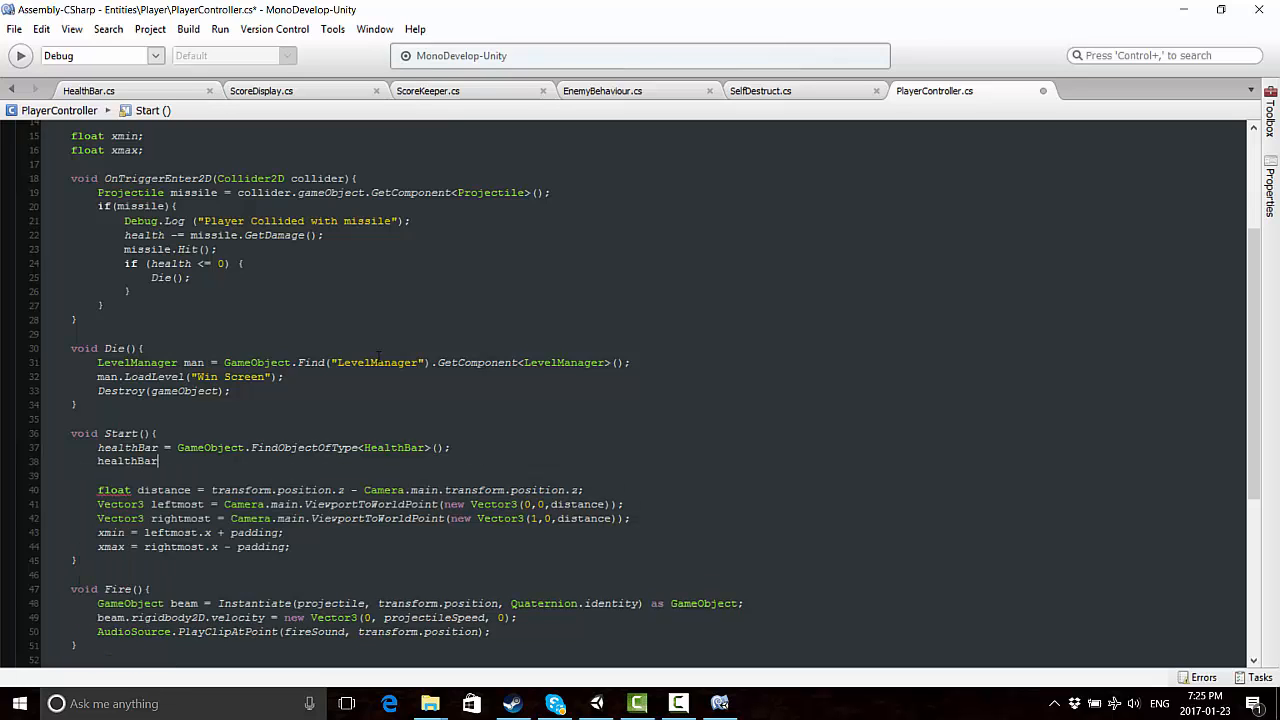
pyautogui.write('.SetHealth')
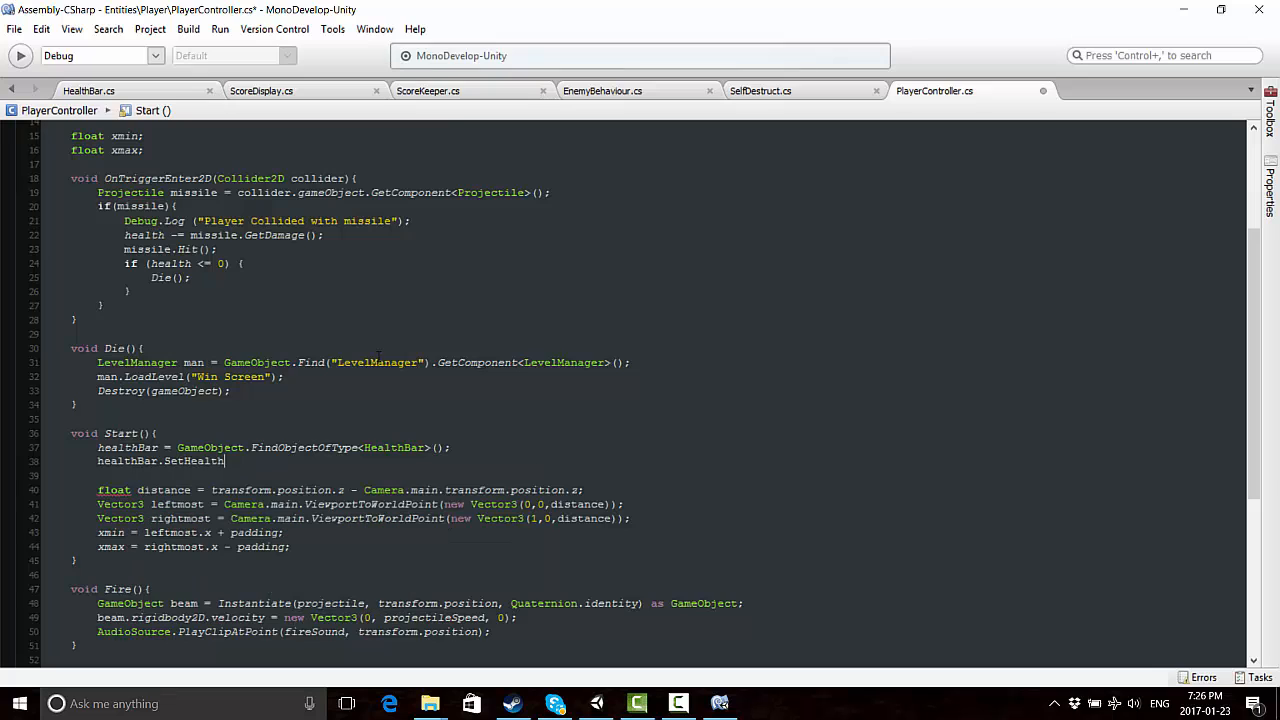
pyautogui.write('(health')
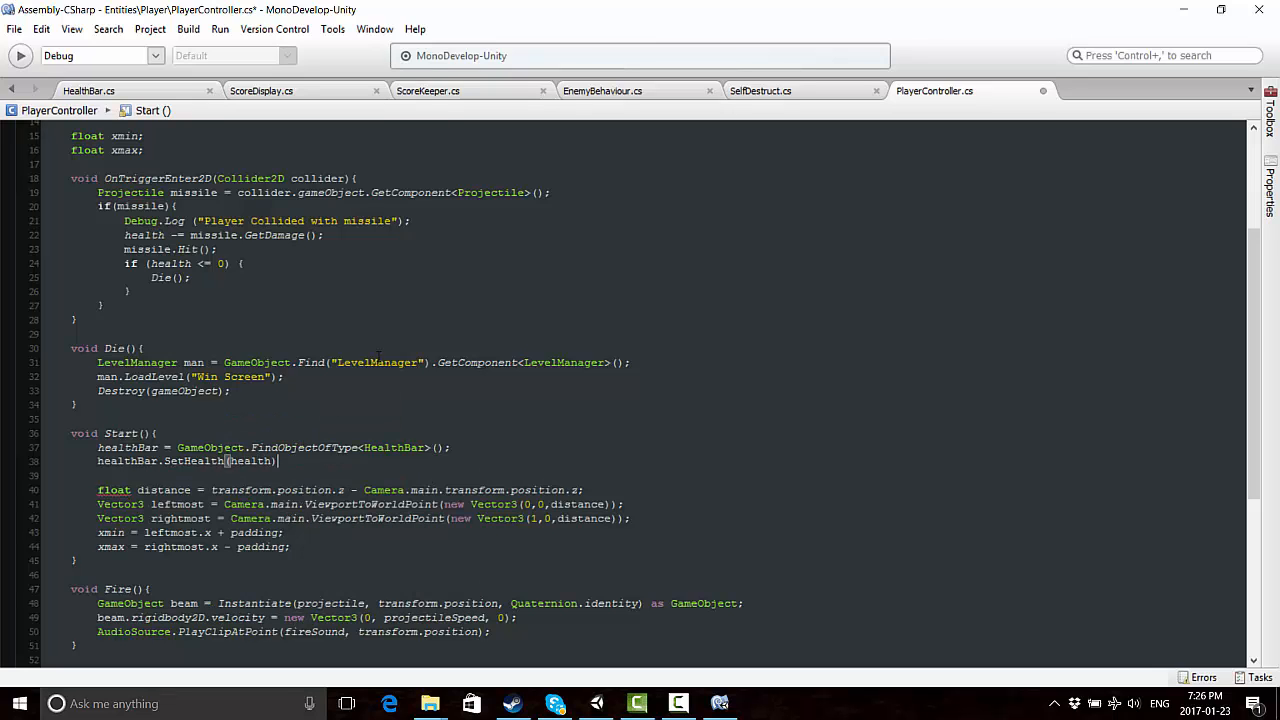
pyautogui.write(';')
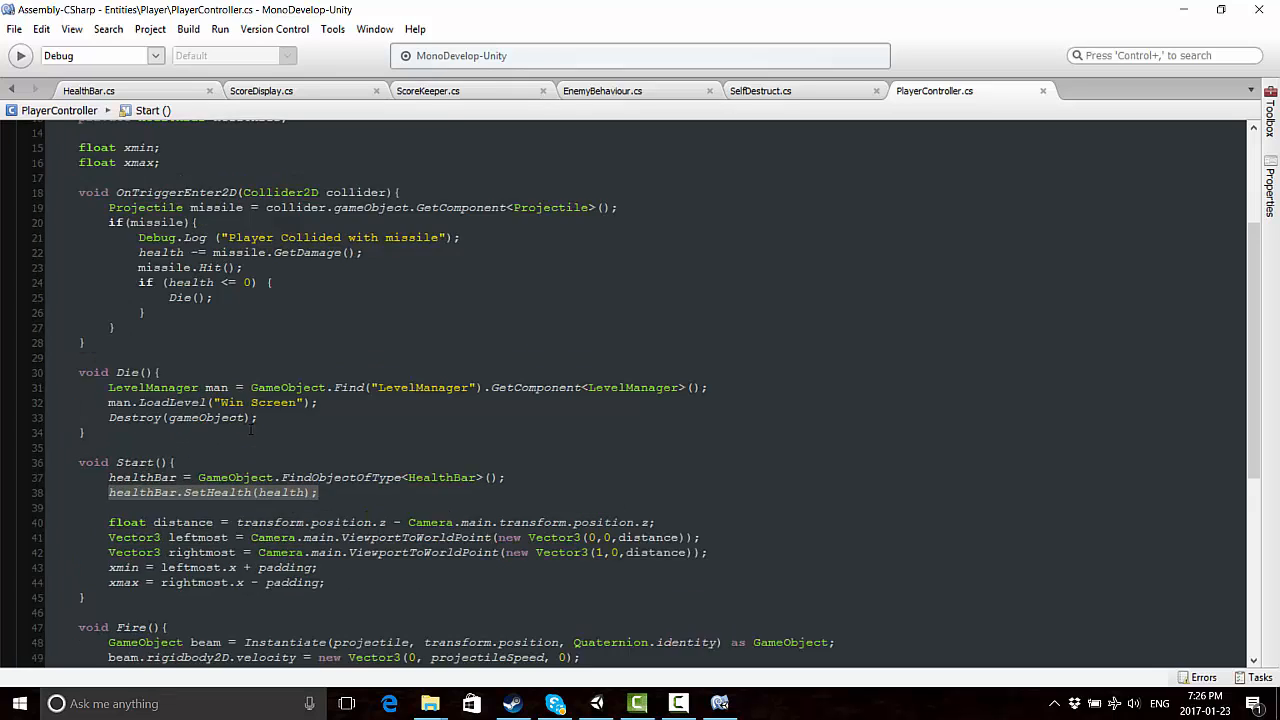
# Add healthBar.SetHealth(health) after missile.Hit() in OnTriggerEnter2D
pyautogui.scroll(-3)
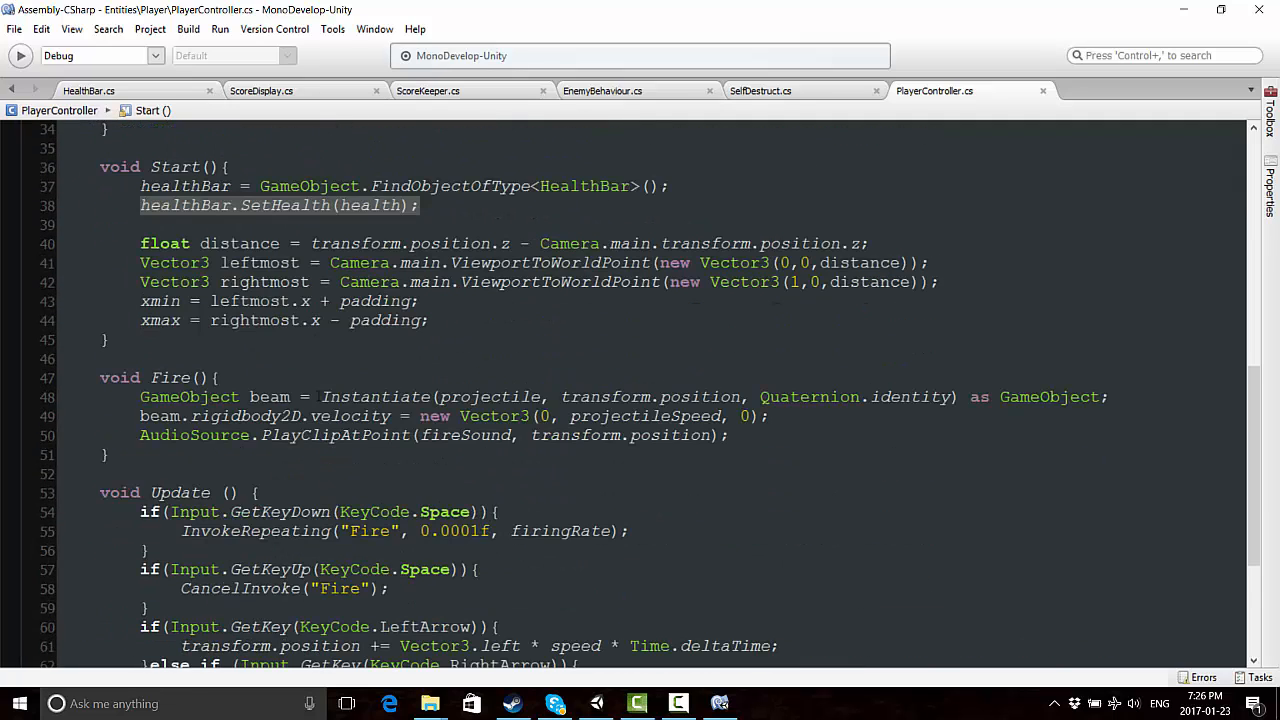
pyautogui.scroll(-3)
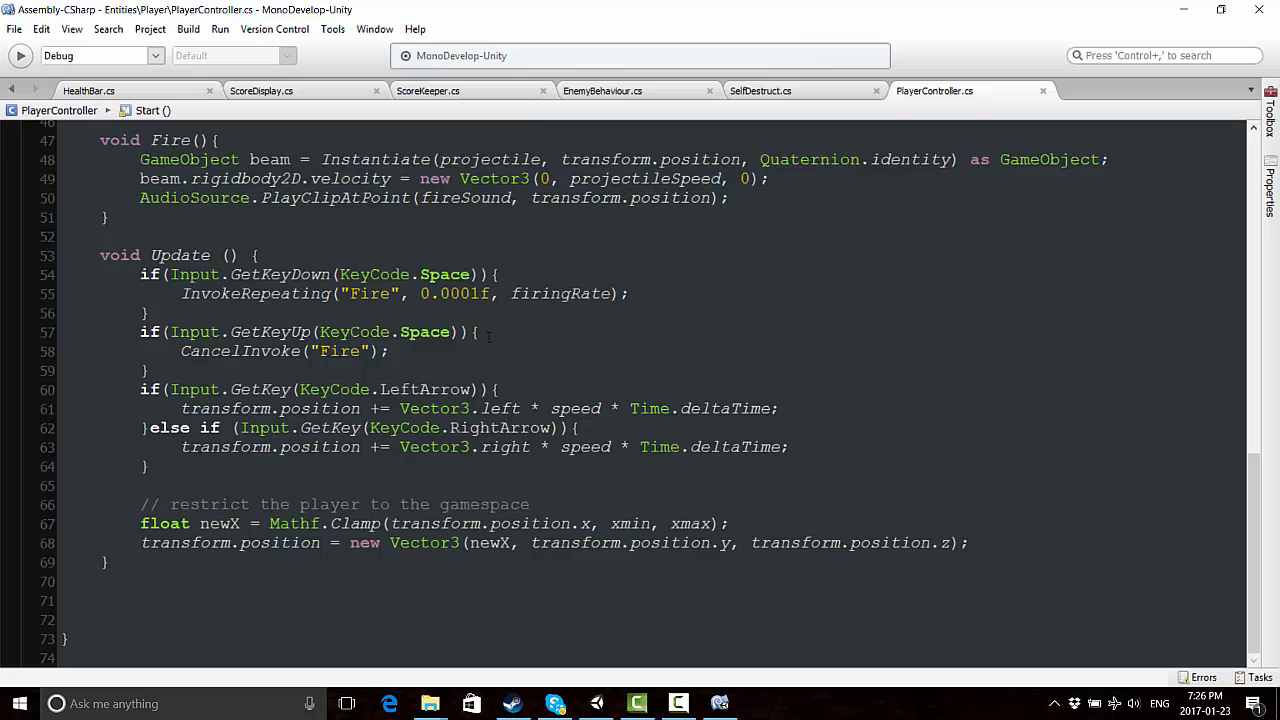
pyautogui.scroll(3)
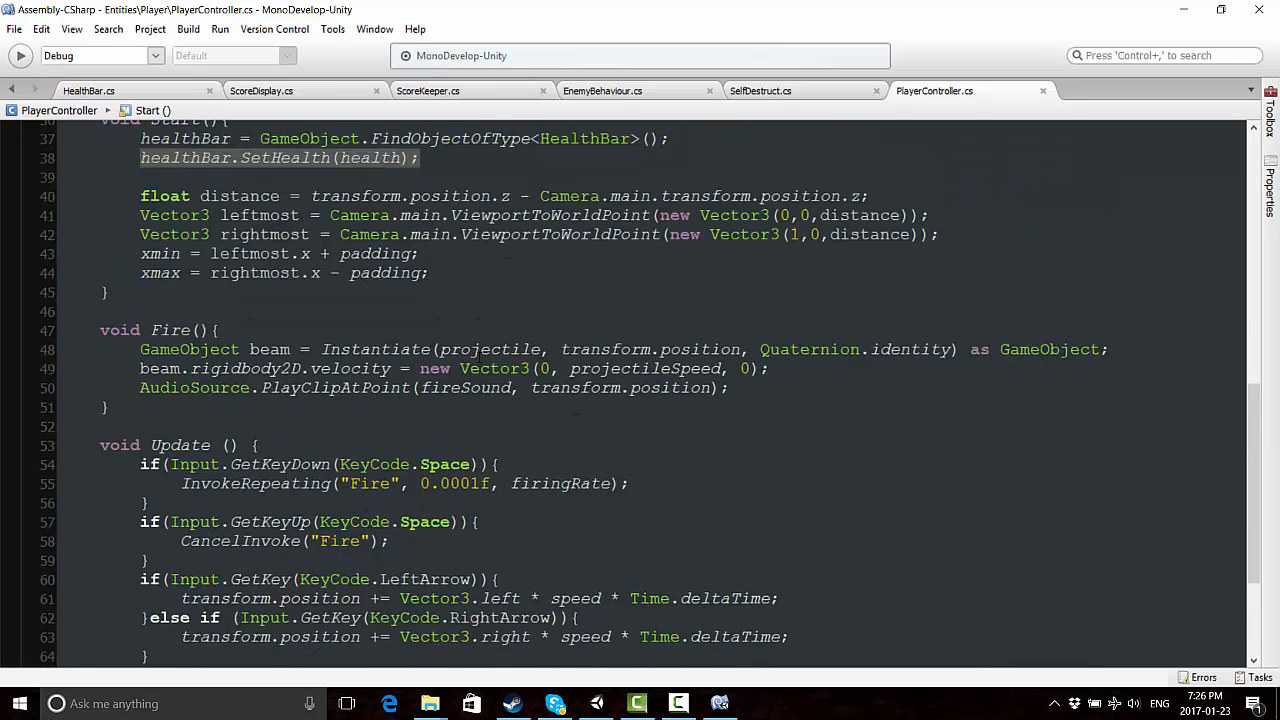
pyautogui.scroll(3)
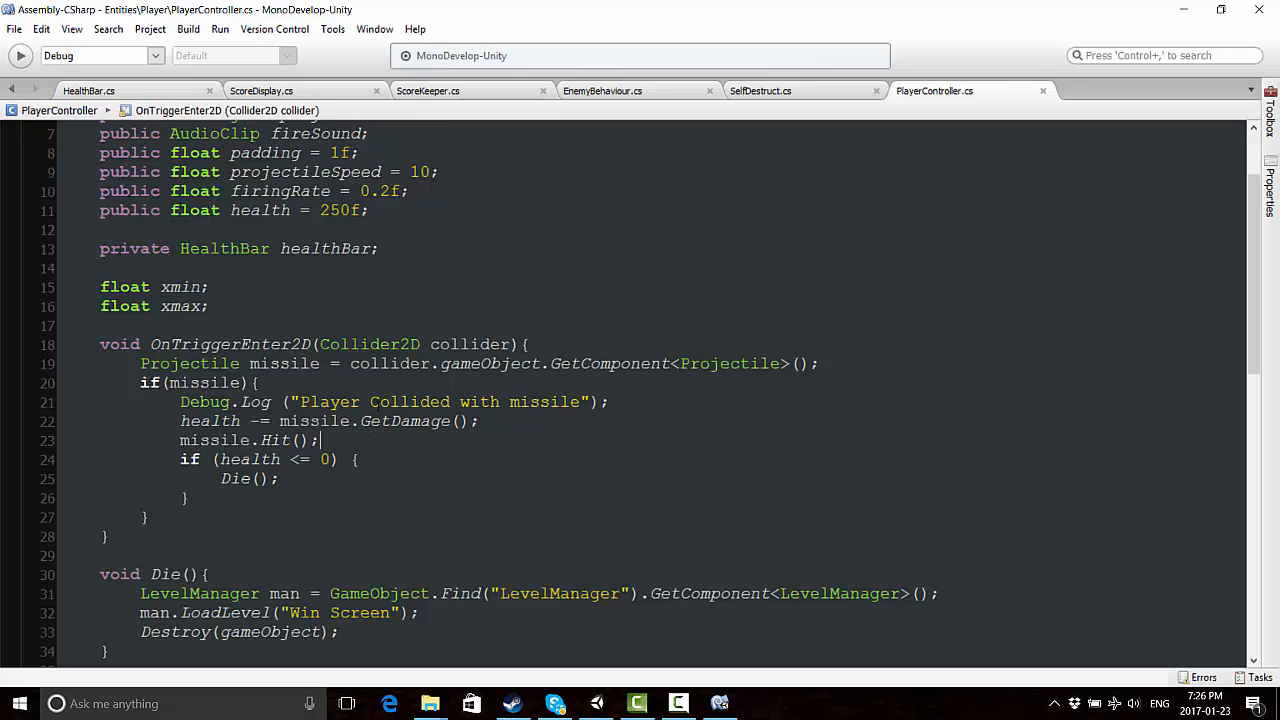
pyautogui.write('healthBar.SetHealth(health);')
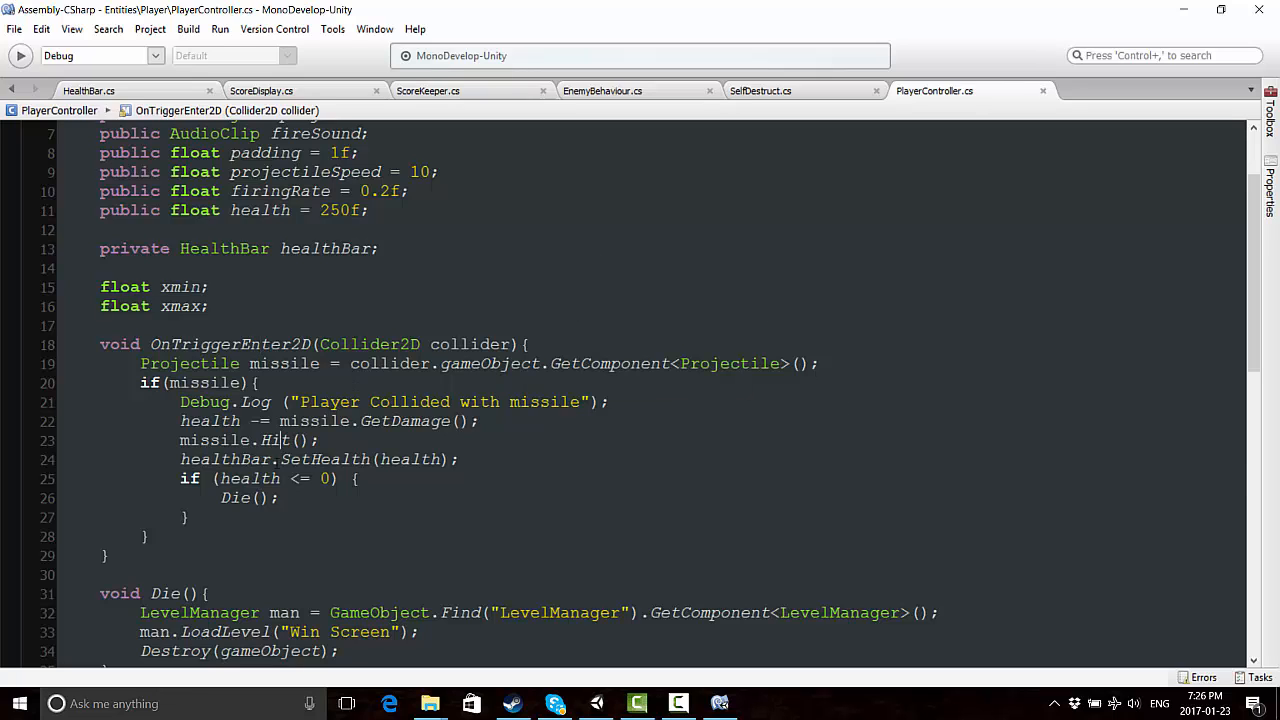
pyautogui.scroll(-3)
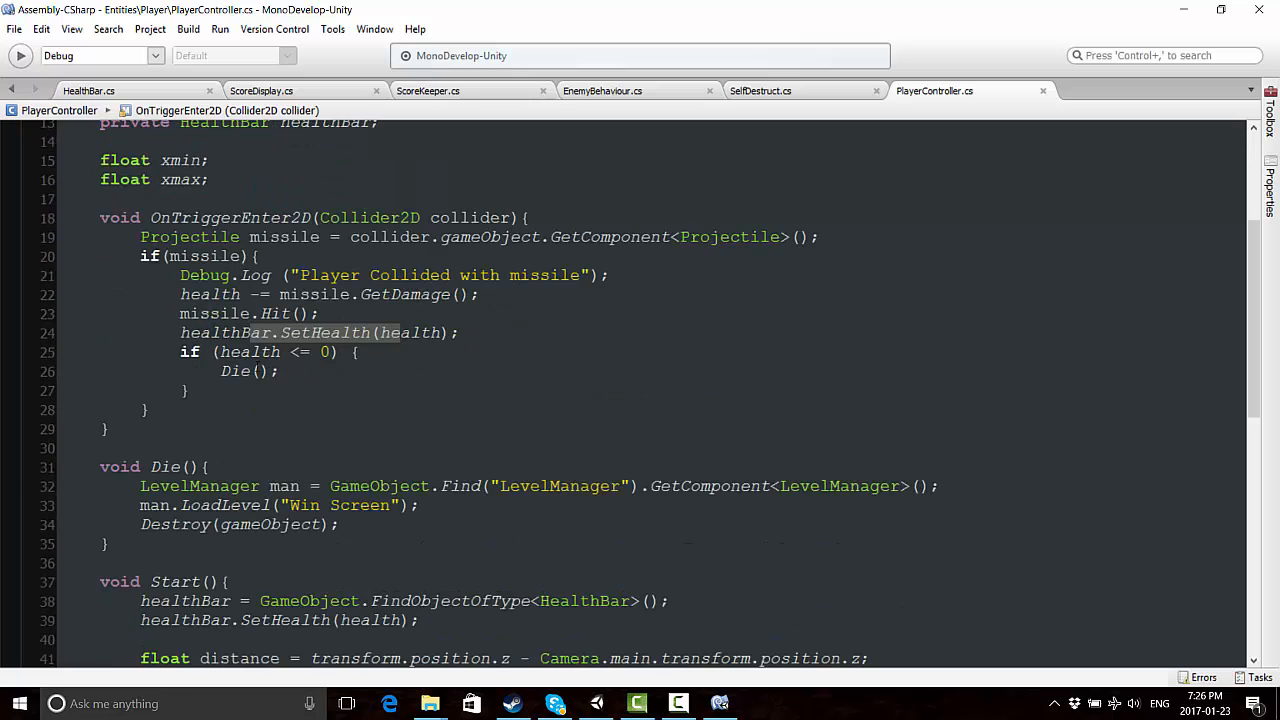
pyautogui.scroll(-3)
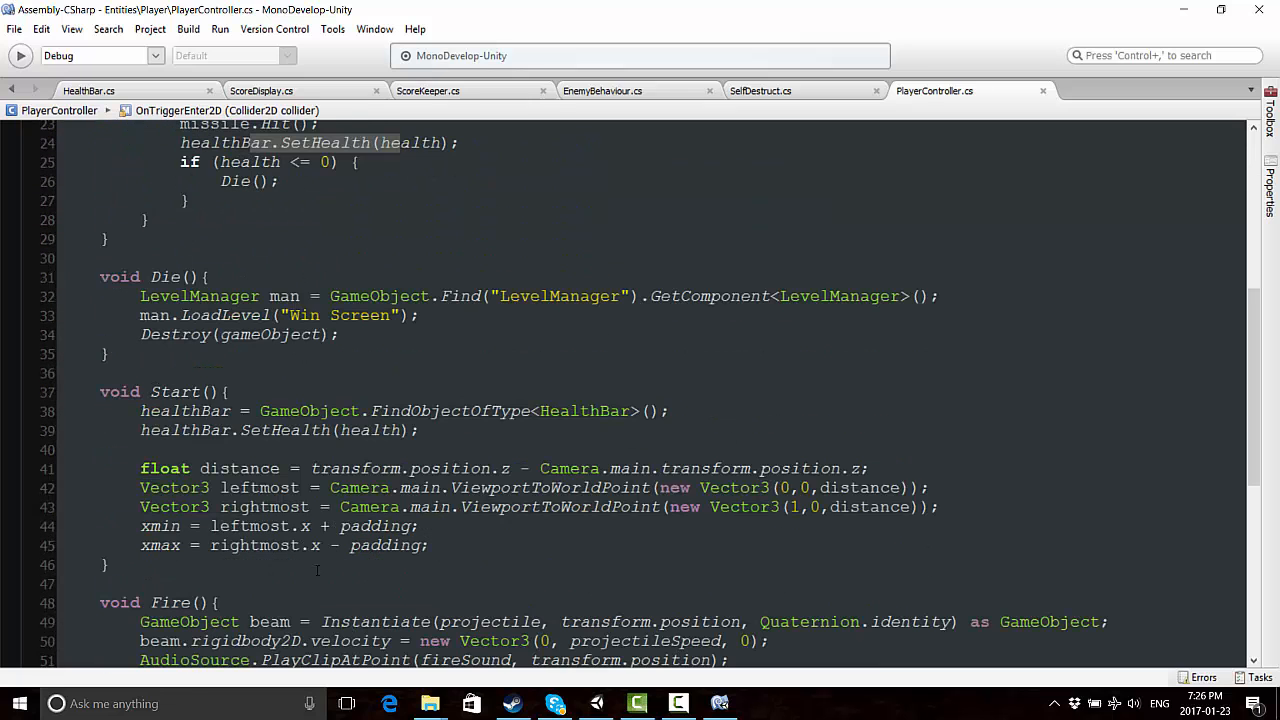
pyautogui.moveTo(558, 236)
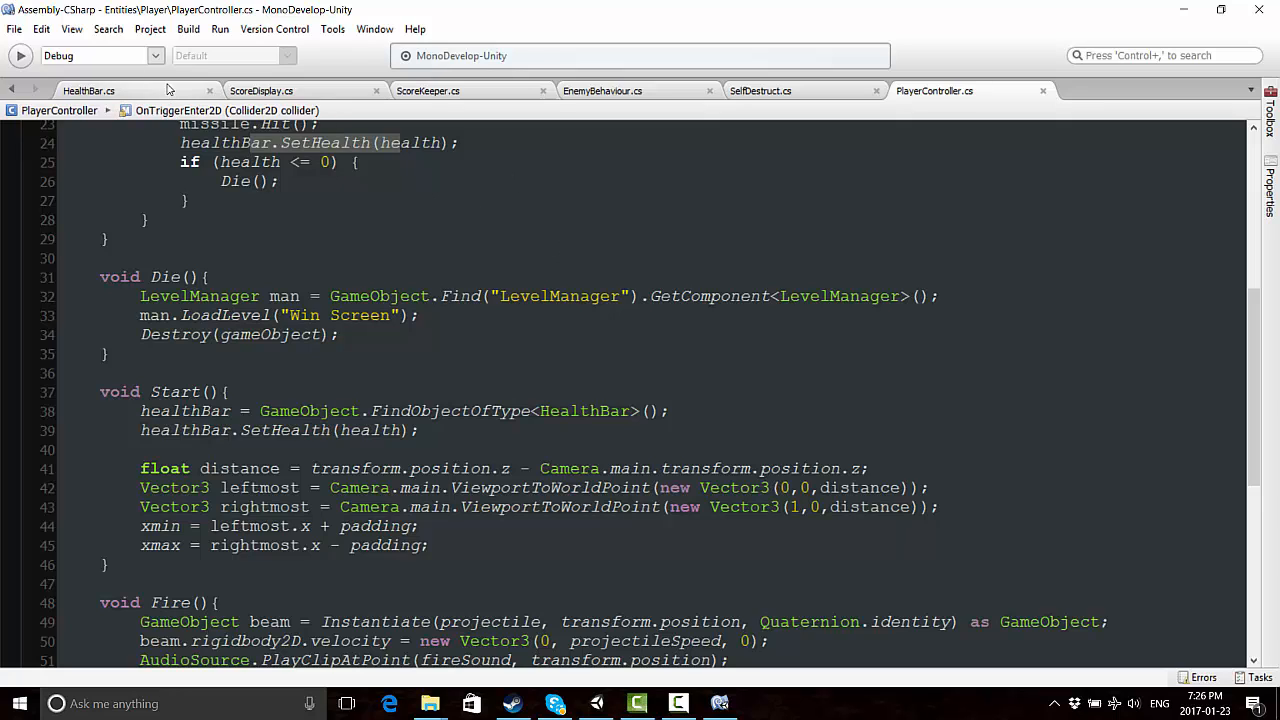
# In HealthBar.cs SetHealth, assign maxHealth = currentHealth
pyautogui.click(88, 90)
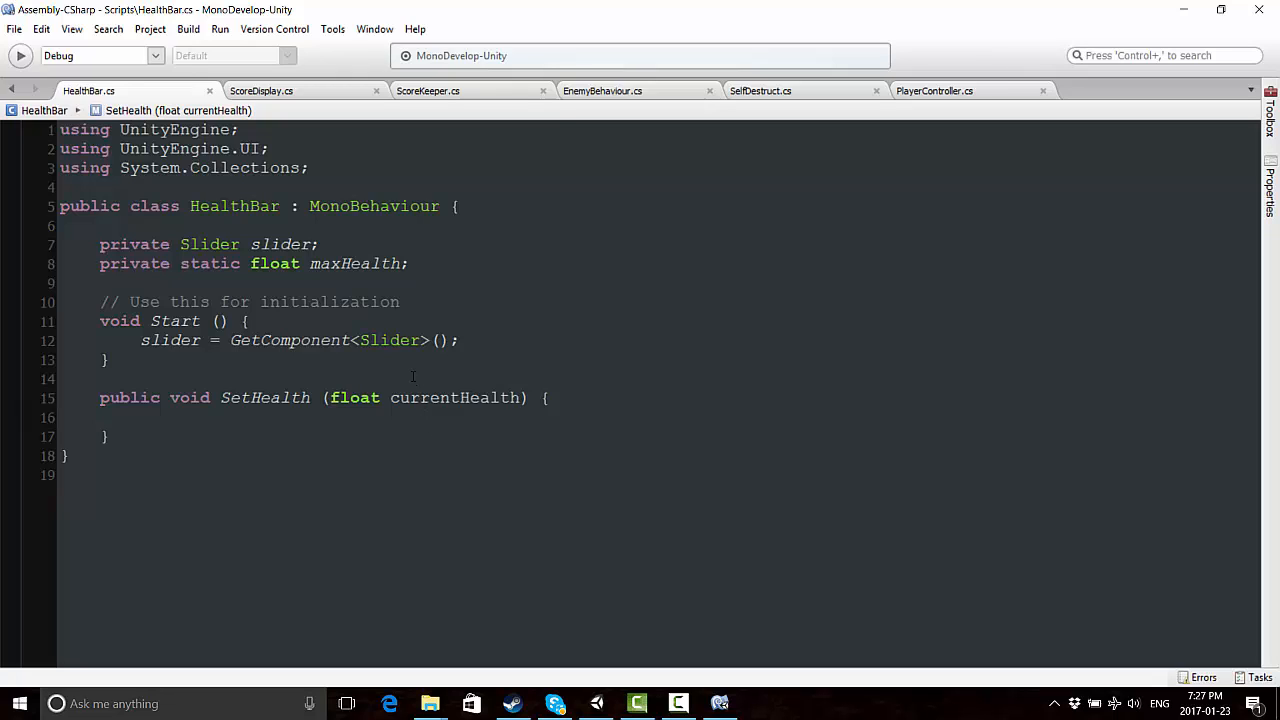
pyautogui.click(140, 418)
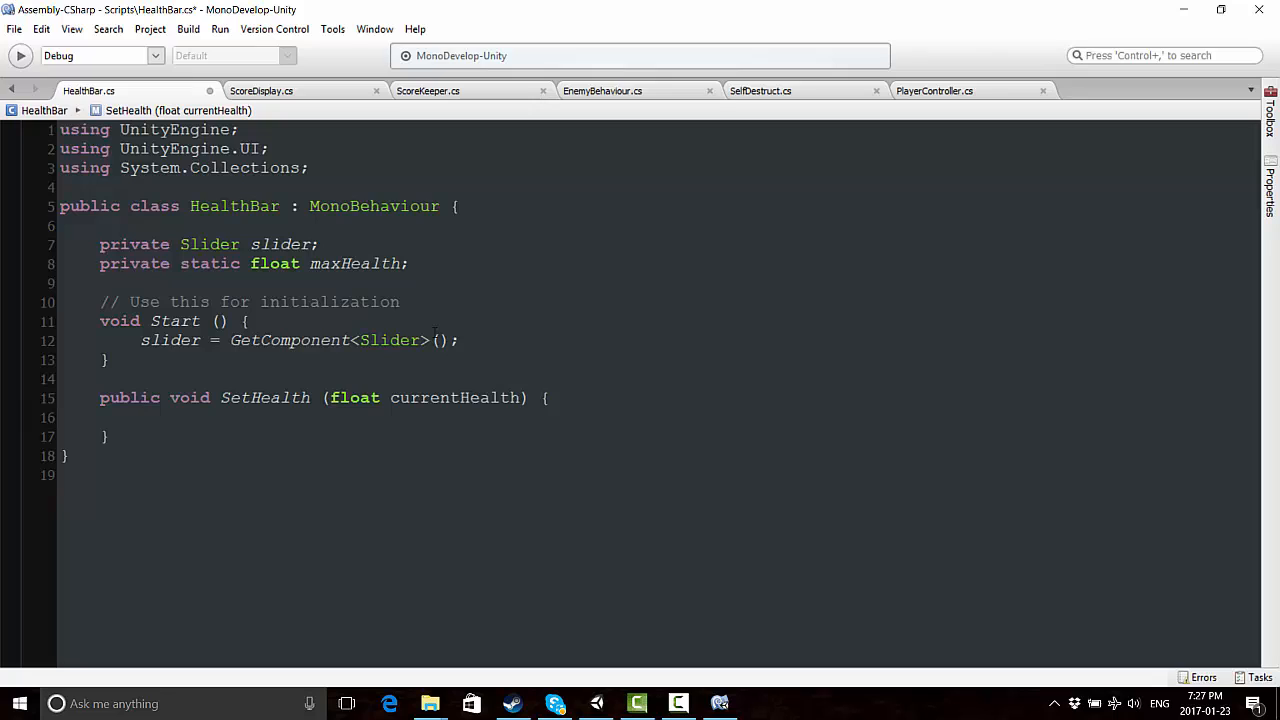
pyautogui.click(140, 418)
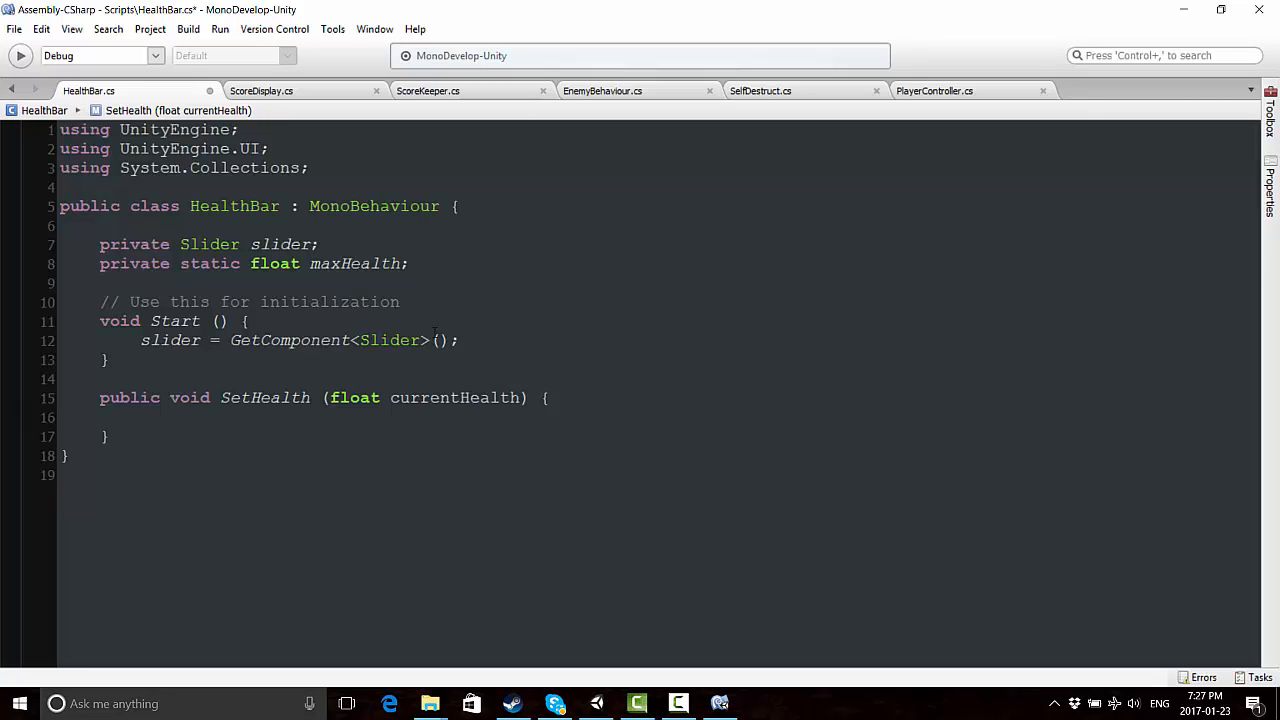
pyautogui.click(140, 418)
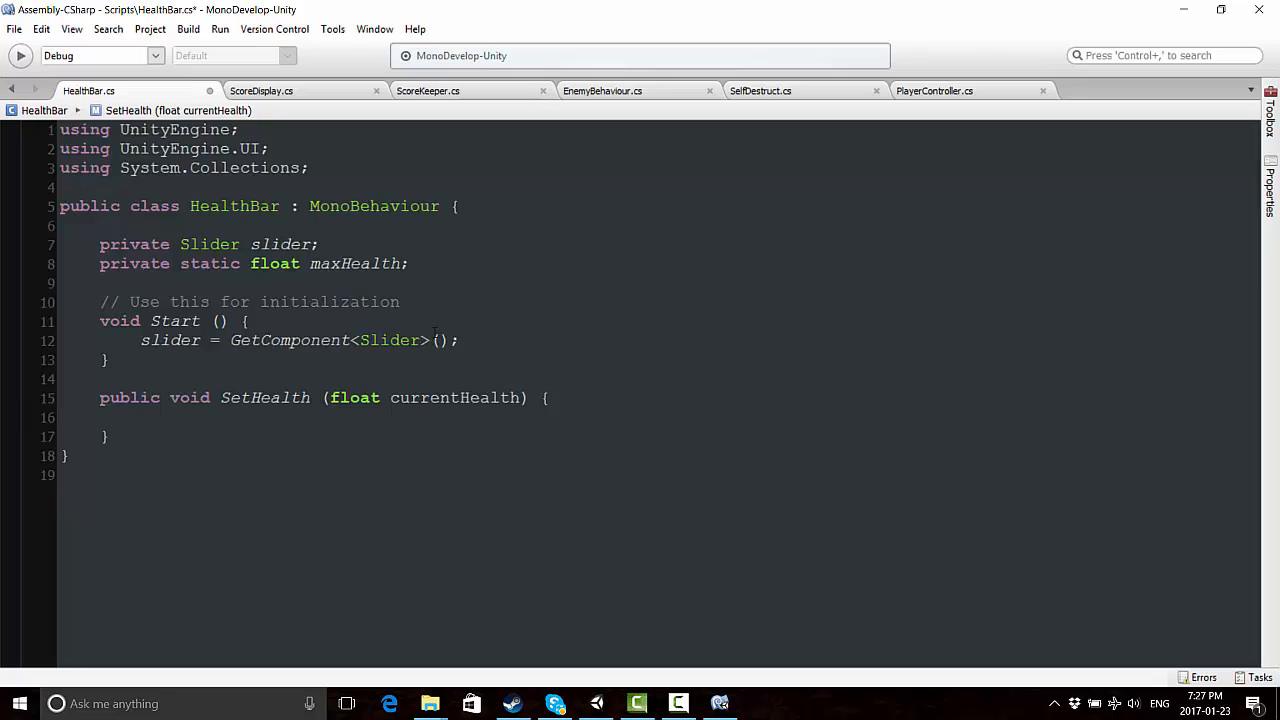
pyautogui.click(140, 418)
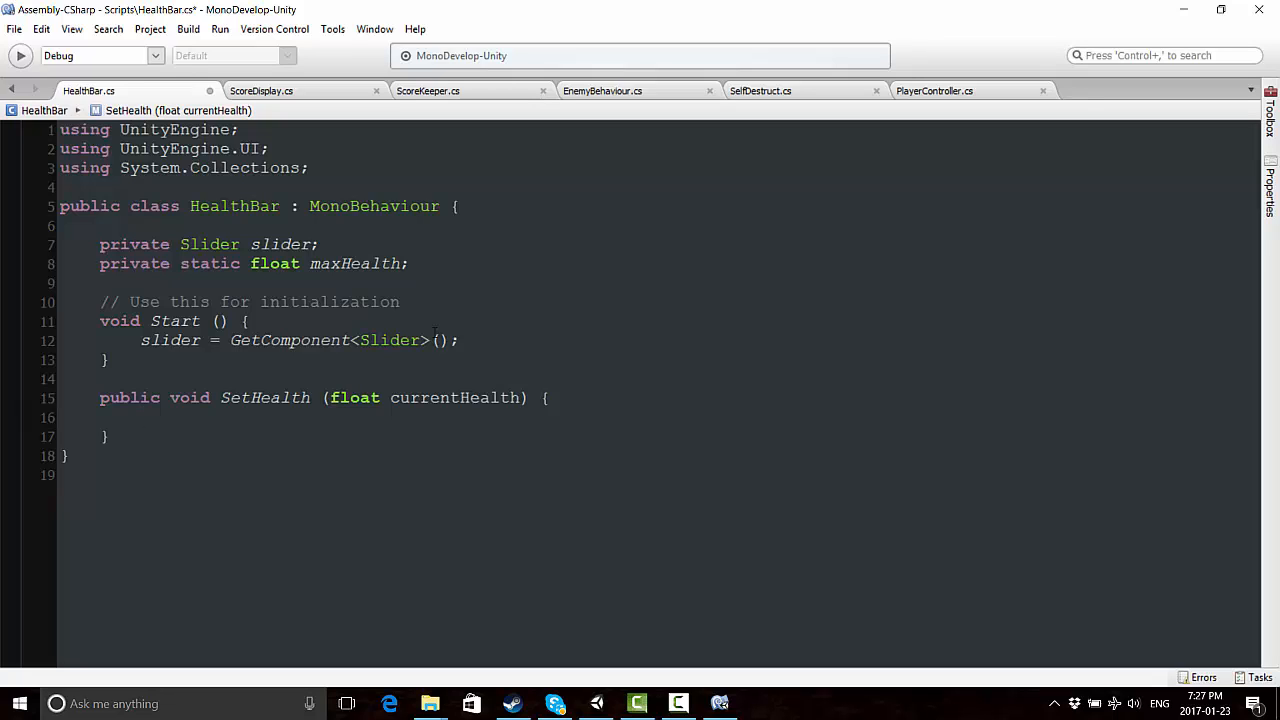
pyautogui.click(140, 418)
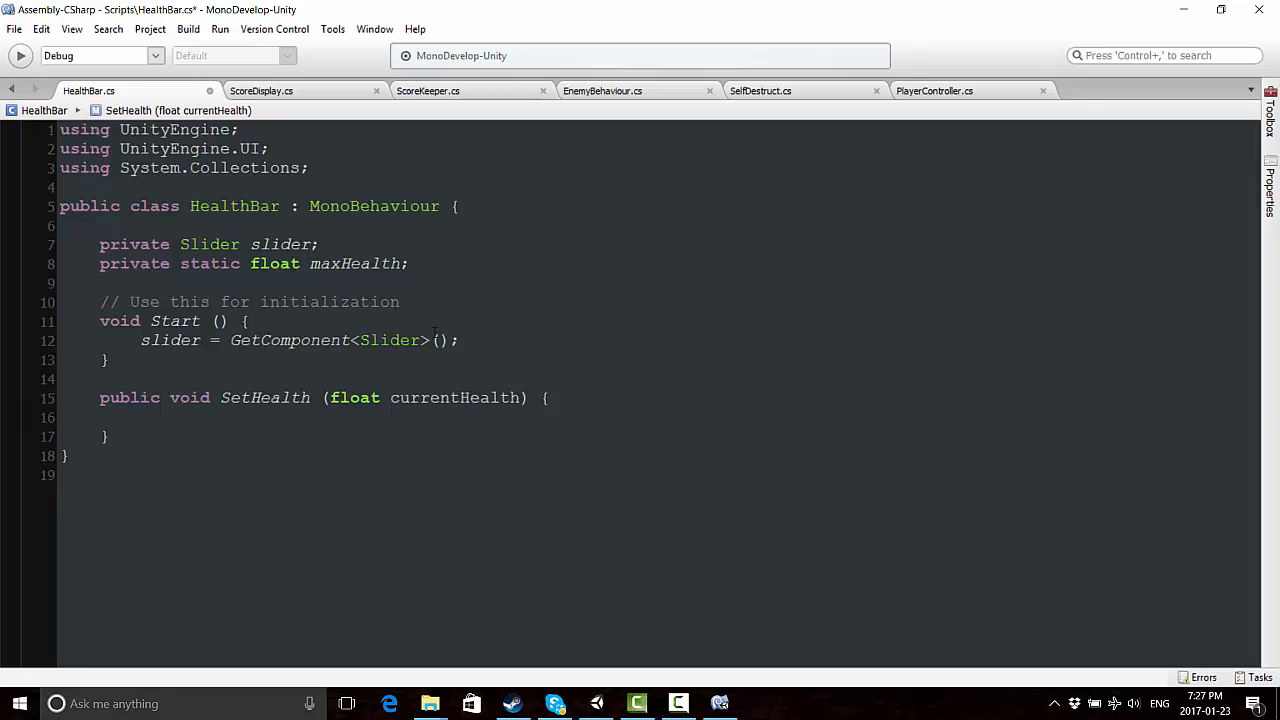
pyautogui.write('if')
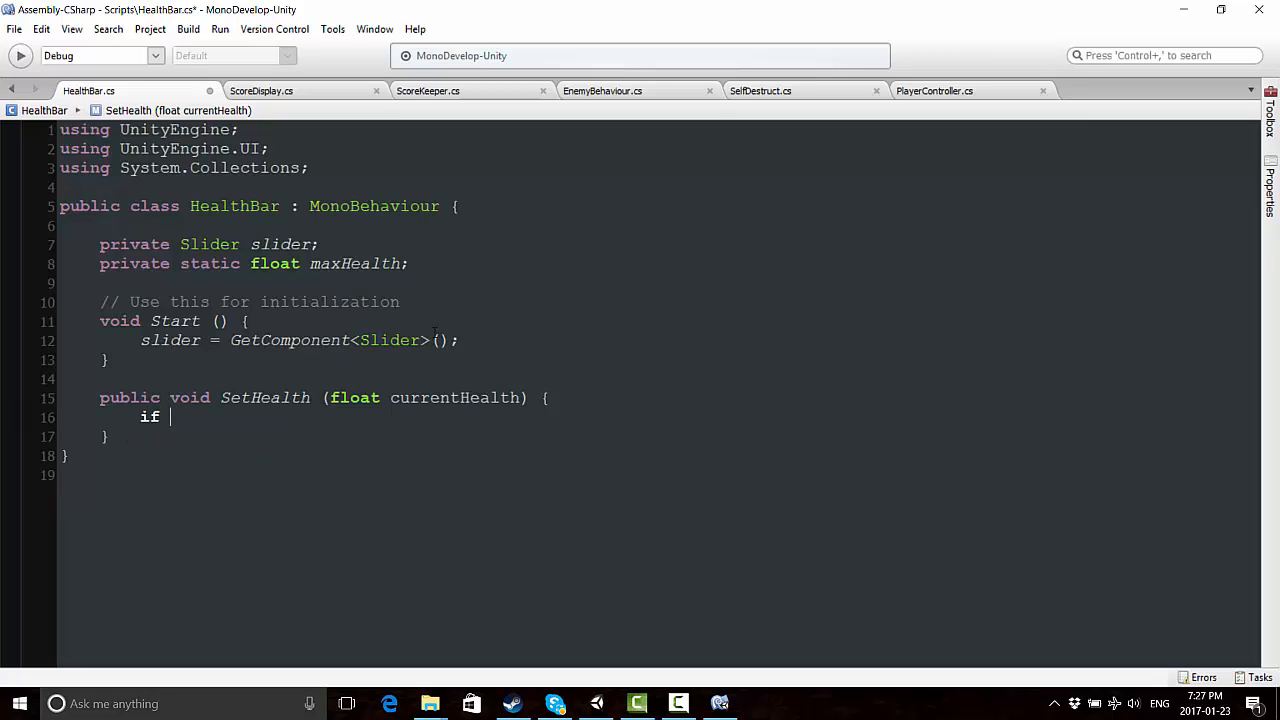
pyautogui.write('(')
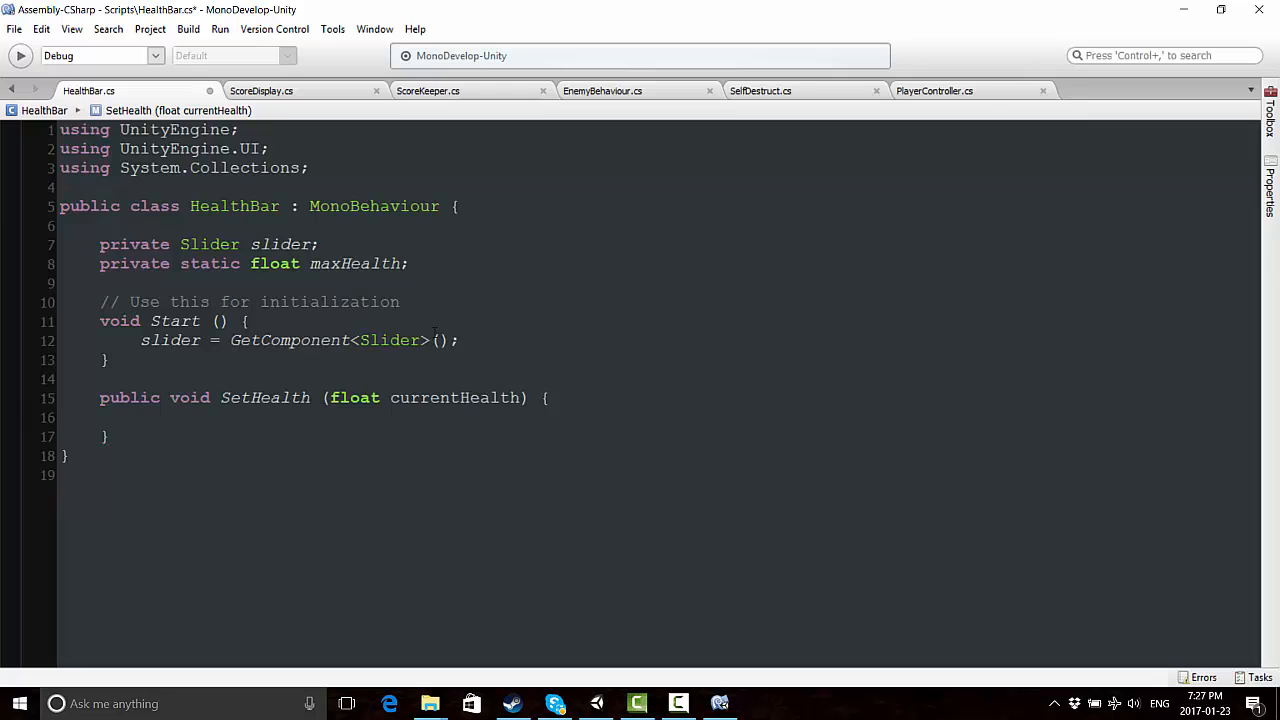
pyautogui.click(140, 418)
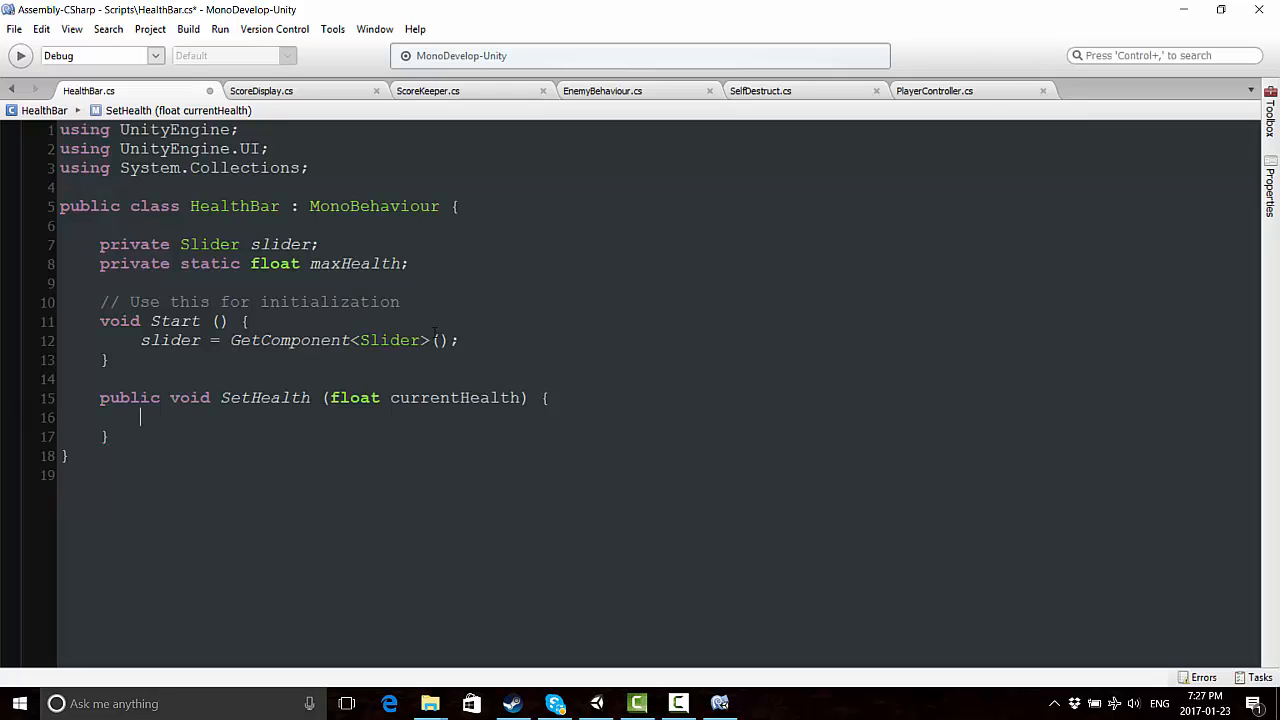
pyautogui.write('maxHealth = currentHealth;')
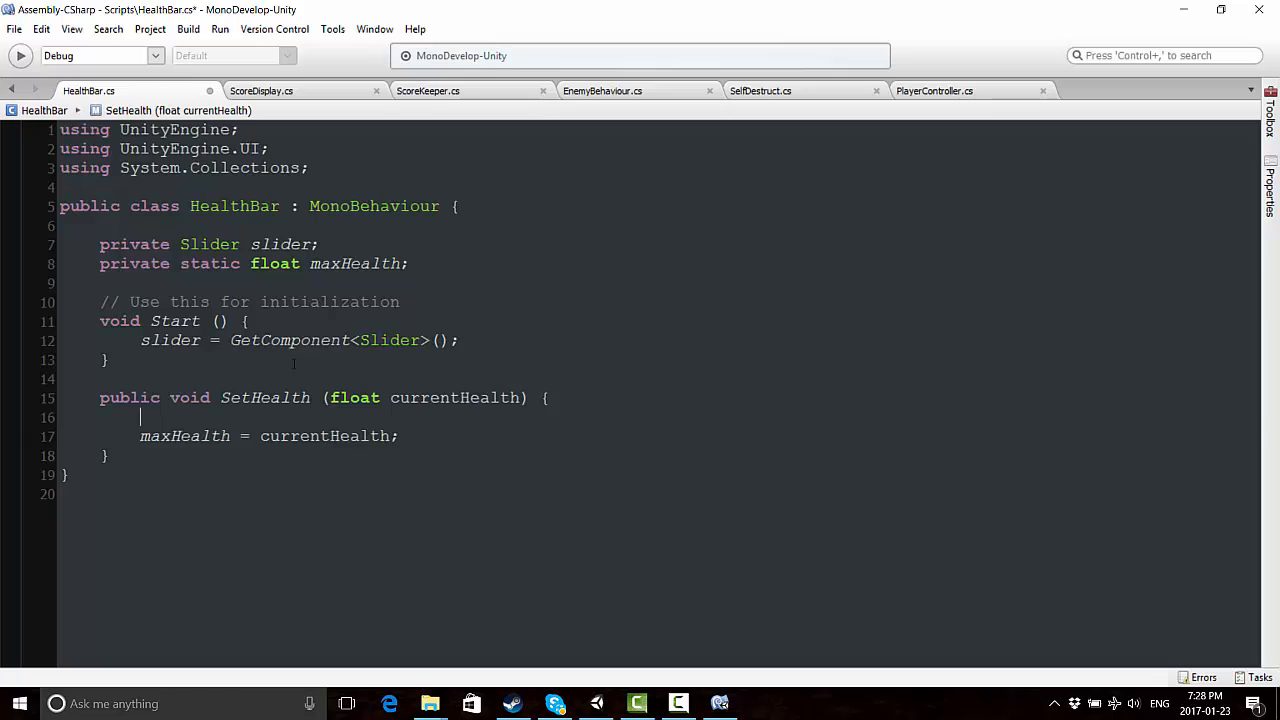
# Declare public bool settingMaxHealth = true below the maxHealth field
pyautogui.click(410, 264)
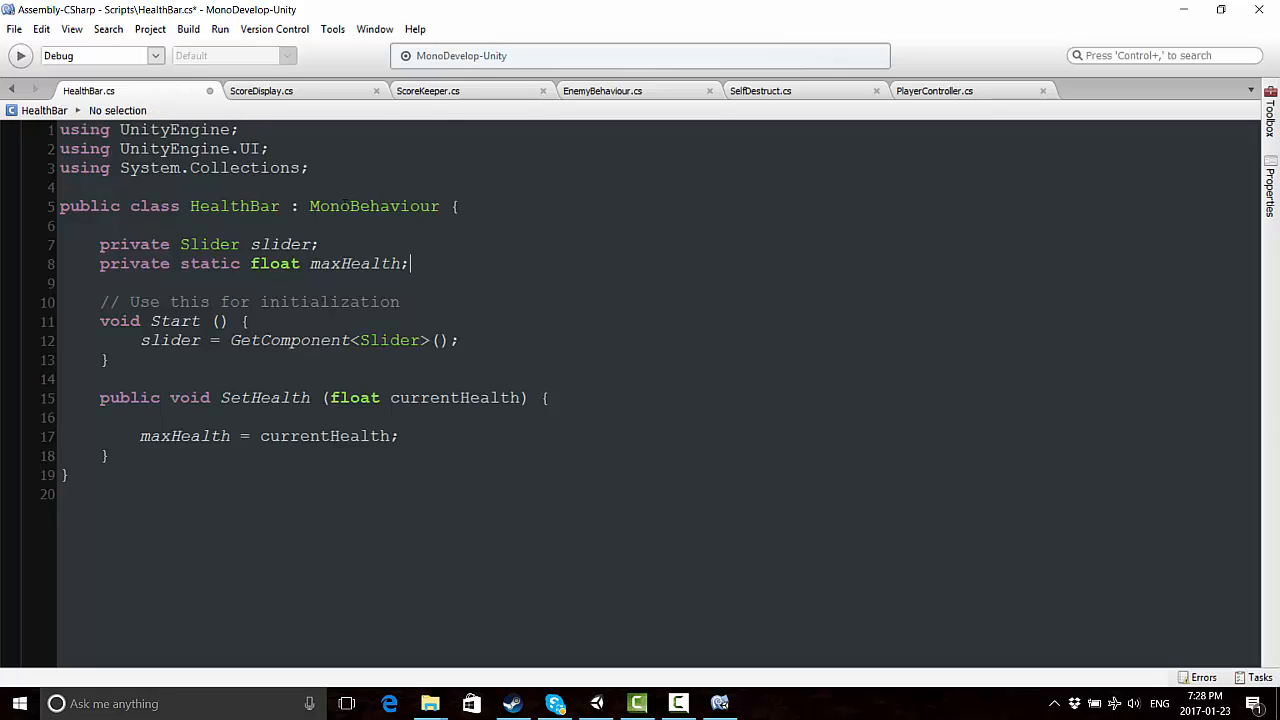
pyautogui.press('Return')
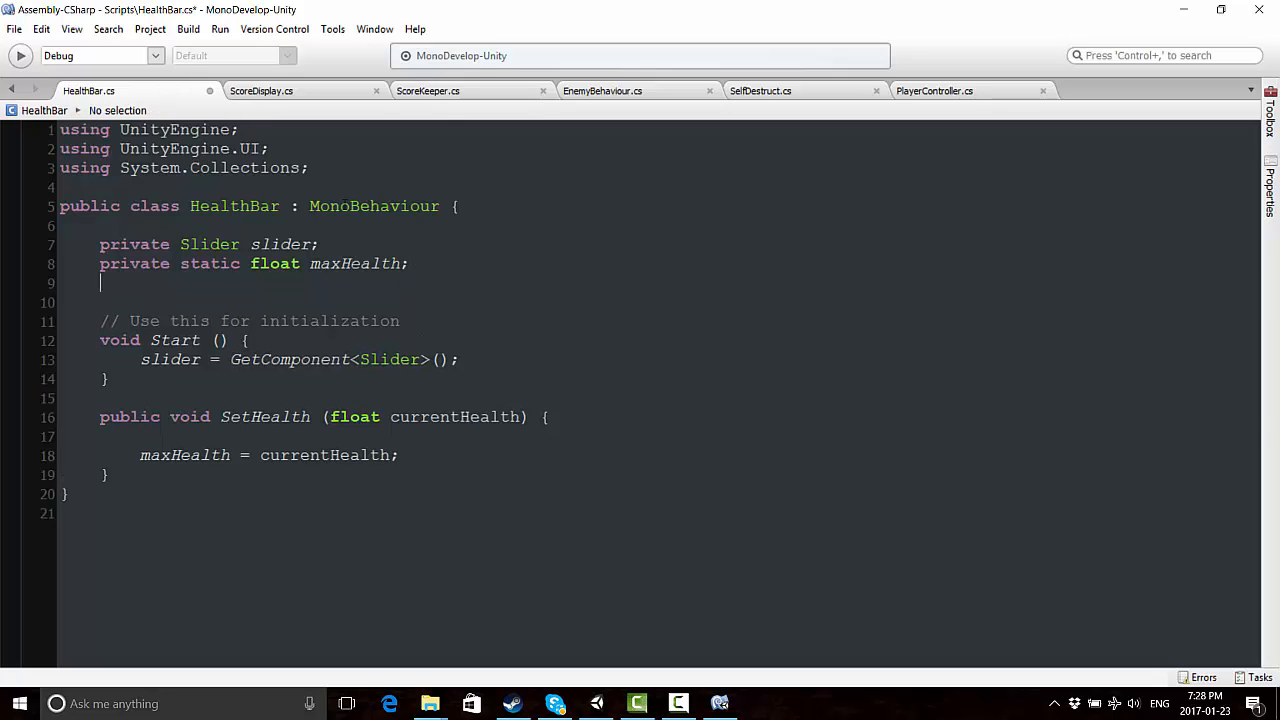
pyautogui.write('private static')
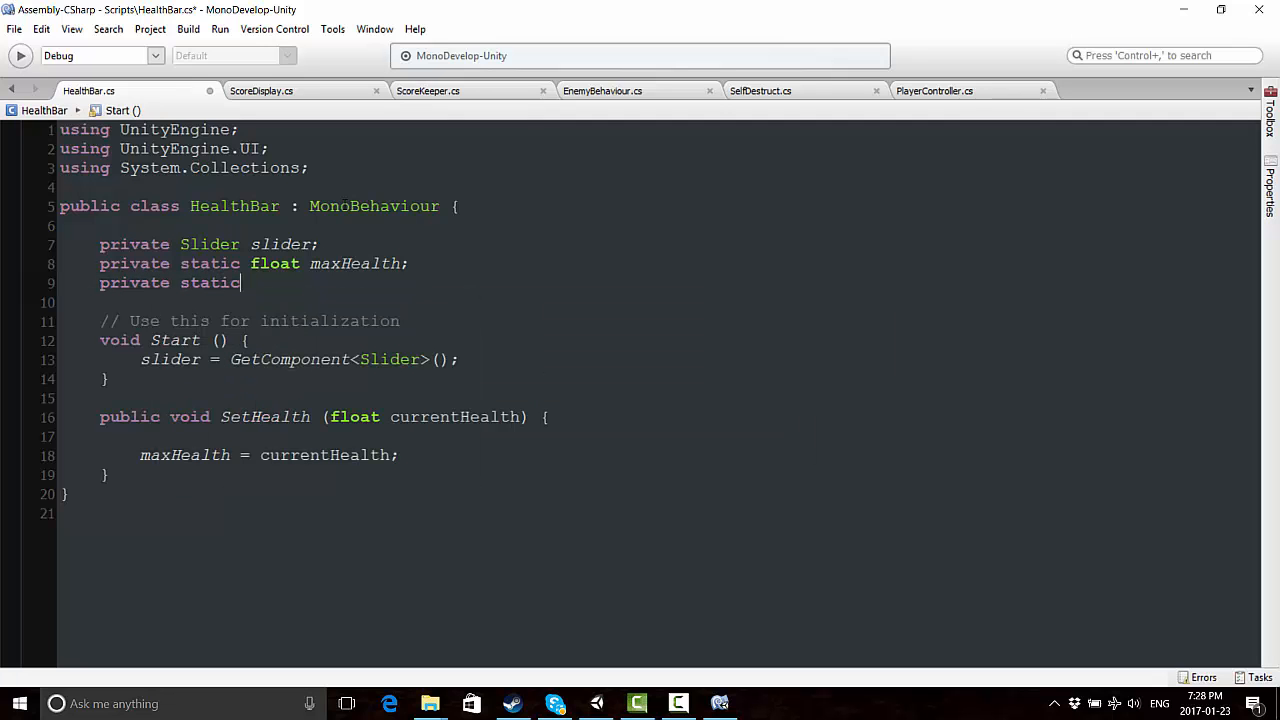
pyautogui.write('publ')
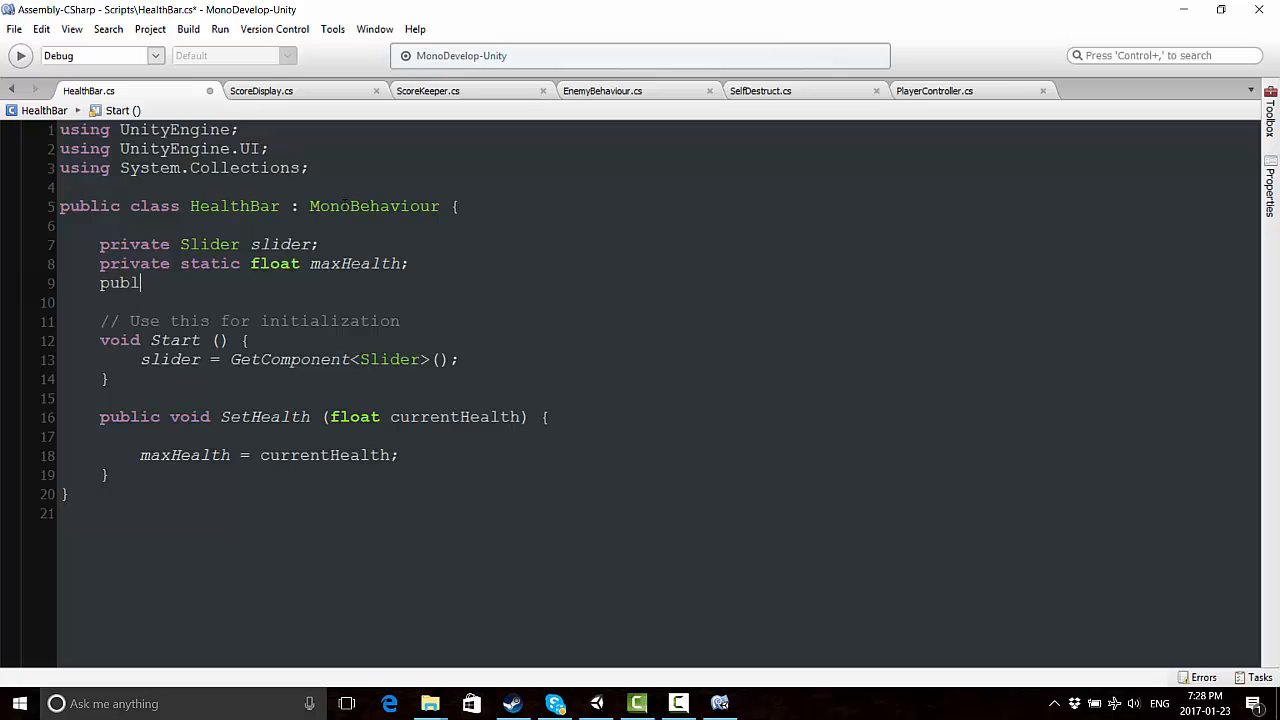
pyautogui.write('ic bool')
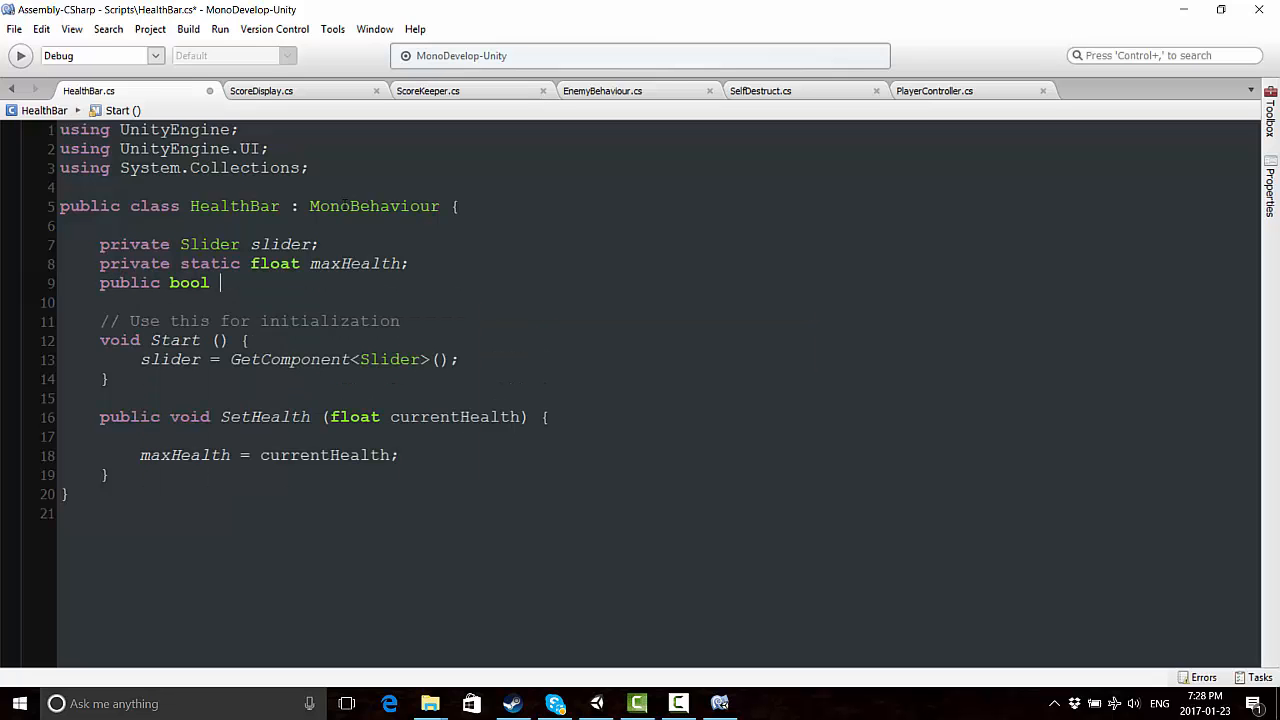
pyautogui.write('settingM')
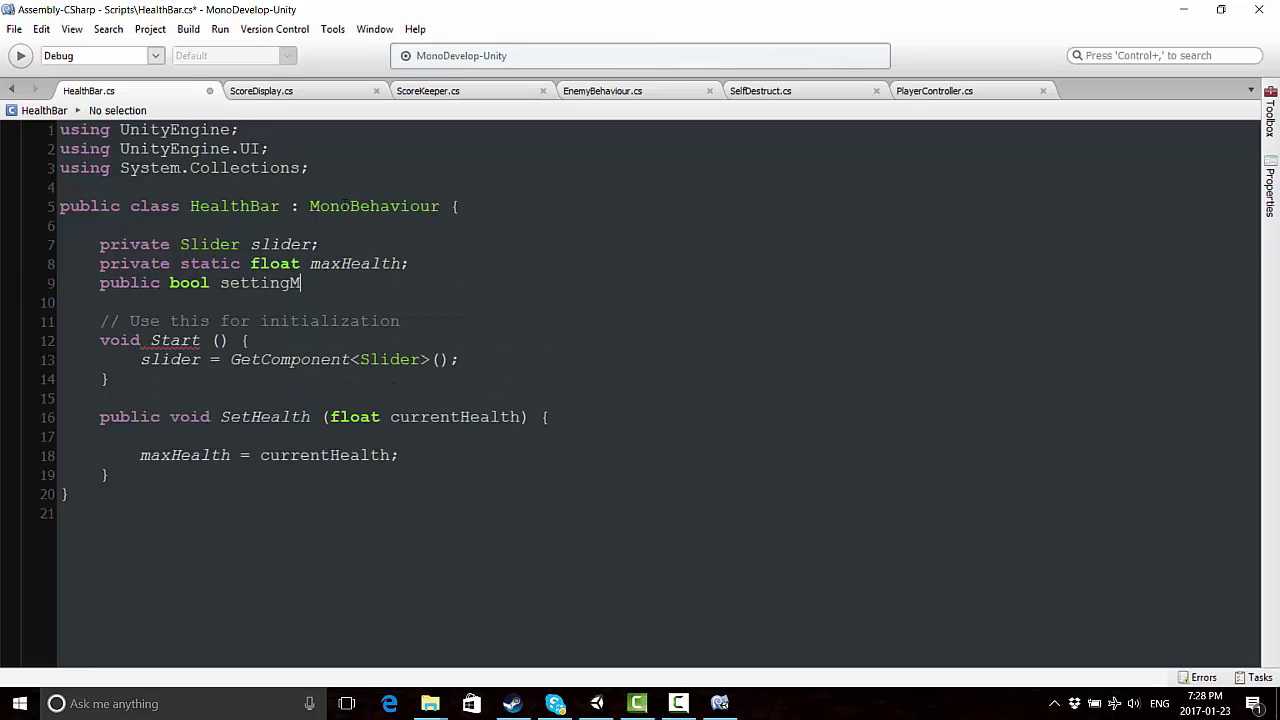
pyautogui.write('axHealth')
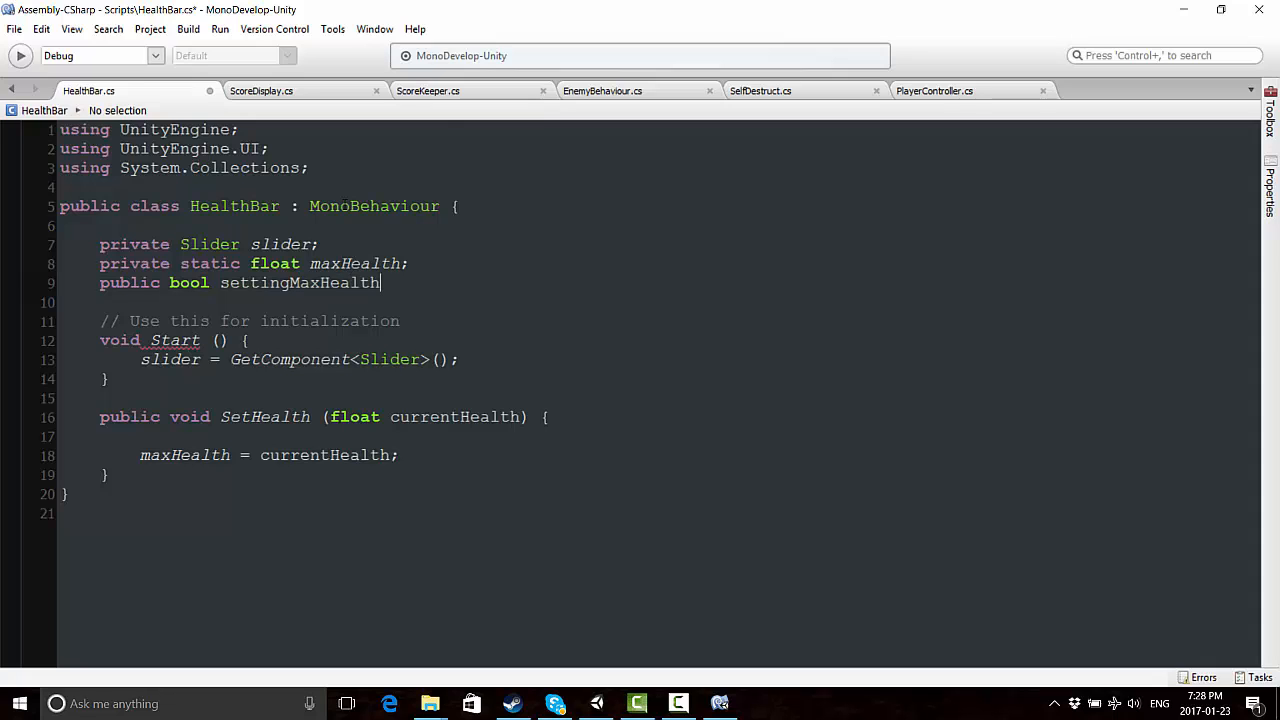
pyautogui.write('= true;')
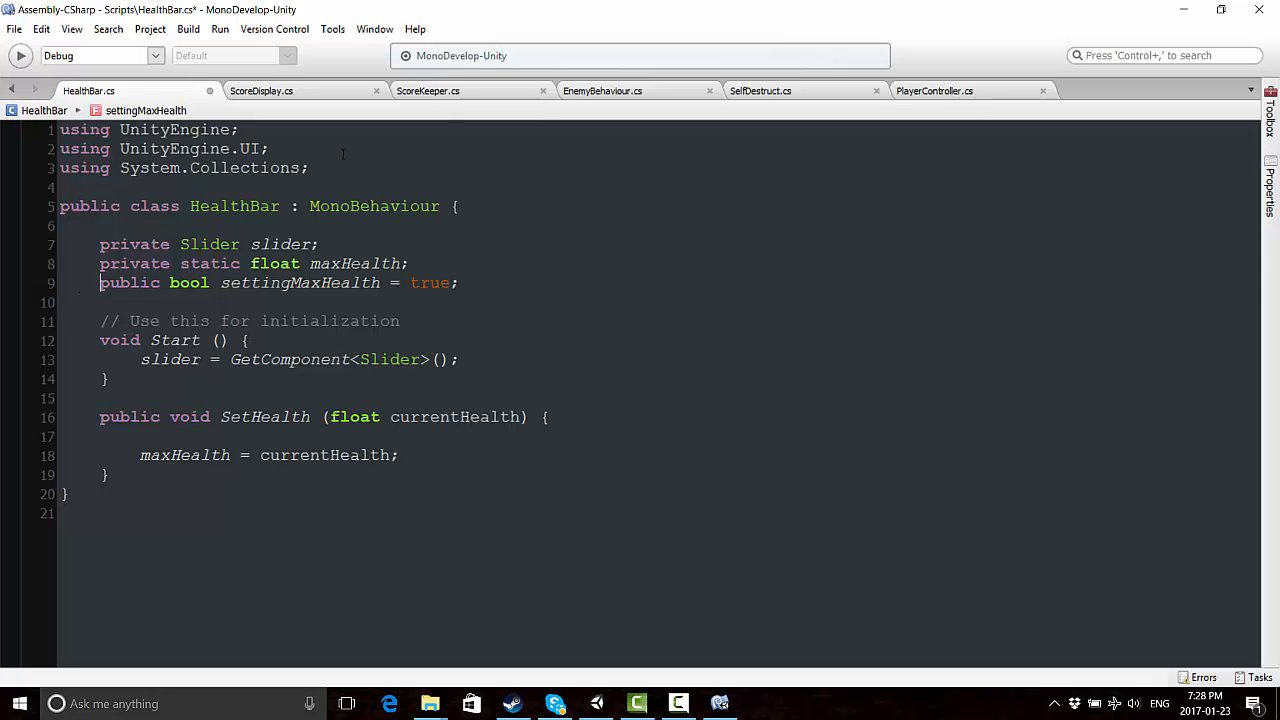
# Save the script and begin a [HideInInspector] attribute on settingMaxHealth
pyautogui.press('ctrl+s')
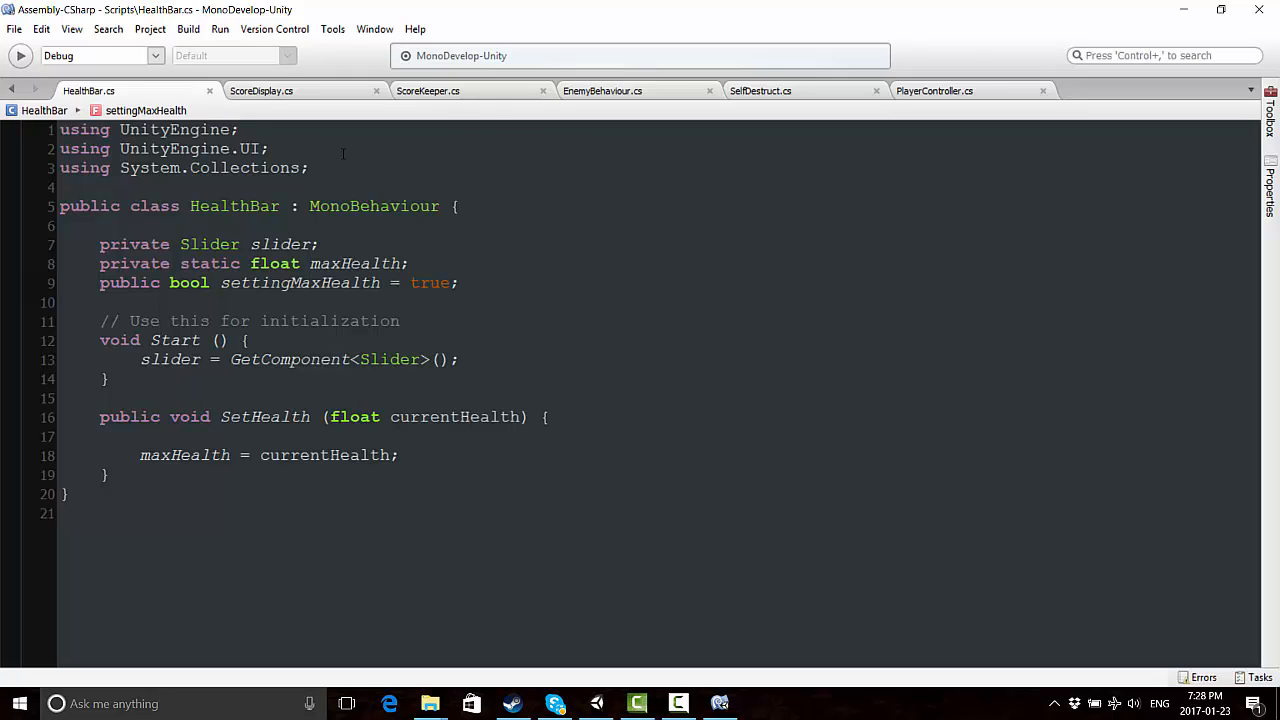
pyautogui.write('[Hide')
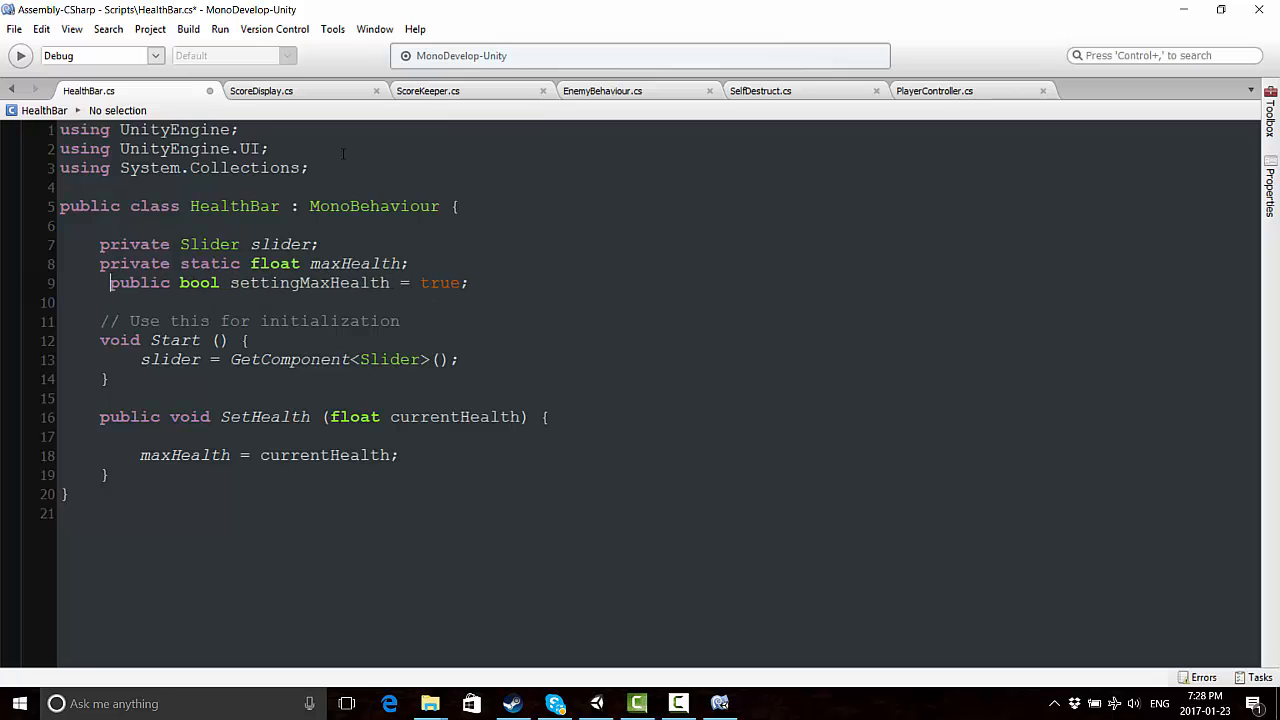
pyautogui.write('[Hide')
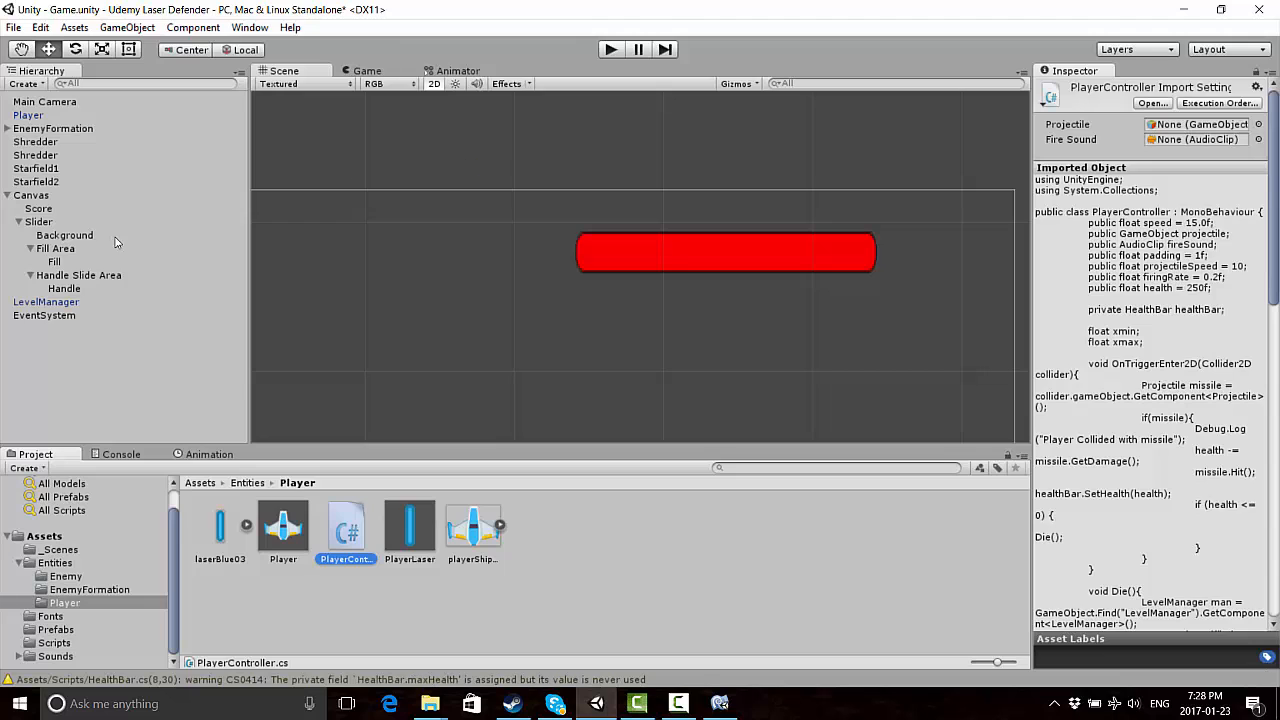
# Check the Slider object during play, stop the play test and return to HealthBar.cs
pyautogui.click(38, 220)
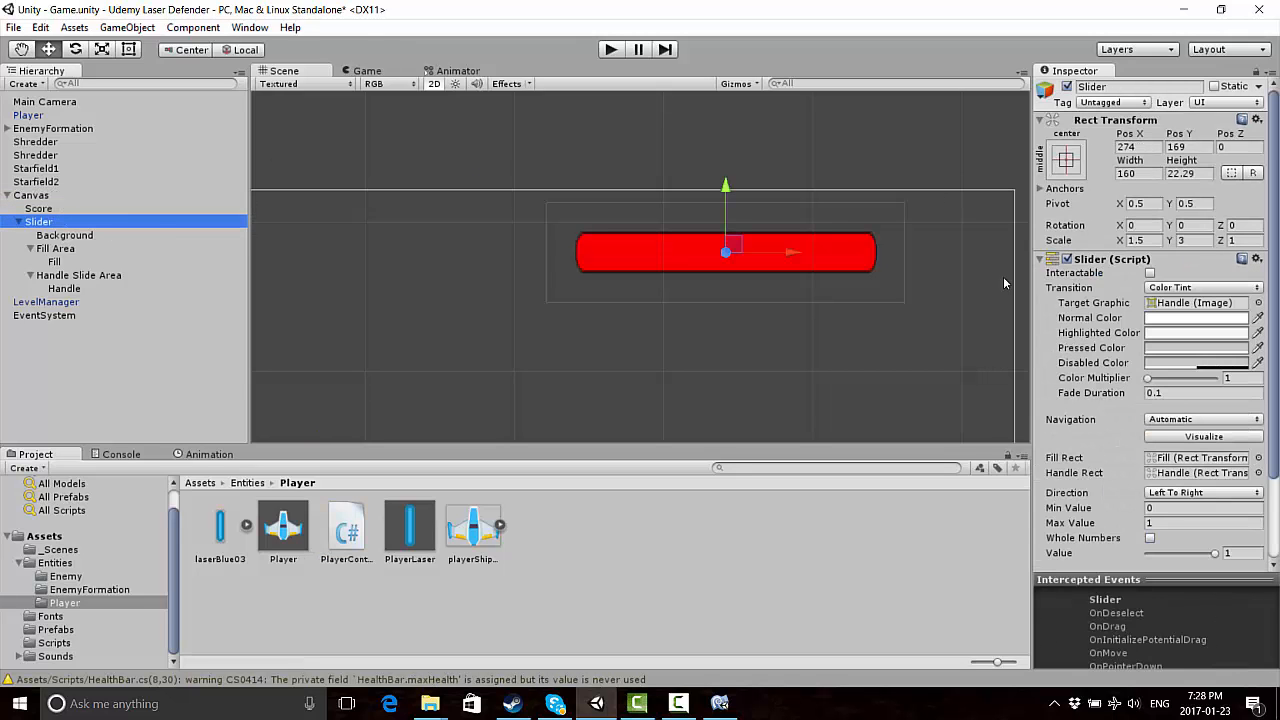
pyautogui.scroll(-3)
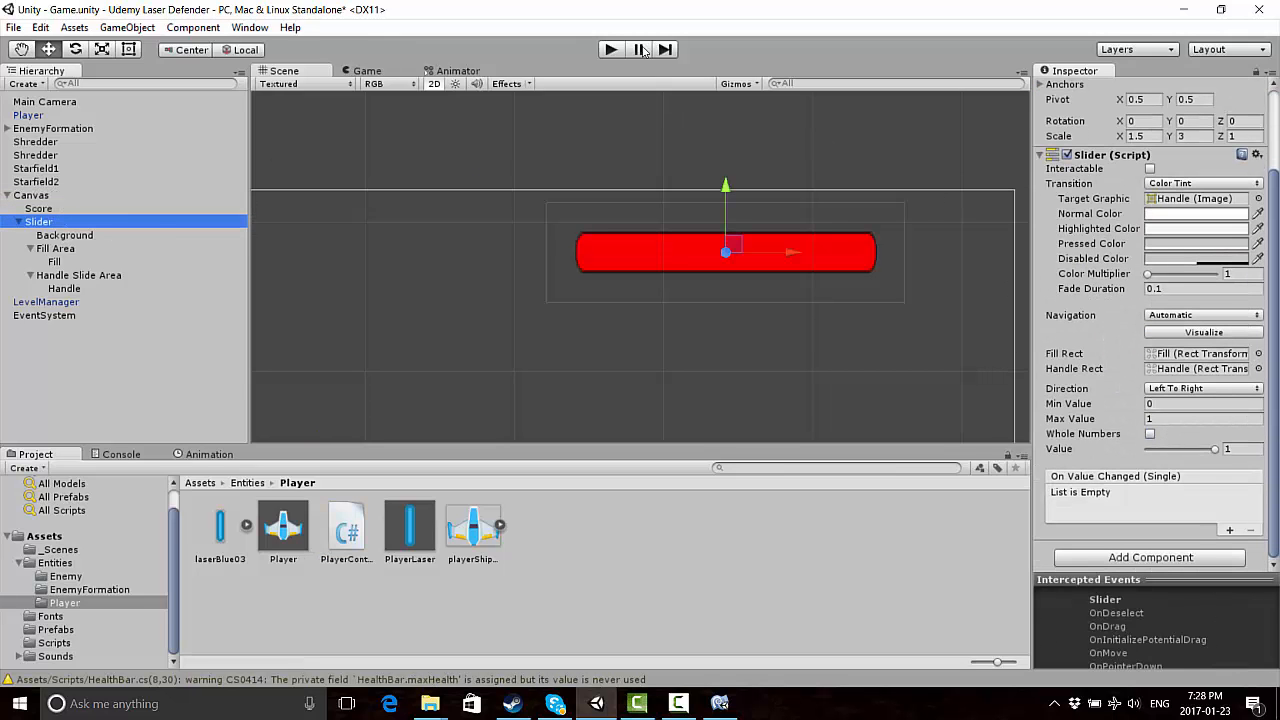
pyautogui.click(610, 48)
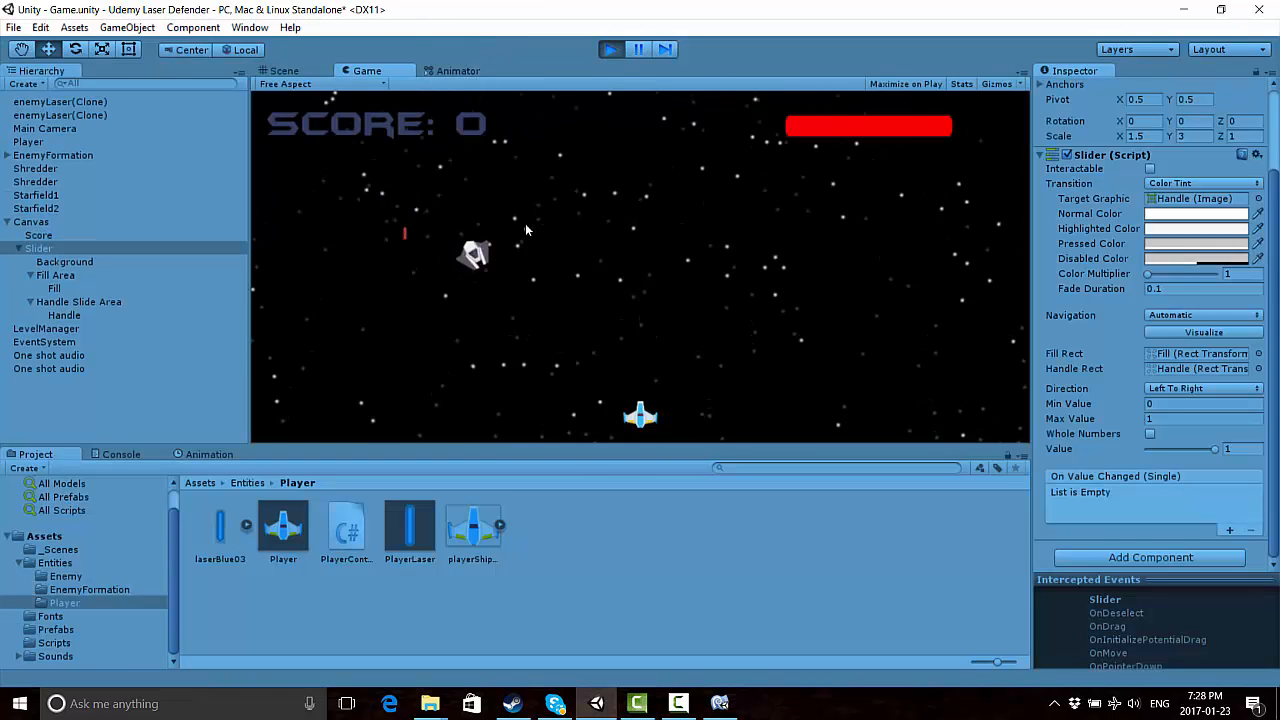
pyautogui.click(610, 48)
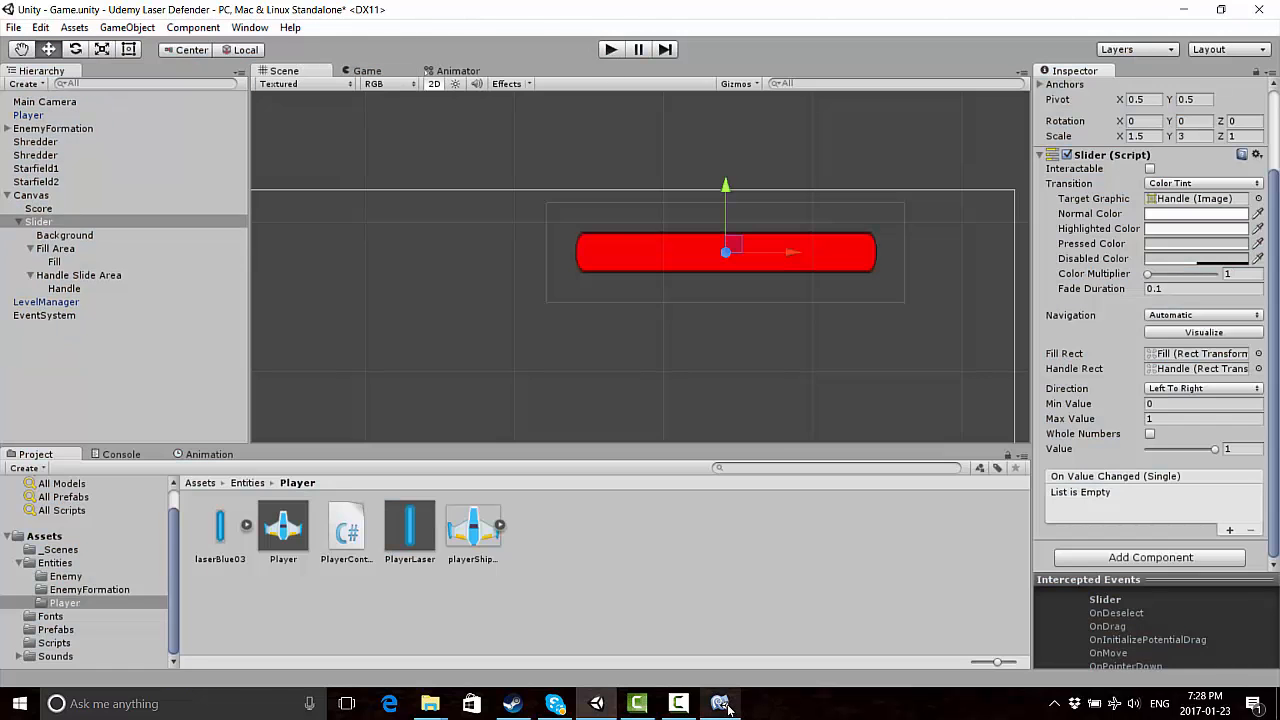
pyautogui.click(720, 704)
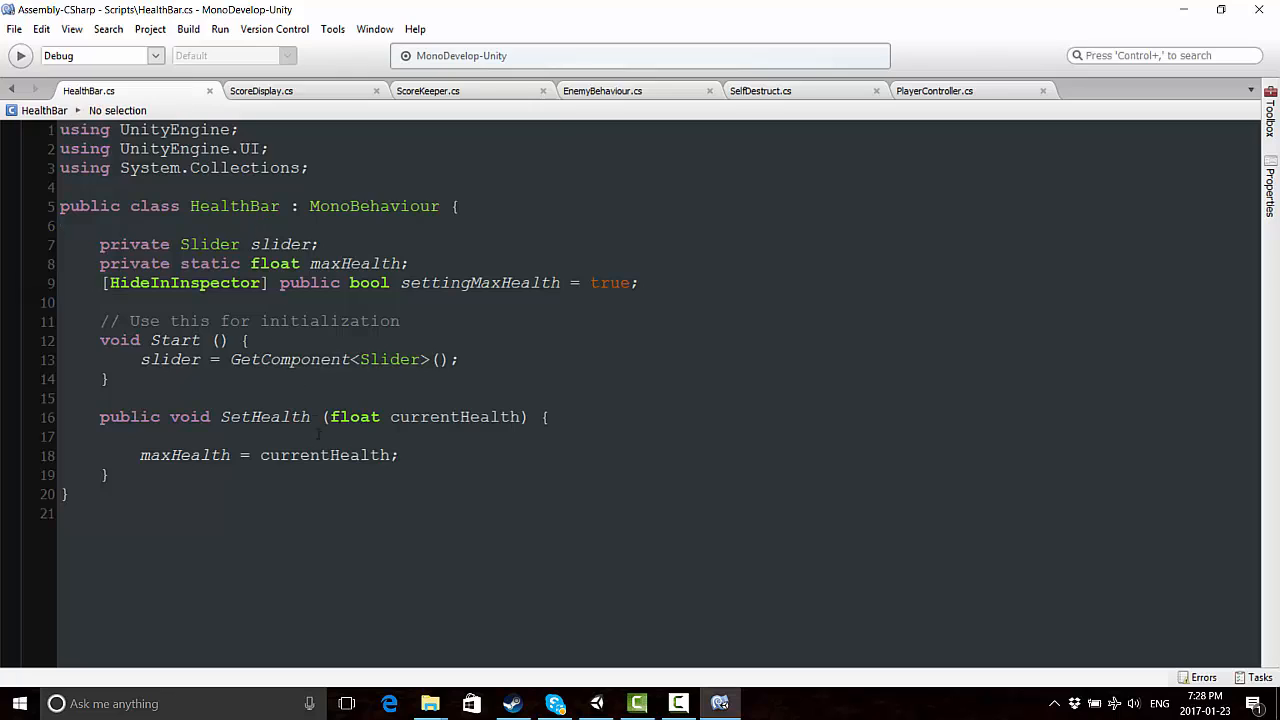
# Wrap the maxHealth assignment in if (settingMaxHealth) and set settingMaxHealth = false inside it
pyautogui.click(60, 224)
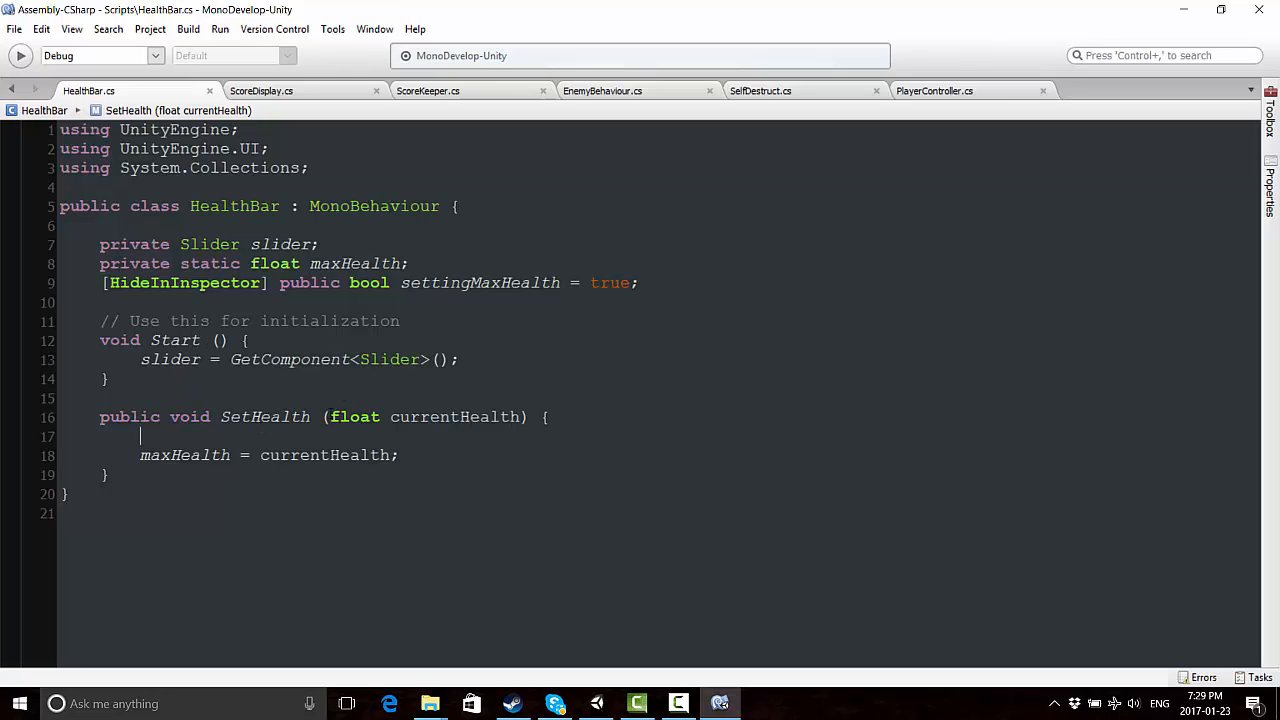
pyautogui.write('if (')
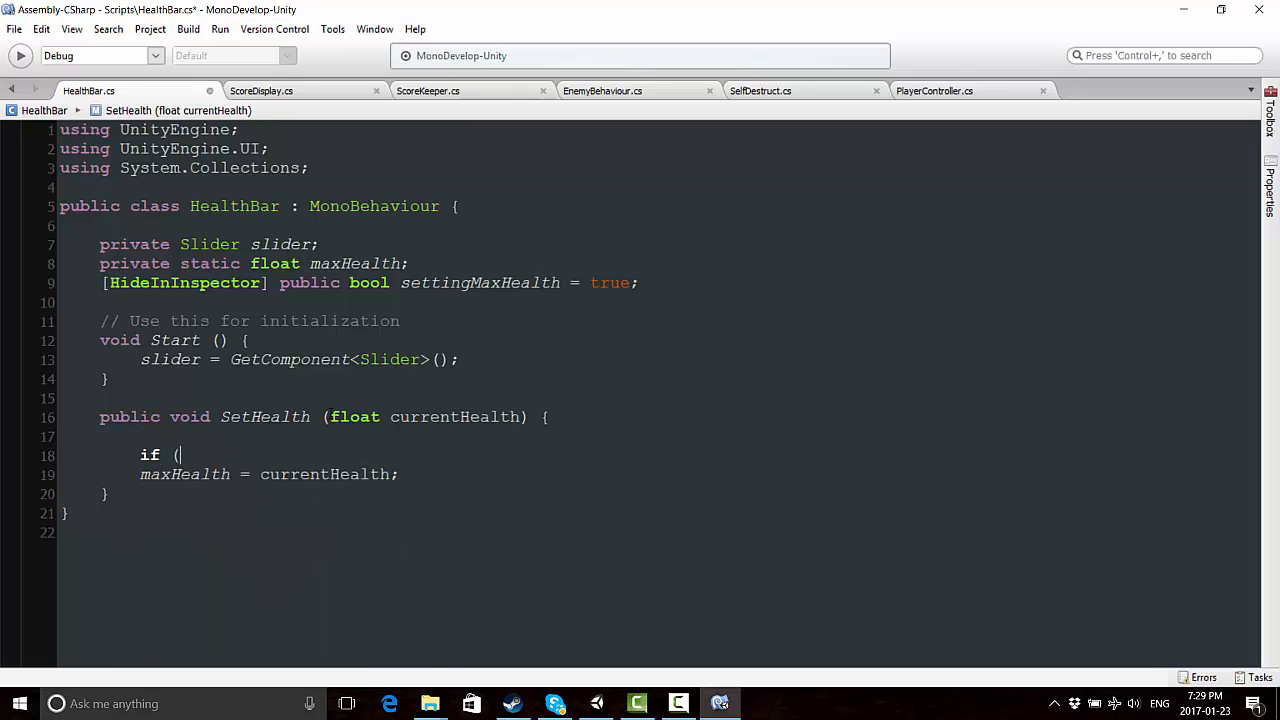
pyautogui.write('settingMaxHealth')
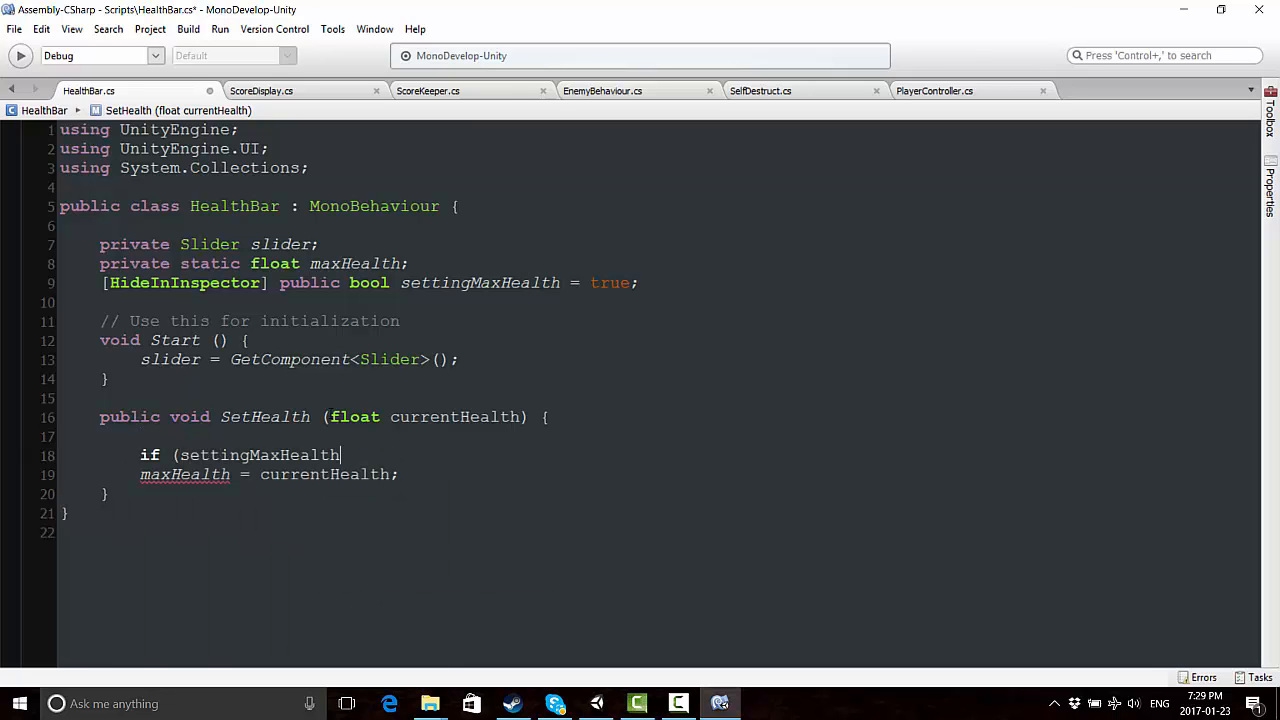
pyautogui.write('){')
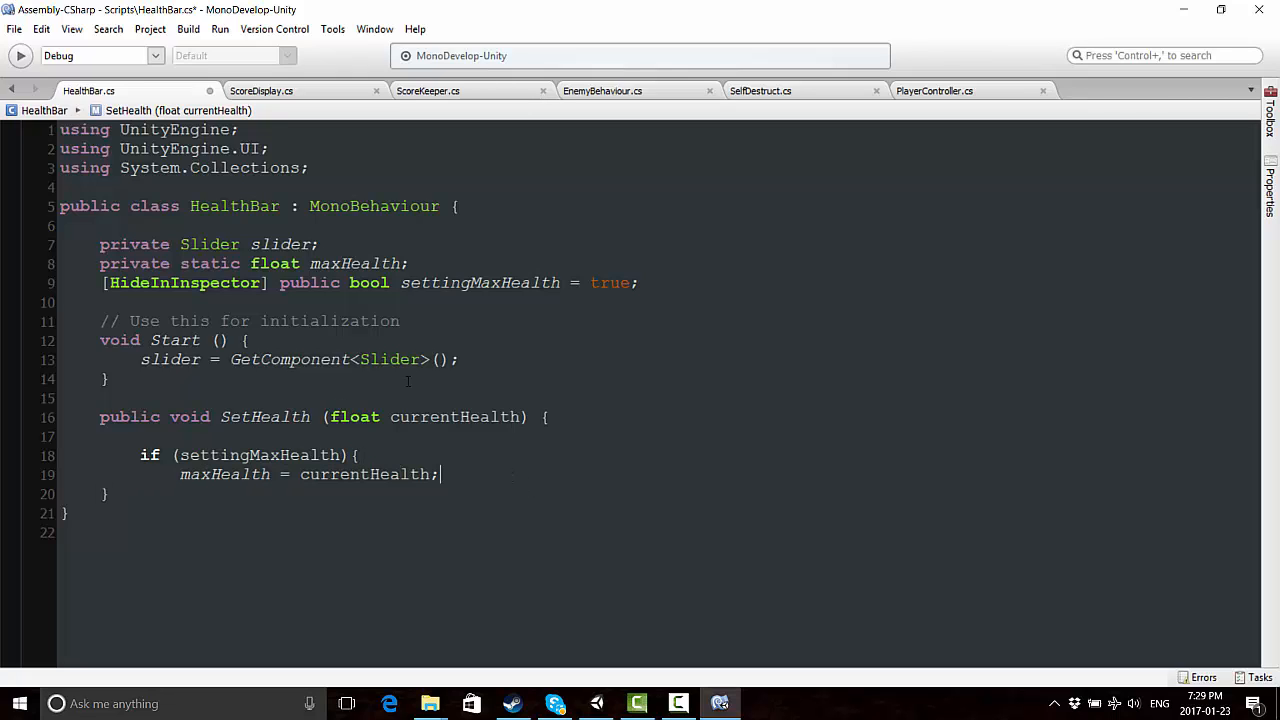
pyautogui.write('sett')
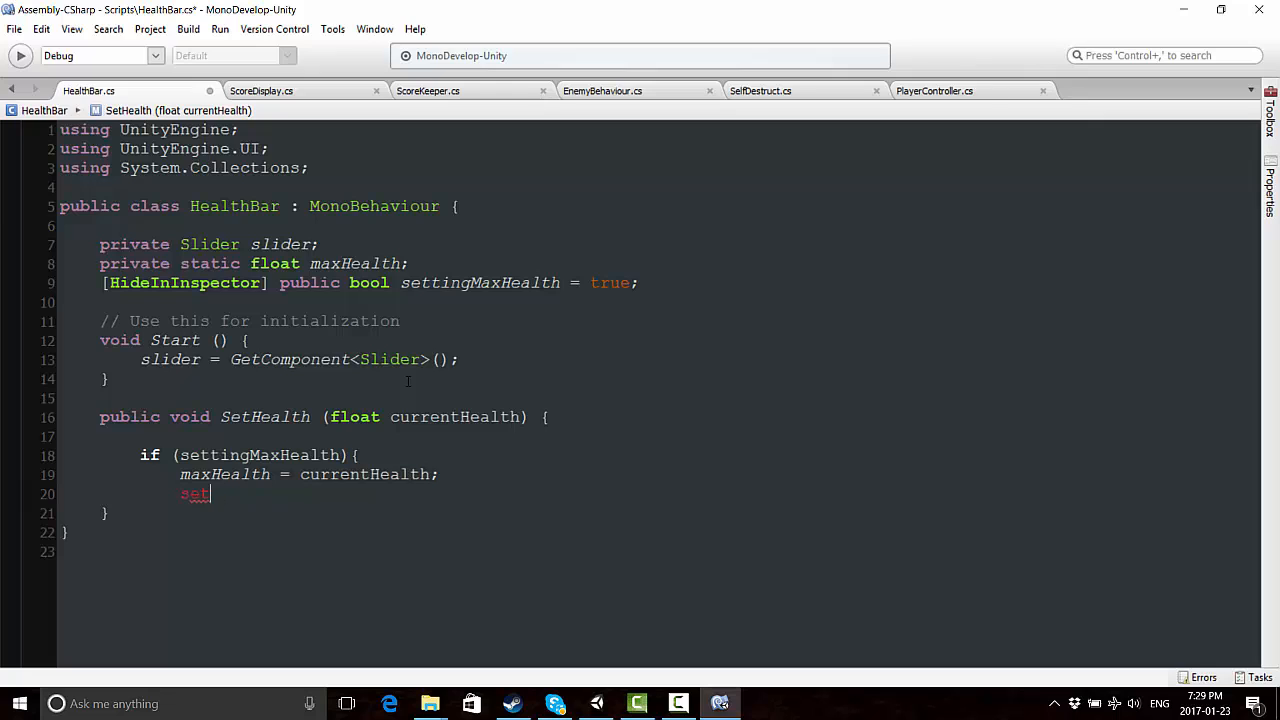
pyautogui.write('ting')
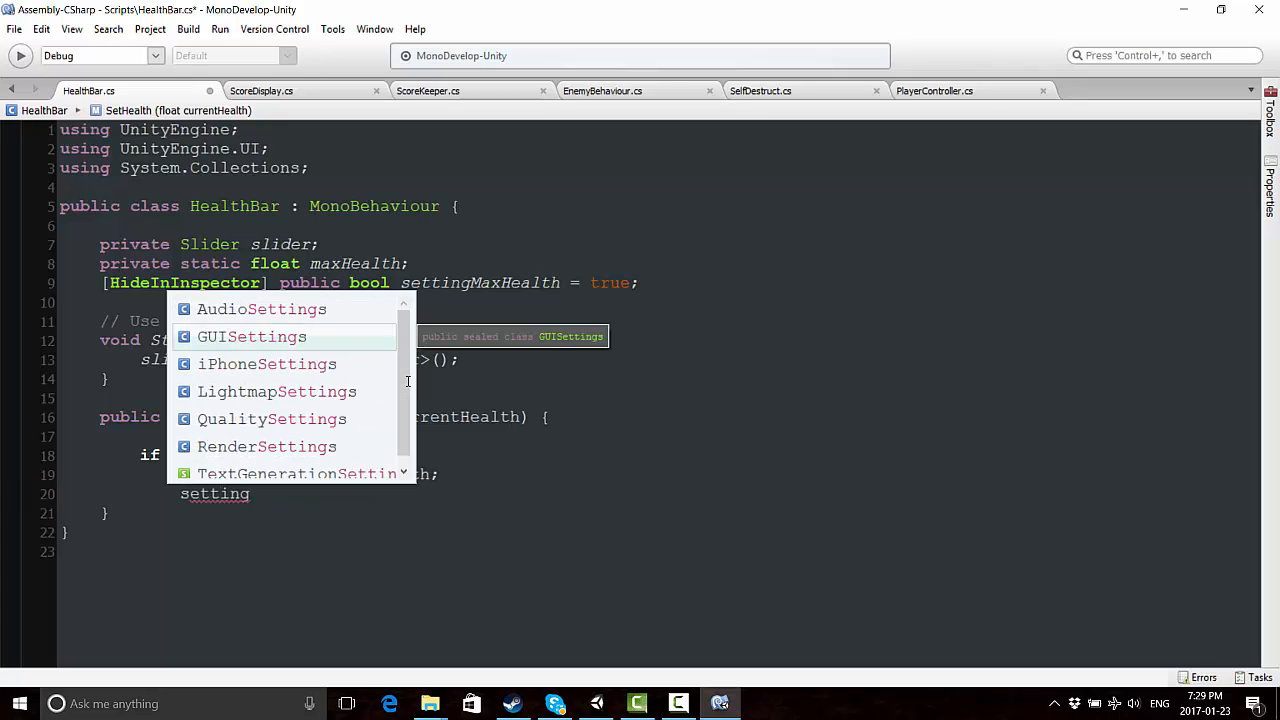
pyautogui.write('MaxHealth = false;')
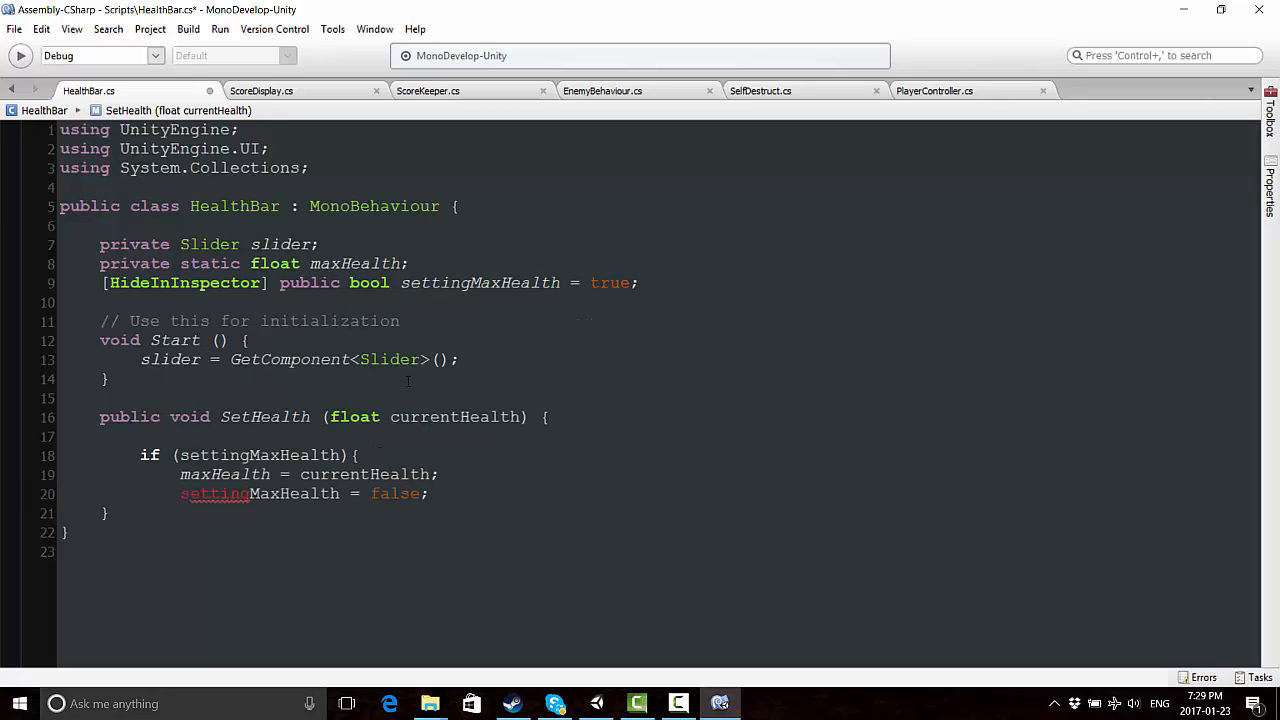
pyautogui.press('Return')
pyautogui.write('}')
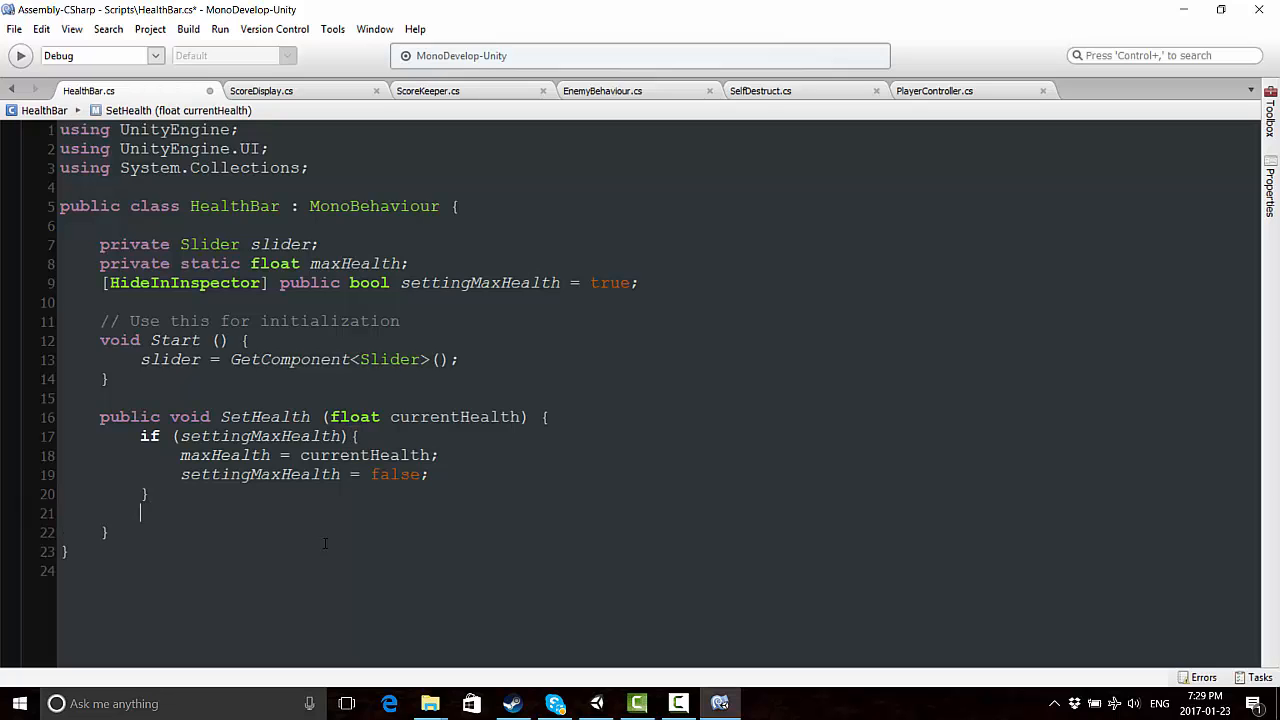
# Declare private float sliderValue and start assigning it from currentHealth in SetHealth
pyautogui.press('Return')
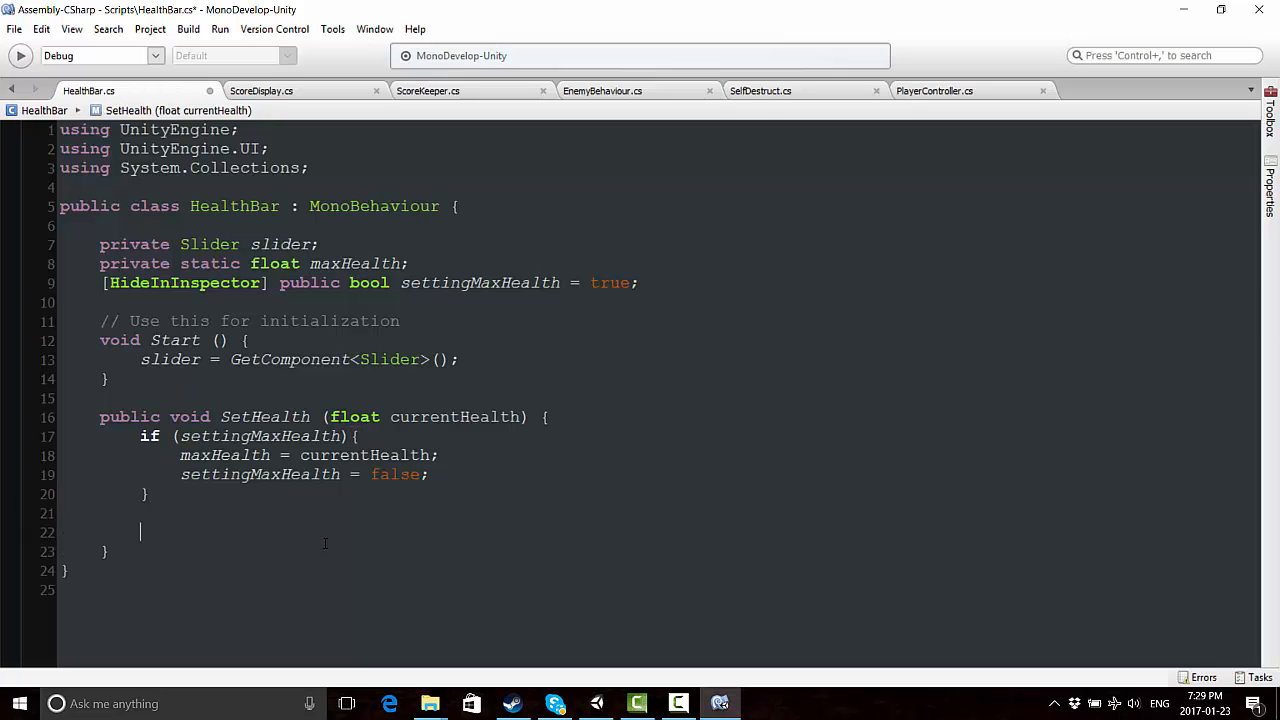
pyautogui.write('slider')
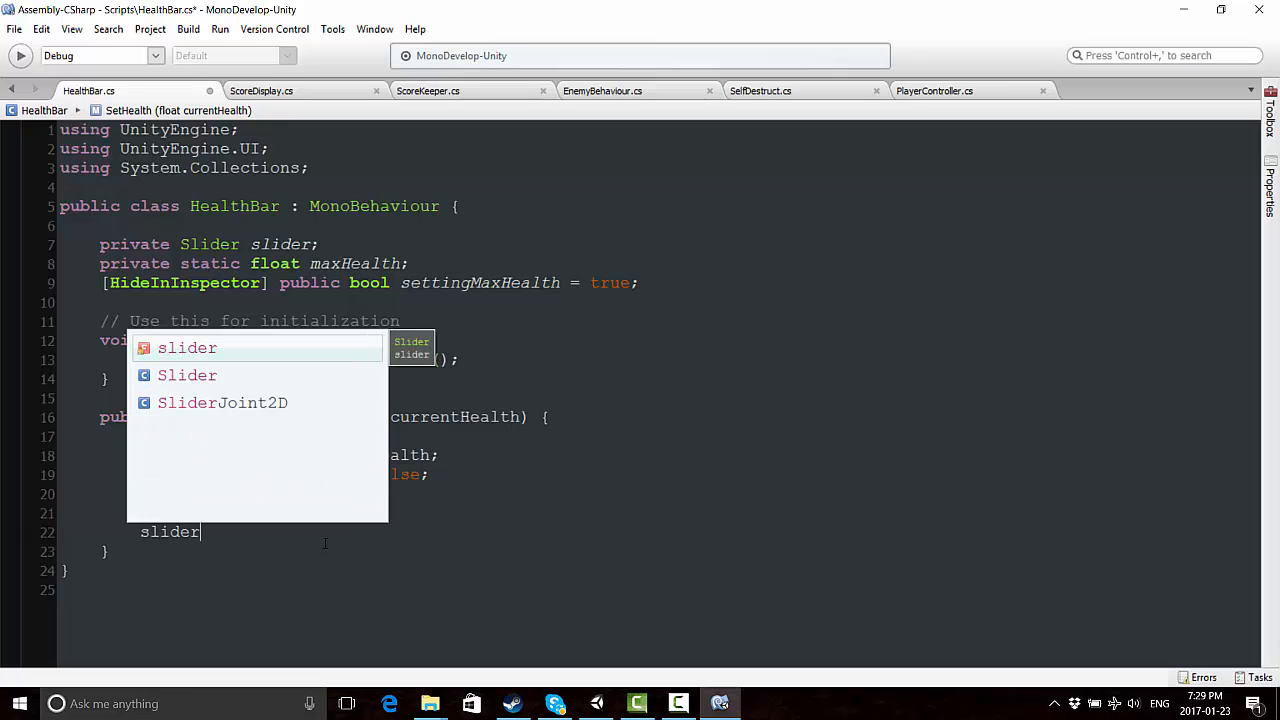
pyautogui.press('Backspace')
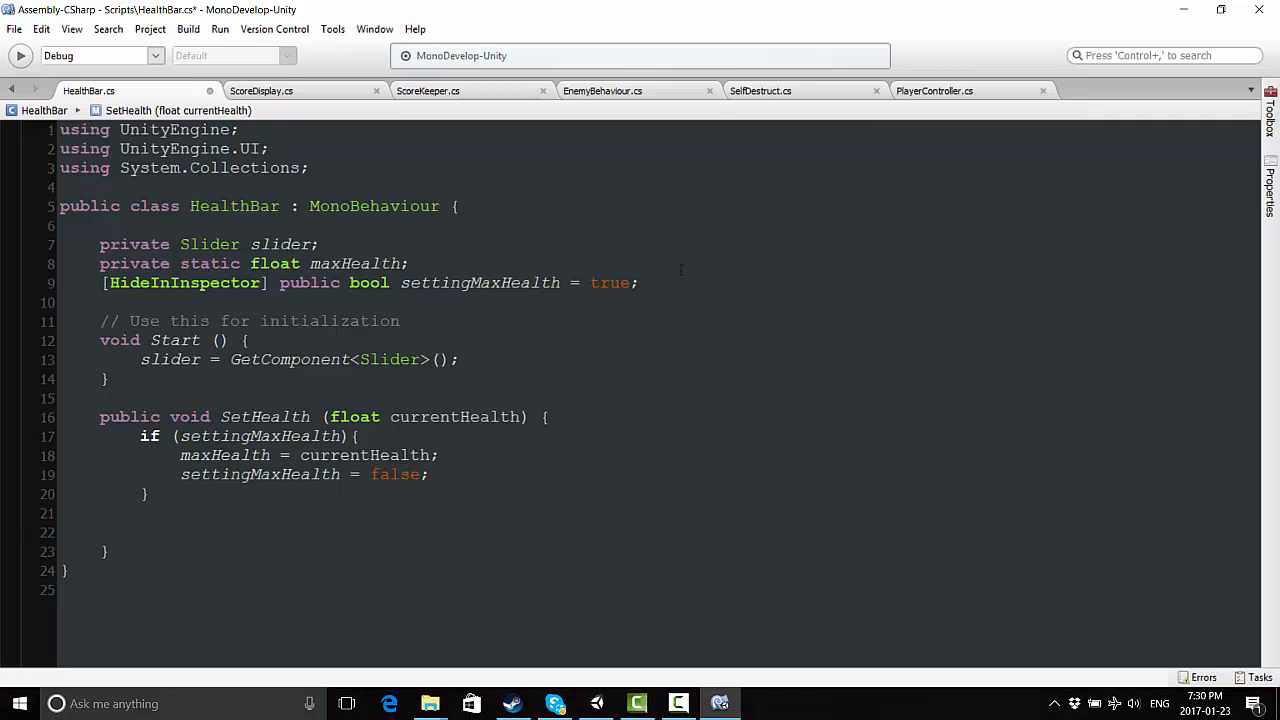
pyautogui.write('pr')
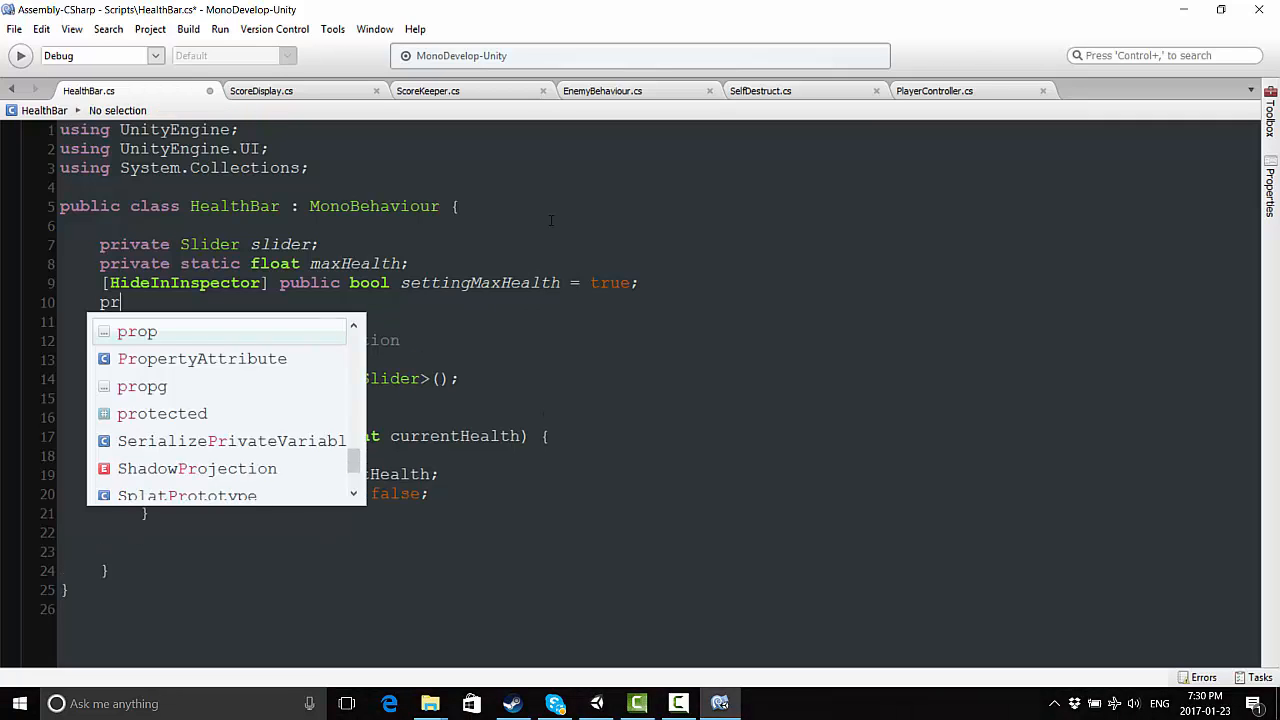
pyautogui.write('ivate f')
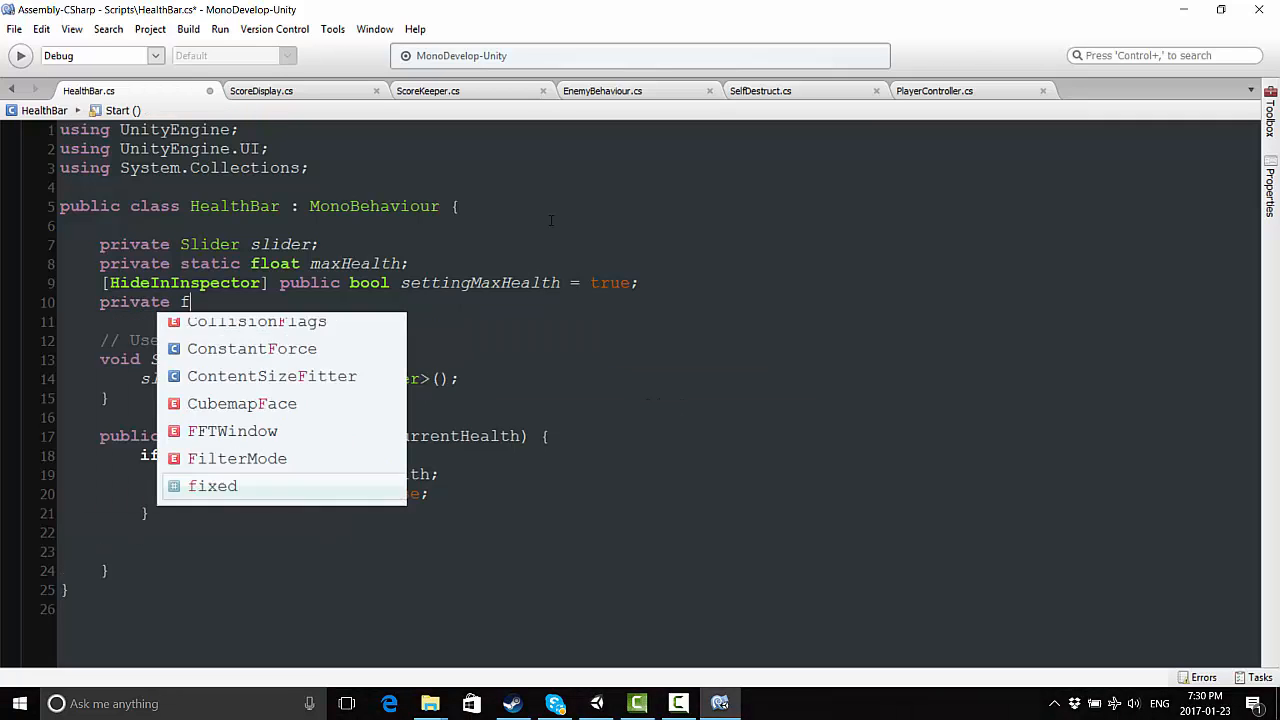
pyautogui.write('loat sliderValue')
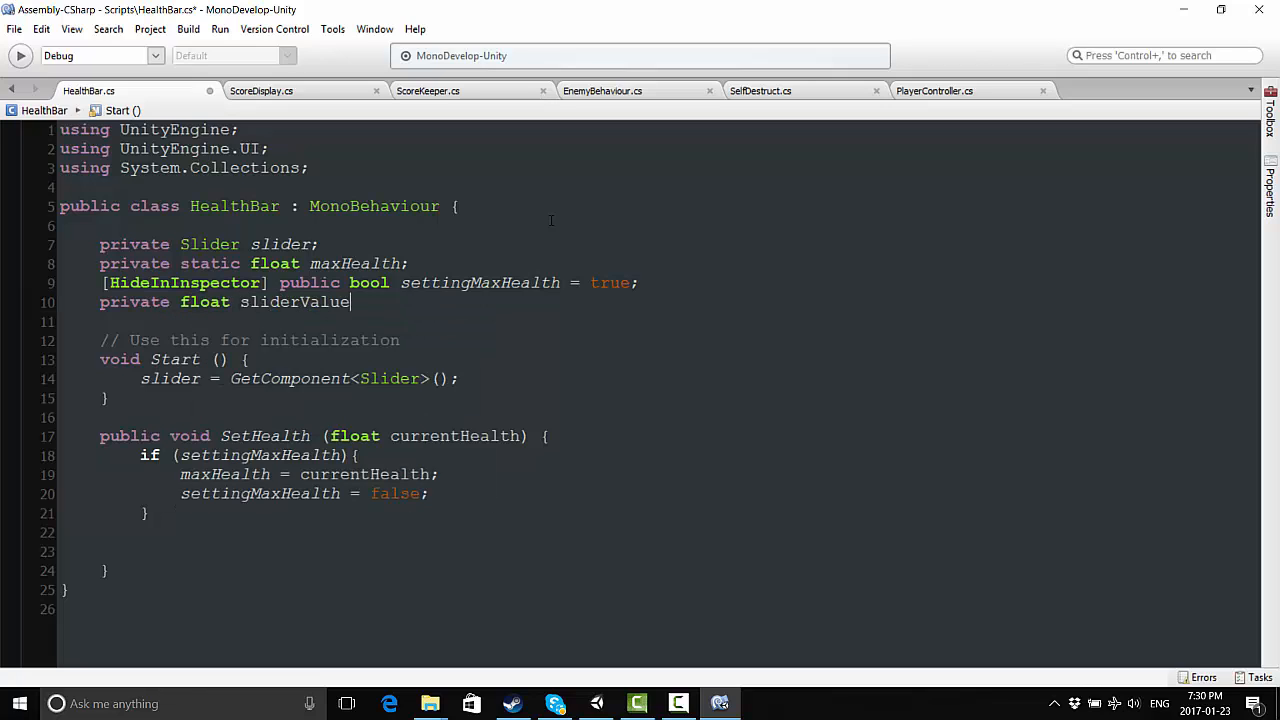
pyautogui.write(';')
pyautogui.click(658, 550)
pyautogui.write('sliderValue')
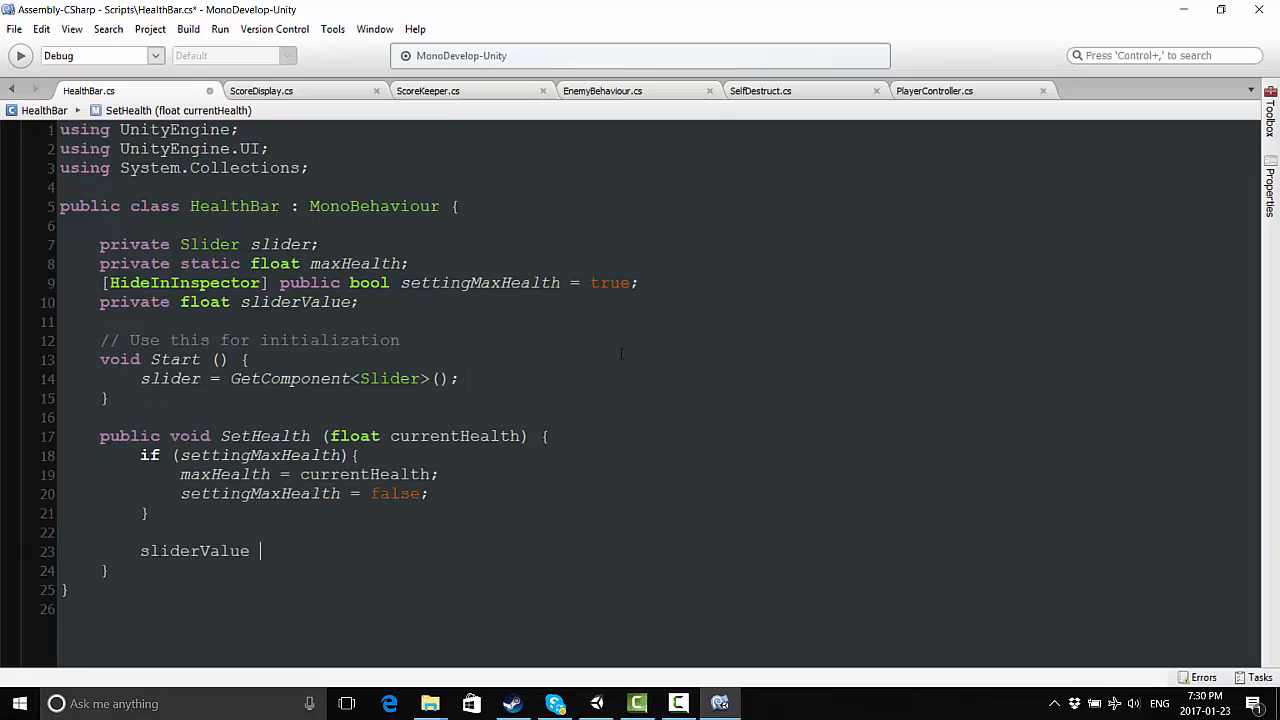
pyautogui.write('= c')
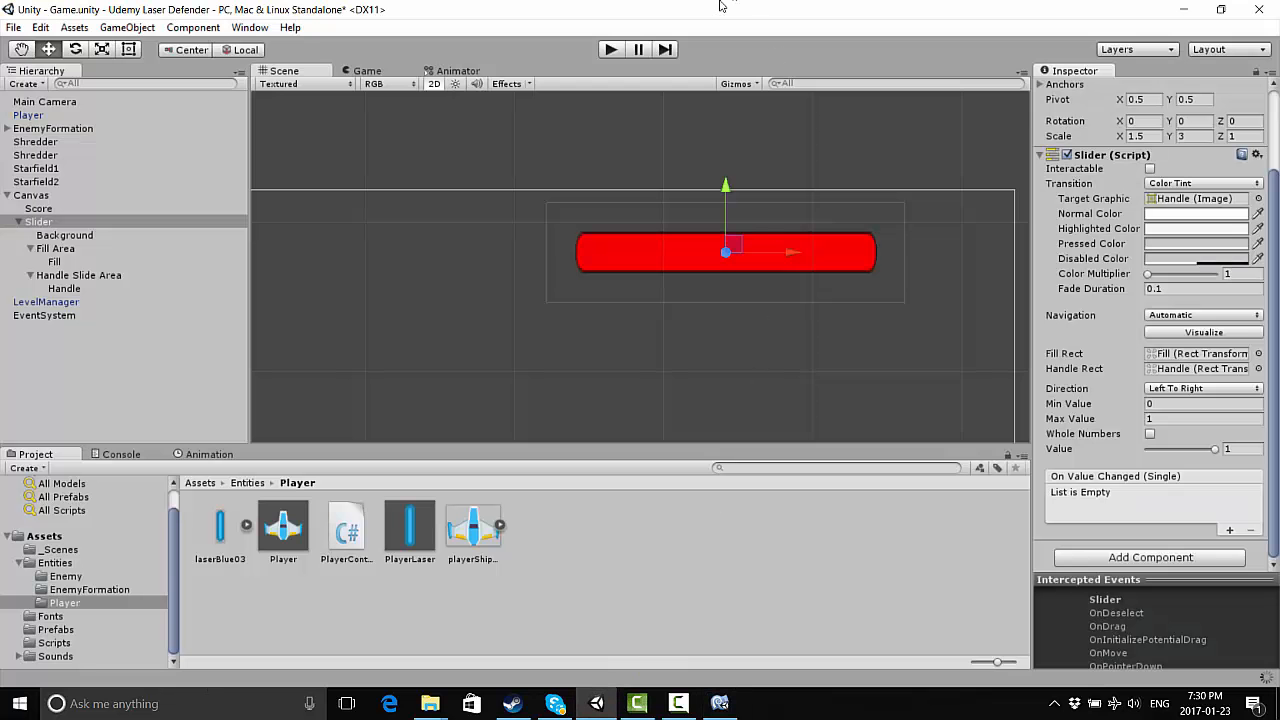
# Play-test the game and watch the Console print the health fraction 0.6666667 on a hit
pyautogui.click(610, 48)
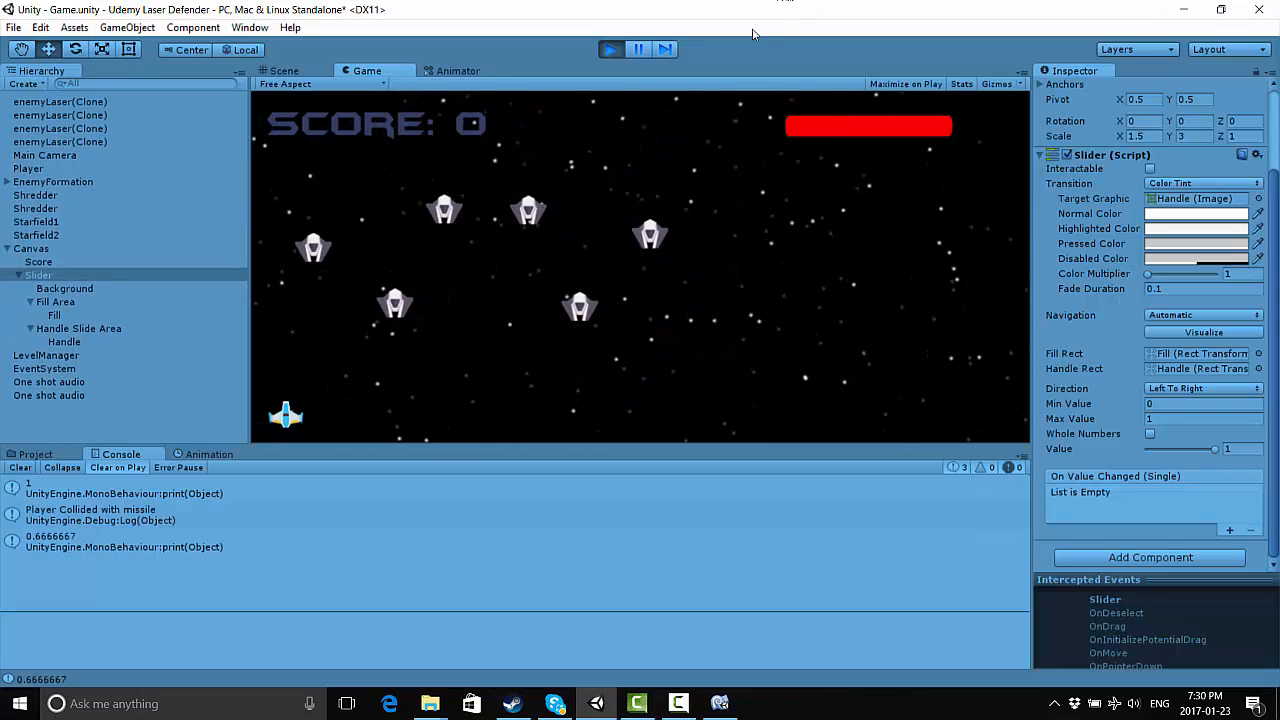
pyautogui.click(610, 48)
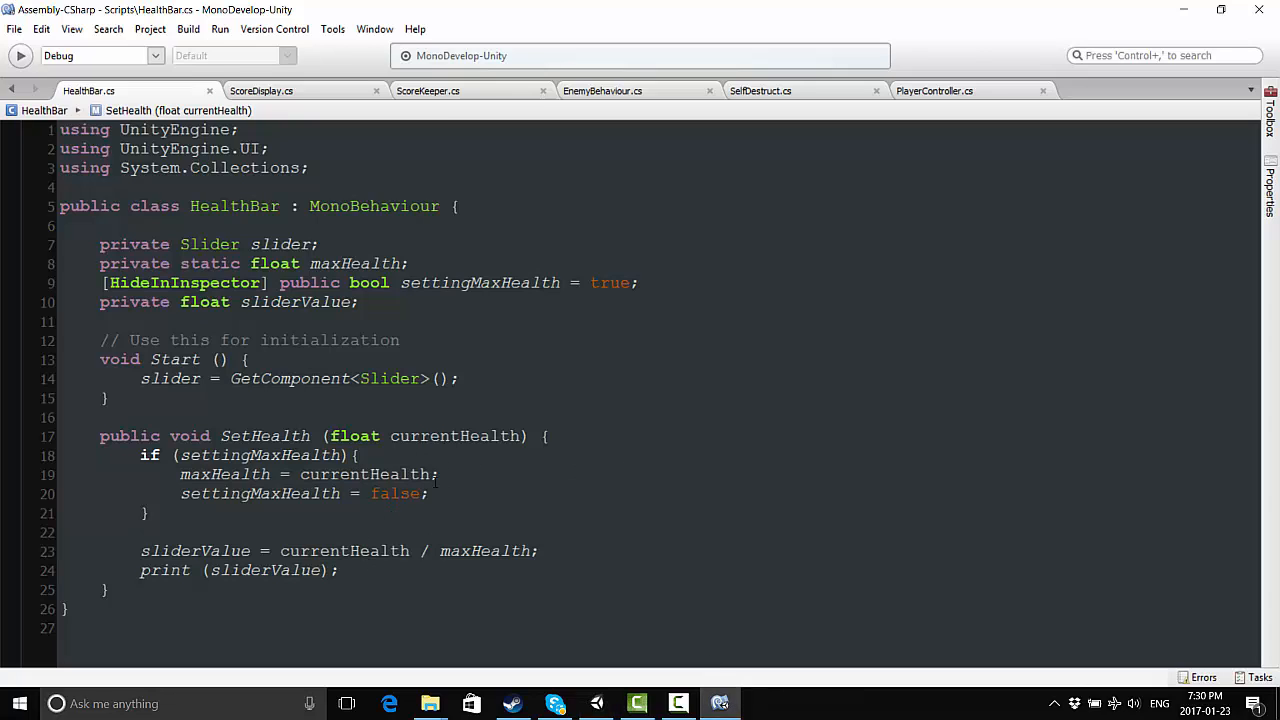
# Start a new line after the print call in SetHealth beginning 'slider'
pyautogui.click(340, 570)
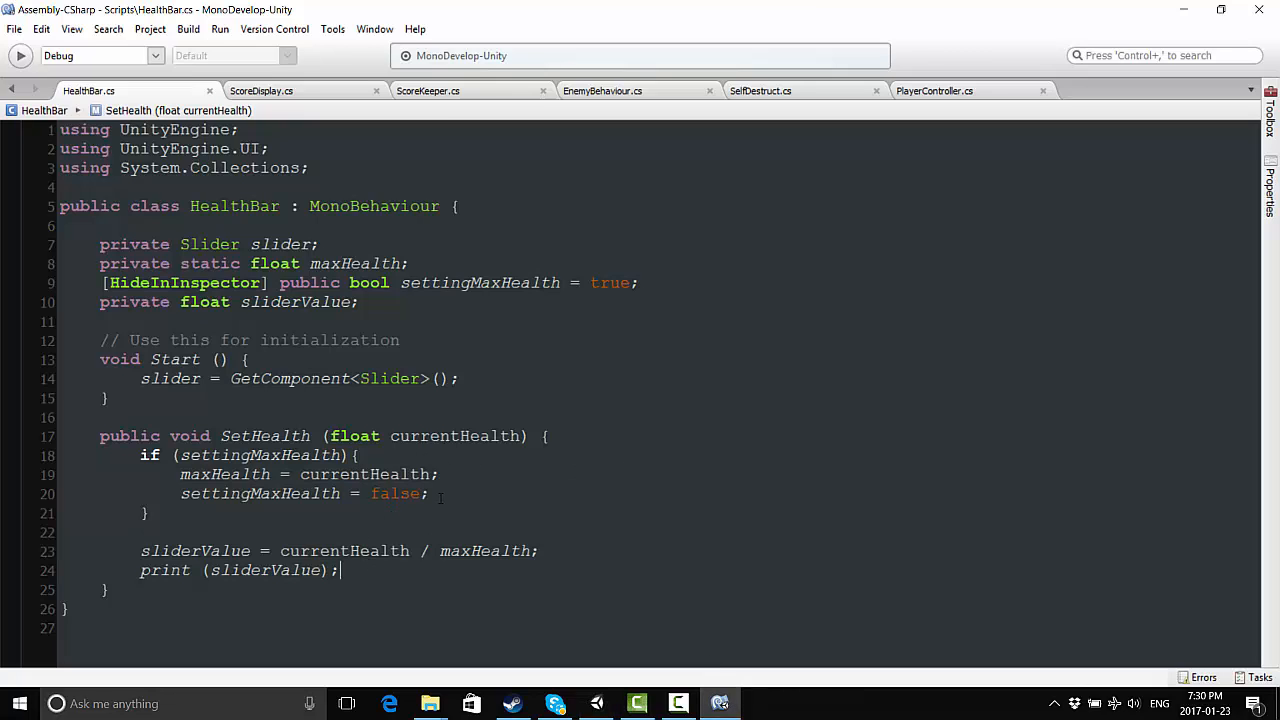
pyautogui.press('Return')
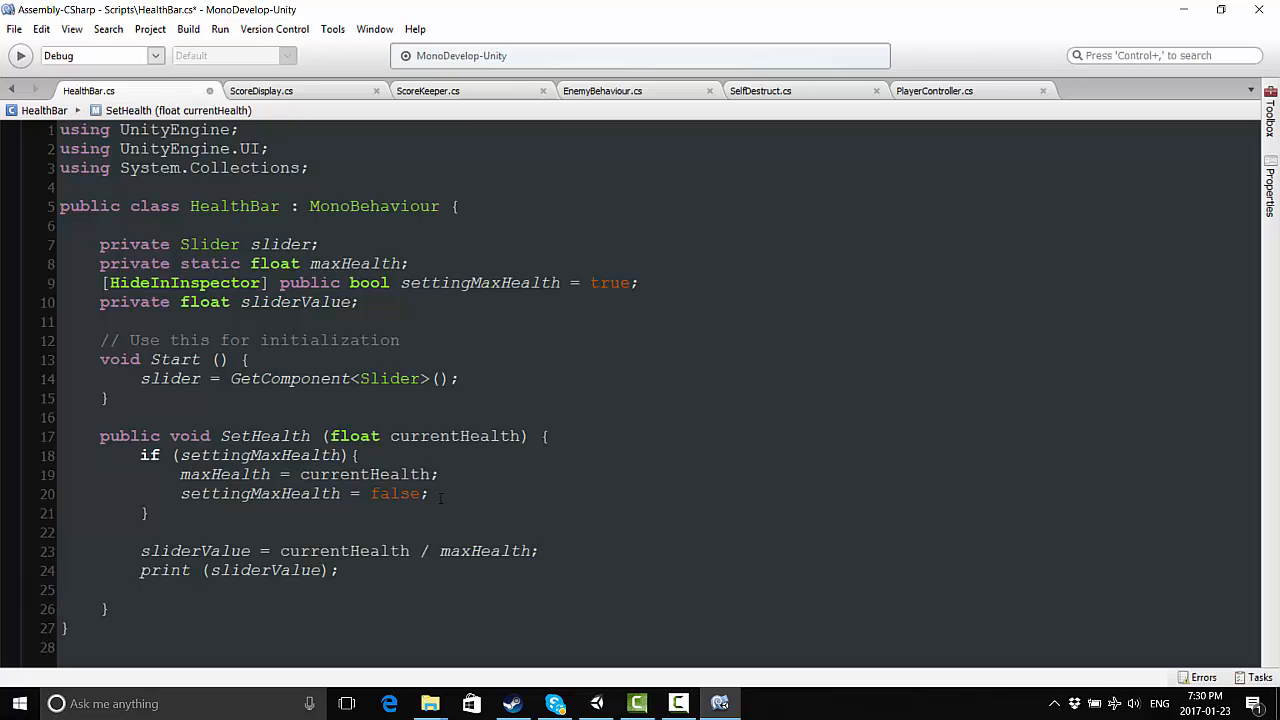
pyautogui.write('slider')
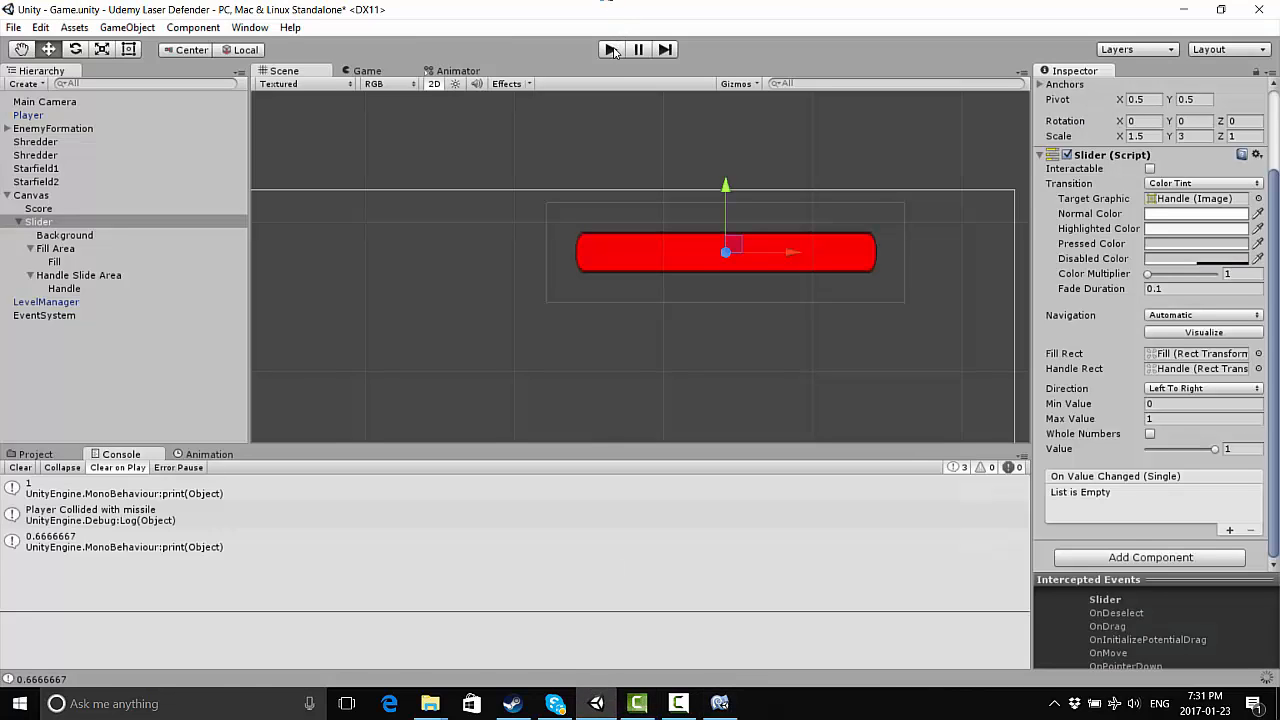
# Play-test, inspect the NullReferenceException at HealthBar.cs line 25, and return to the script
pyautogui.click(610, 48)
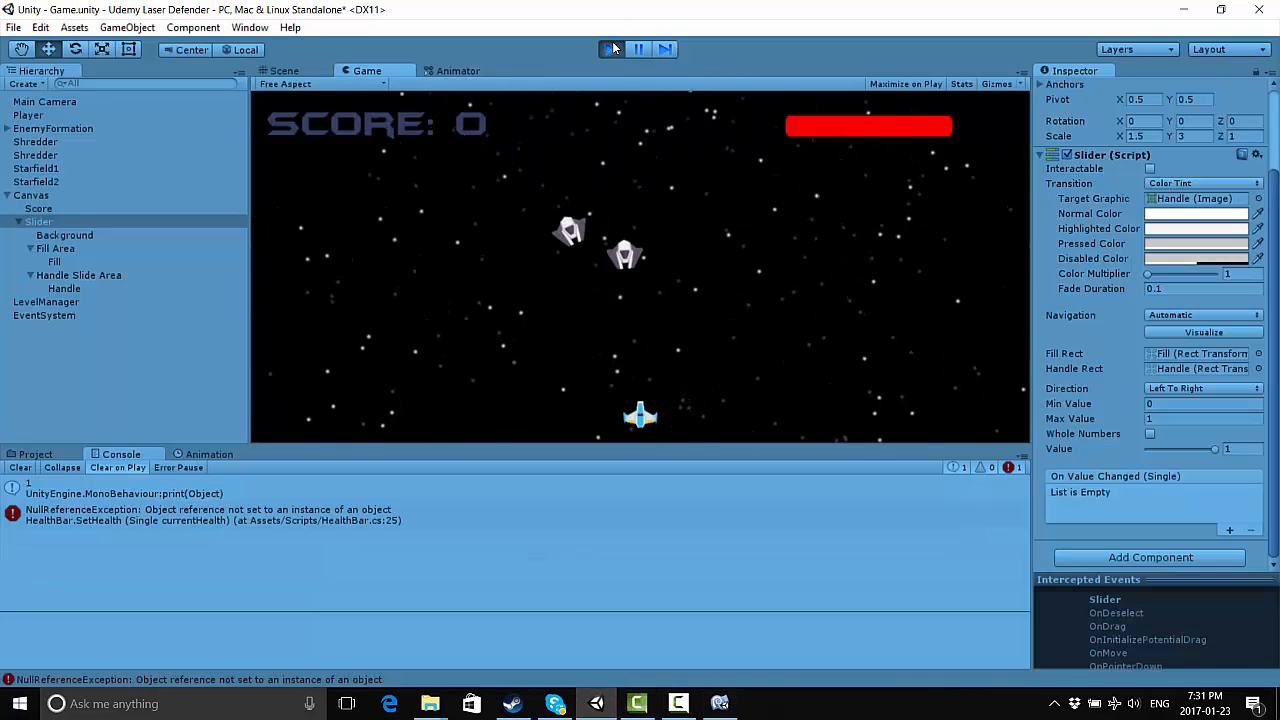
pyautogui.click(610, 48)
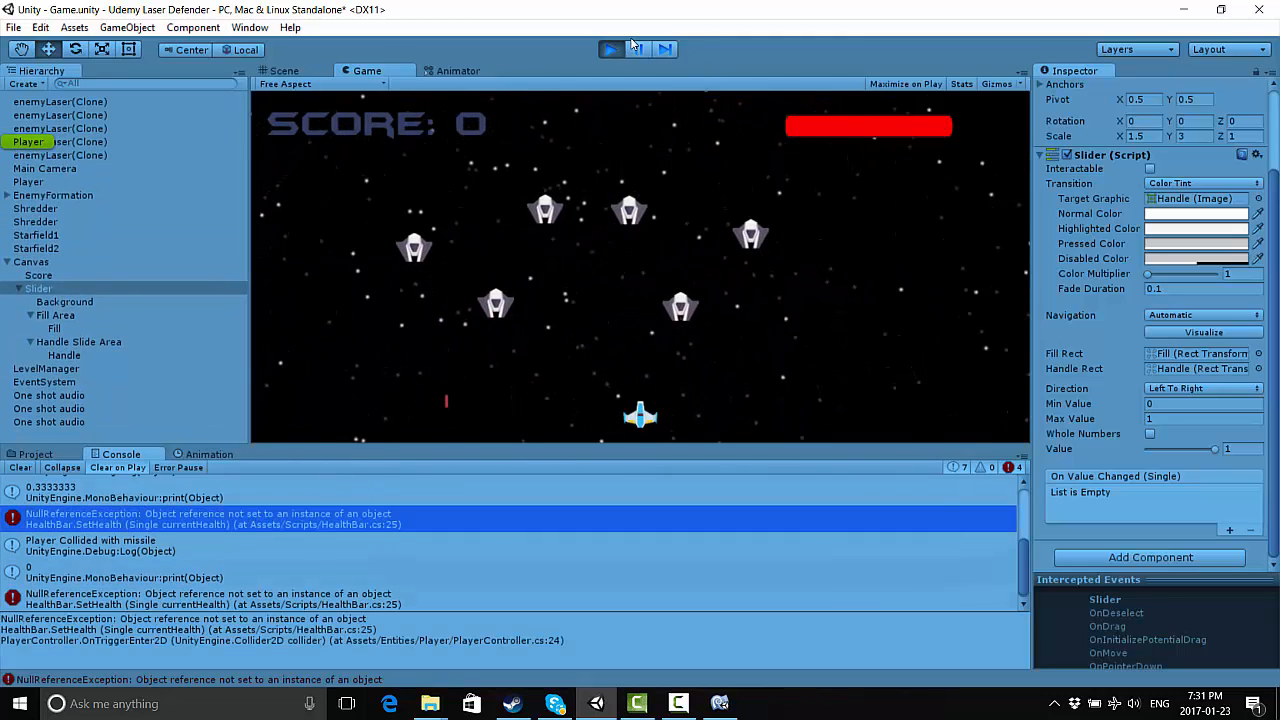
pyautogui.click(638, 48)
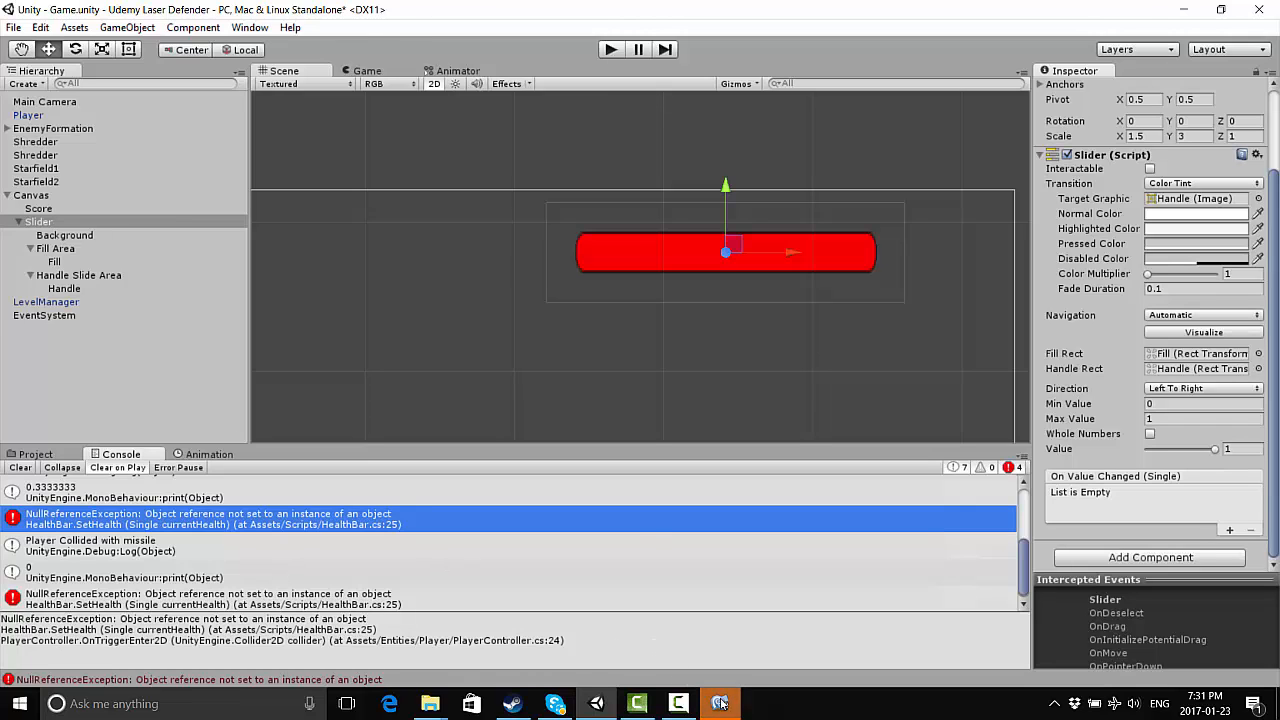
pyautogui.click(720, 704)
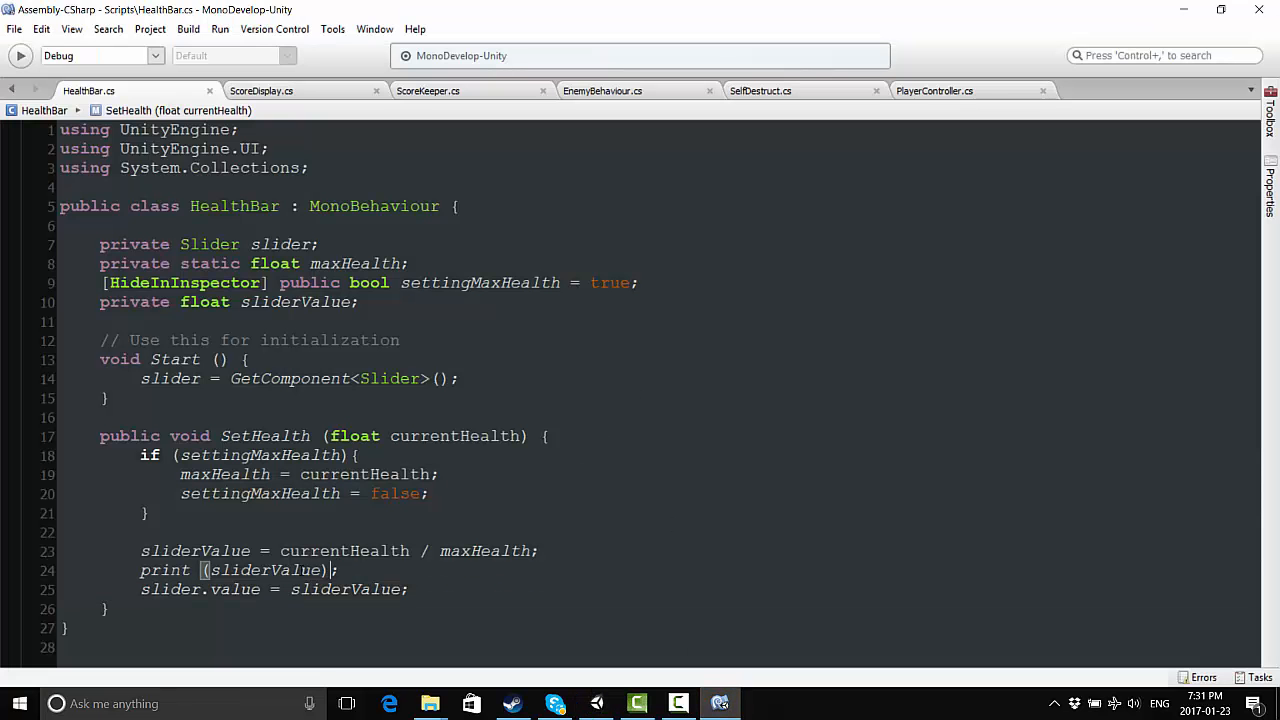
pyautogui.click(292, 588)
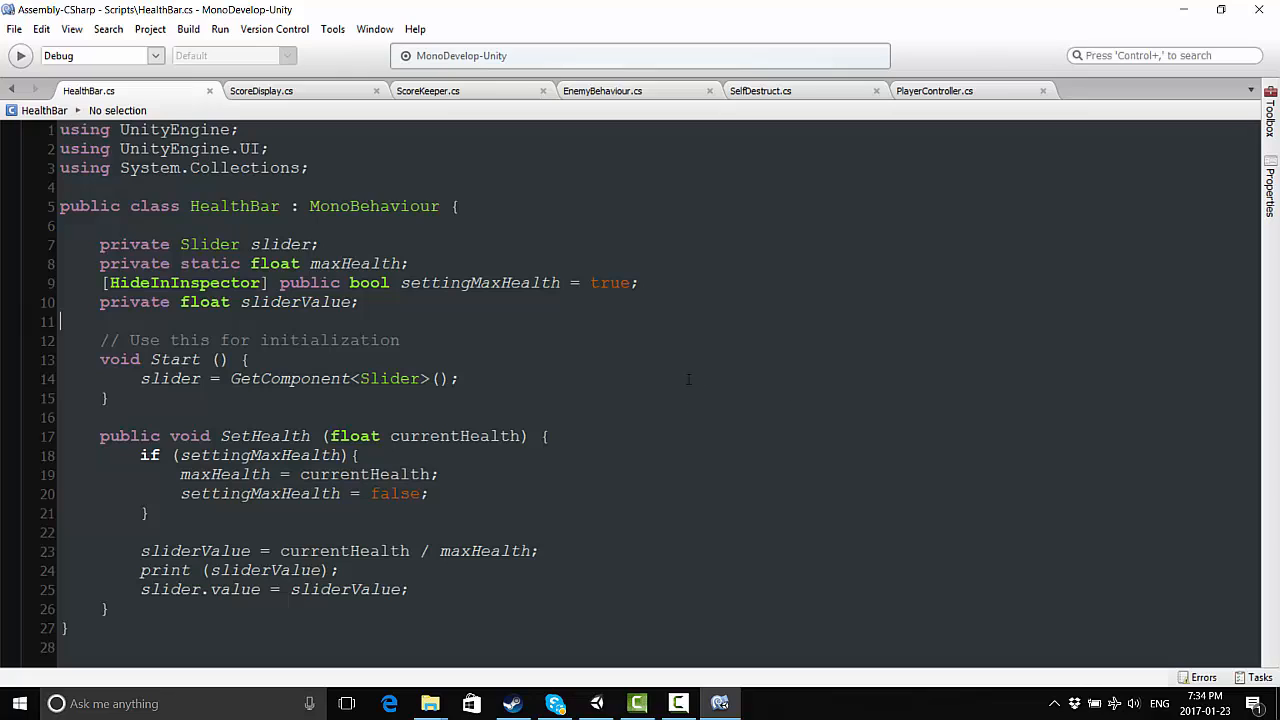
# Inspect the Slider and Fill objects' components, including the Health Bar component's gear menu
pyautogui.click(144, 512)
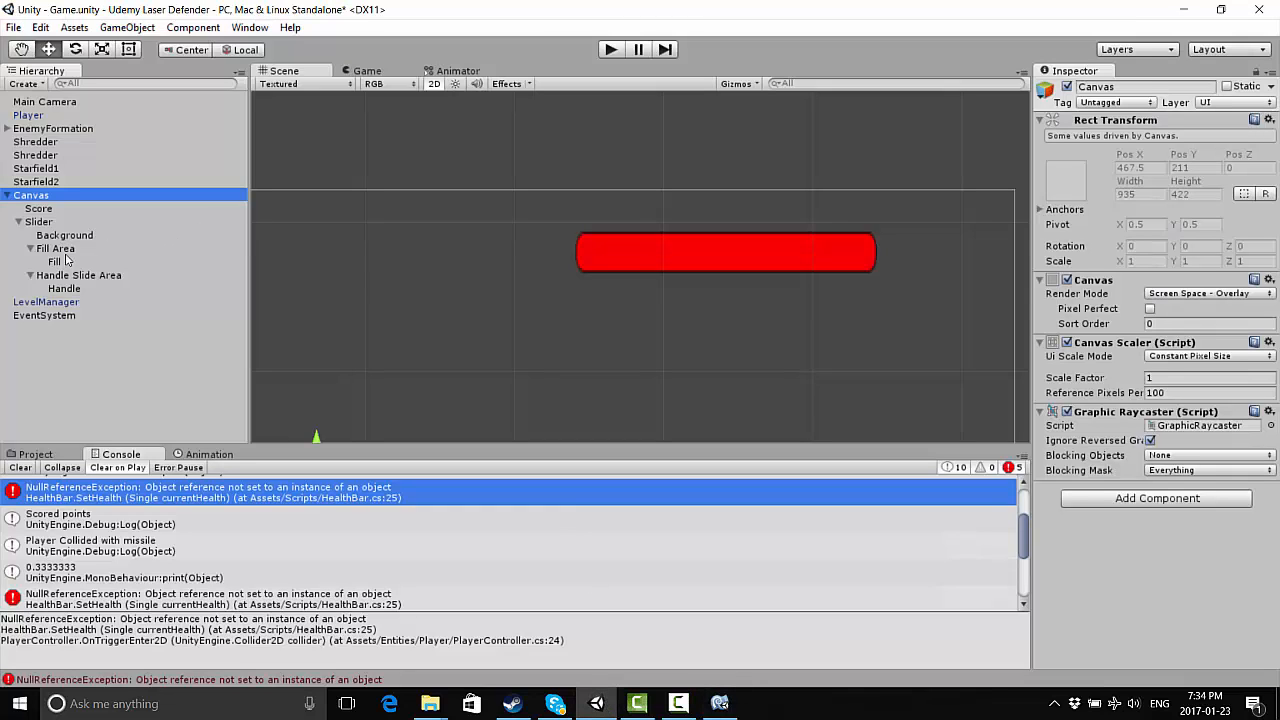
pyautogui.click(38, 208)
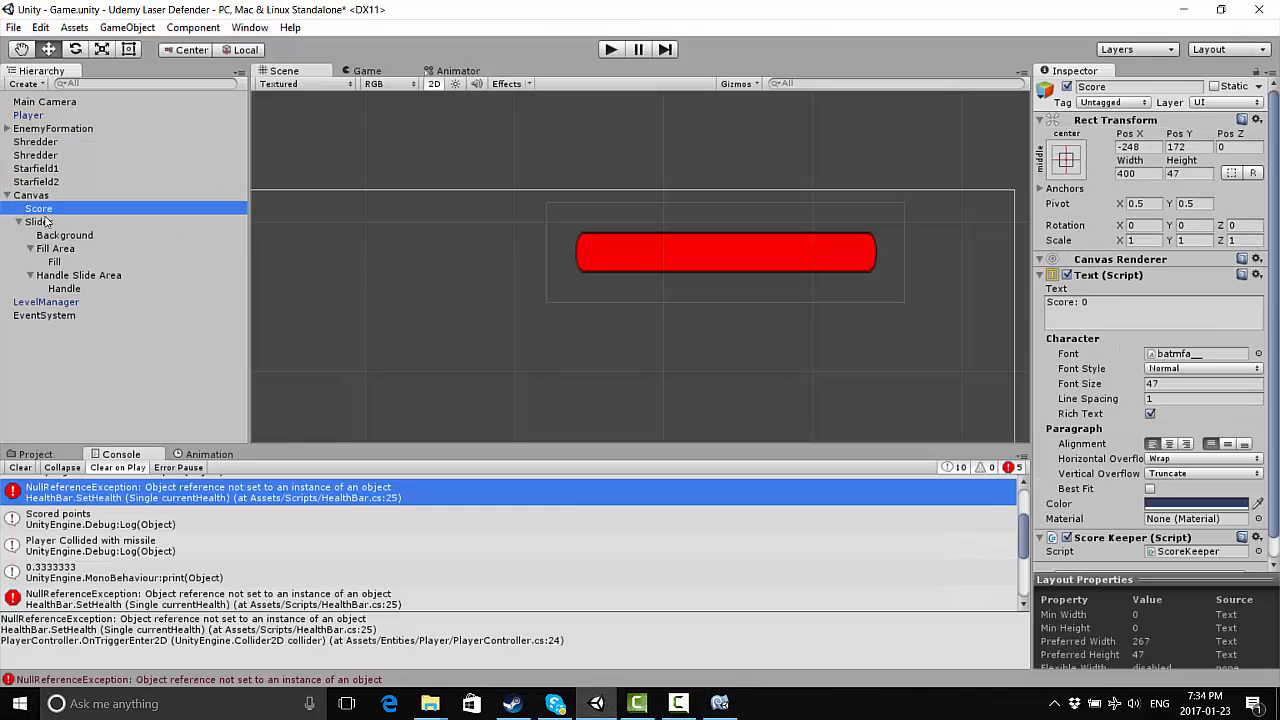
pyautogui.click(54, 260)
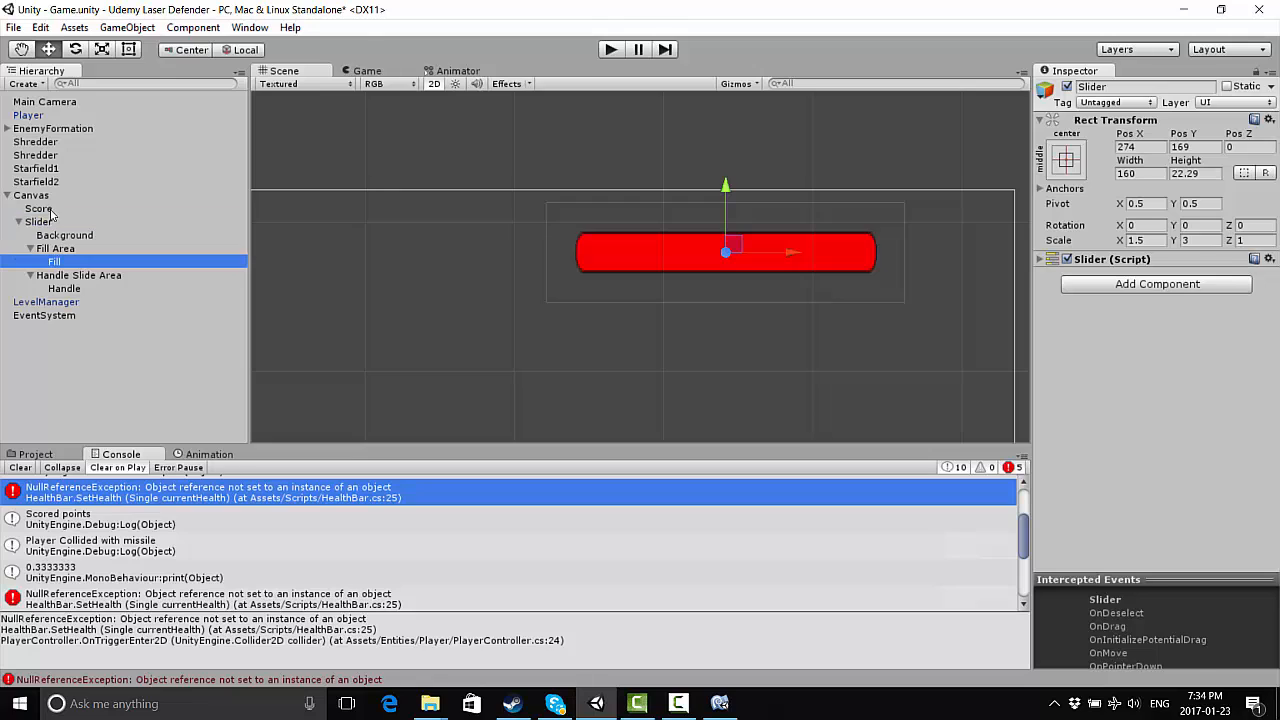
pyautogui.click(54, 260)
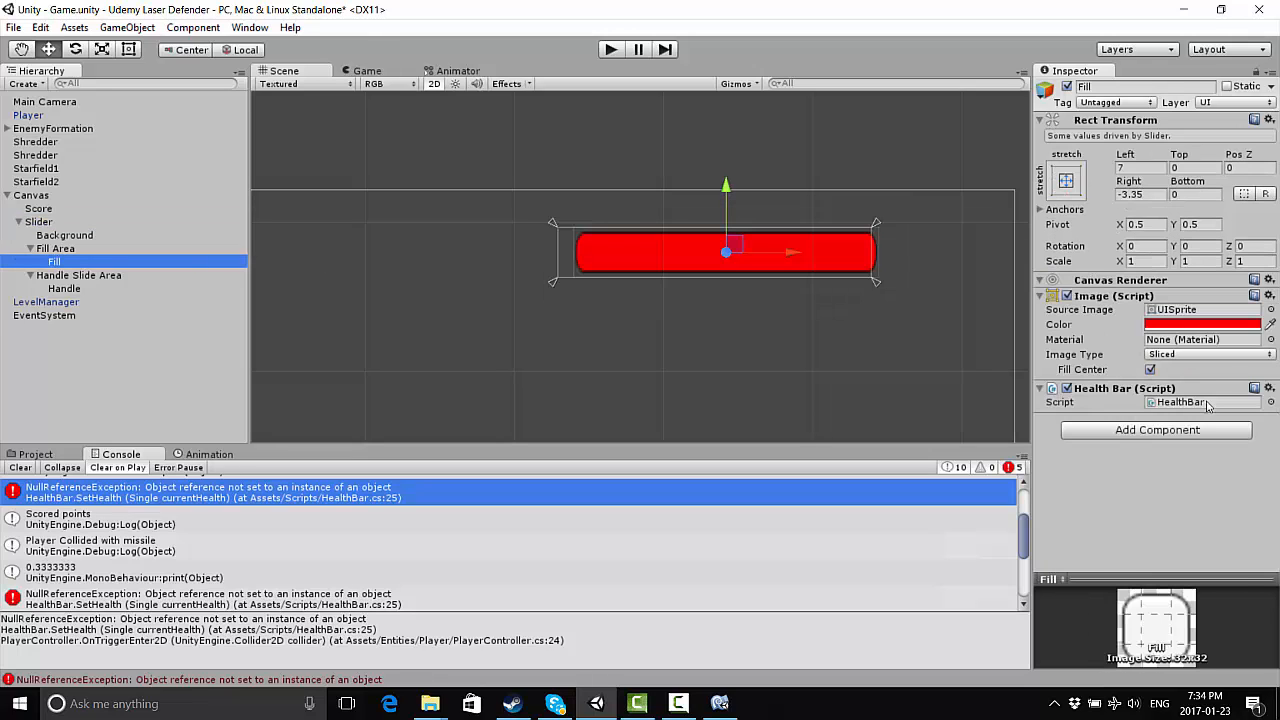
pyautogui.click(1268, 388)
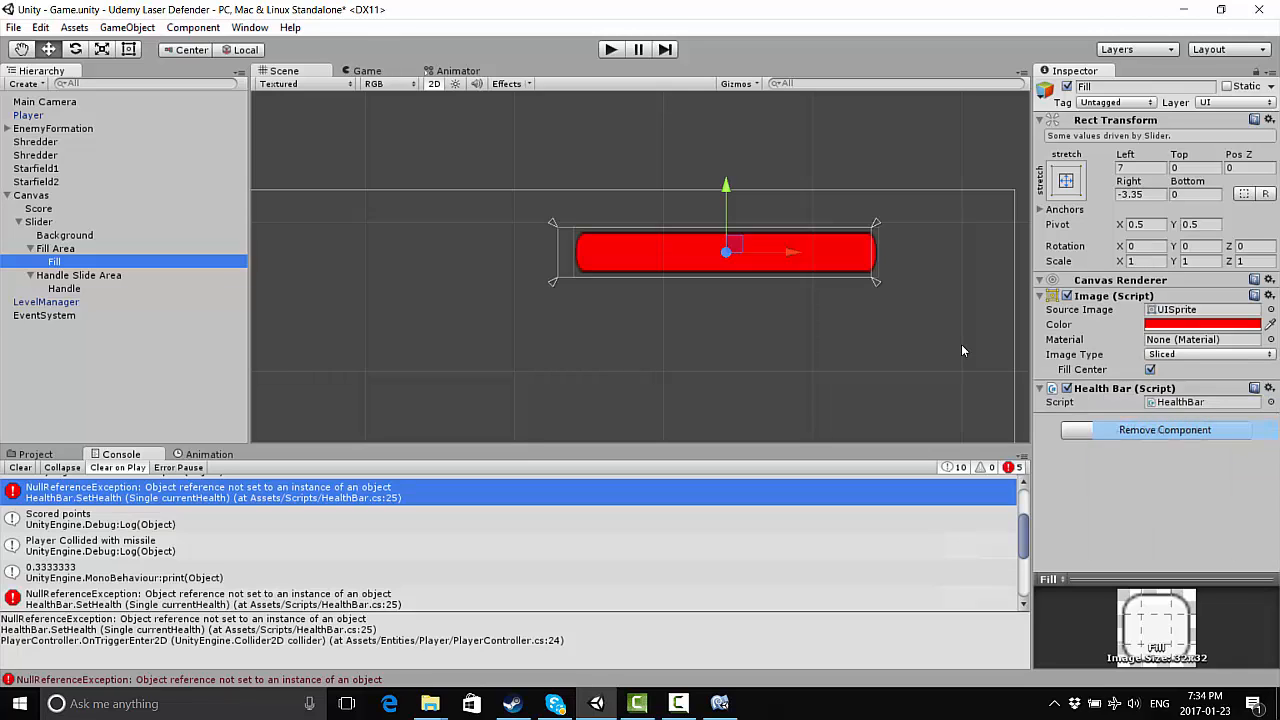
pyautogui.click(40, 220)
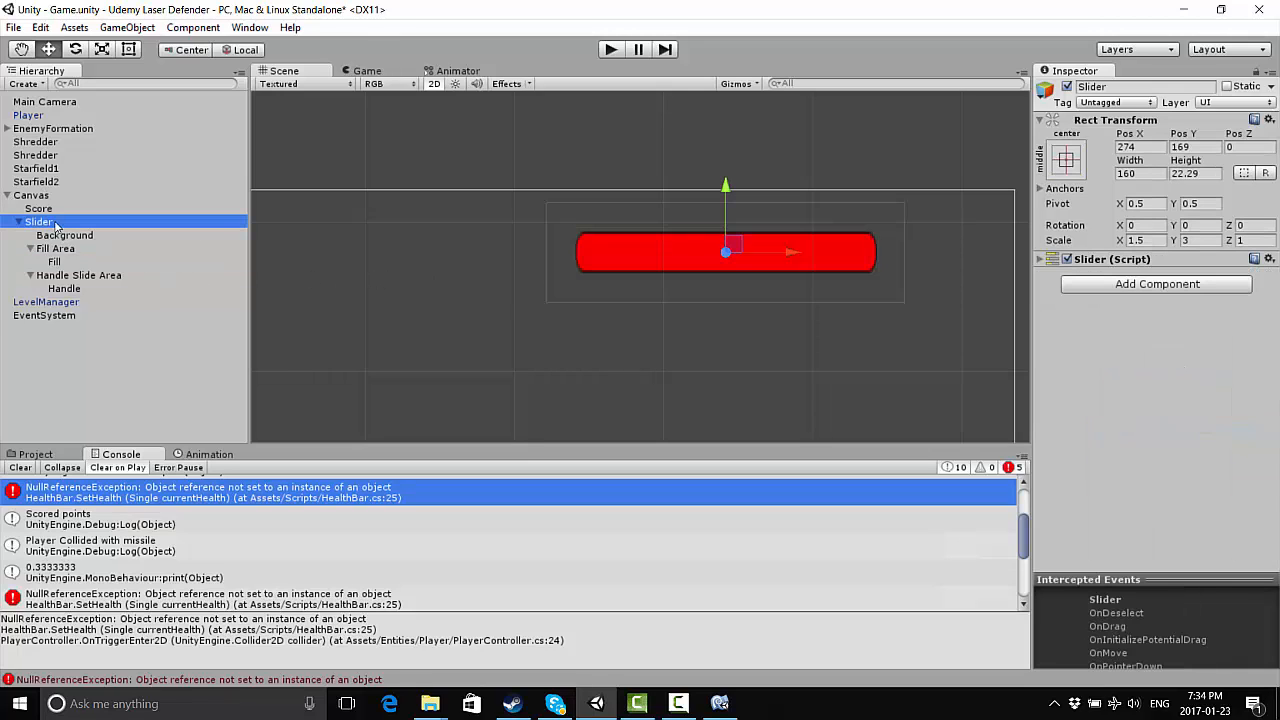
# Show the Project asset folders and open the Scripts folder
pyautogui.click(36, 454)
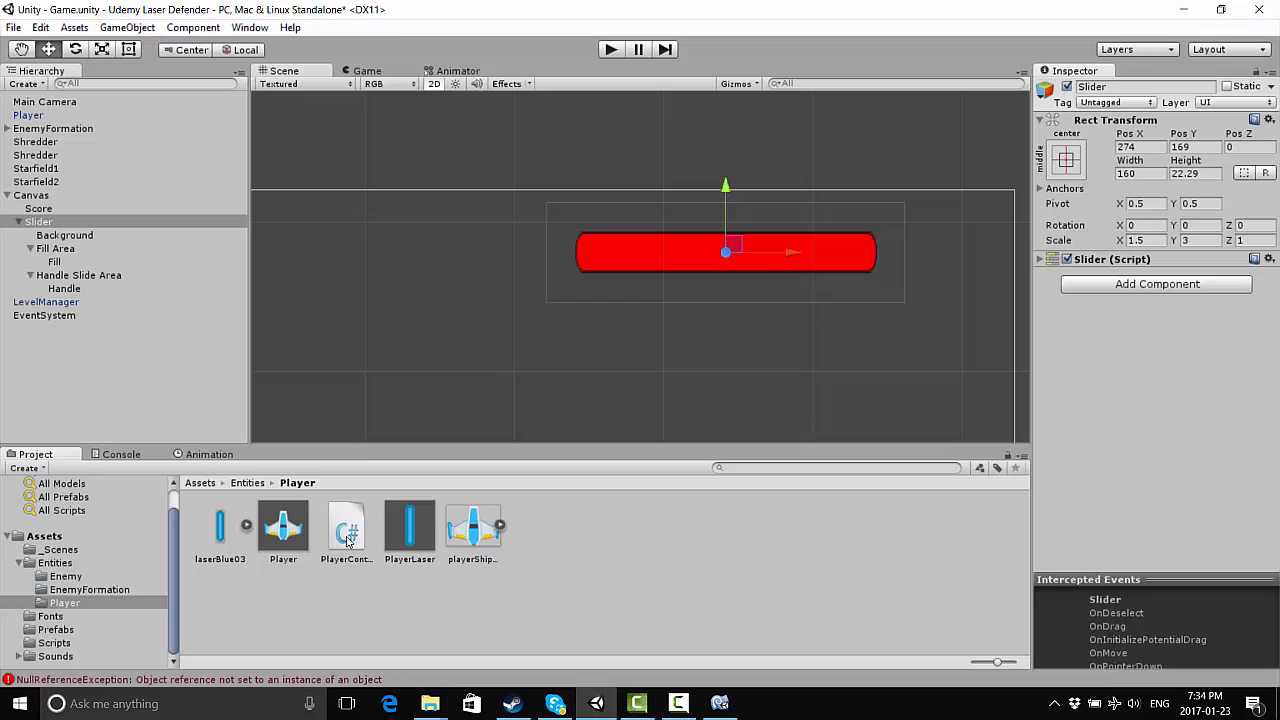
pyautogui.click(54, 642)
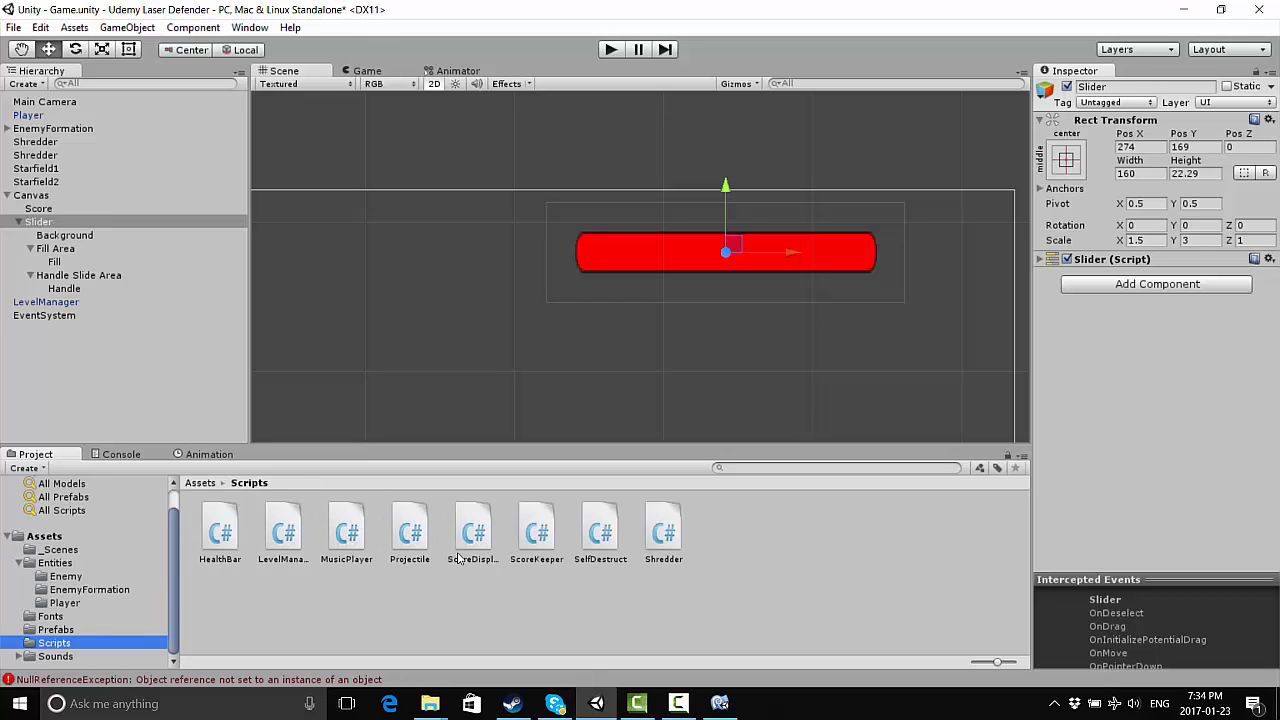
pyautogui.moveTo(330, 544)
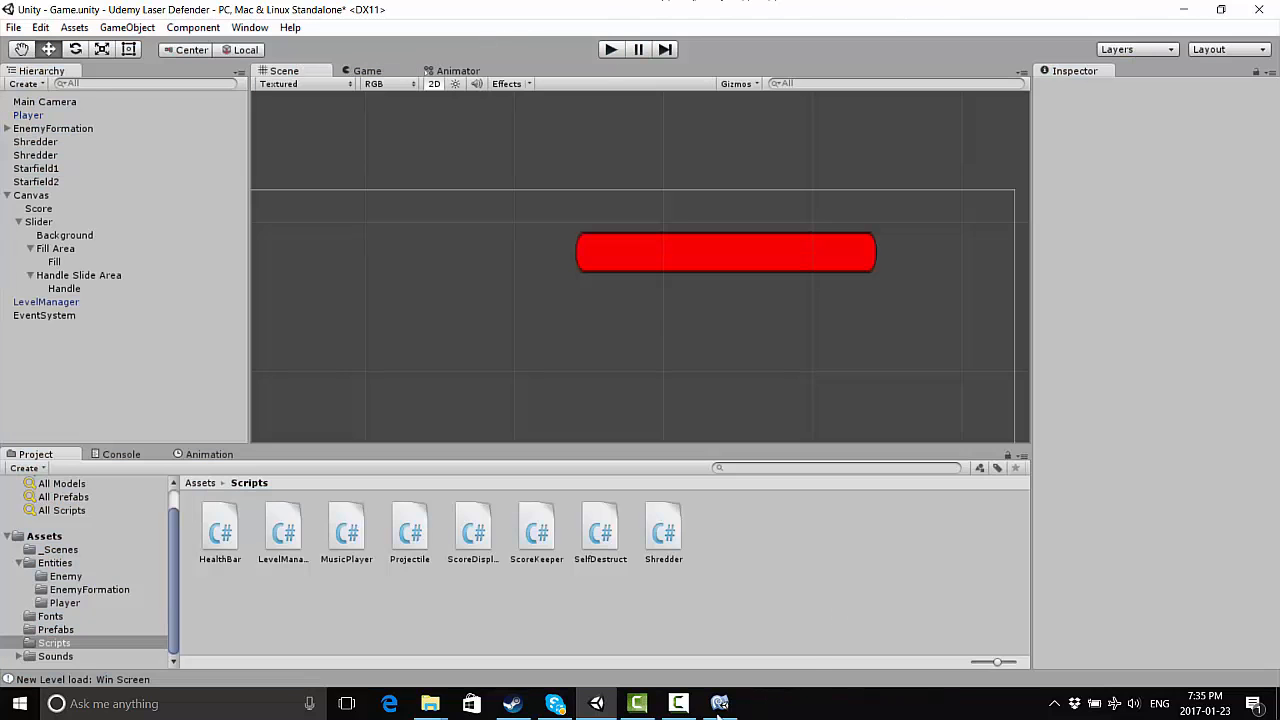
pyautogui.moveTo(720, 704)
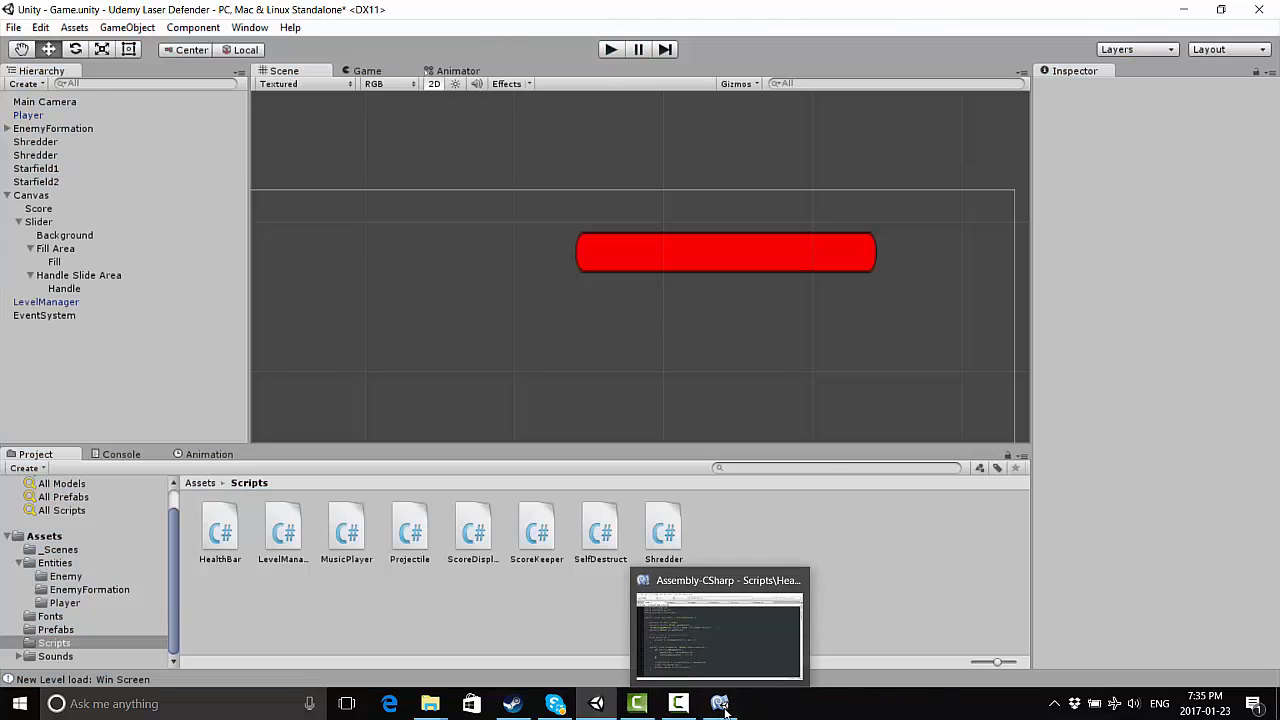
# Delete the 'slider.value = sliderValue;' line from SetHealth in HealthBar.cs
pyautogui.click(718, 630)
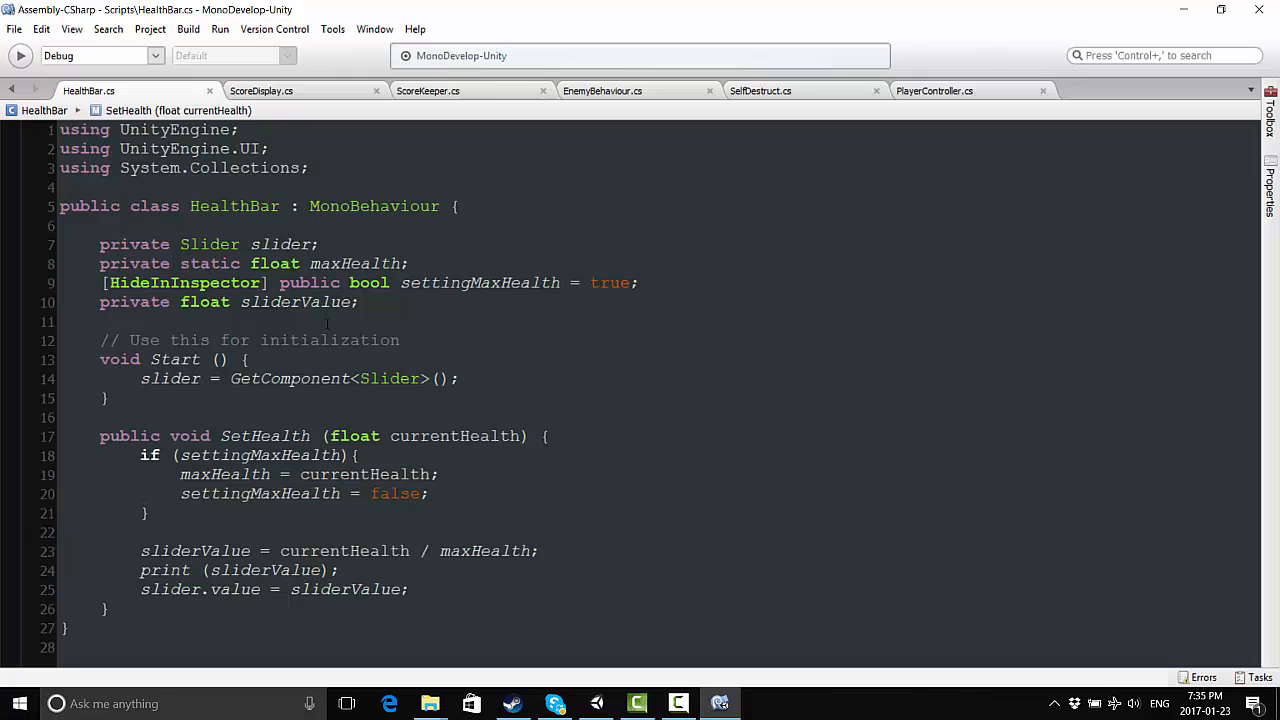
pyautogui.click(464, 358)
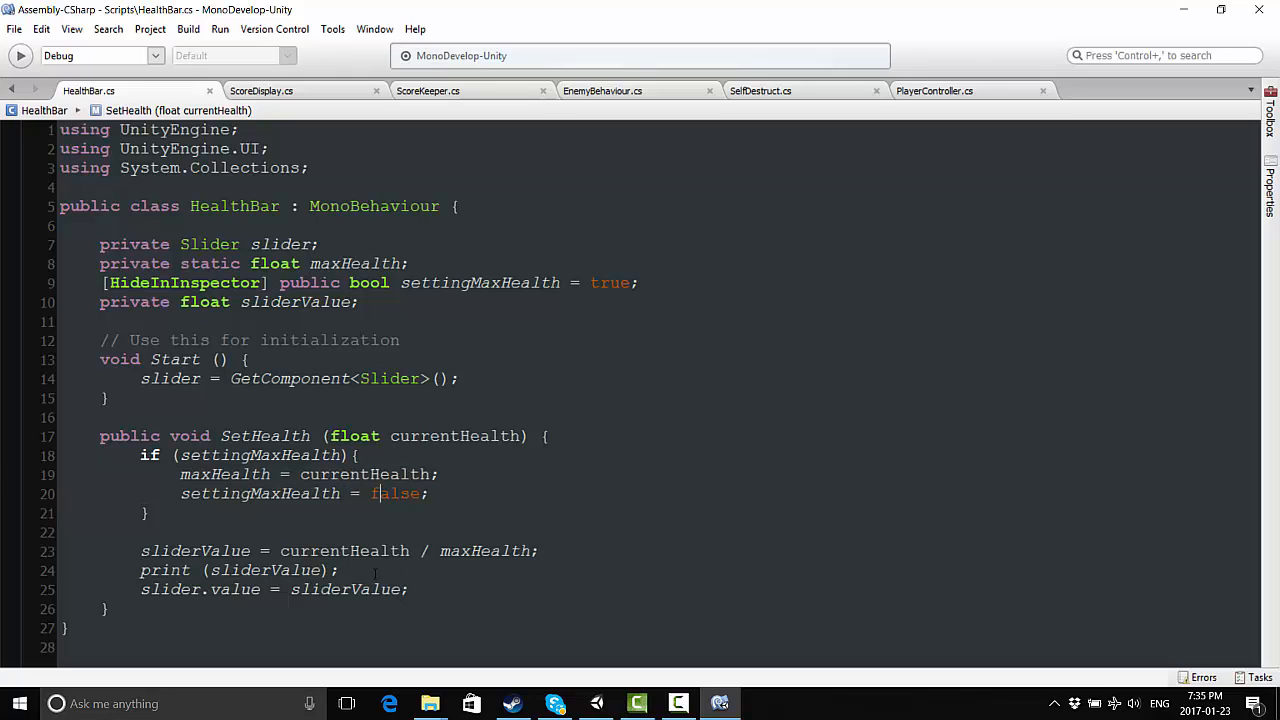
pyautogui.tripleClick(274, 588)
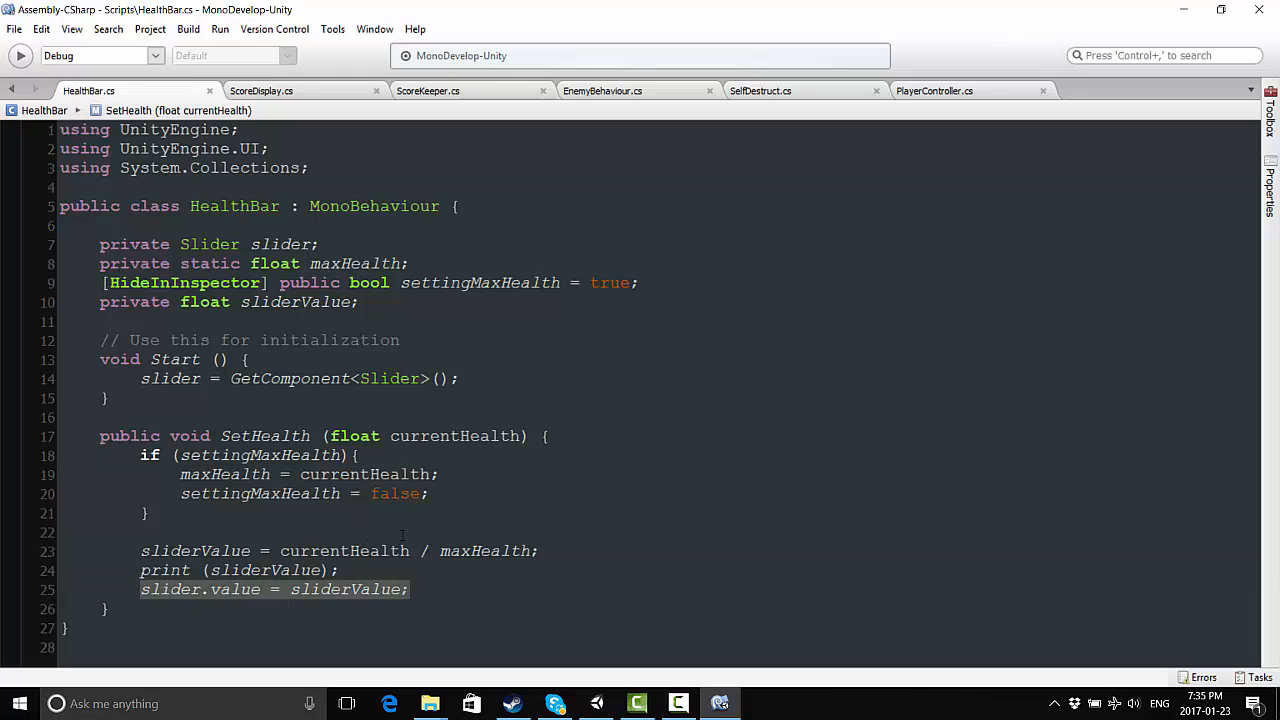
pyautogui.press('Delete')
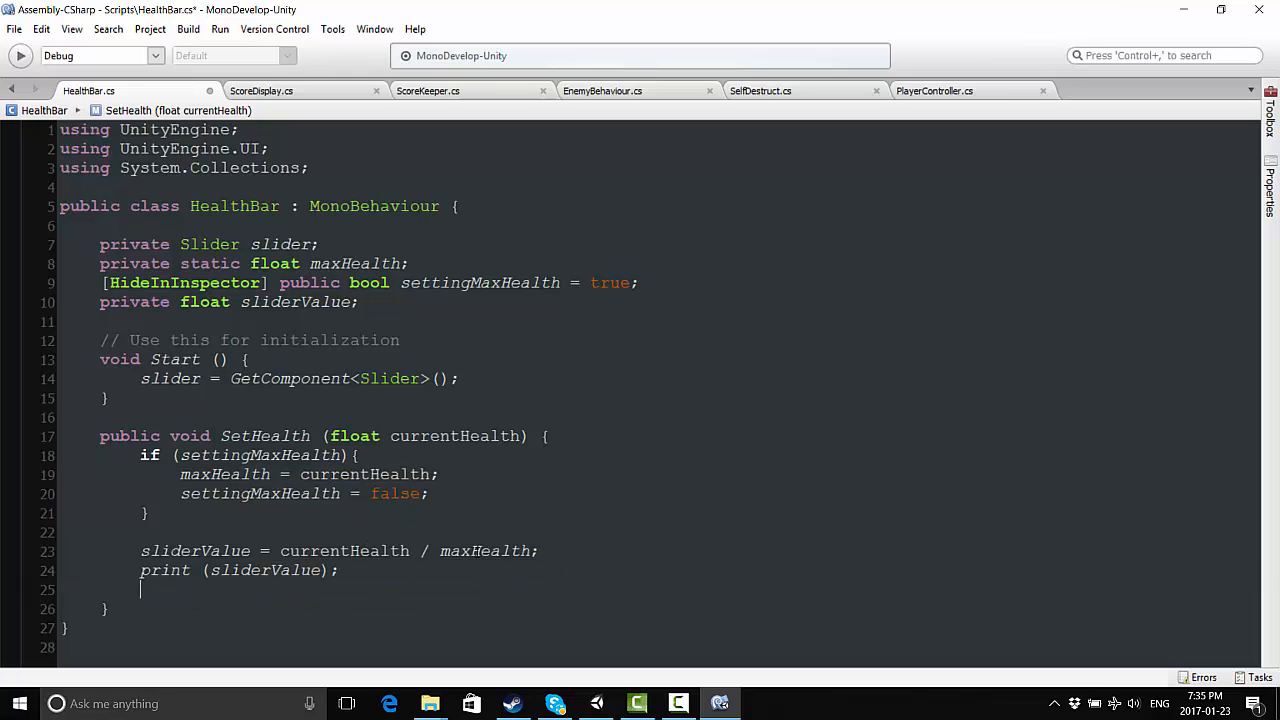
# Write InvokeRepeating("ChangeSliderValue", 0.000001f, 0.01f); in its place
pyautogui.write('InvokeRepeating')
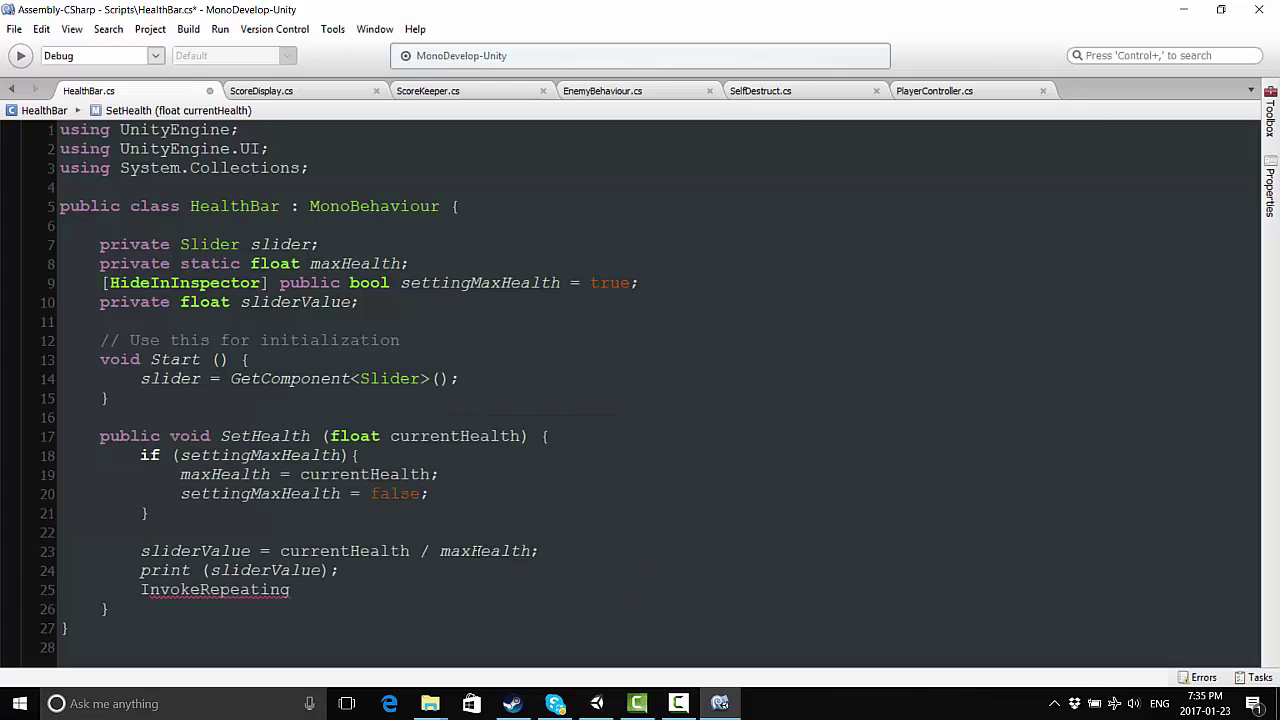
pyautogui.write('("C')
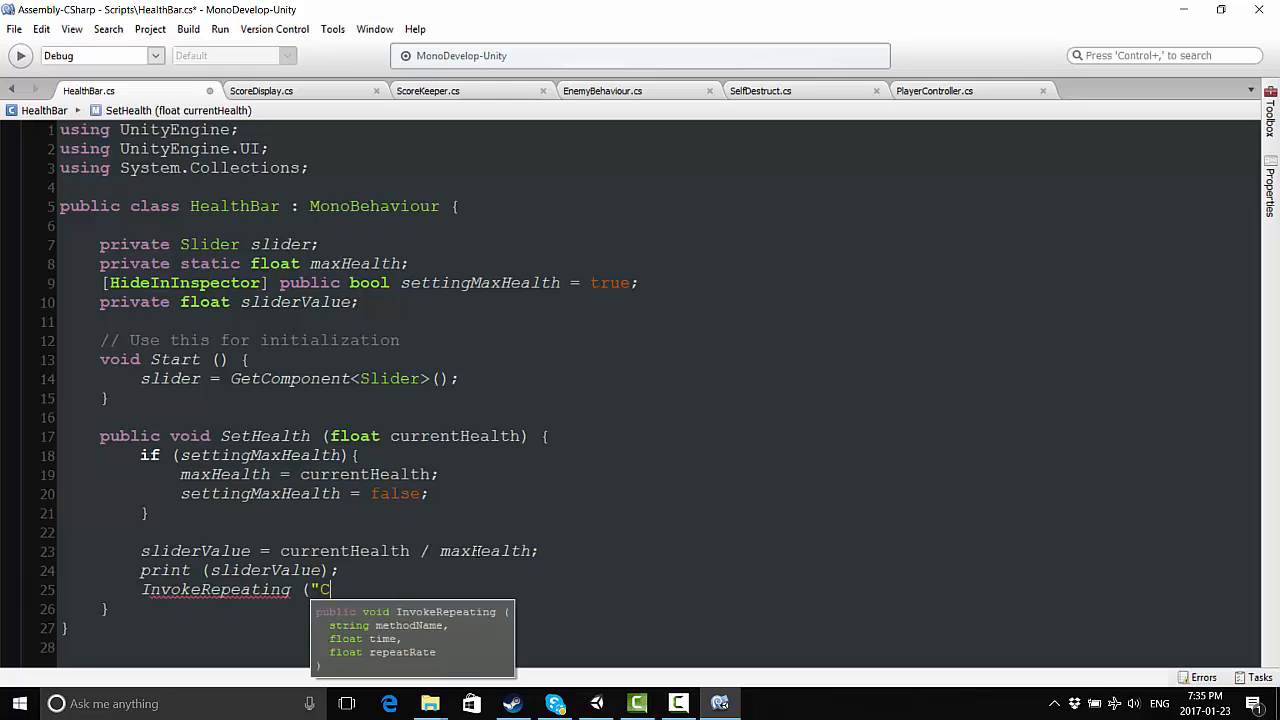
pyautogui.write('h')
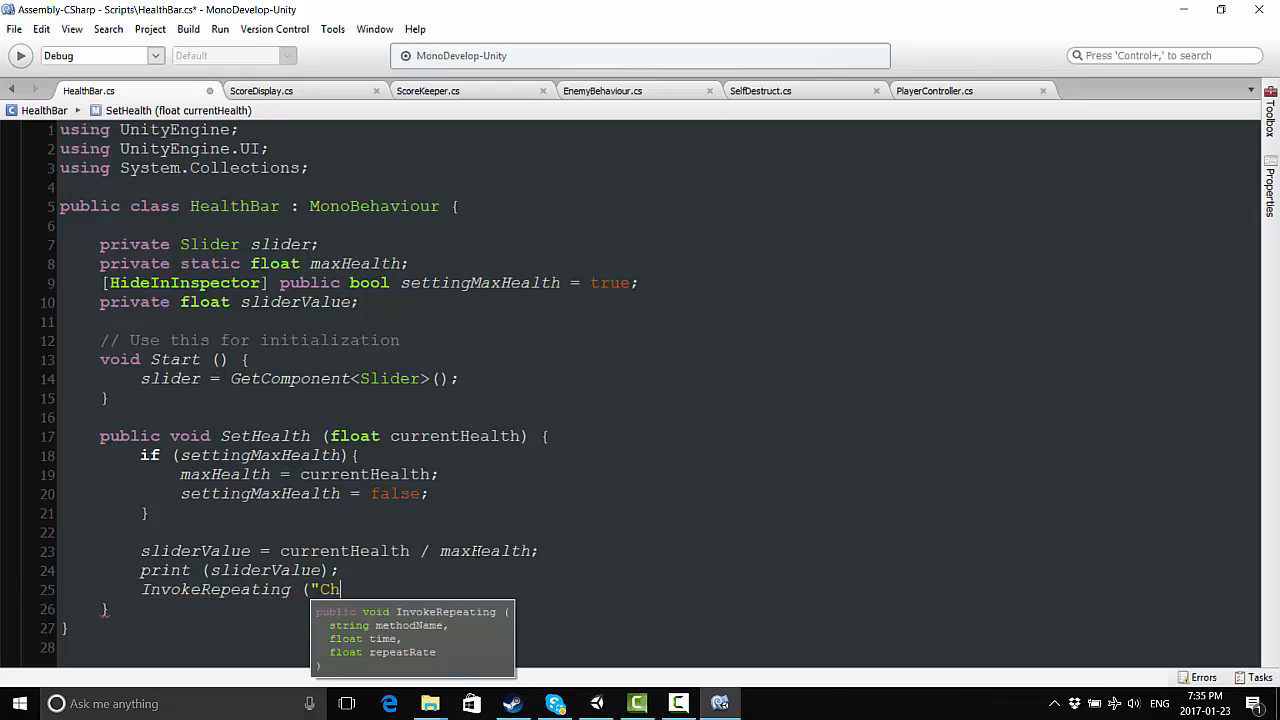
pyautogui.write('angeSlider')
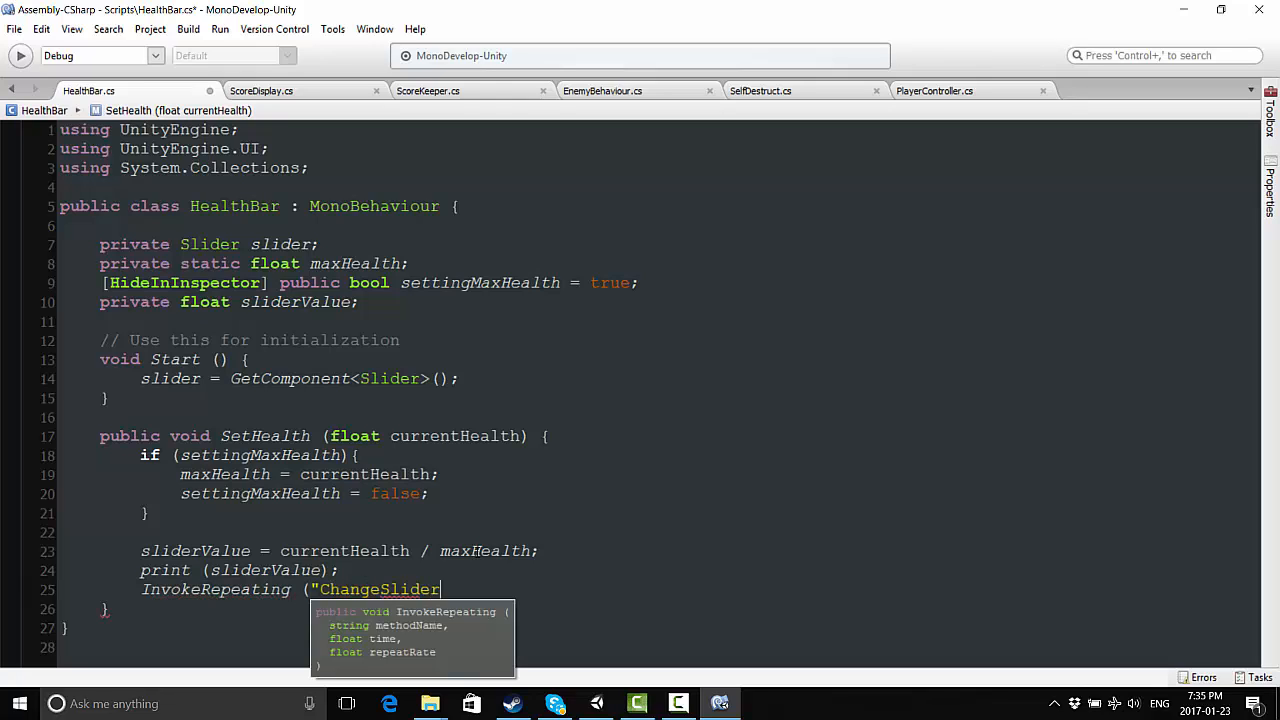
pyautogui.write('Value"')
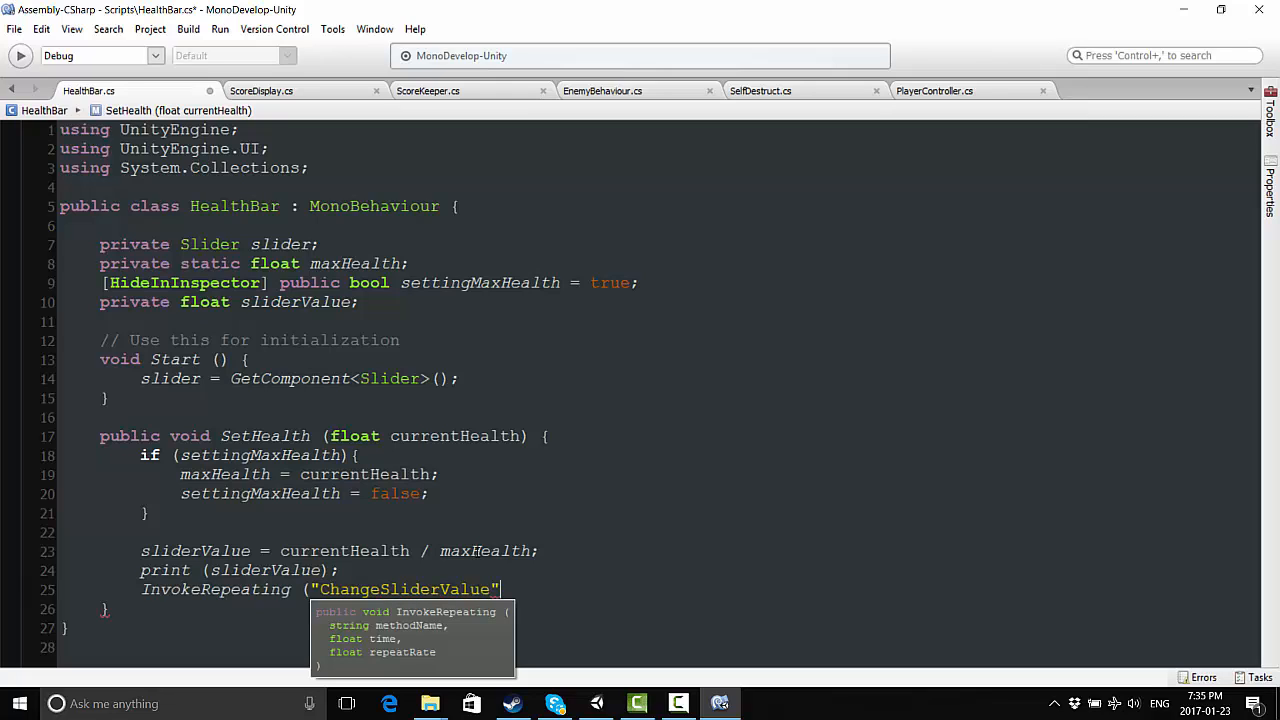
pyautogui.write(',')
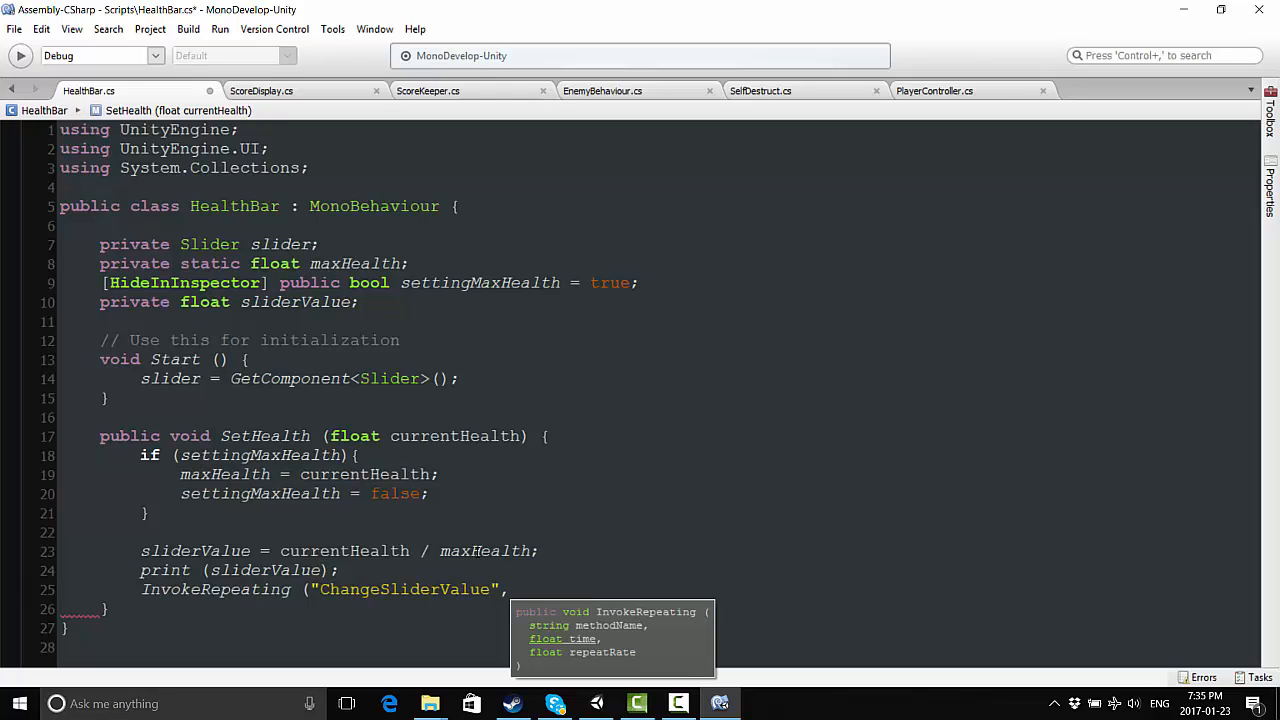
pyautogui.write('0.00000')
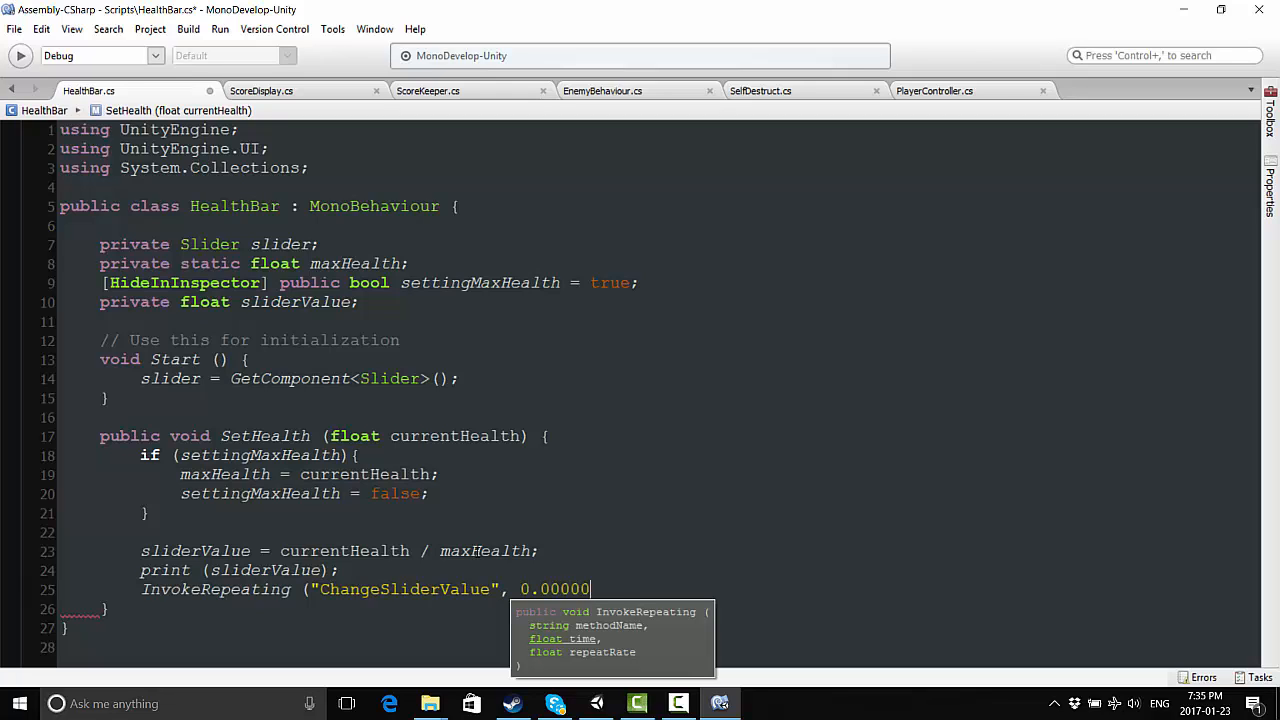
pyautogui.write('1f,')
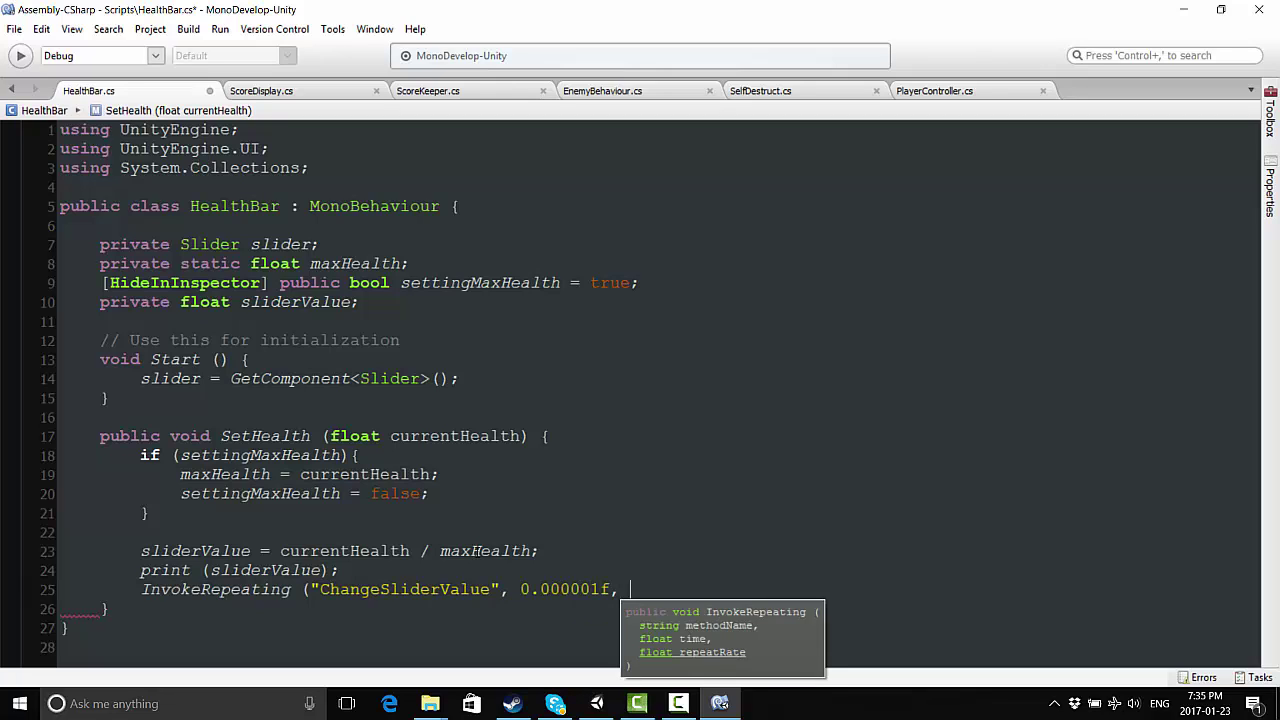
pyautogui.write('0.01f"')
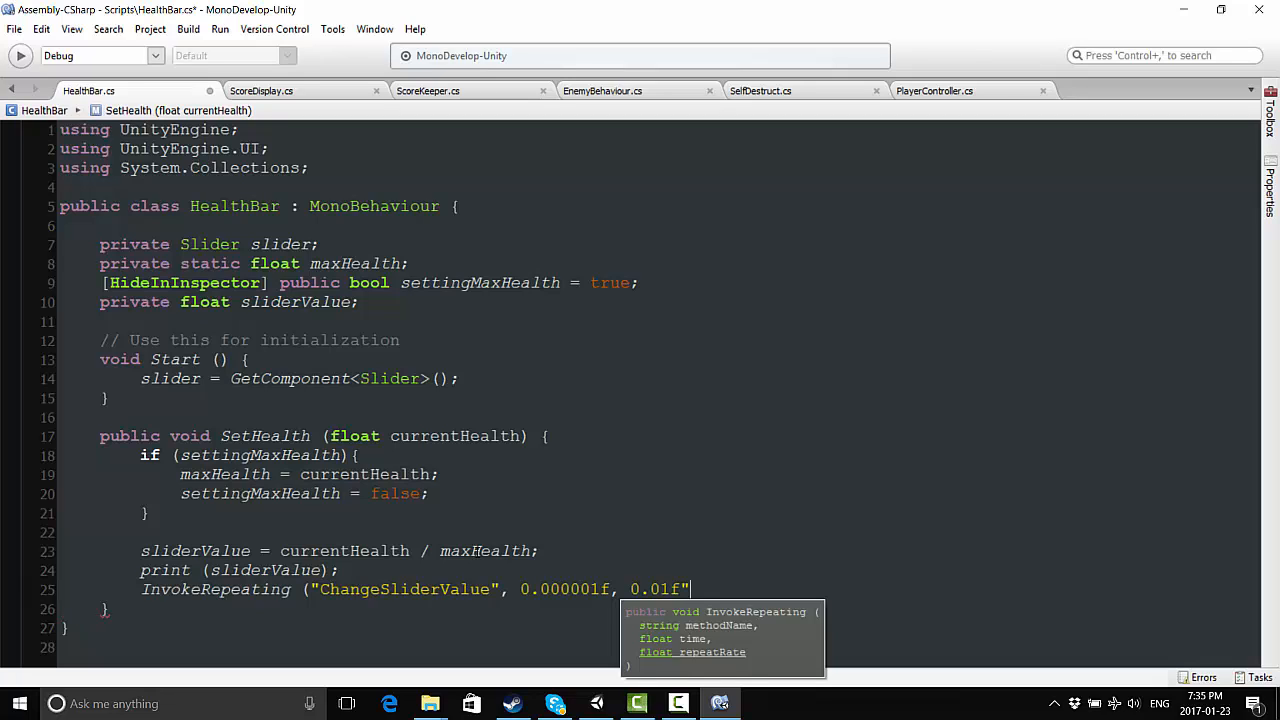
pyautogui.write(')')
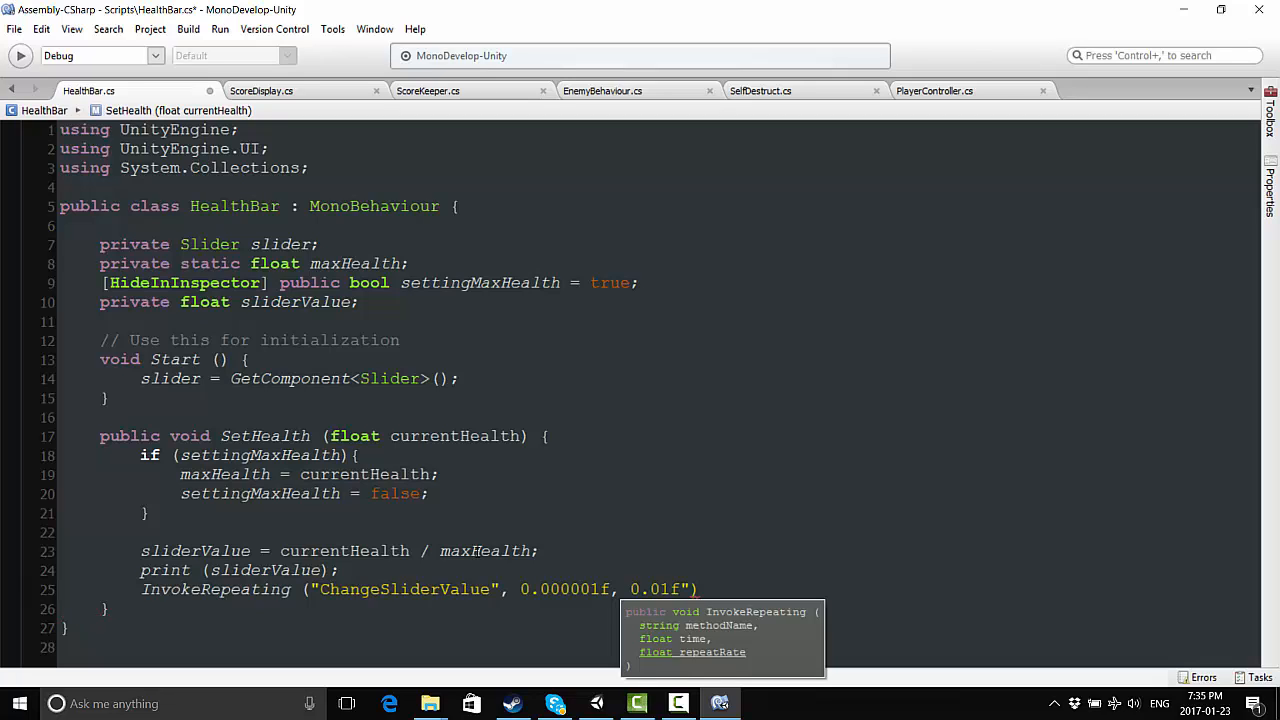
pyautogui.write(';')
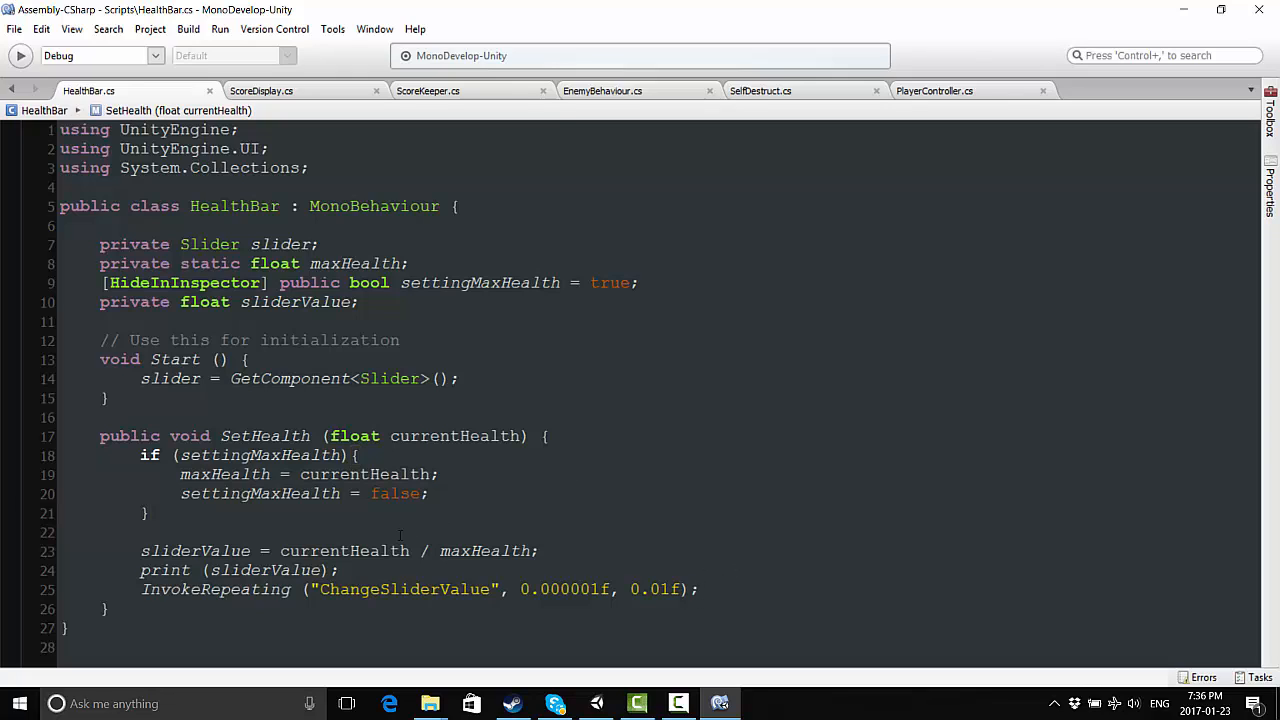
# Declare a new void ChangeSliderValue() method below SetHealth
pyautogui.click(544, 436)
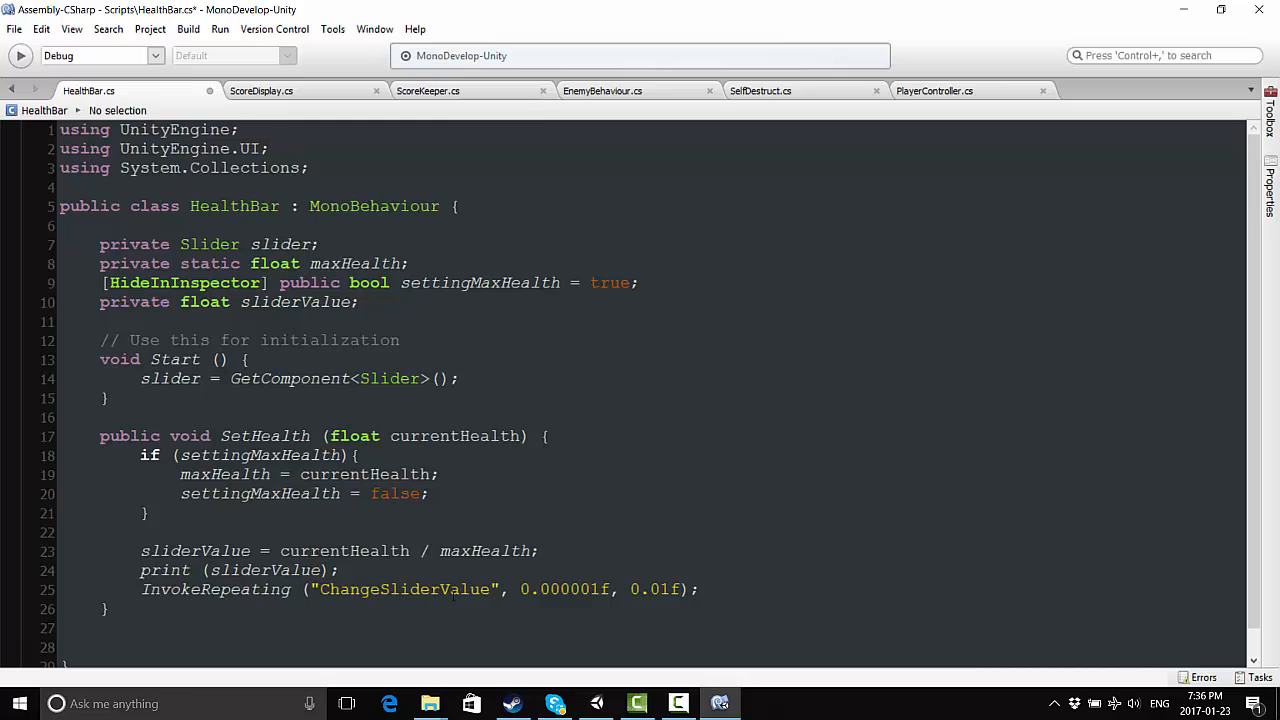
pyautogui.write('void C')
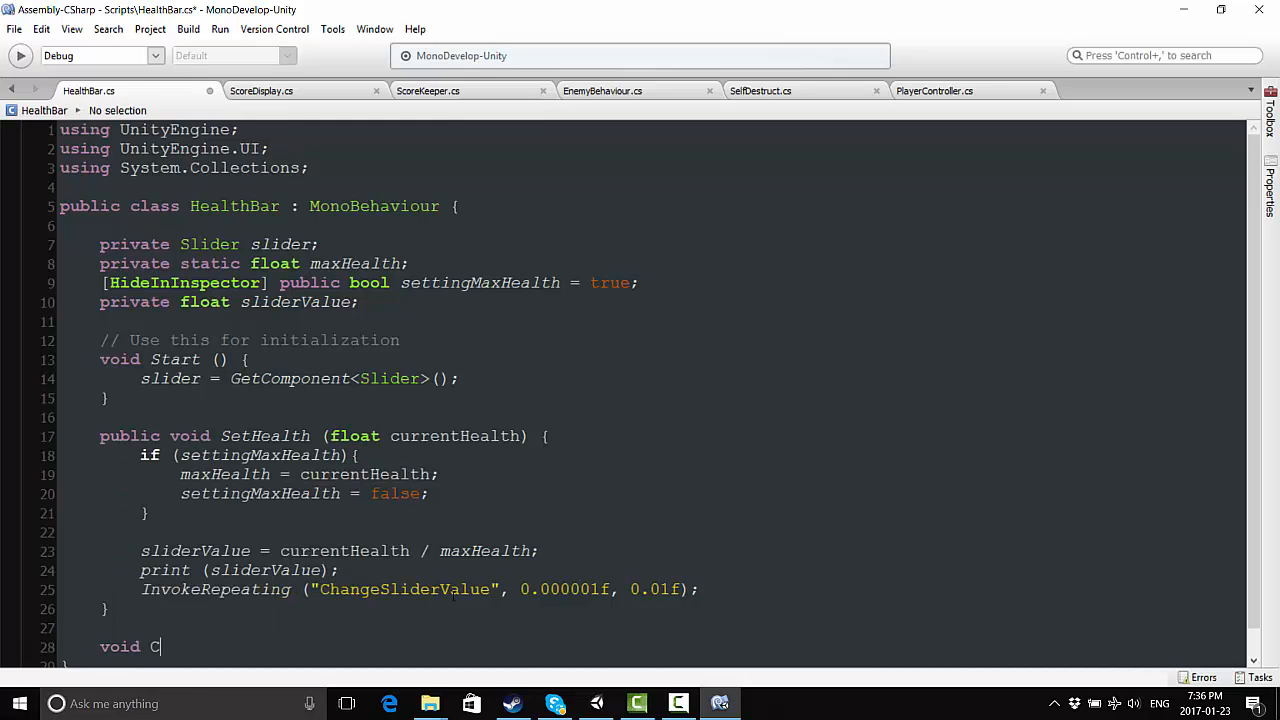
pyautogui.write('hangeSlider')
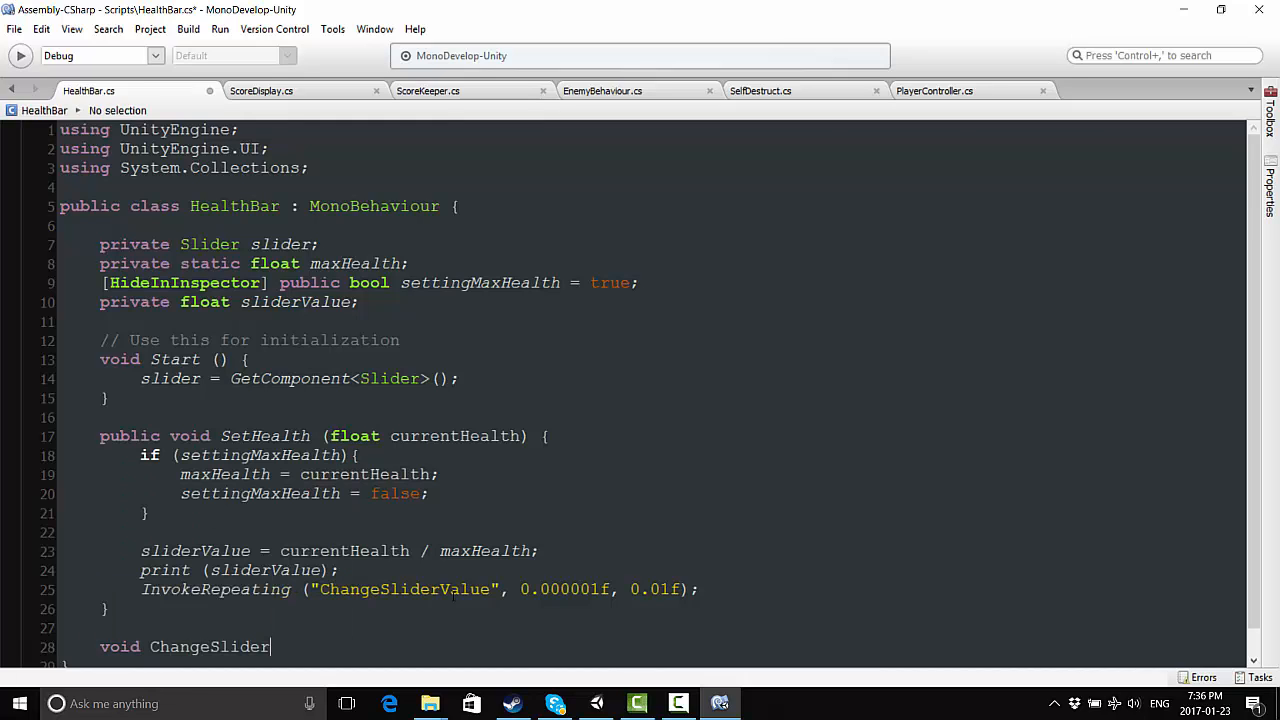
pyautogui.write('Value(){')
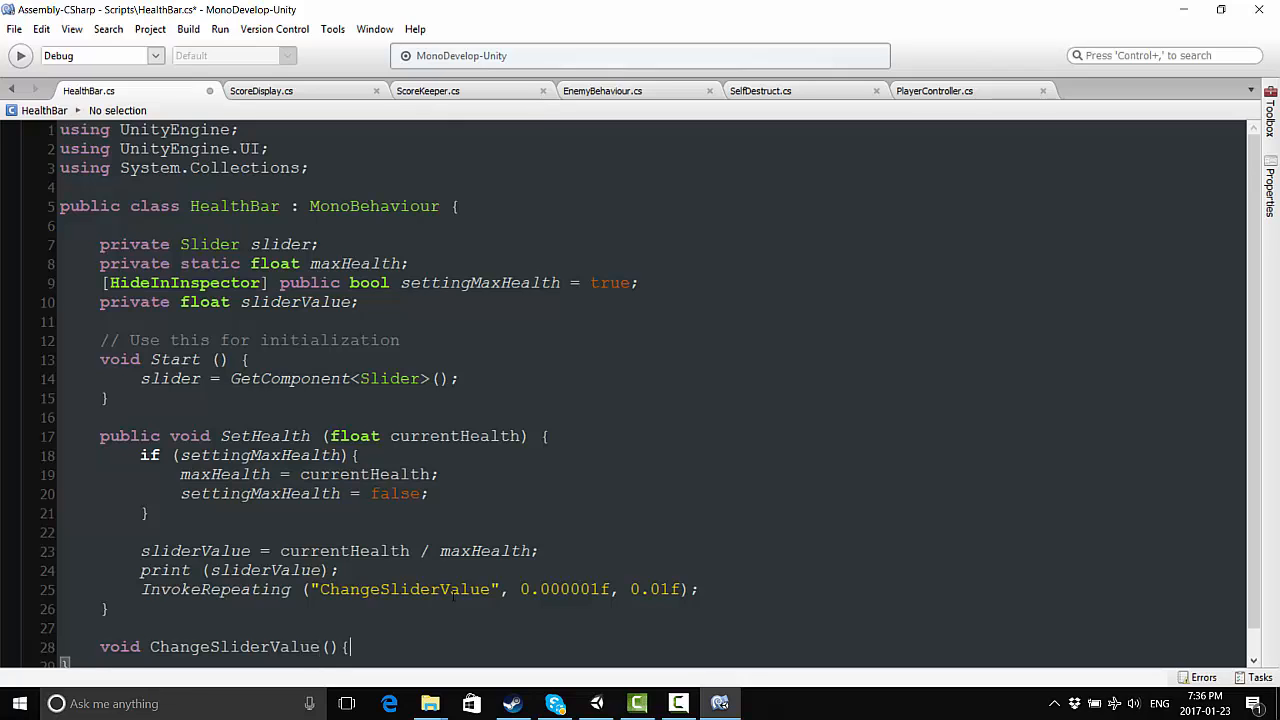
pyautogui.scroll(-3)
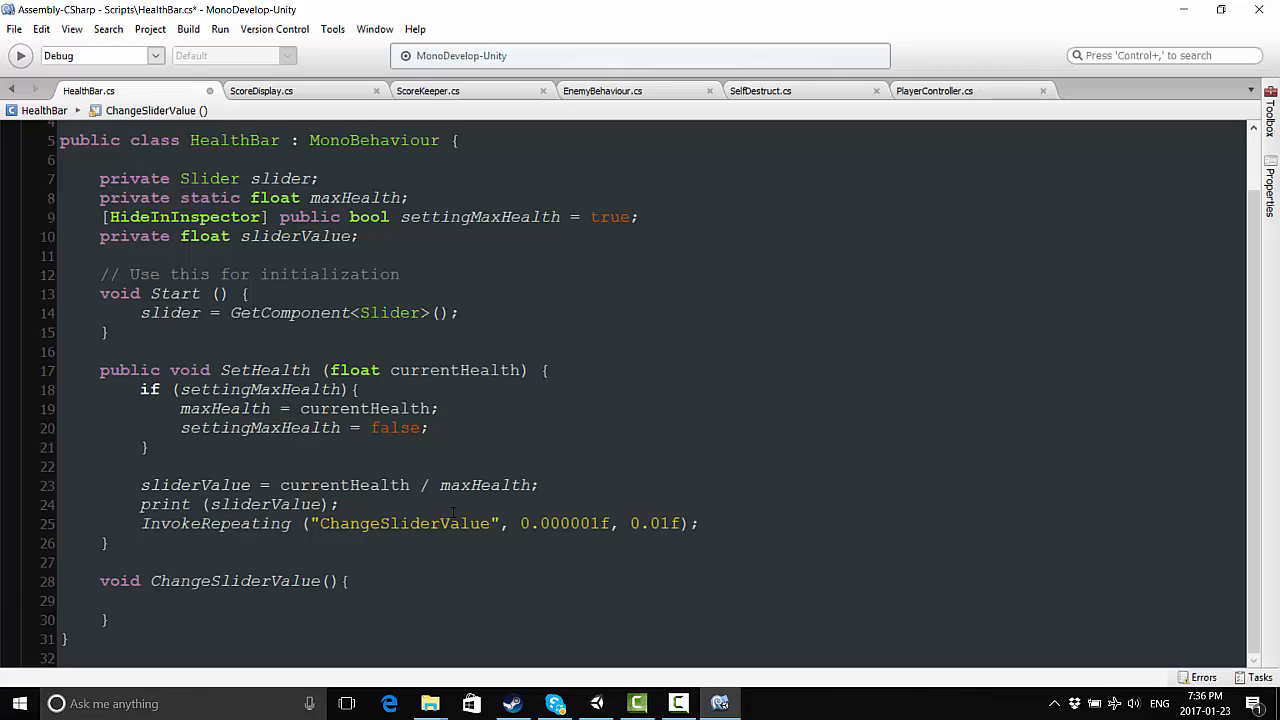
# Add an if (slider.value >= sliderValue) block beginning a 'slider.value -=' line
pyautogui.write('if (slider.value')
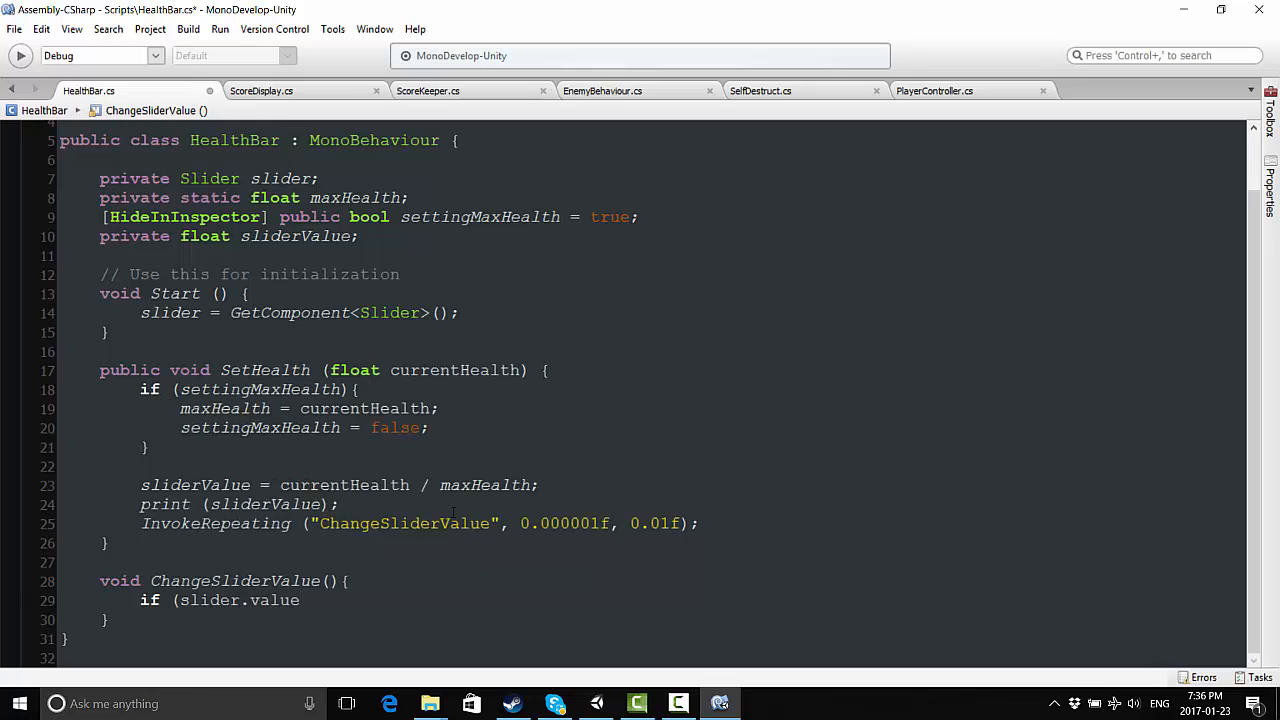
pyautogui.write('>')
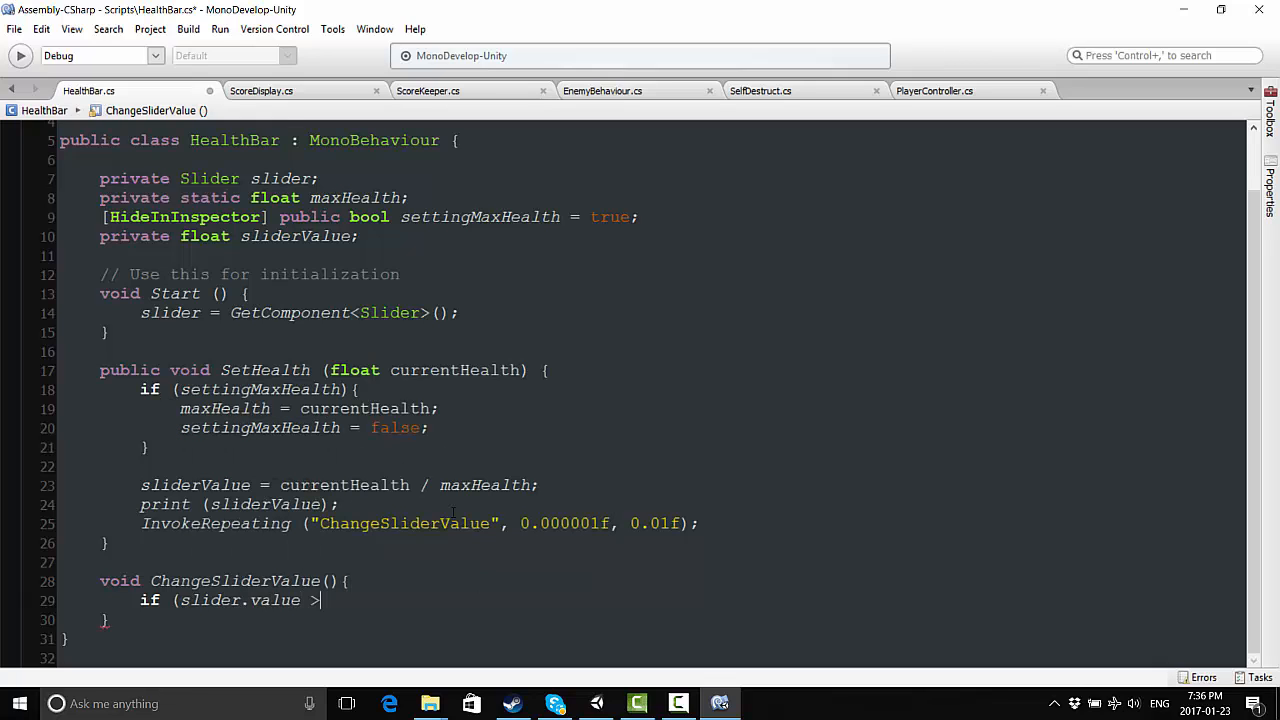
pyautogui.write('=')
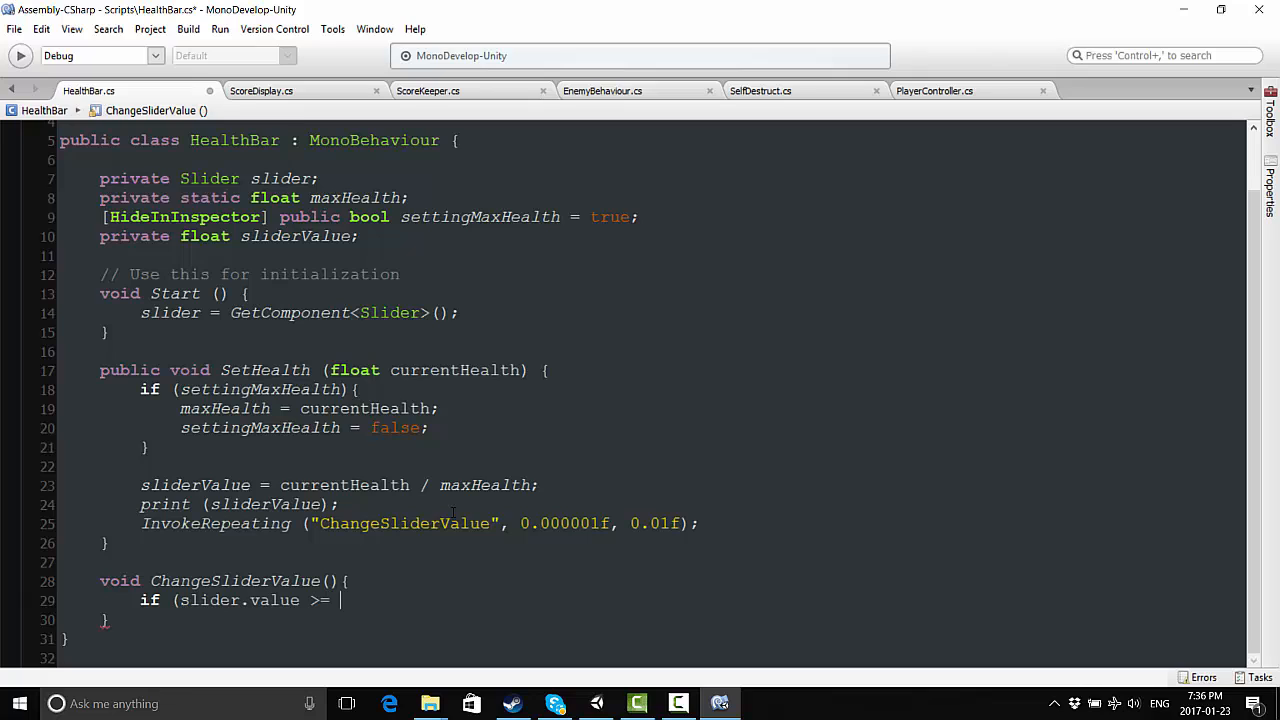
pyautogui.write('sliderValue){')
pyautogui.write('slider.value')
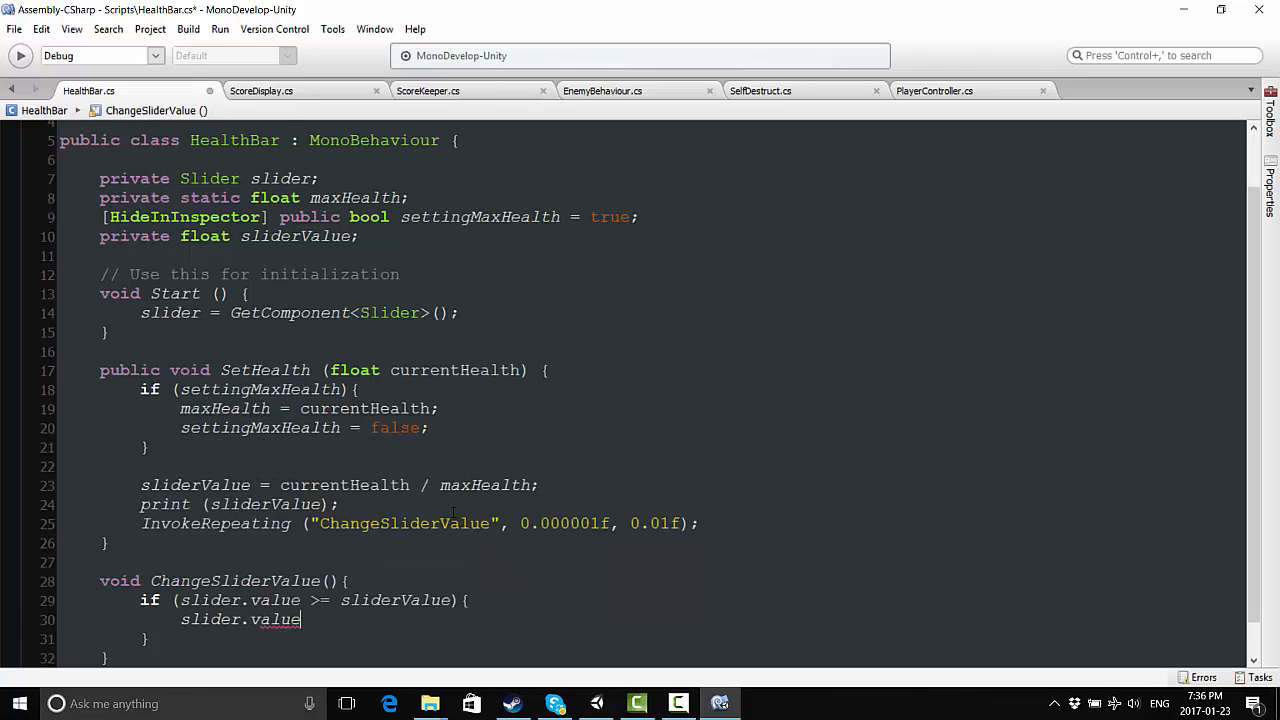
pyautogui.write('-')
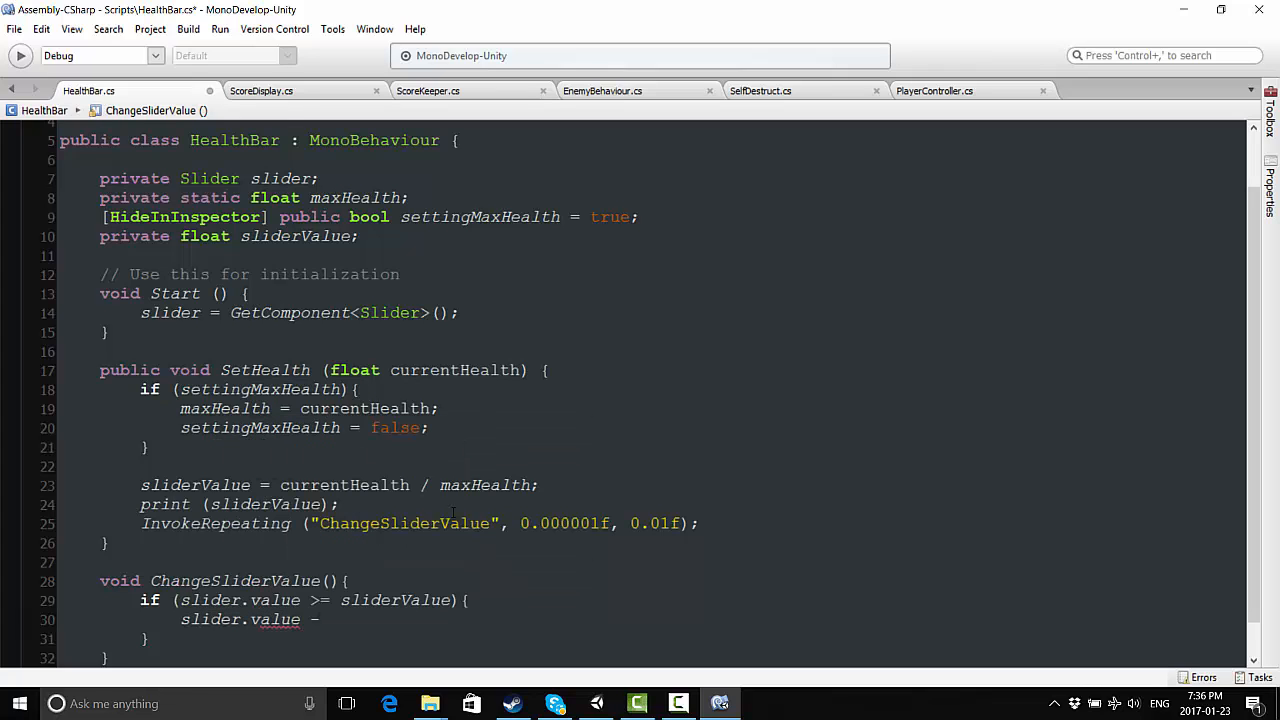
pyautogui.write('=')
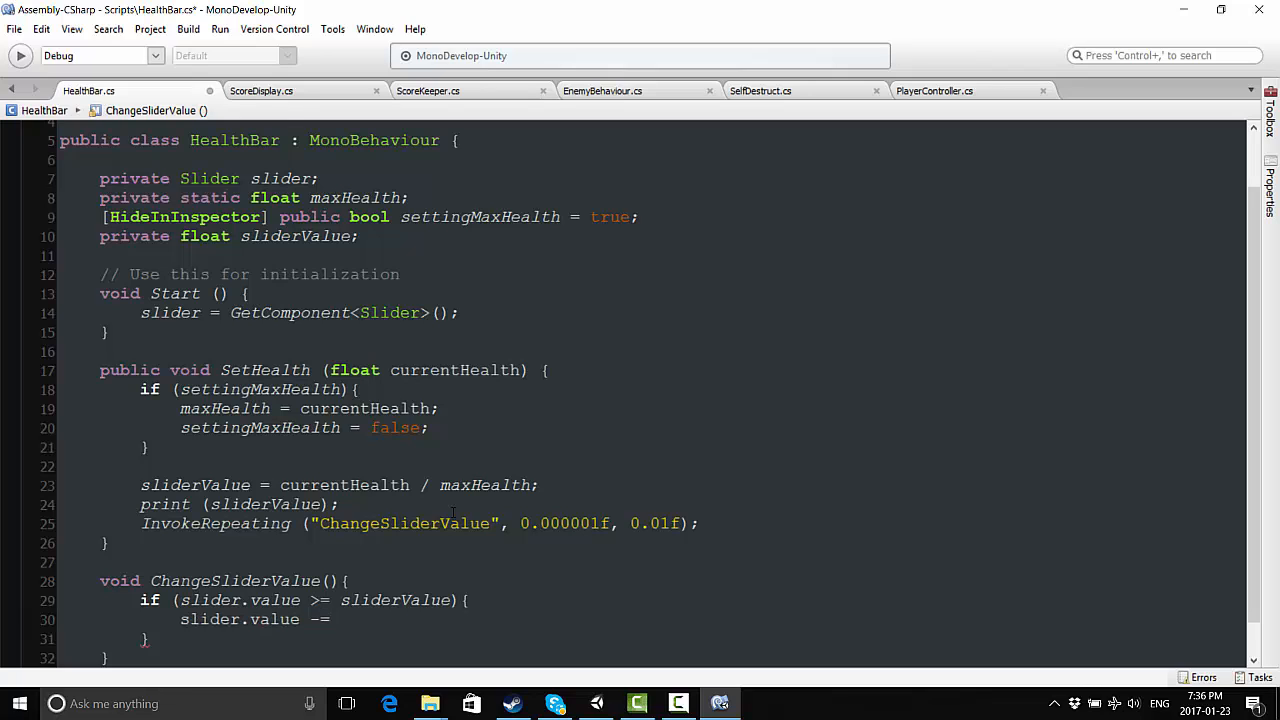
pyautogui.moveTo(500, 432)
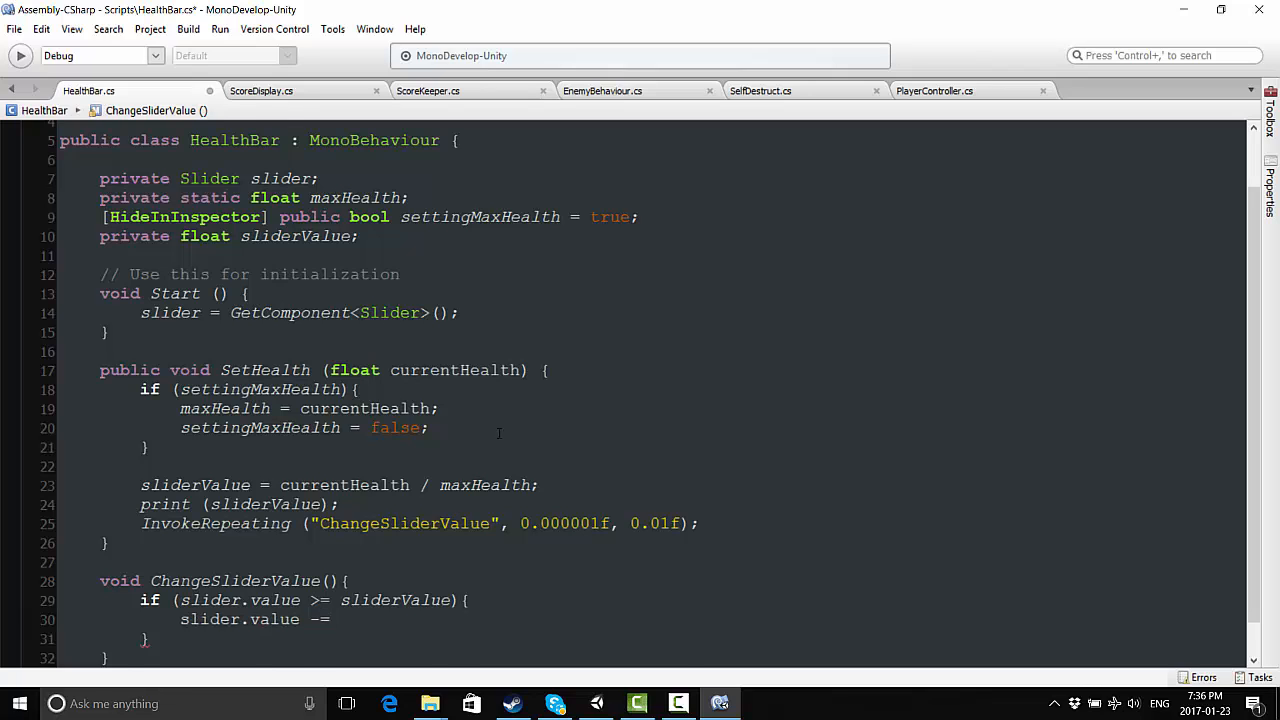
pyautogui.scroll(3)
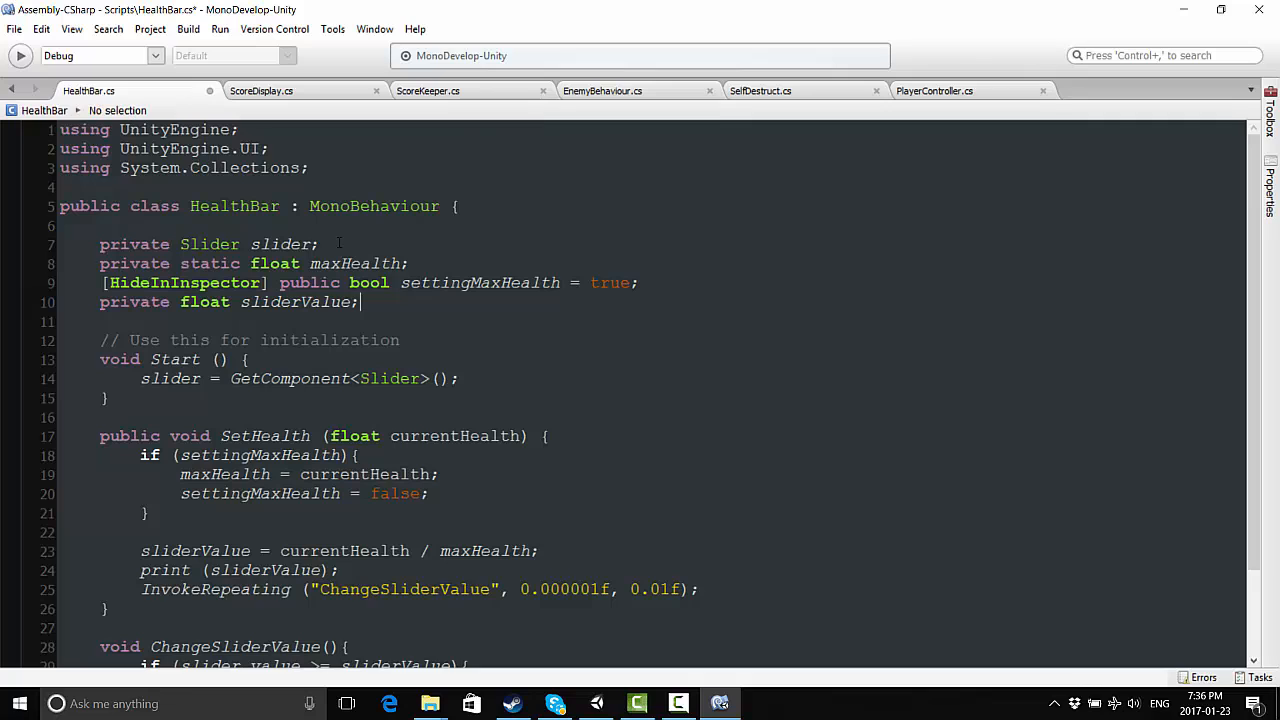
# Declare public float speedOfHealthChange = 0.01f and subtract it from slider.value
pyautogui.write('public float sp')
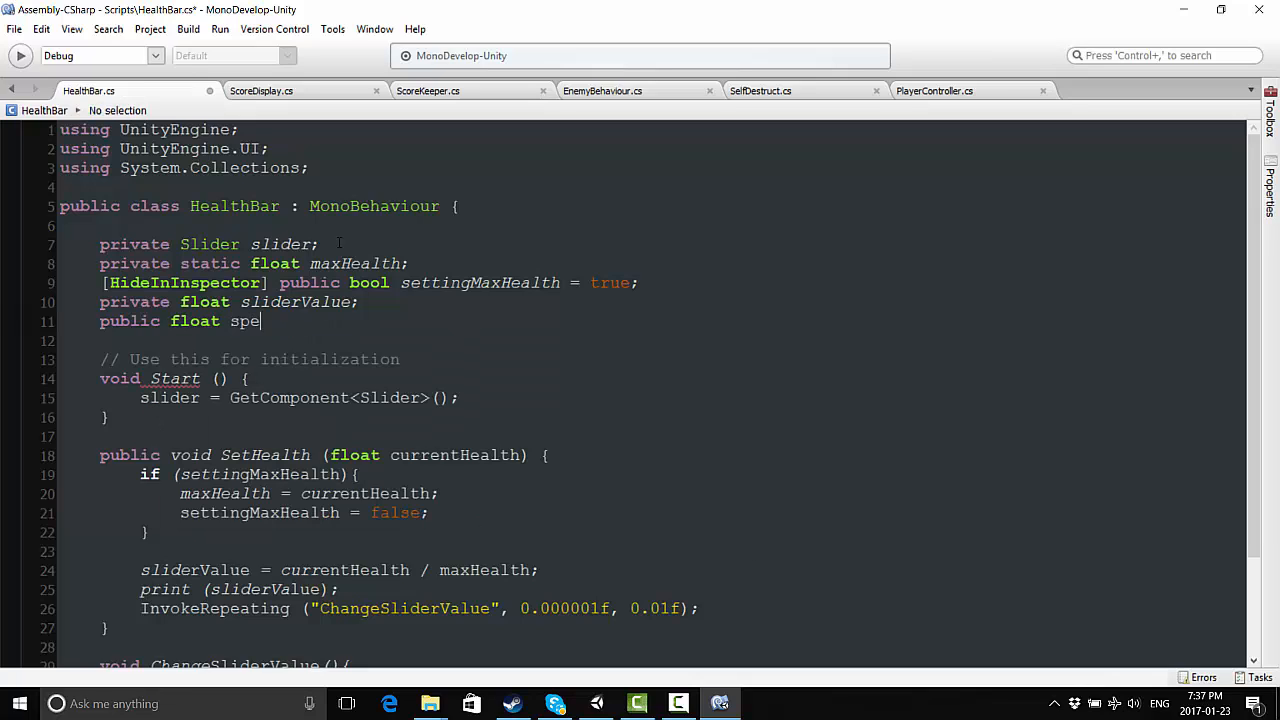
pyautogui.write('edOf')
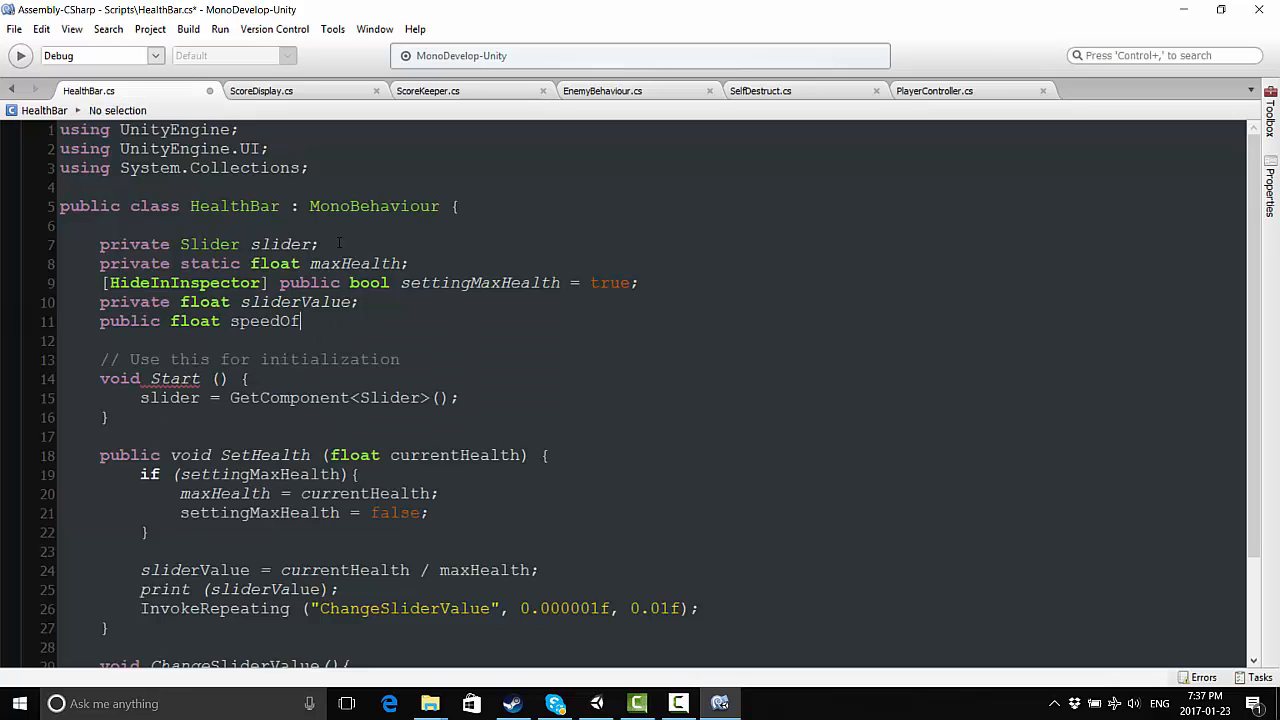
pyautogui.write('HealthChange')
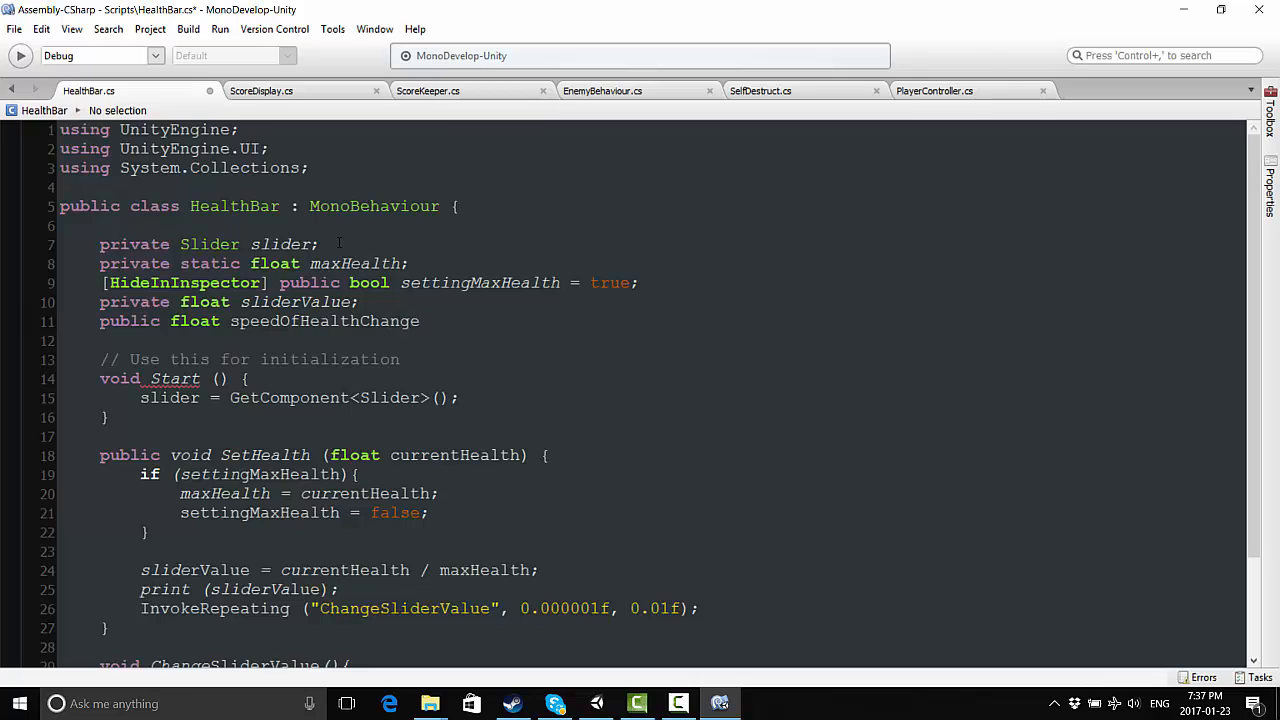
pyautogui.write('= 0.01f;')
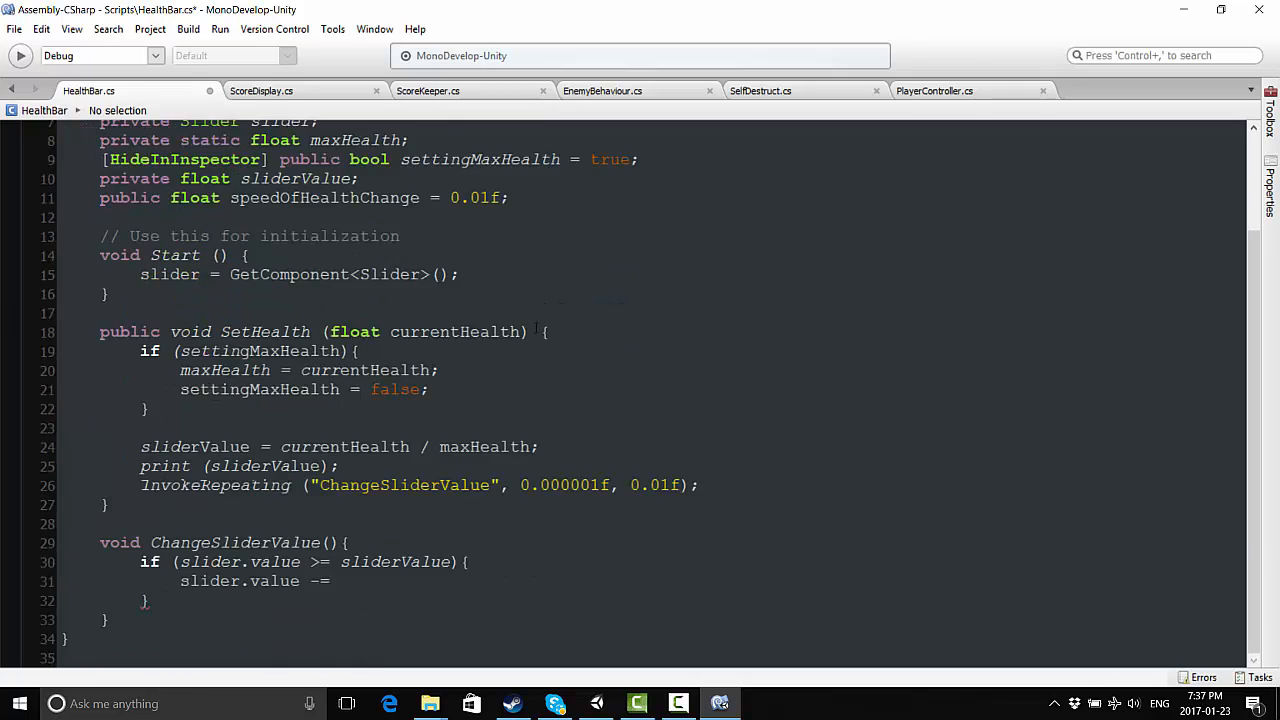
pyautogui.write('speedOfHealthChange;')
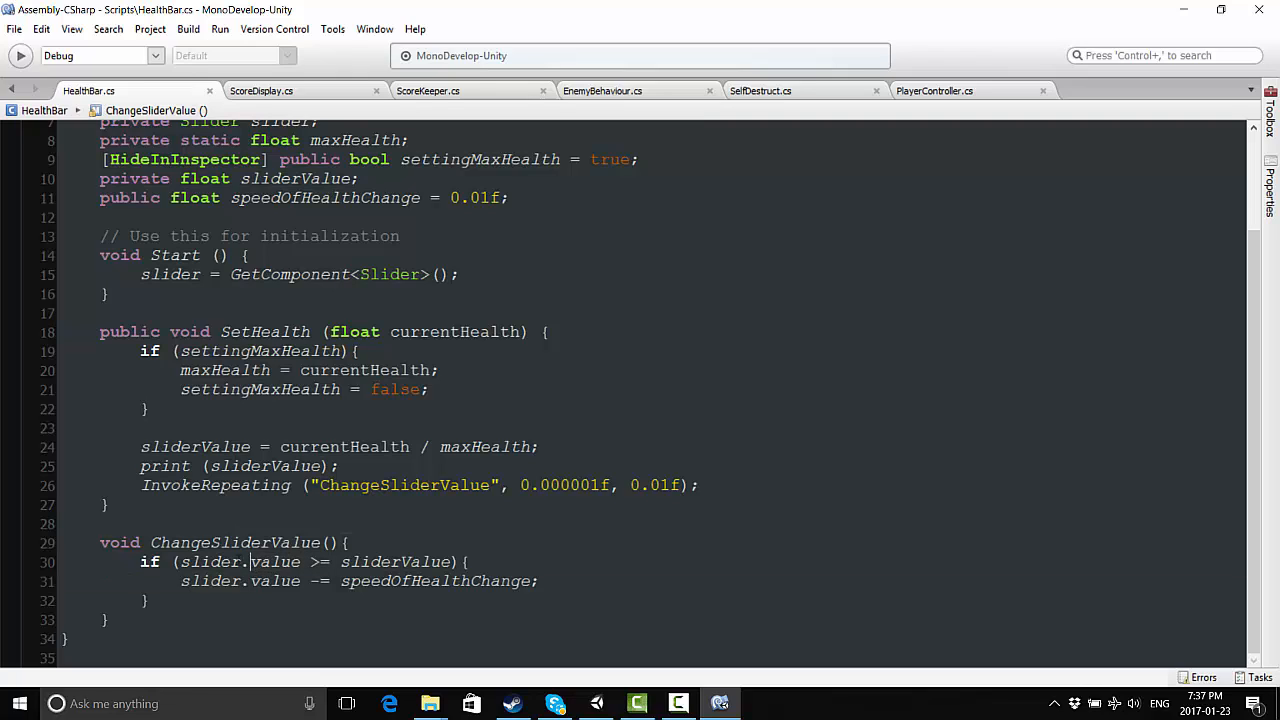
# Add an else branch calling CancelInvoke() to ChangeSliderValue, then return to Unity
pyautogui.doubleClick(396, 560)
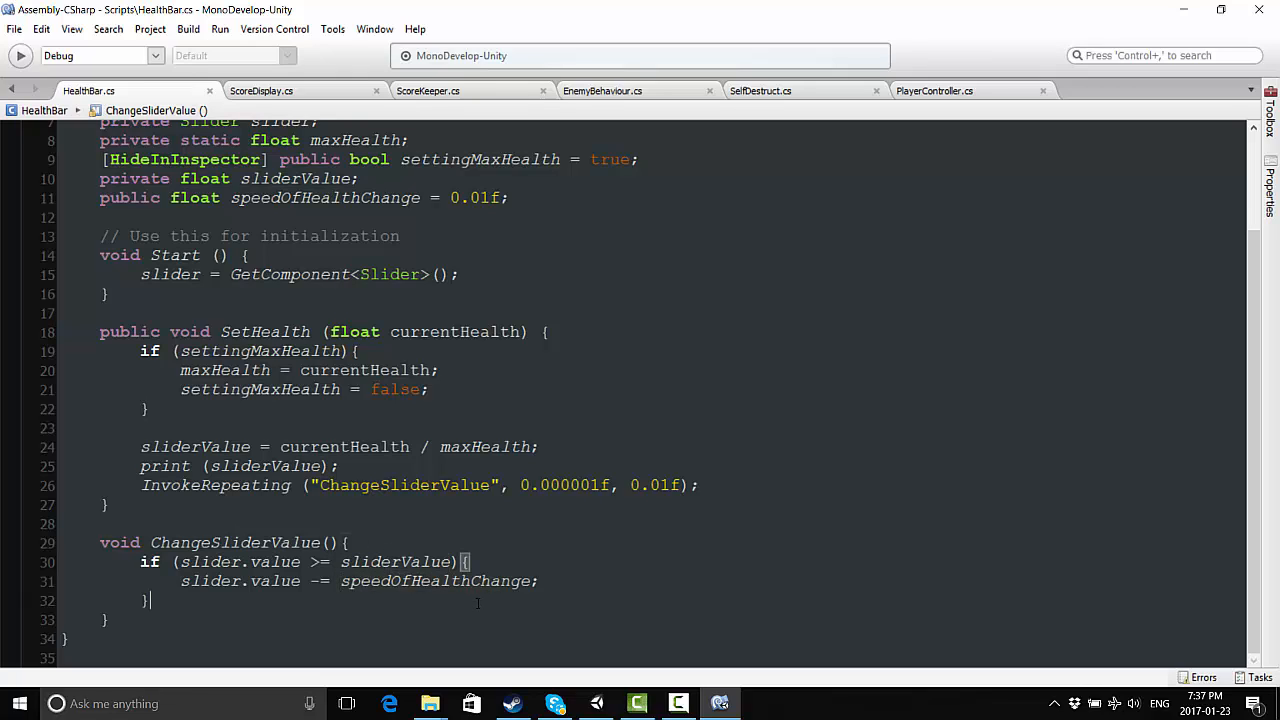
pyautogui.write('else')
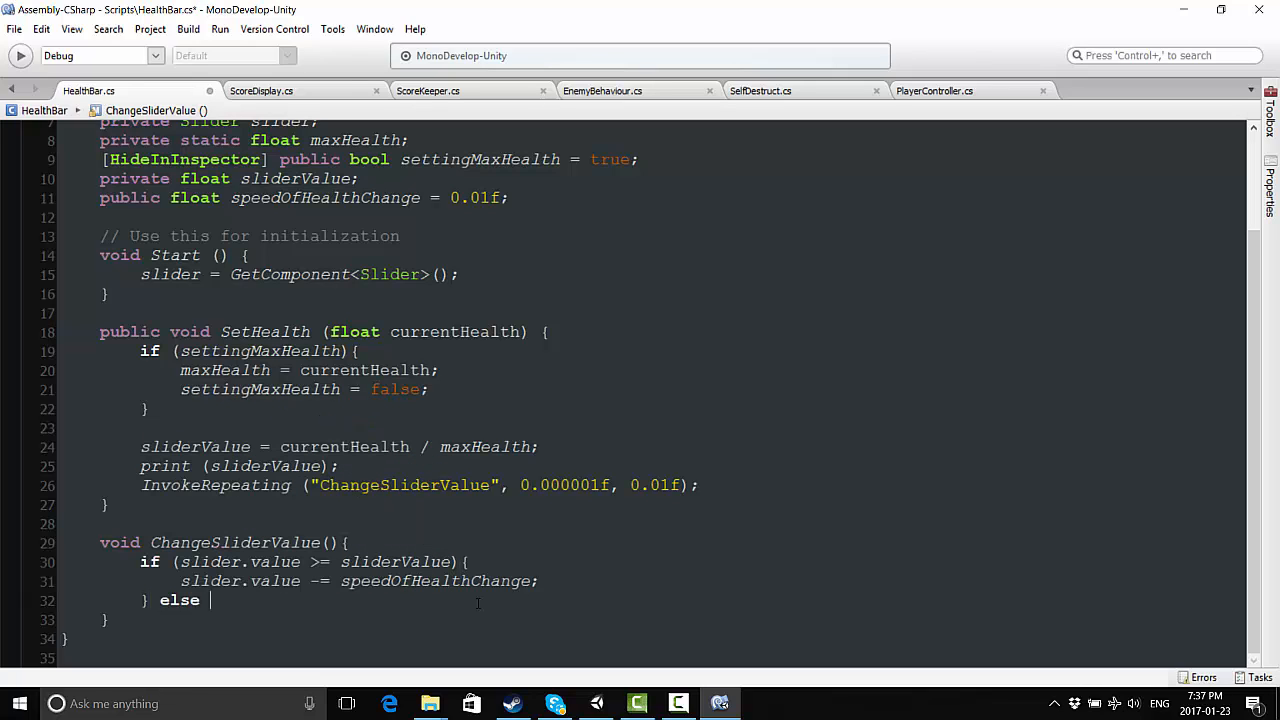
pyautogui.write('{')
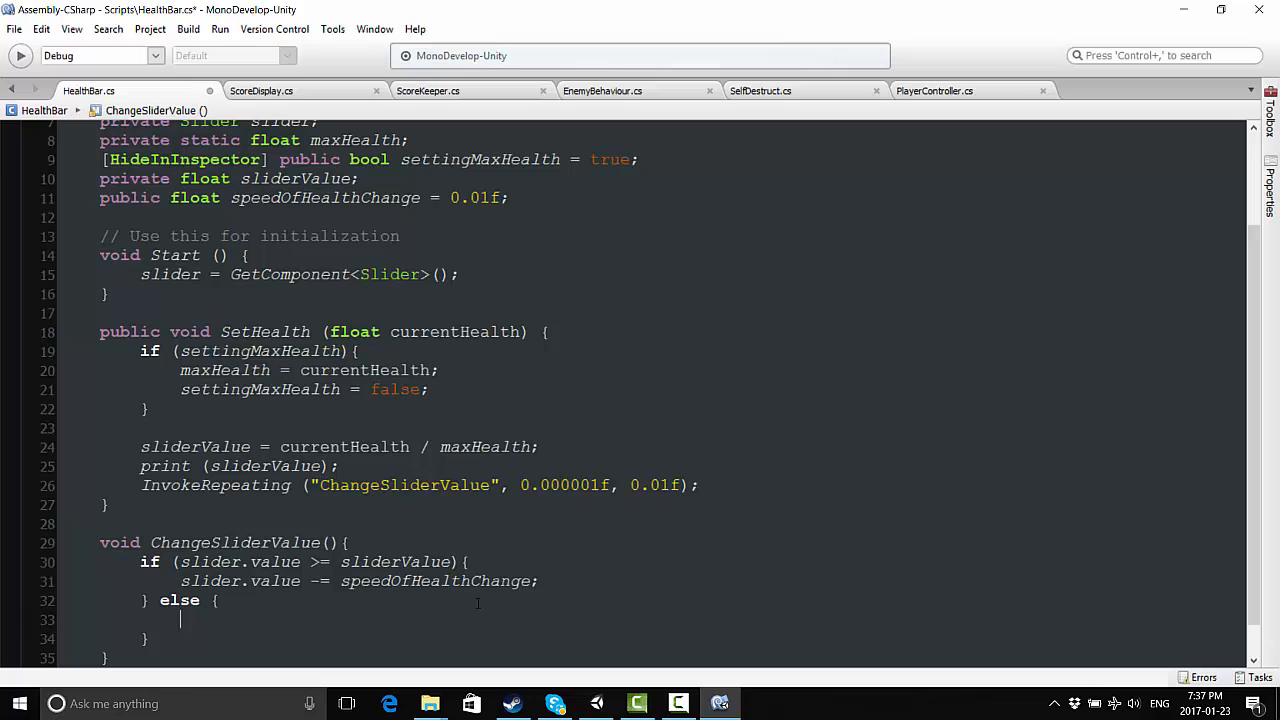
pyautogui.write('p')
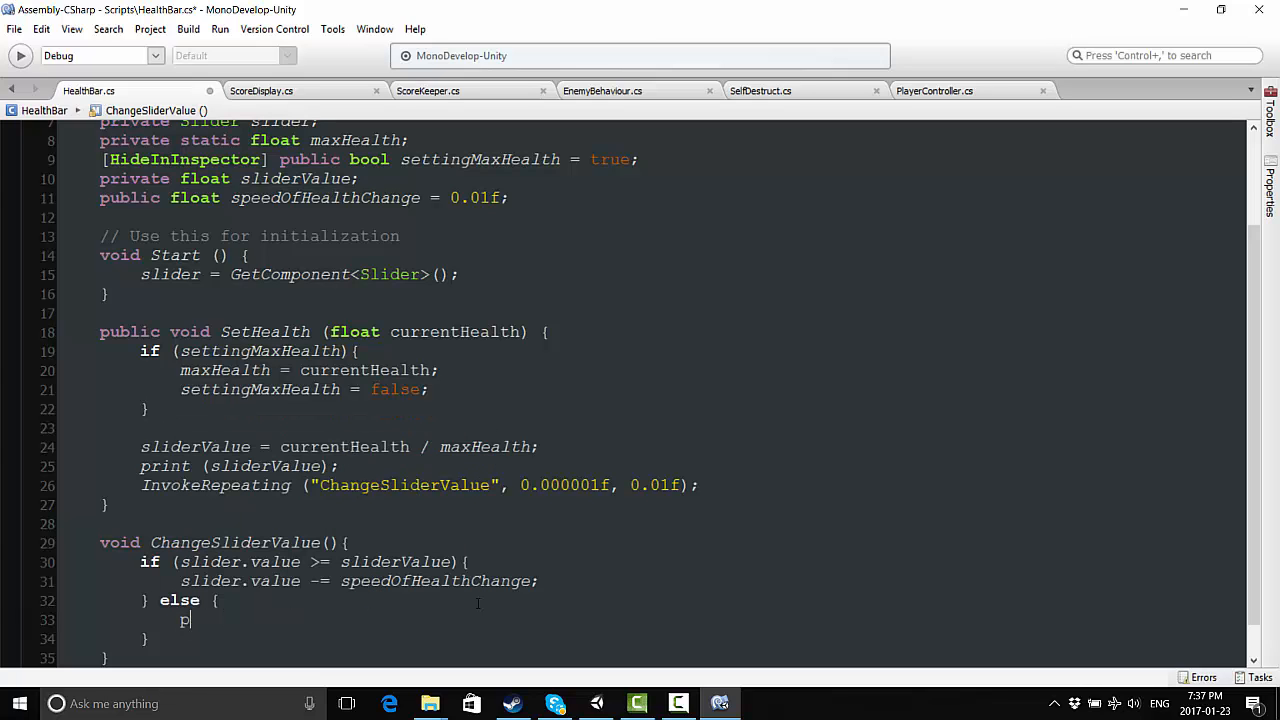
pyautogui.press('Backspace')
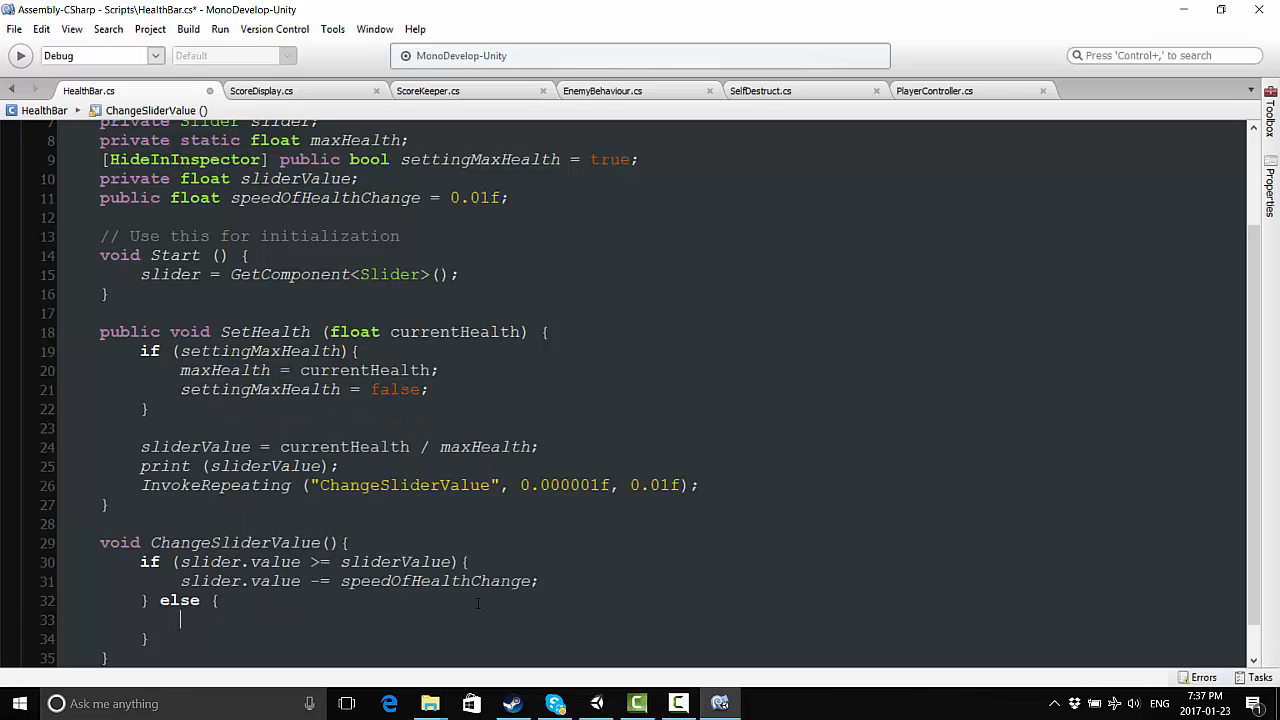
pyautogui.write('CancelInvoke')
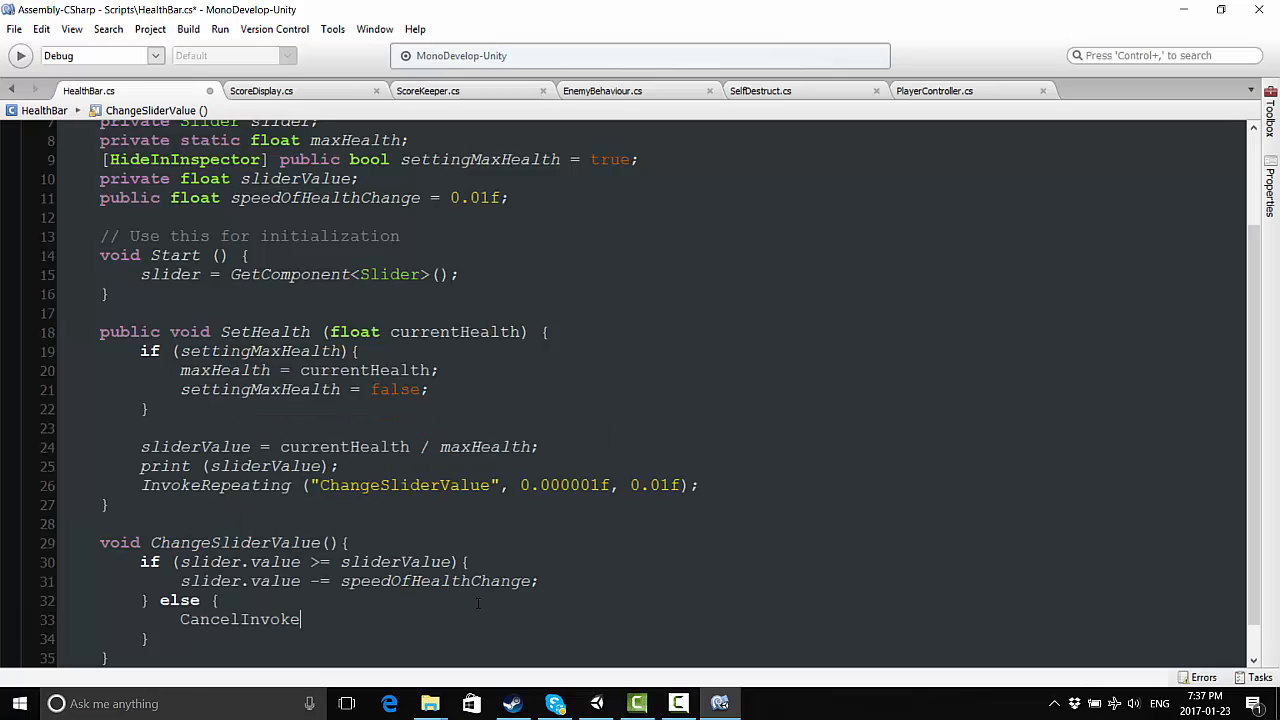
pyautogui.write('(')
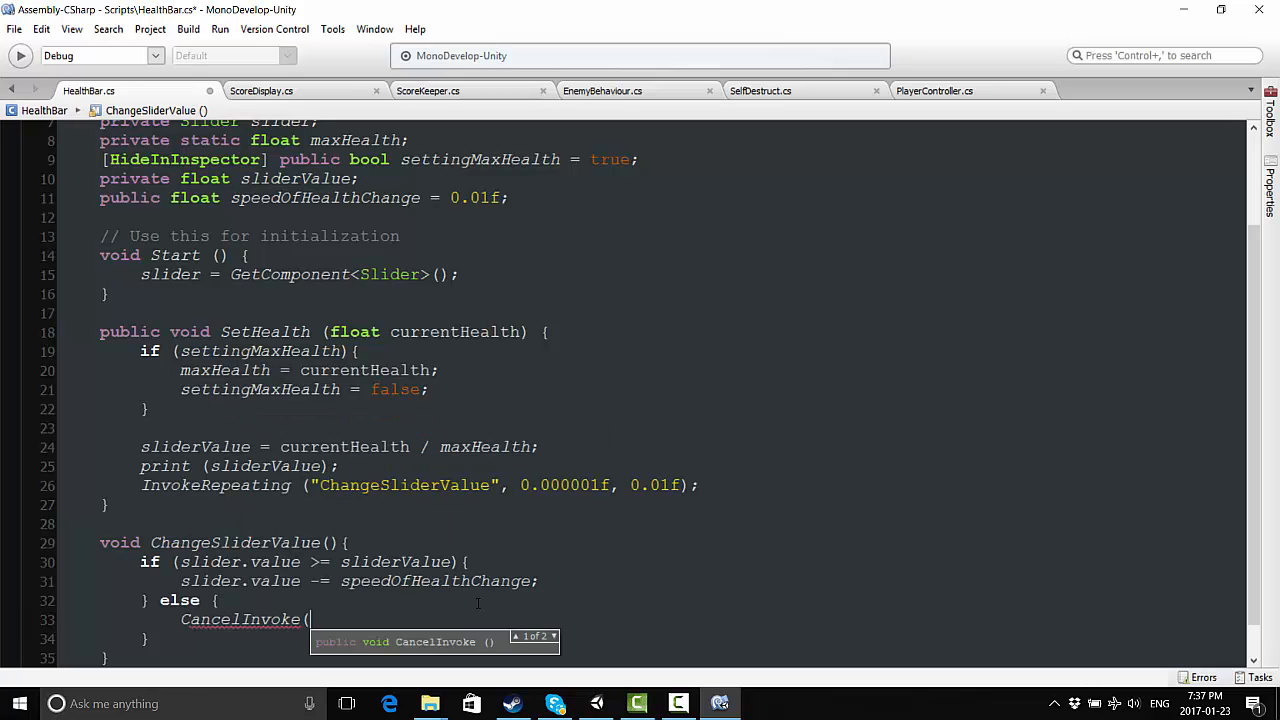
pyautogui.write('Star')
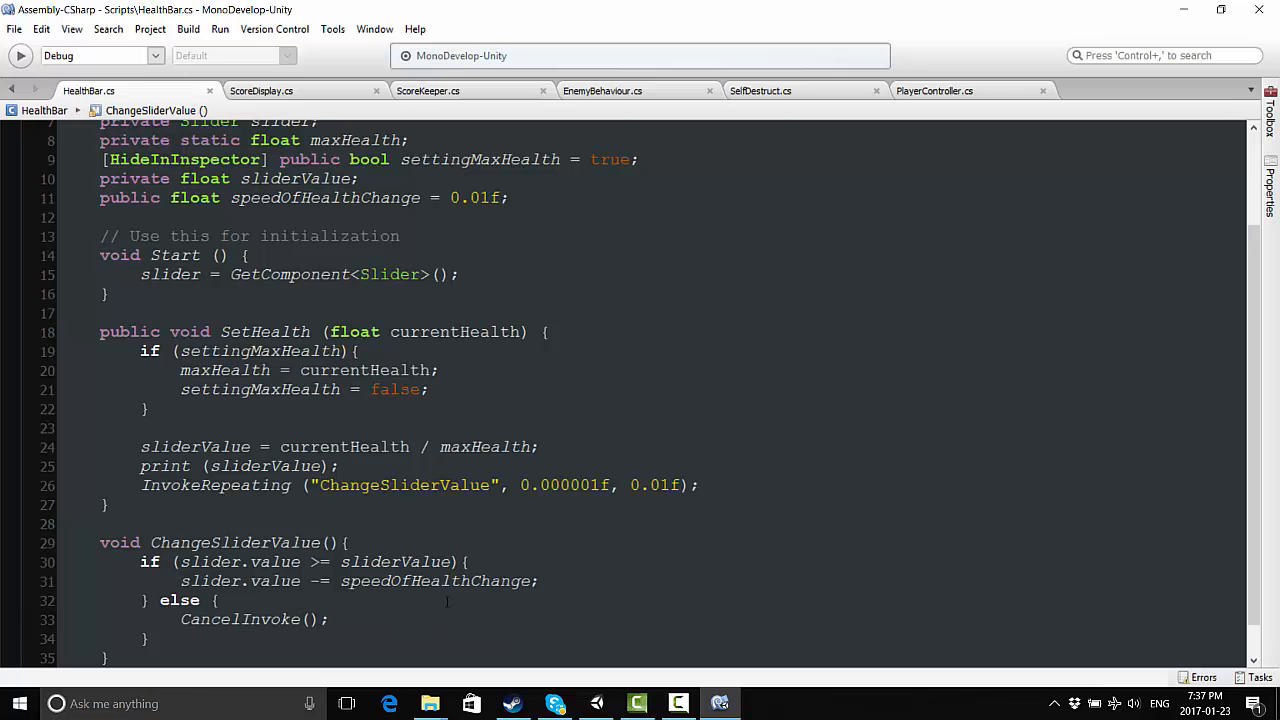
pyautogui.click(596, 704)
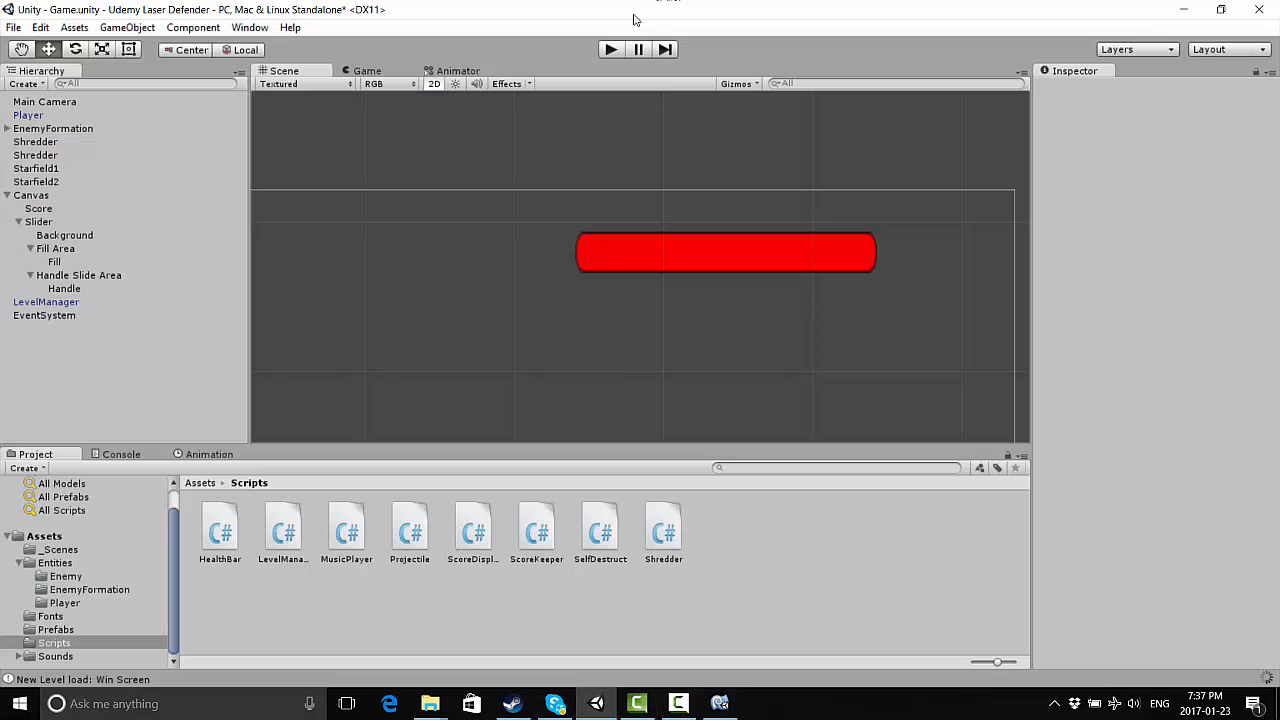
# Play-test Laser Defender from Play Again and Start through to the defeat screen, then stop
pyautogui.click(610, 48)
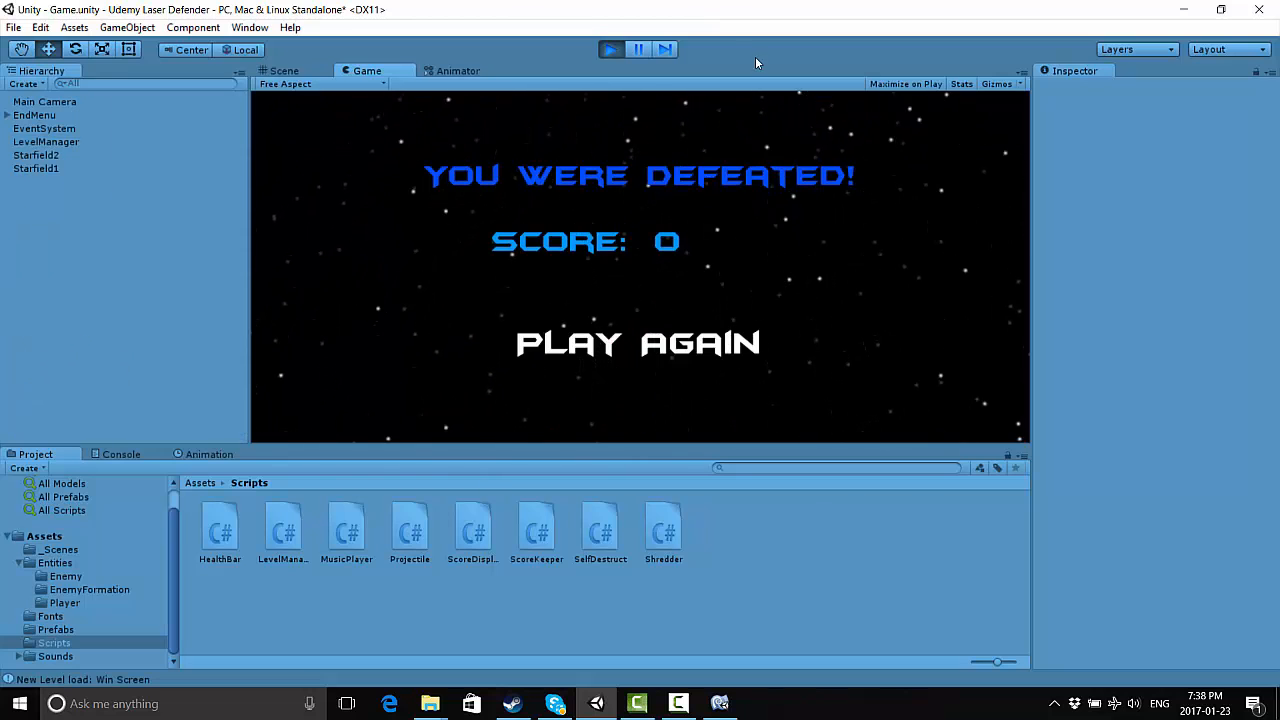
pyautogui.click(636, 344)
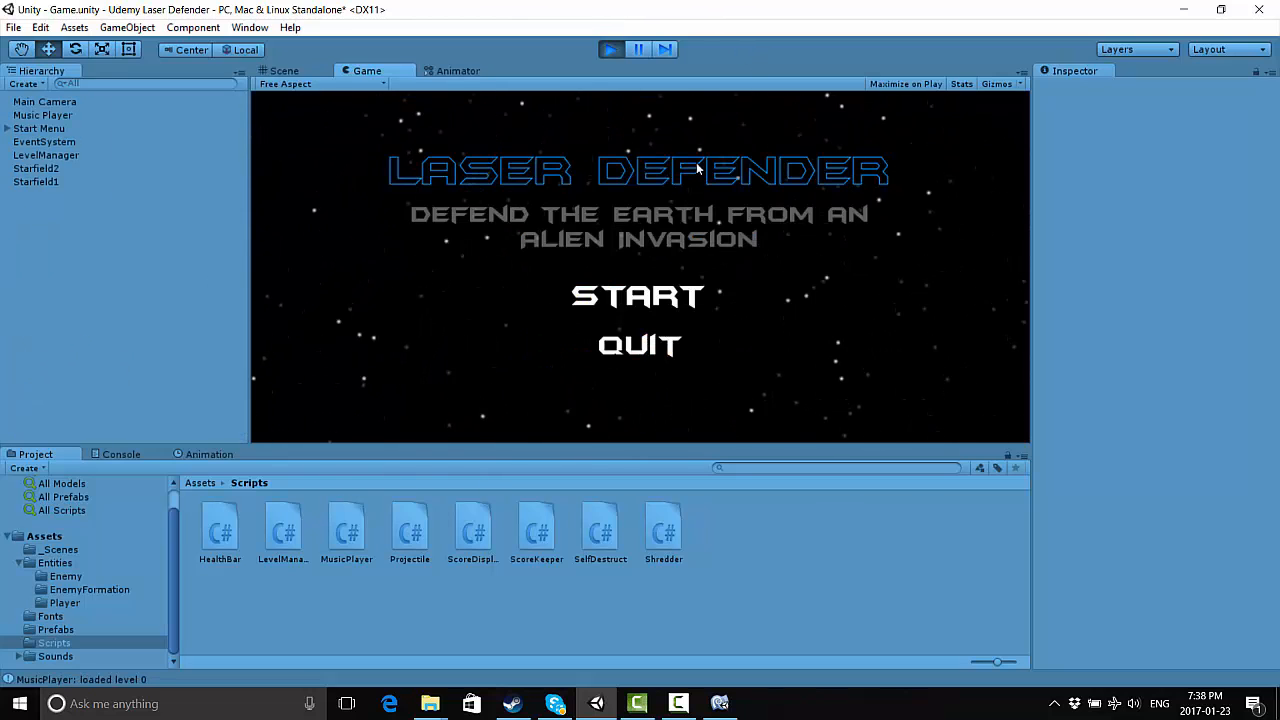
pyautogui.click(636, 296)
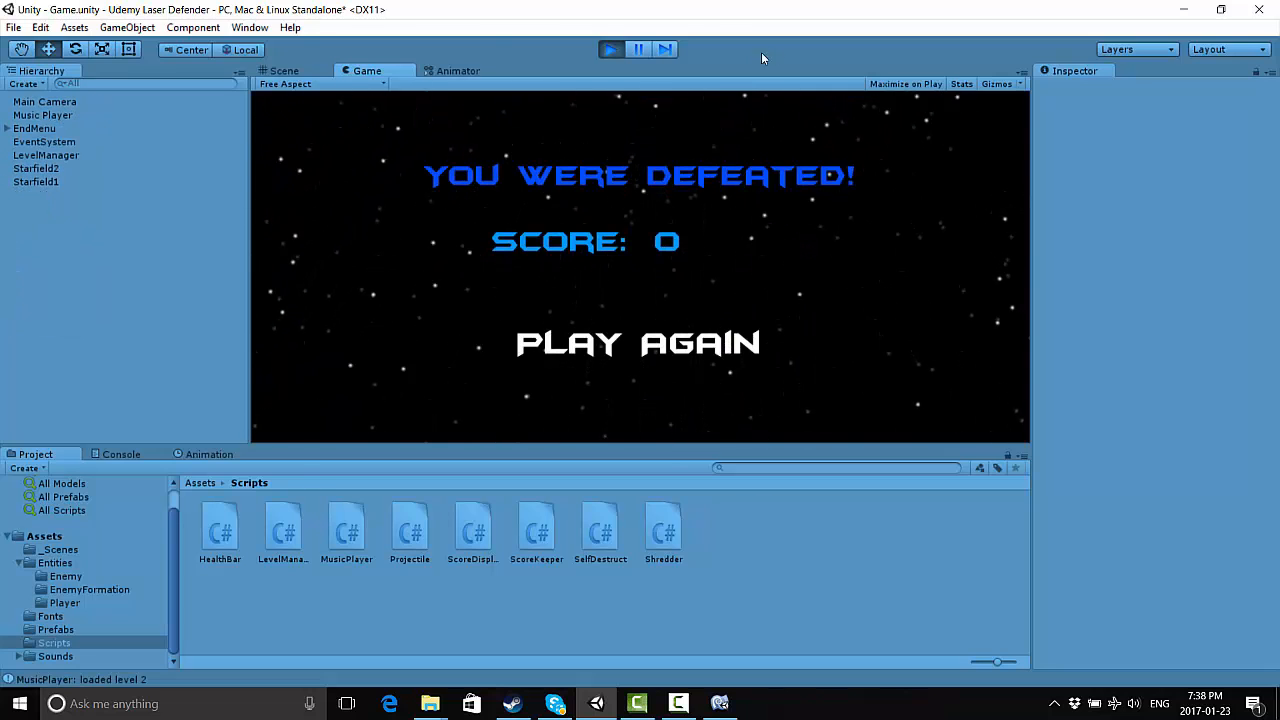
pyautogui.click(610, 48)
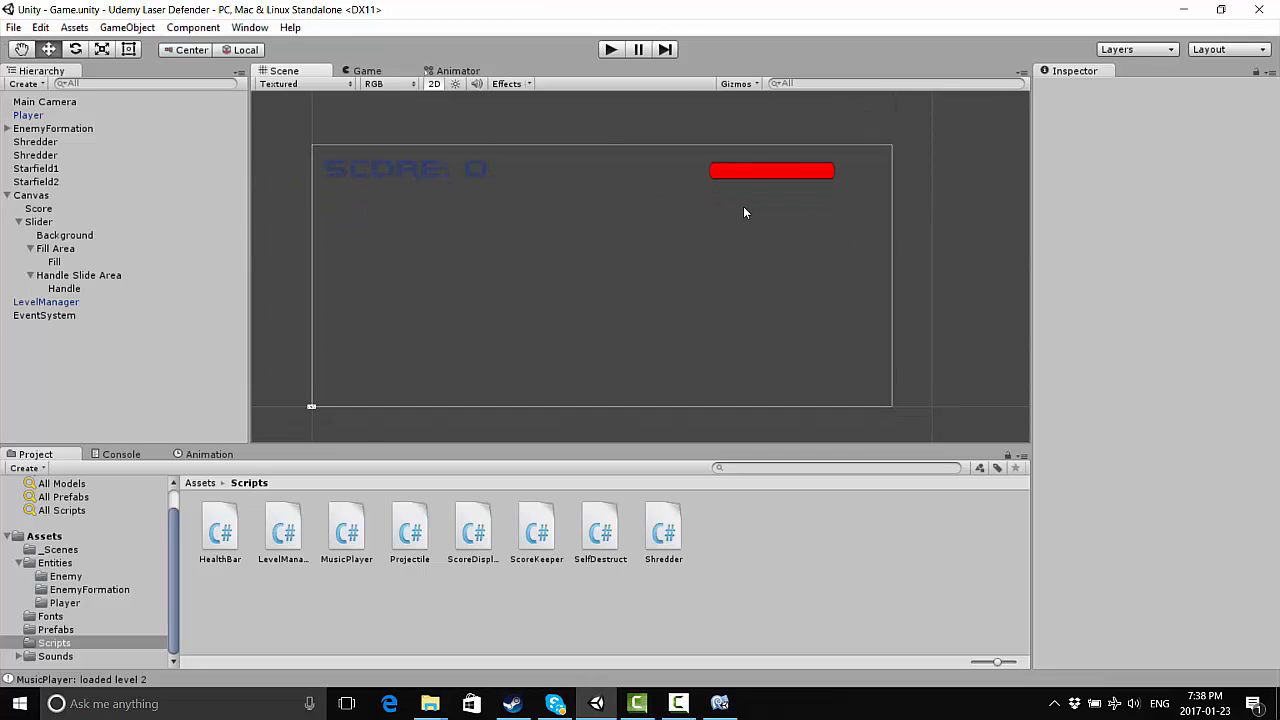
pyautogui.moveTo(690, 292)
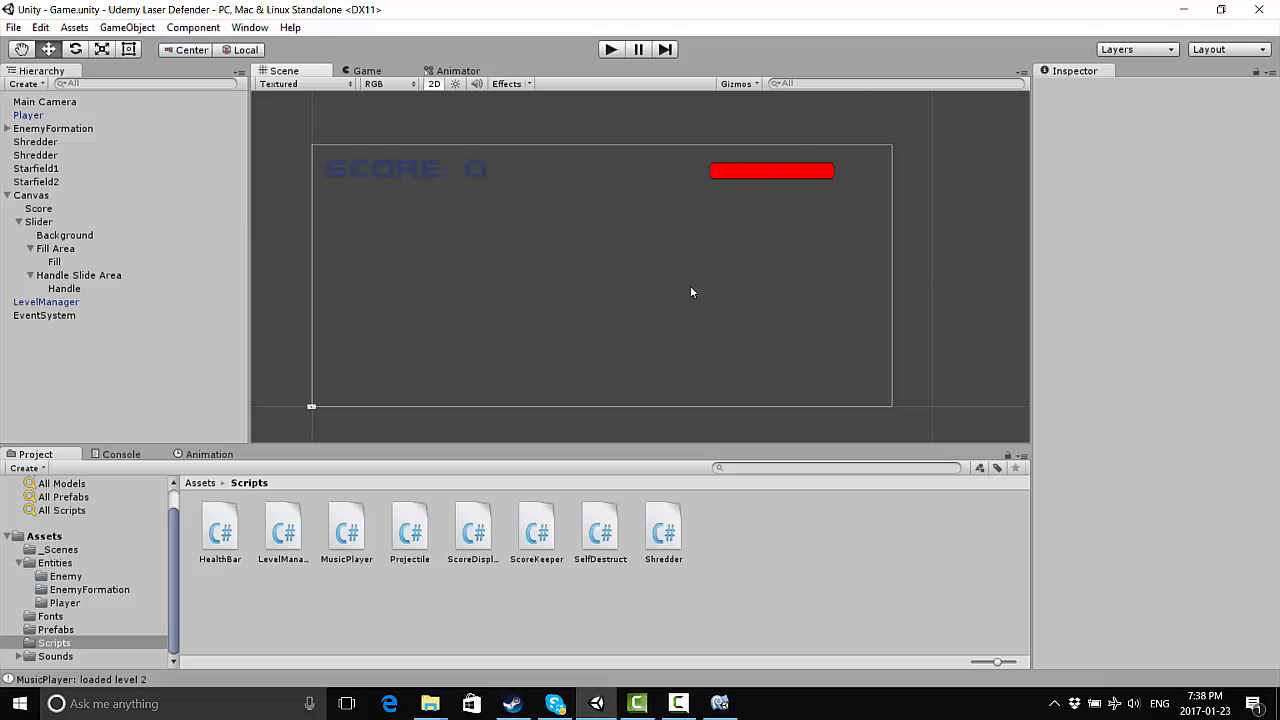
pyautogui.moveTo(680, 204)
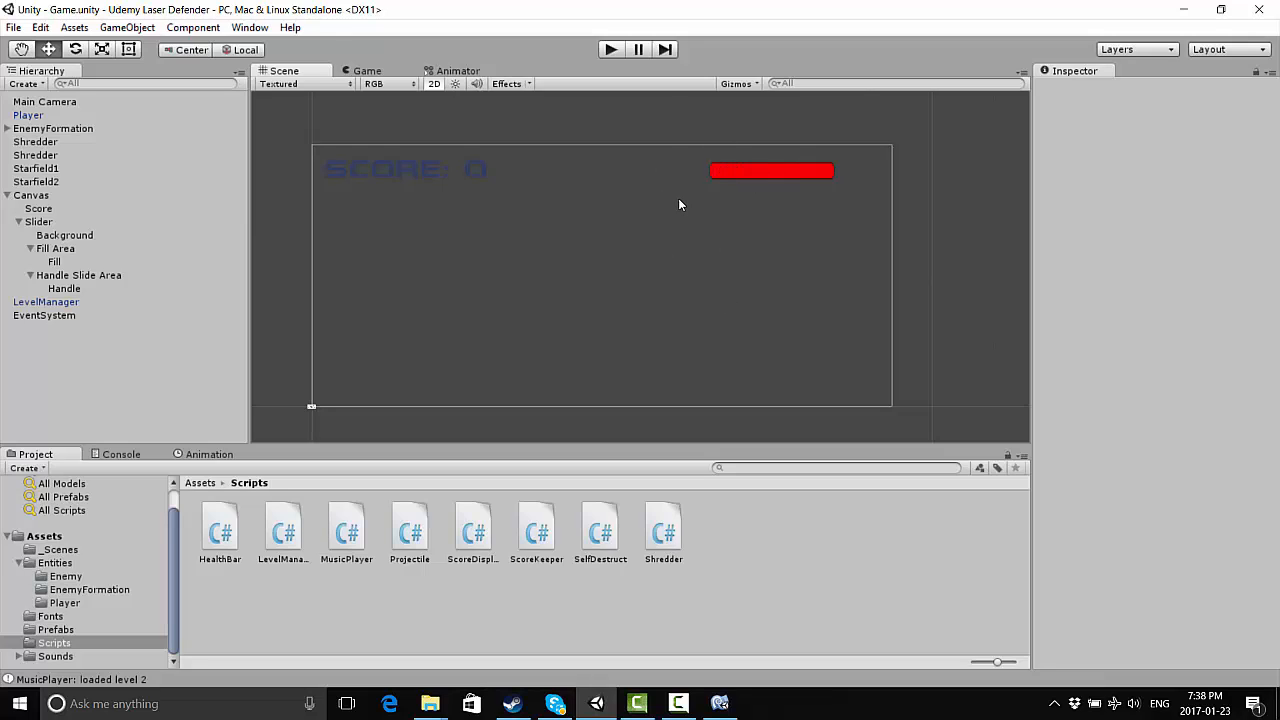
pyautogui.moveTo(642, 378)
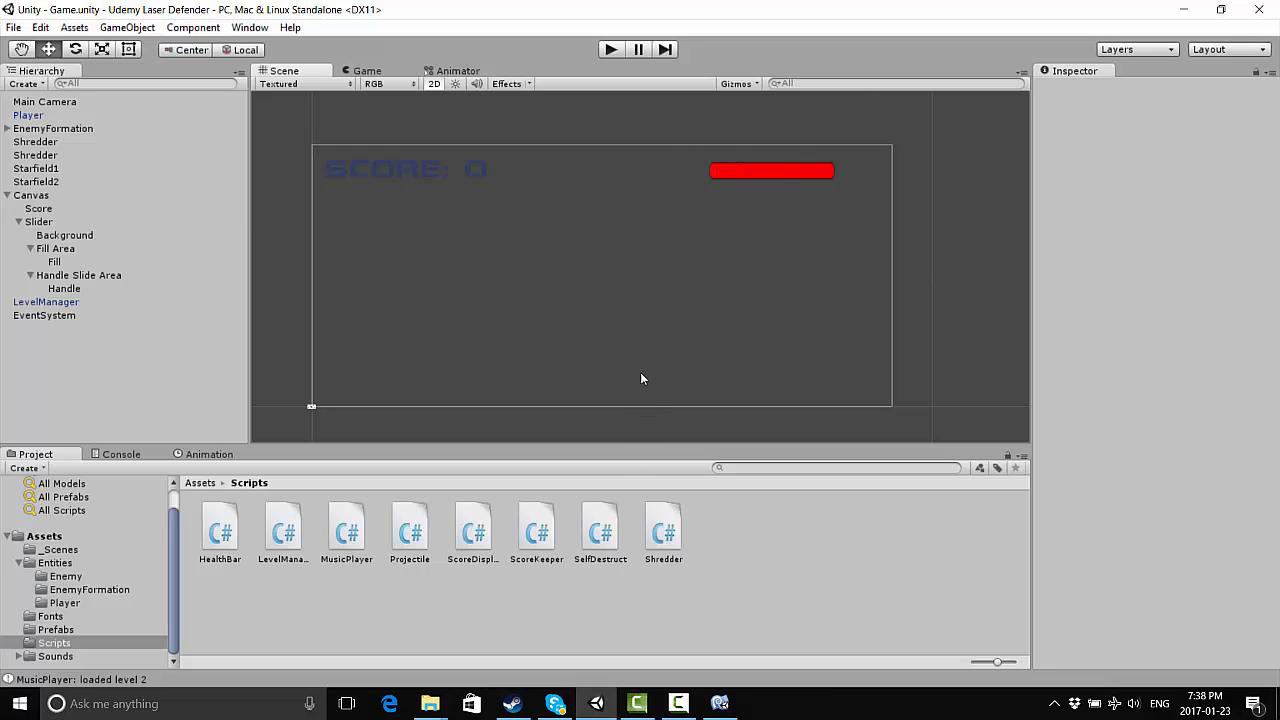